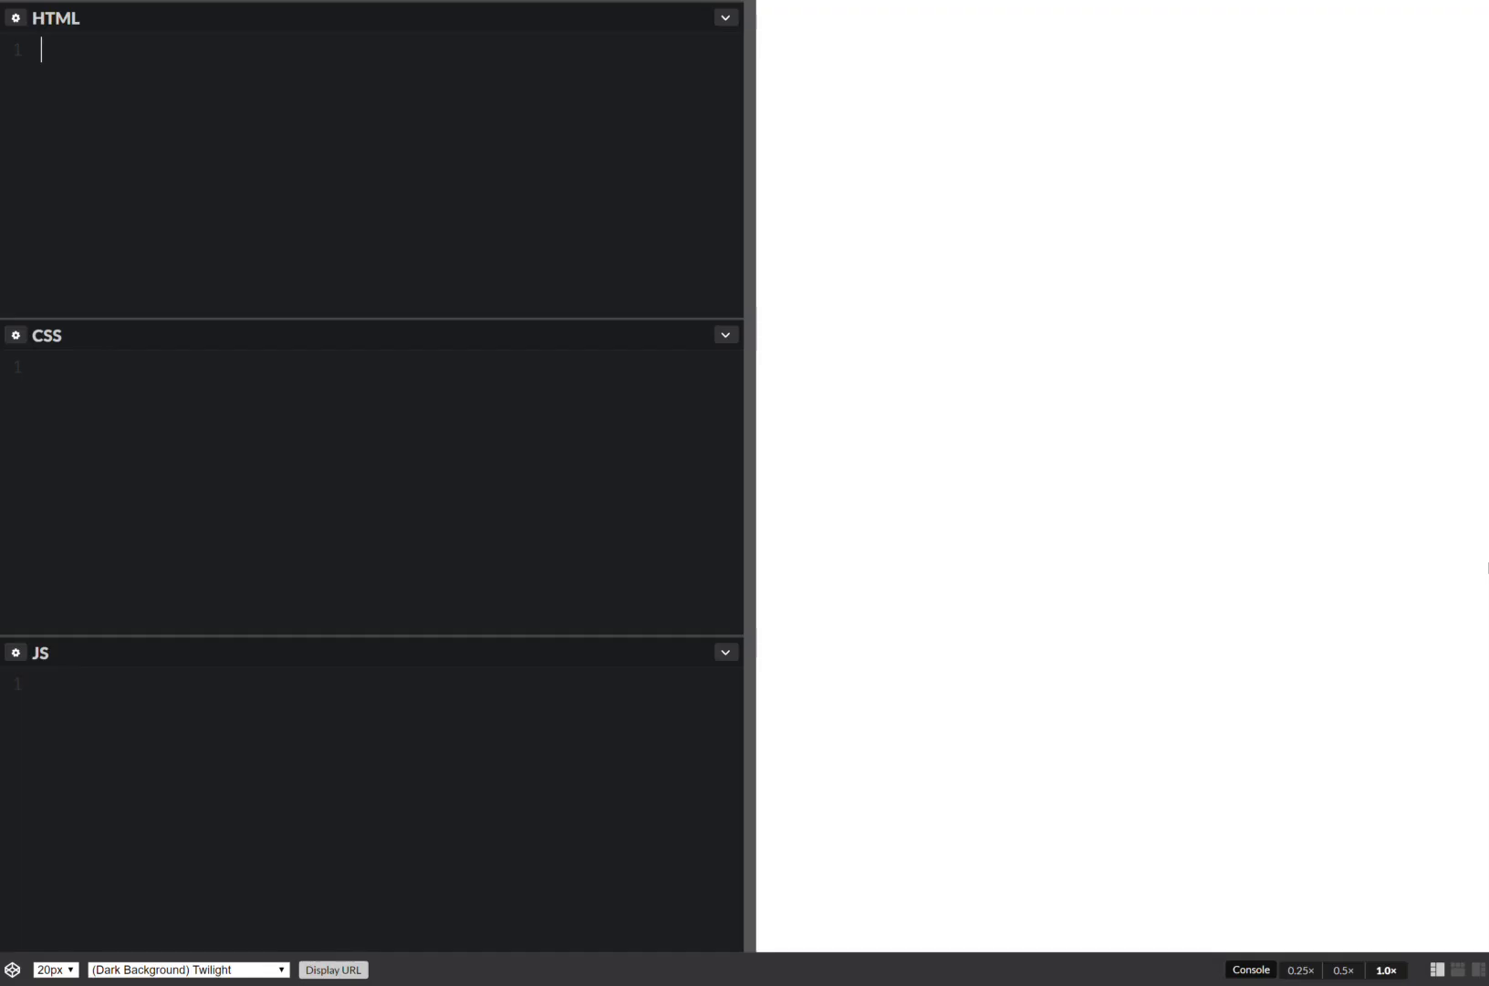
# Step: Declare Pug variables nb = 20, nl = 3 and n = nb*nl
pyautogui.write('var nb')
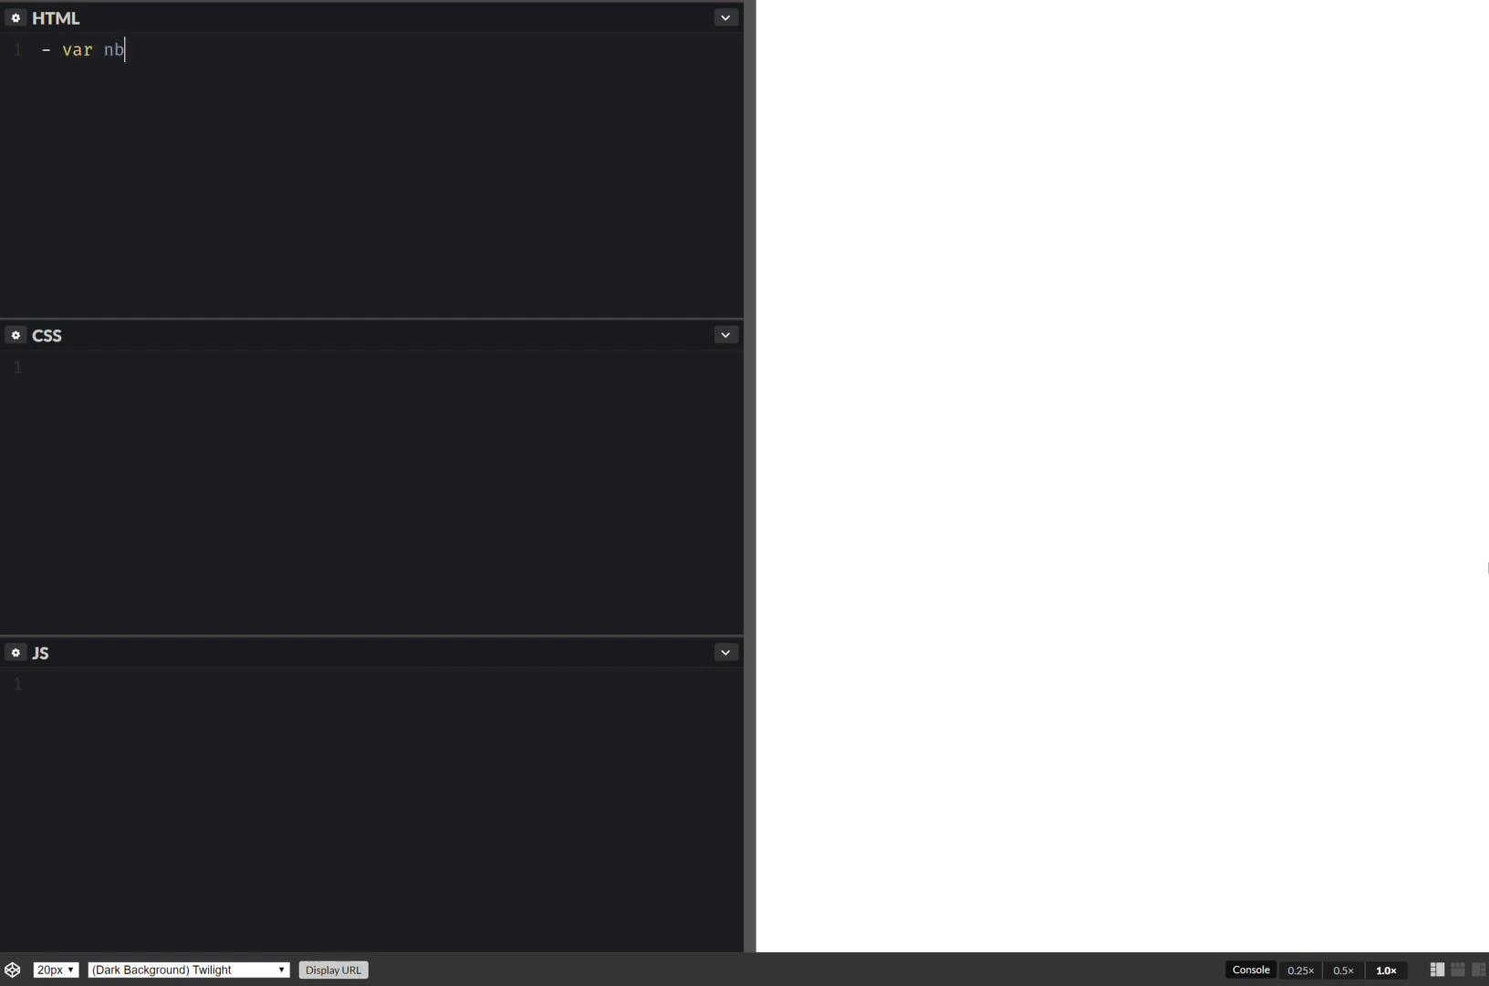
pyautogui.write('= 20')
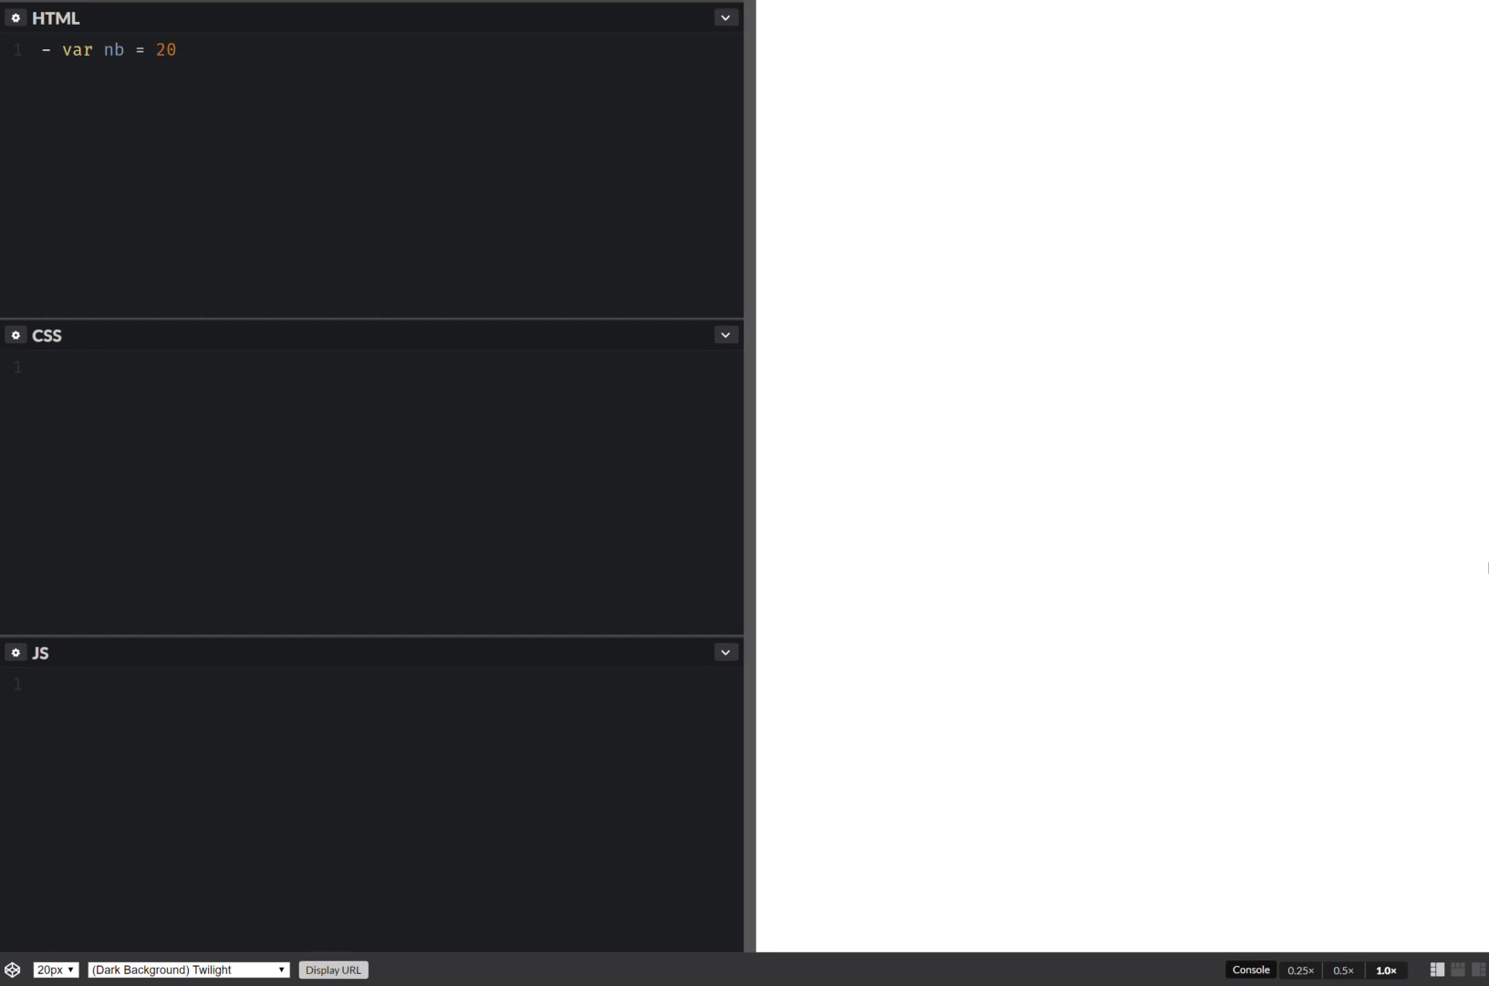
pyautogui.write(', nl =')
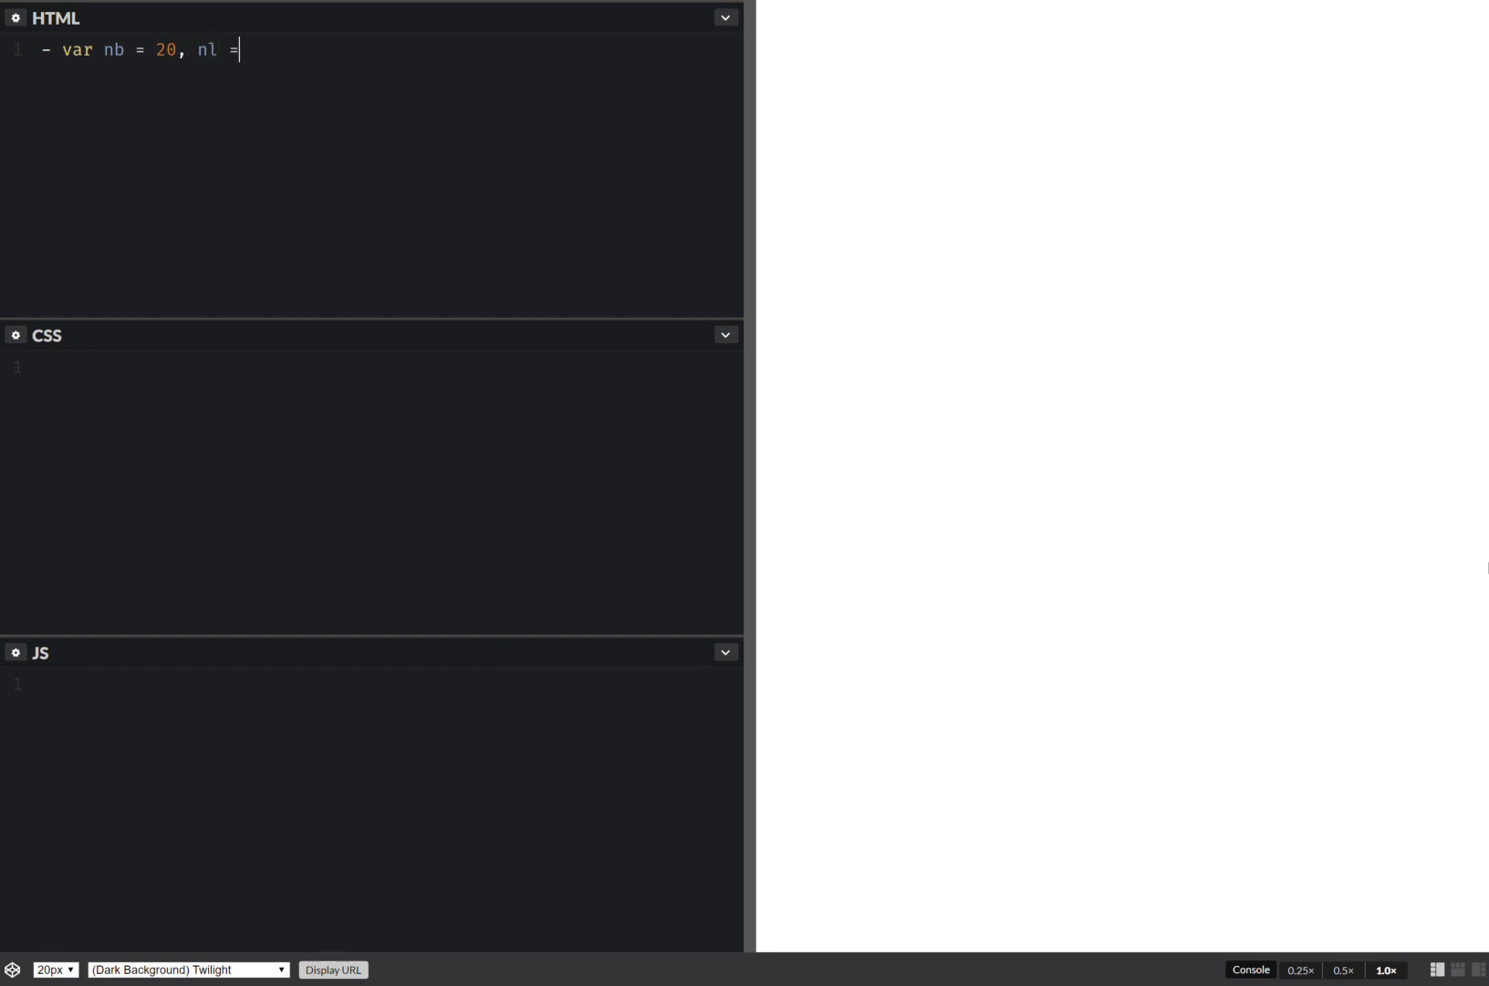
pyautogui.write('3;')
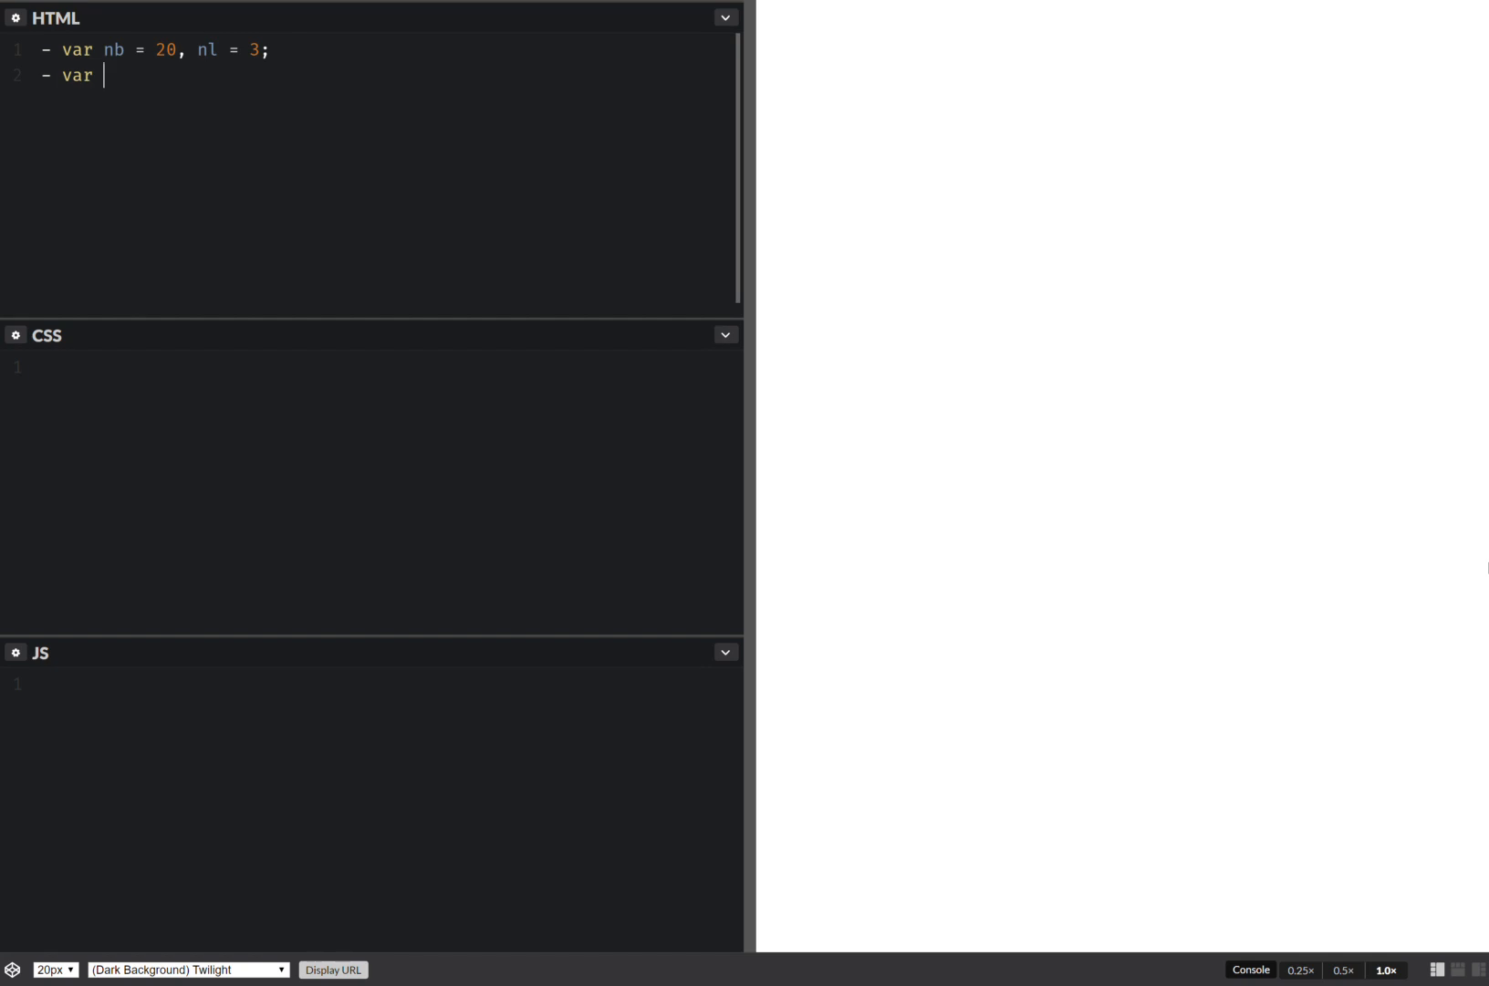
pyautogui.write('n = nb')
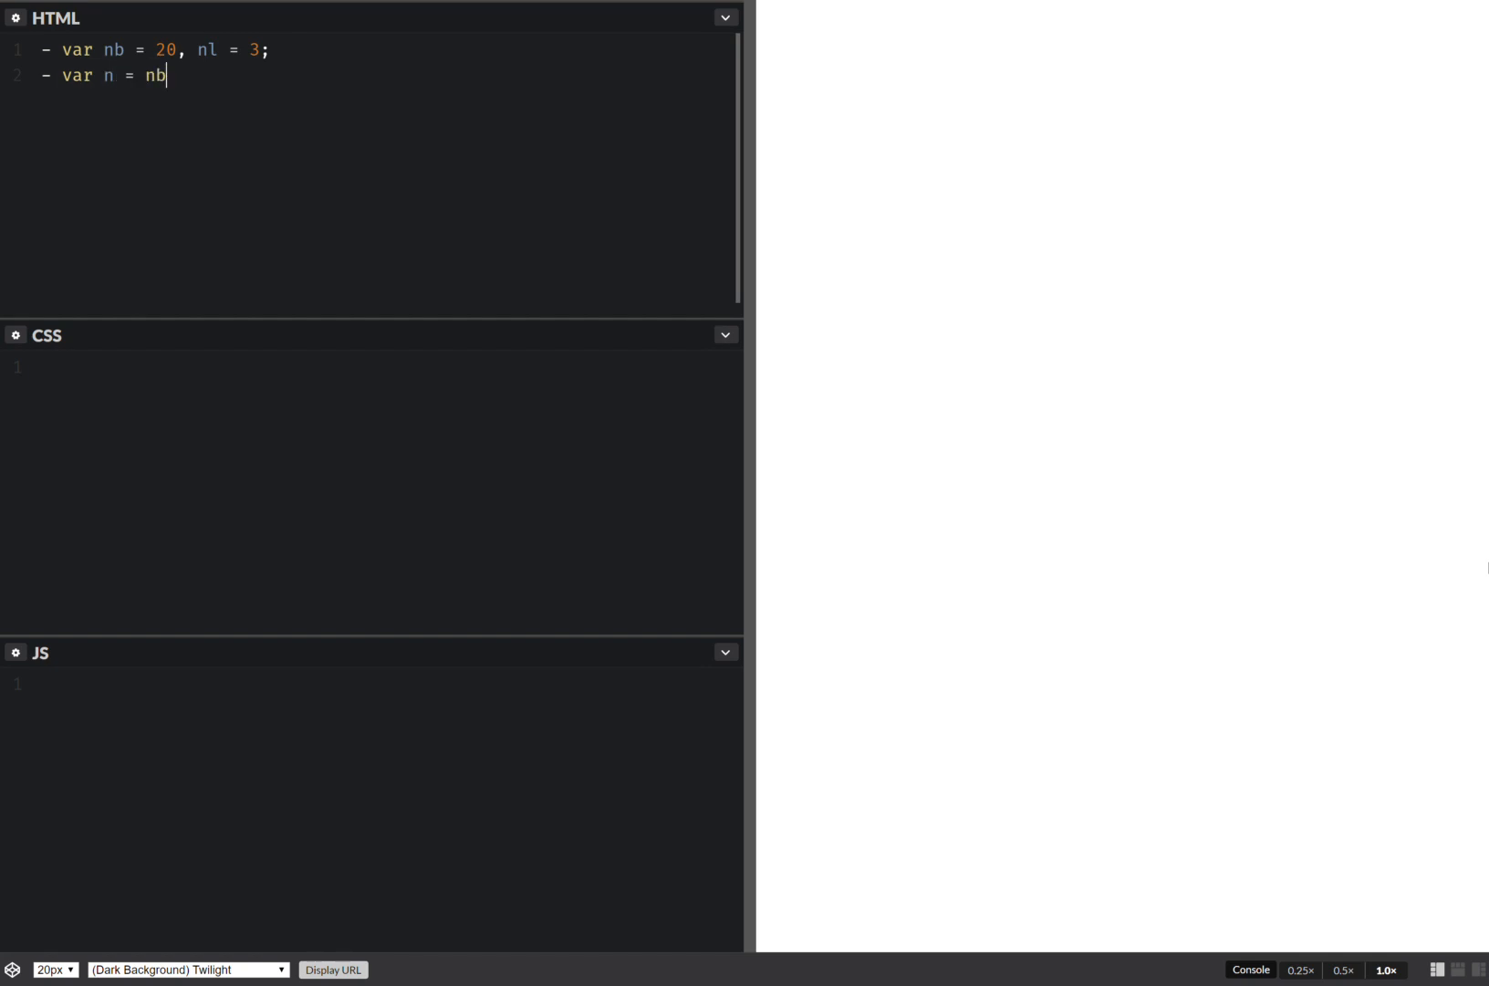
pyautogui.write('*nl;')
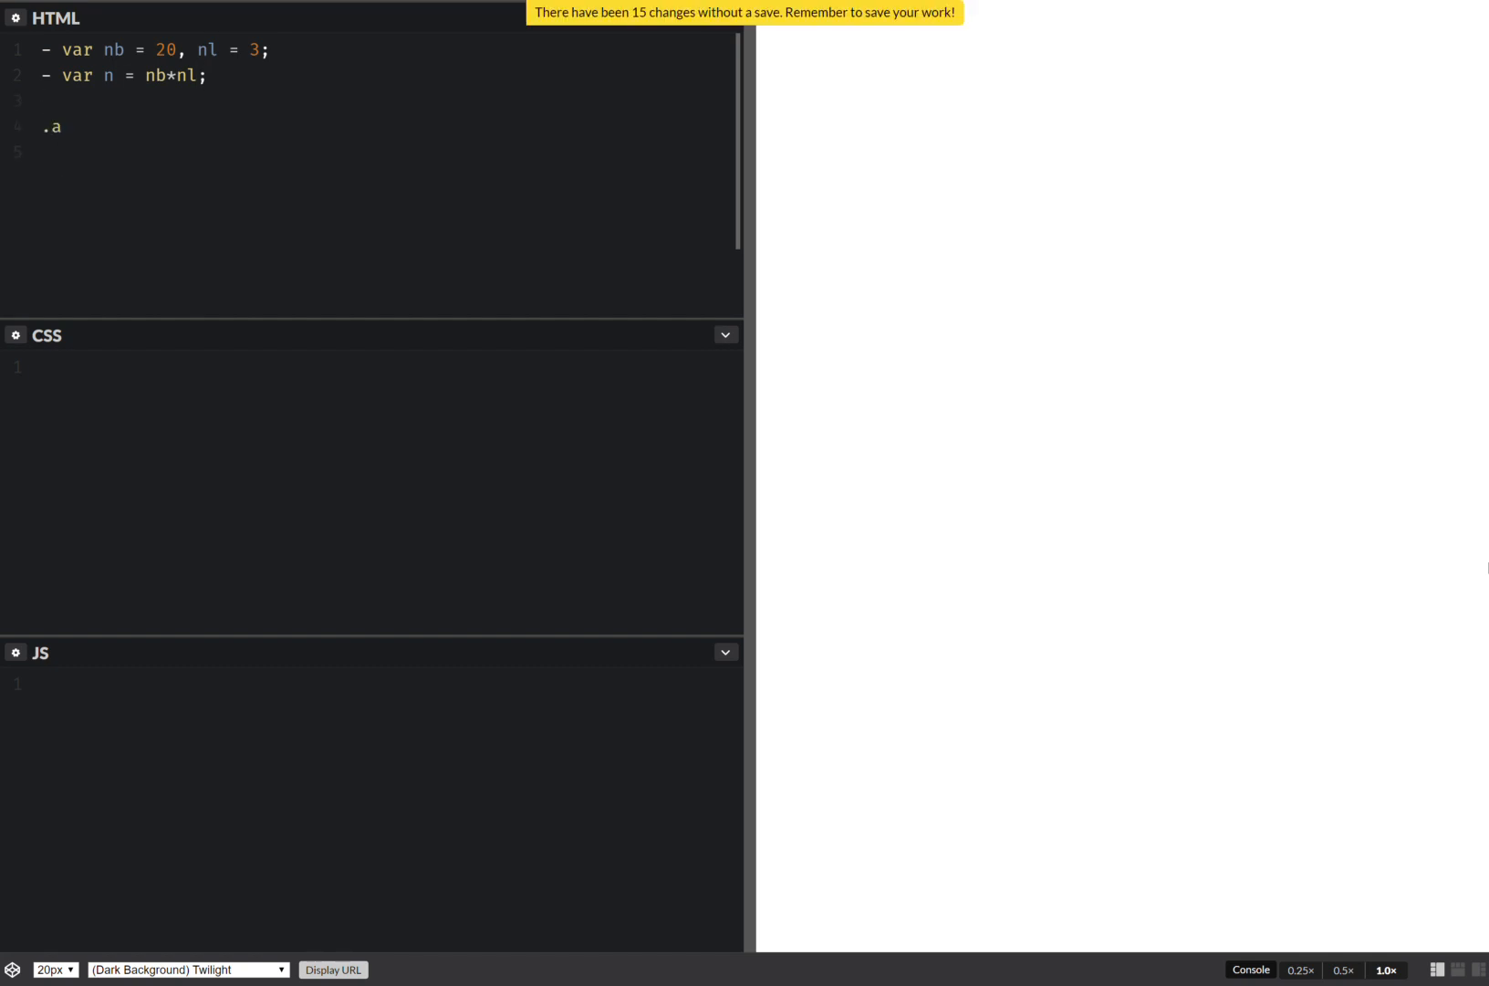
# Step: Inside .a, loop 'while n--' creating .bar elements with style `--i: ${n}`
pyautogui.write('while')
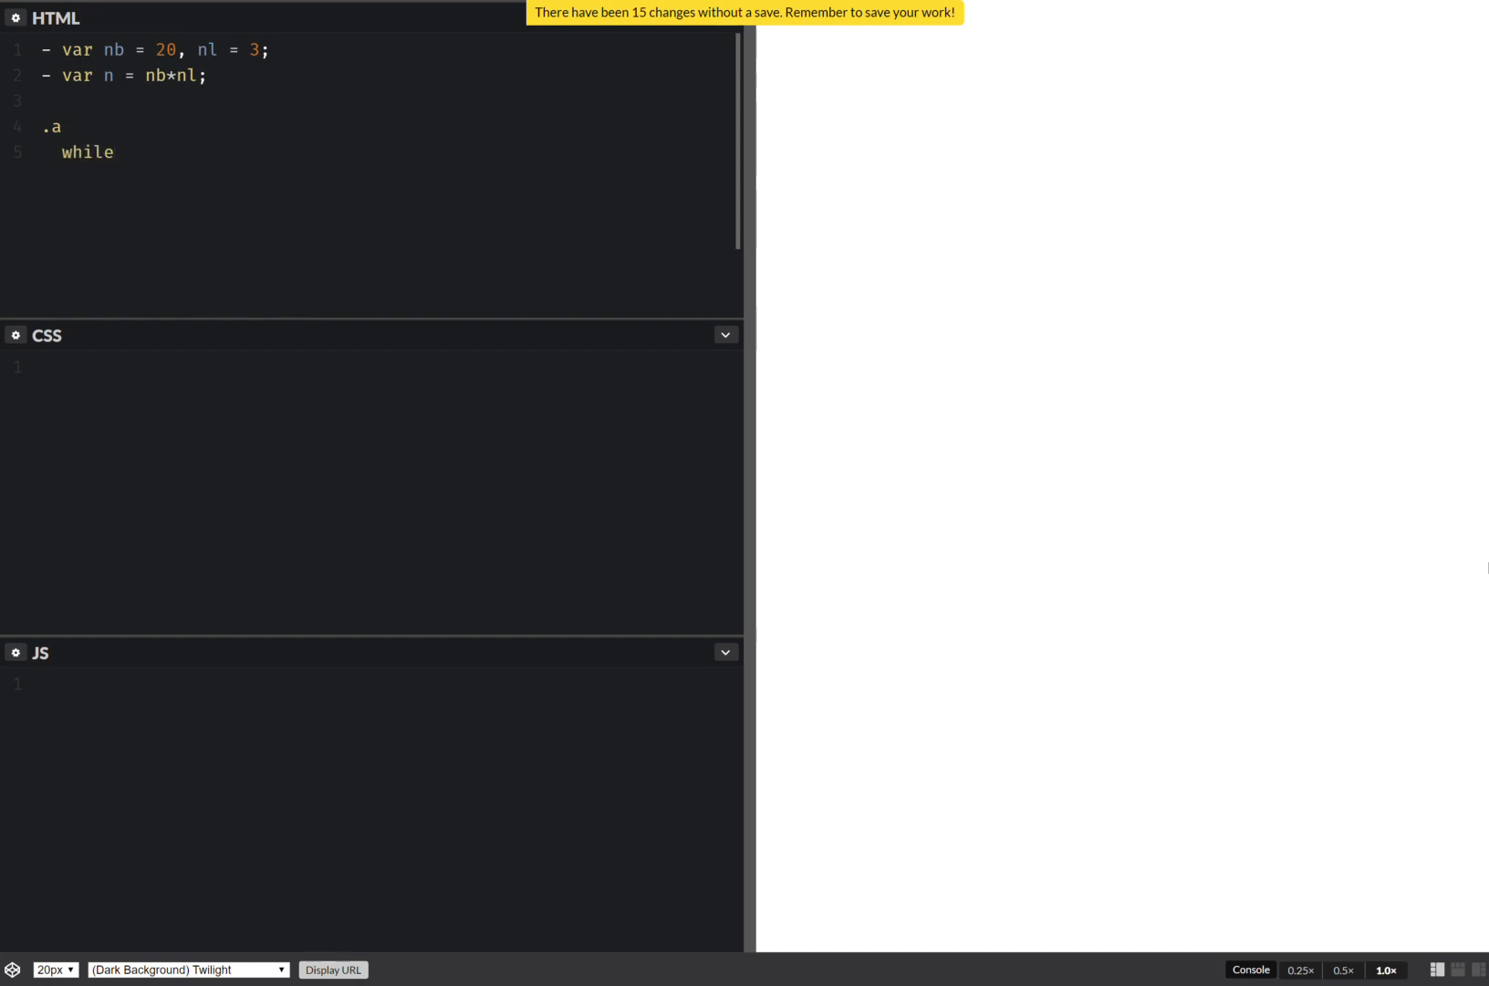
pyautogui.write('n--')
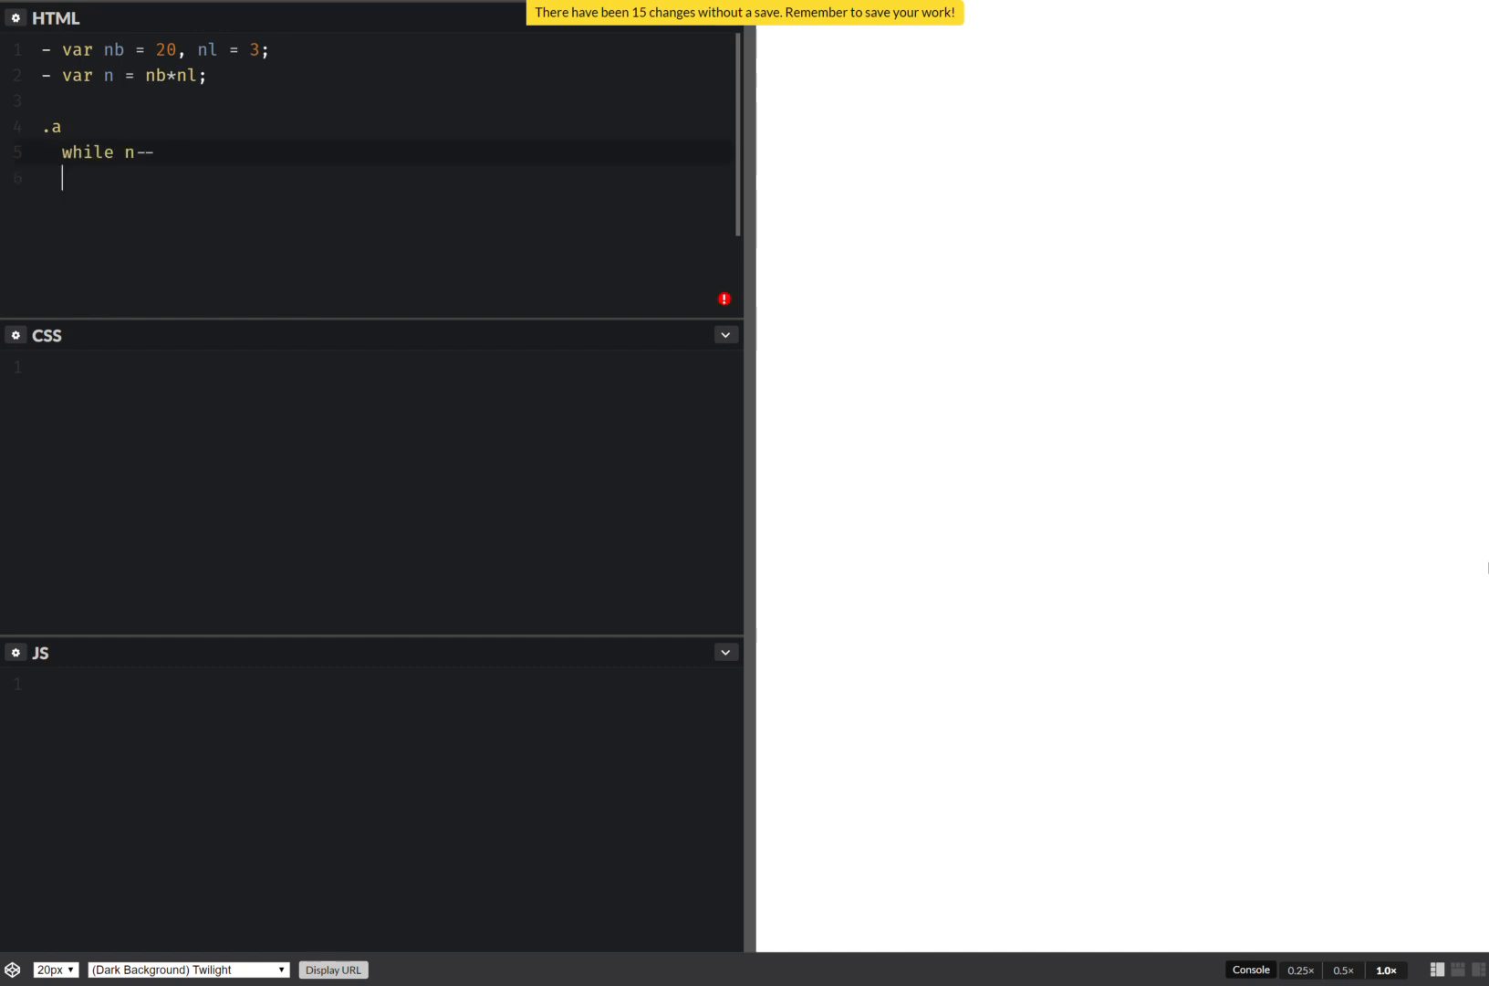
pyautogui.write('.bar')
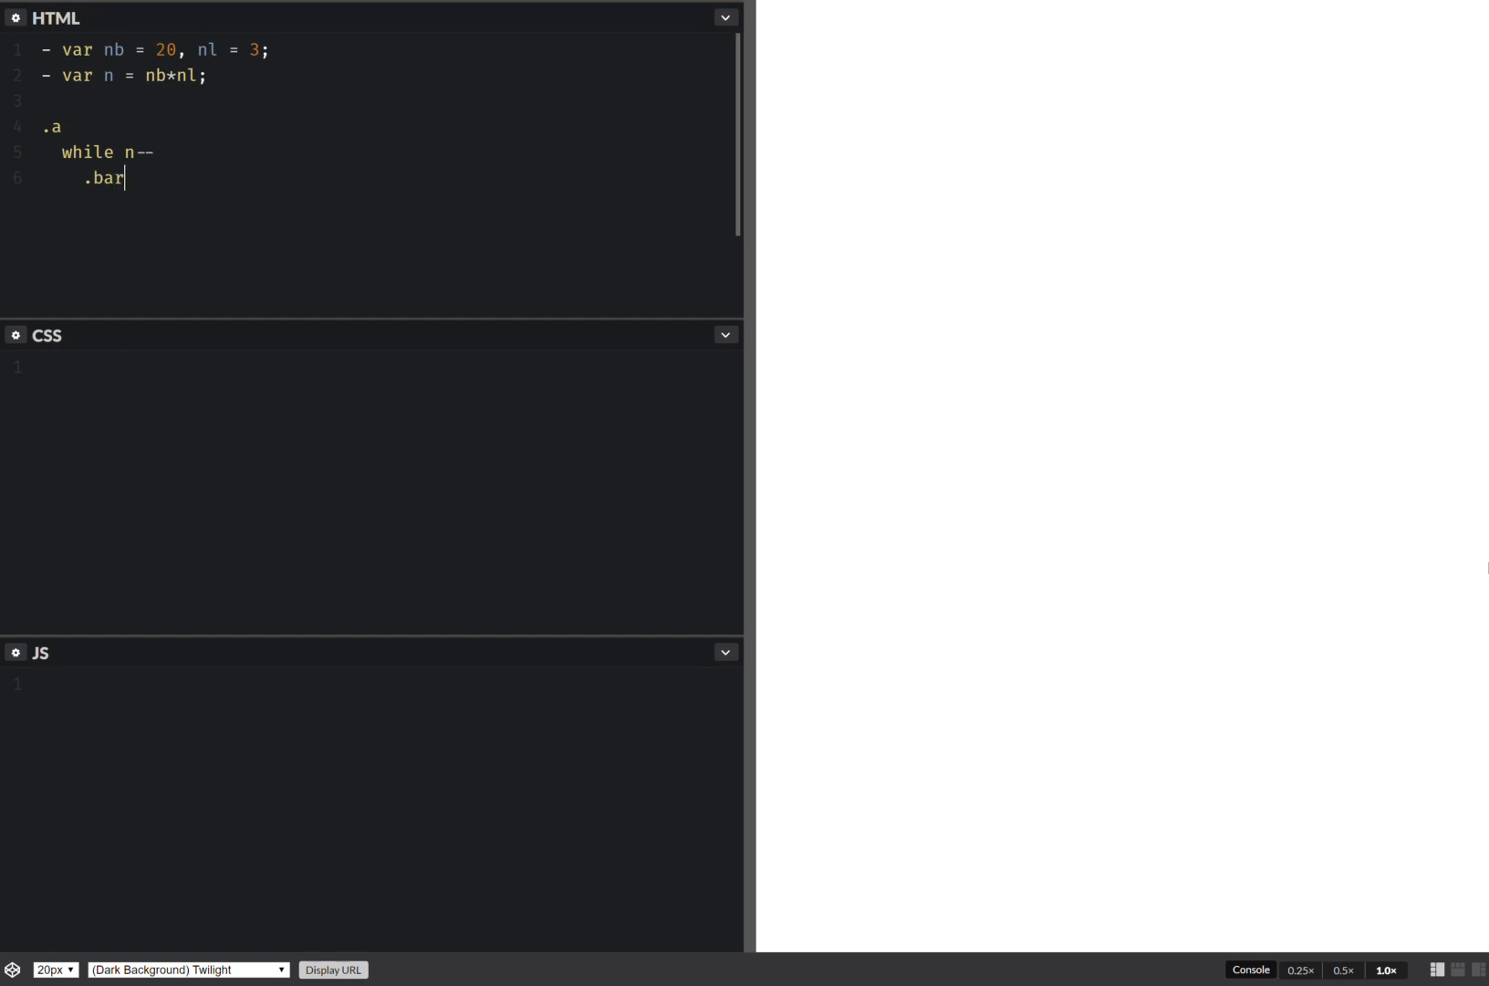
pyautogui.write('(sty')
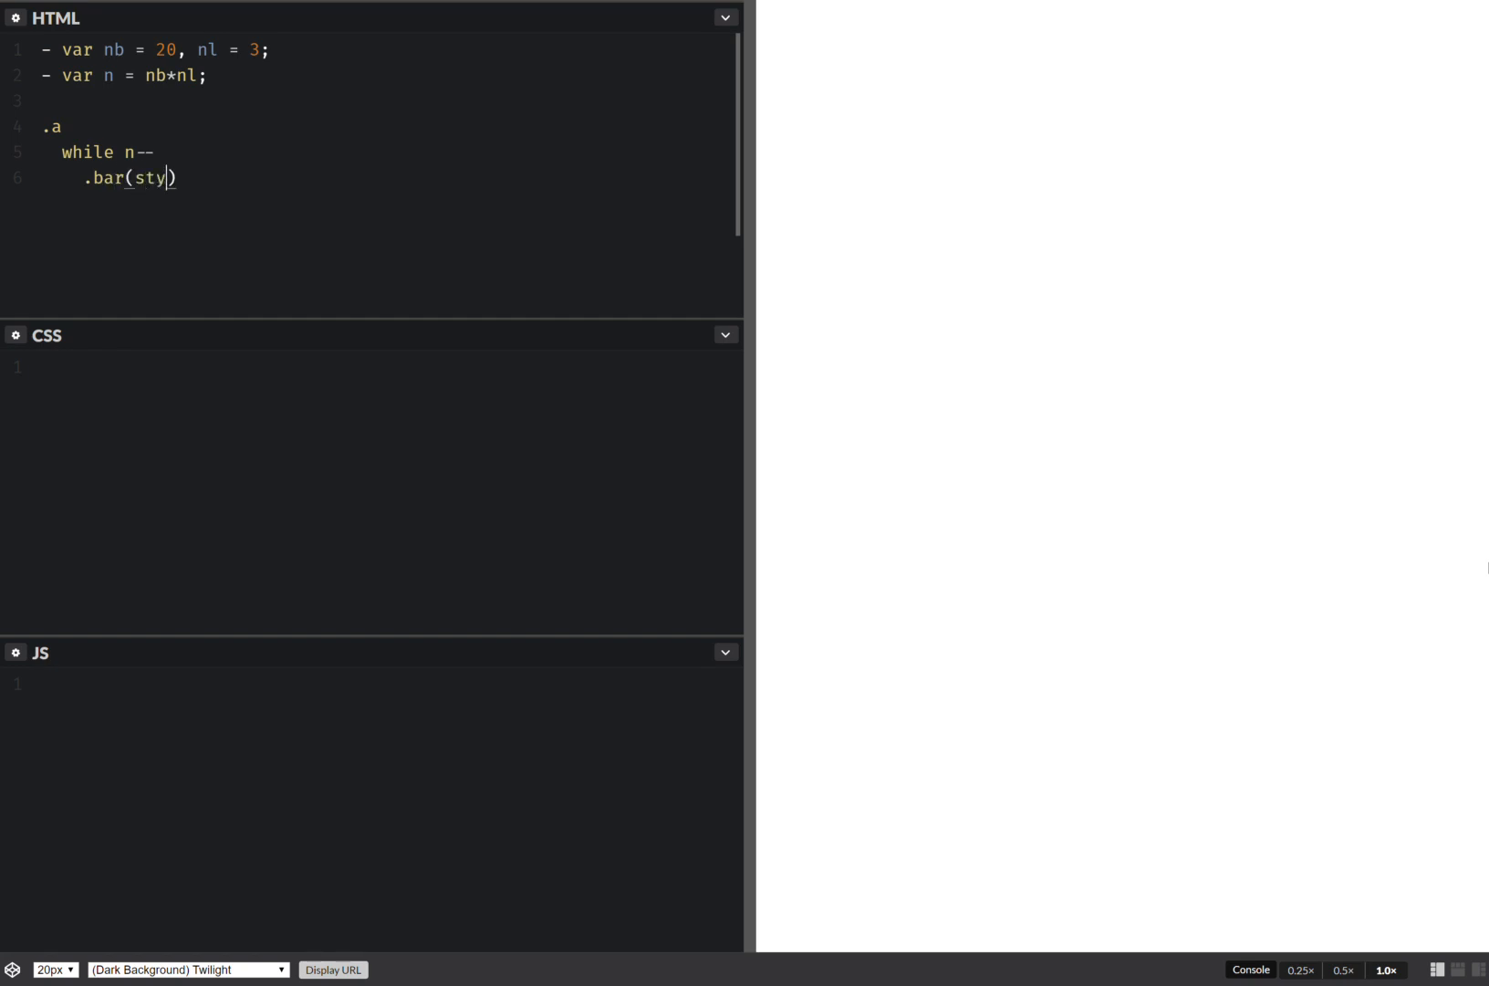
pyautogui.write('le=')
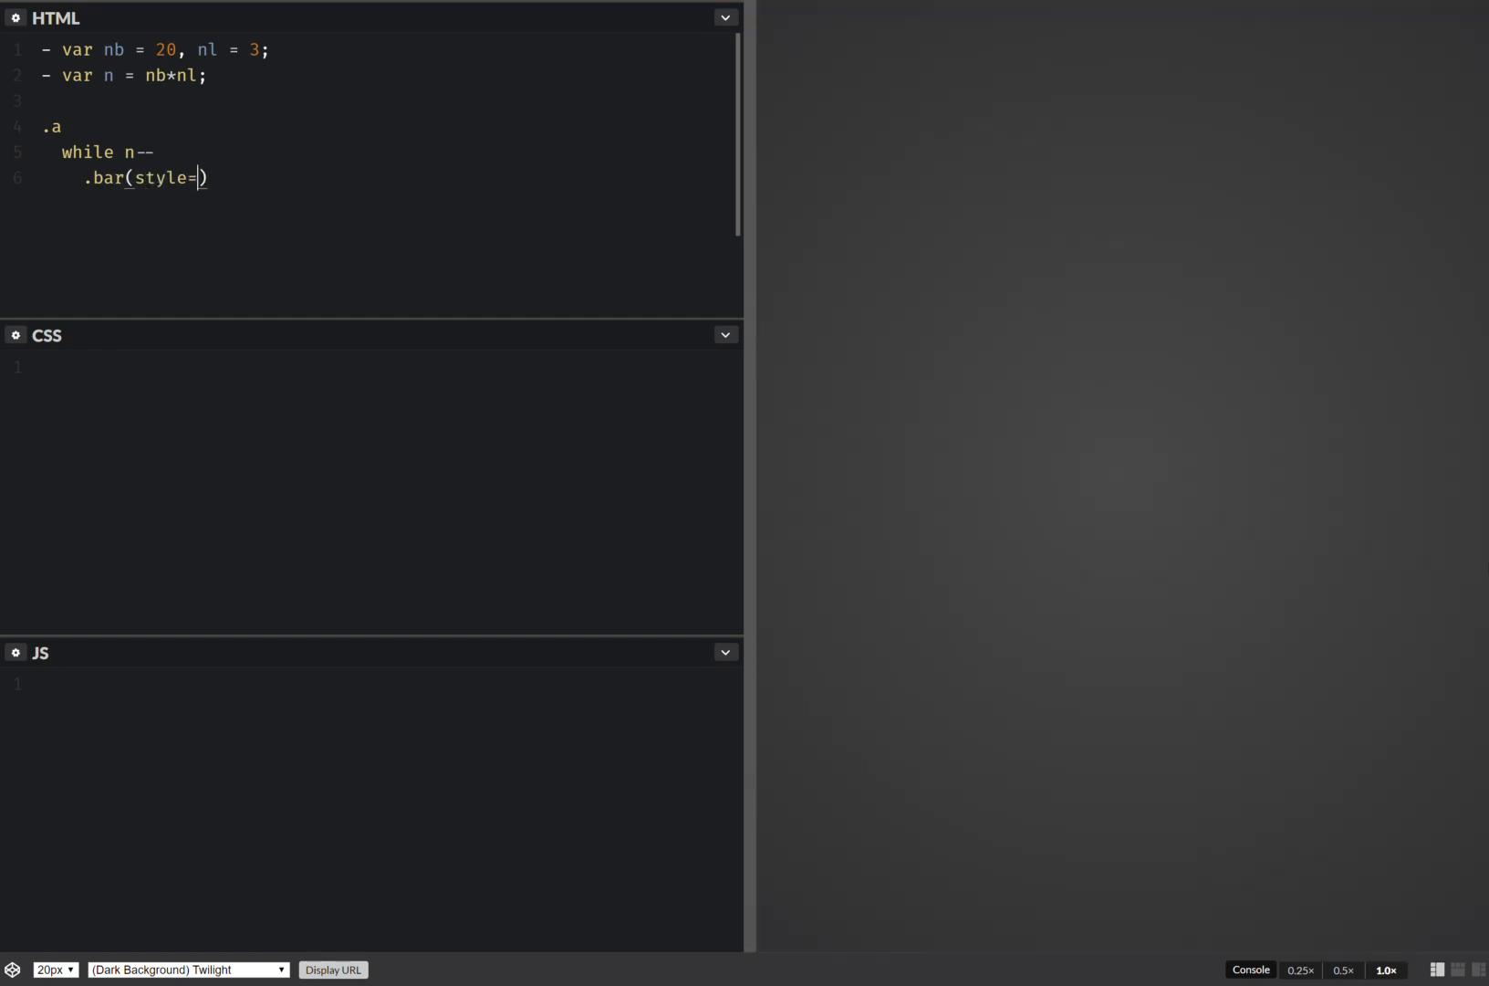
pyautogui.write('`')
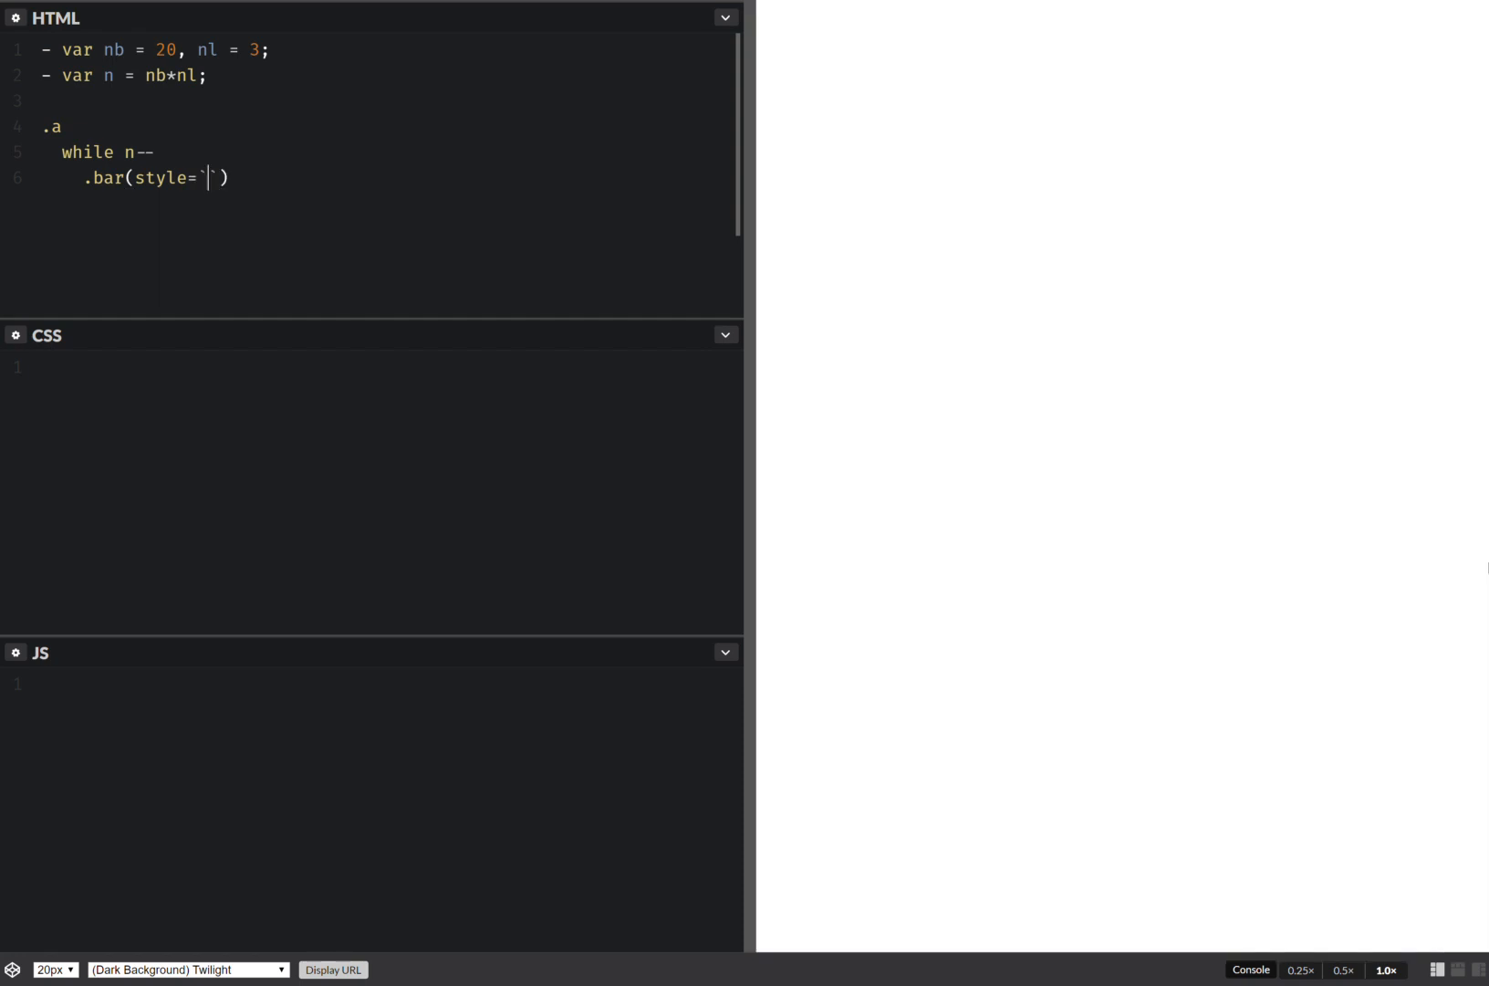
pyautogui.write('--i')
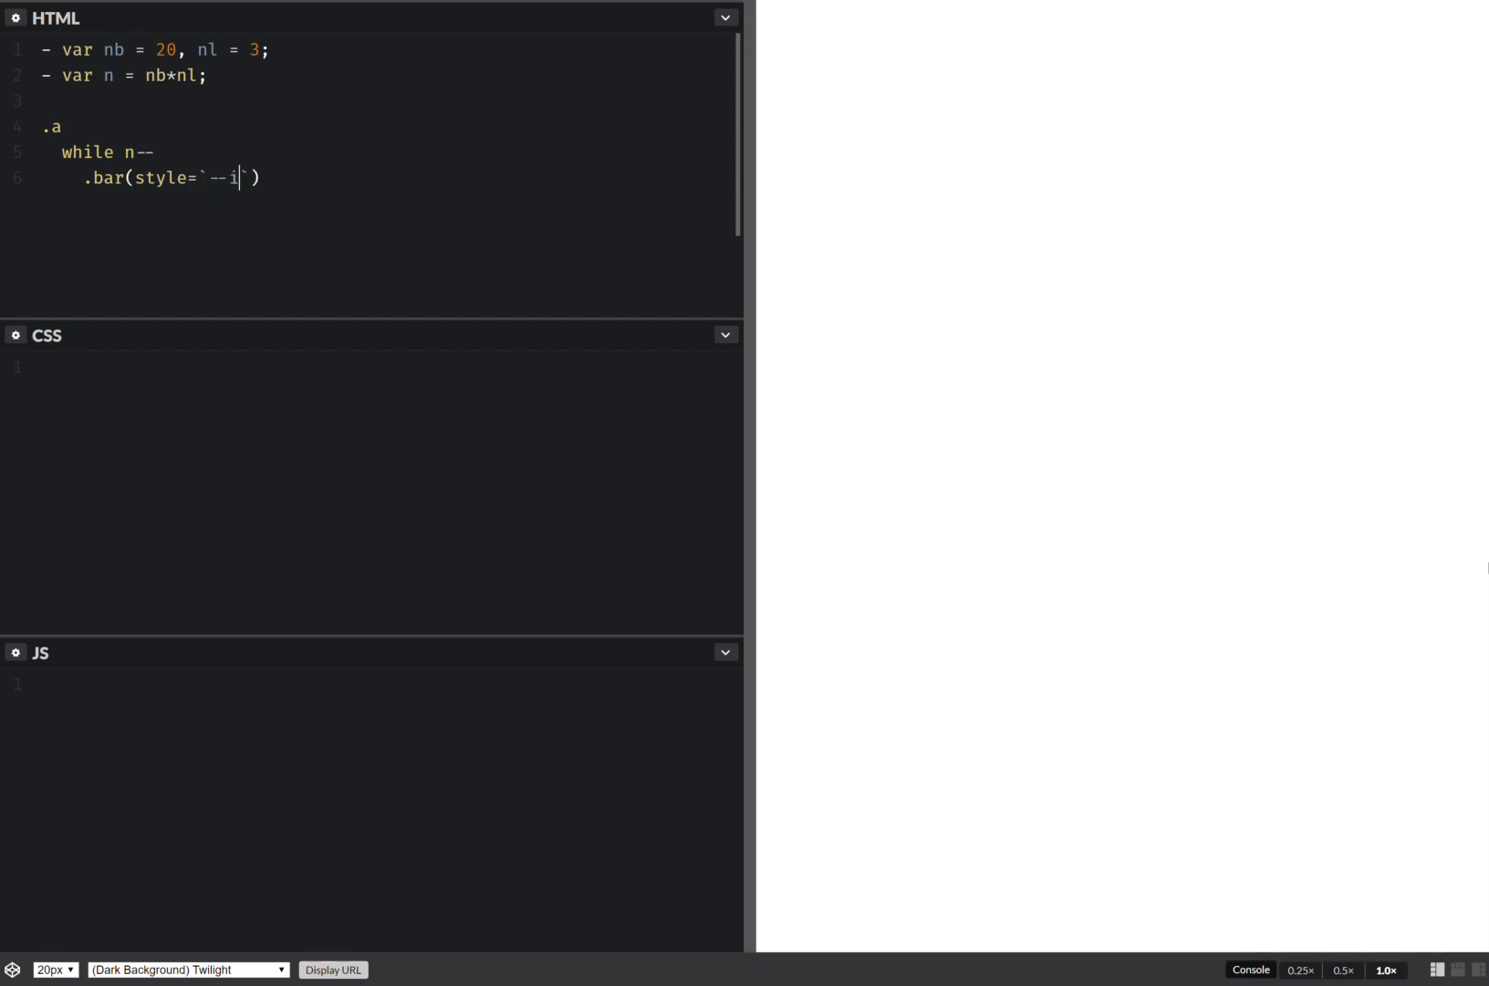
pyautogui.write(':')
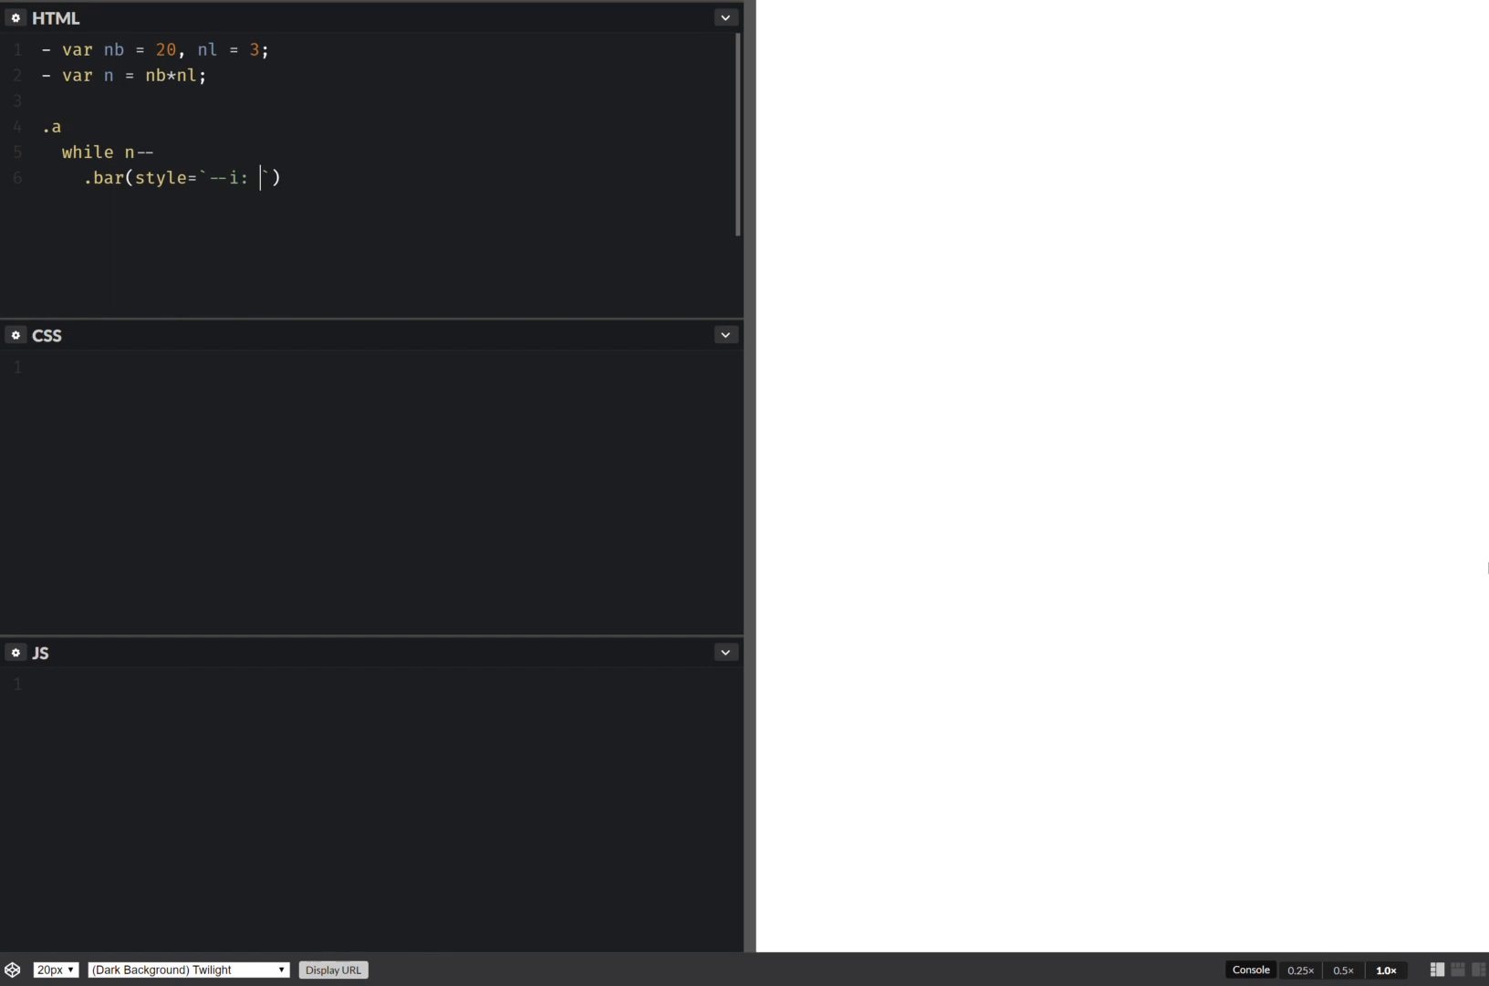
pyautogui.write('${}')
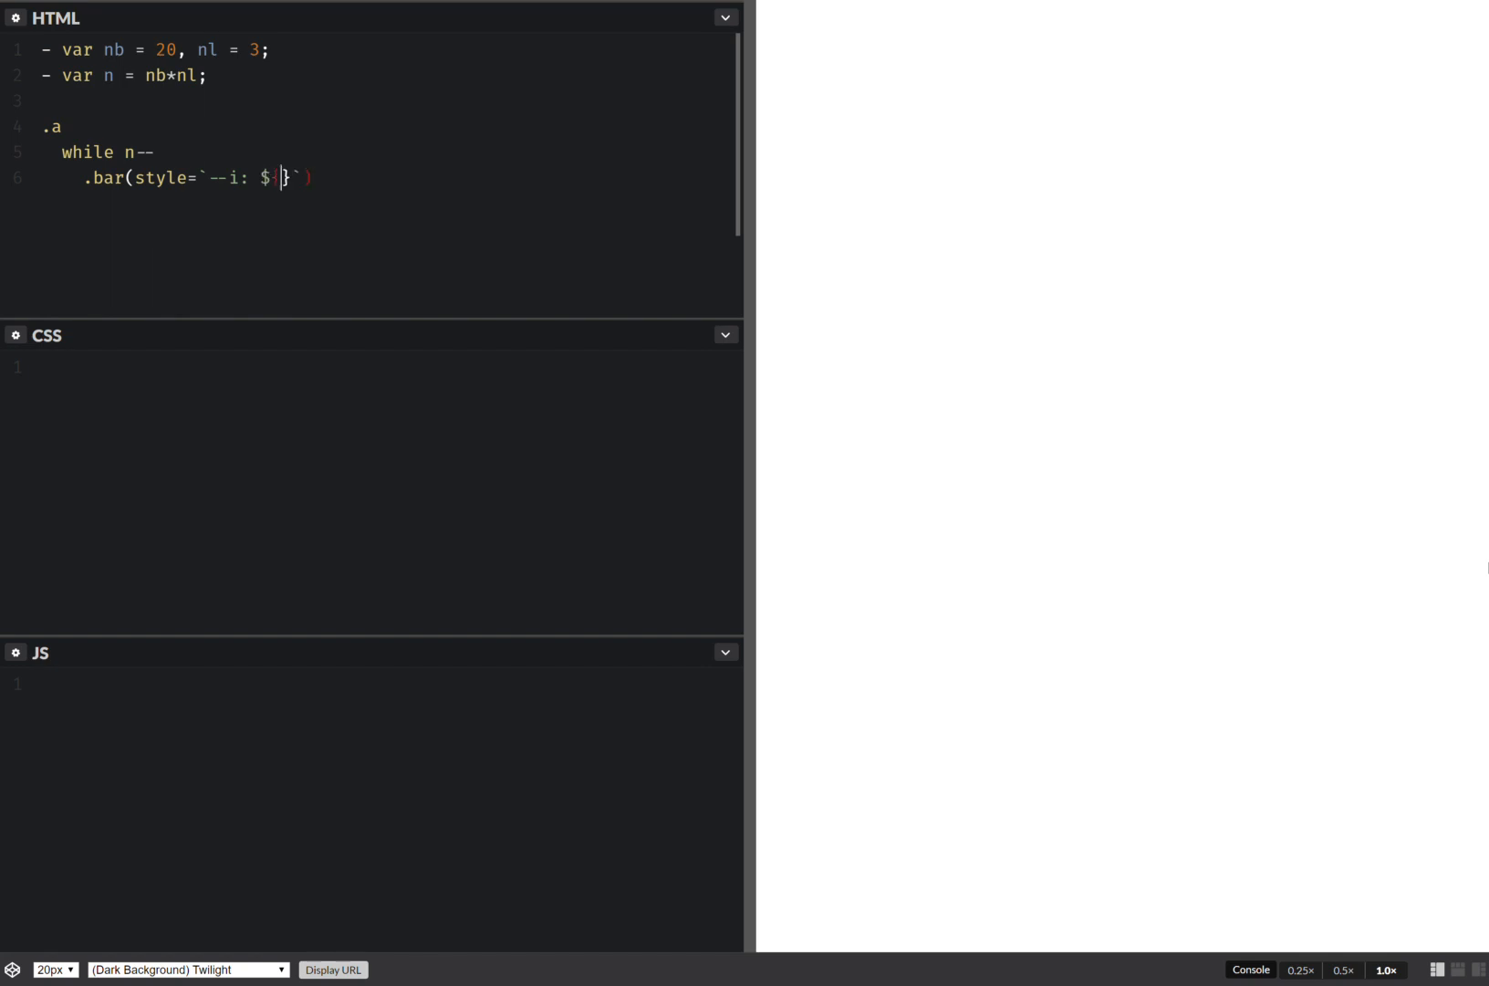
pyautogui.write('n}')
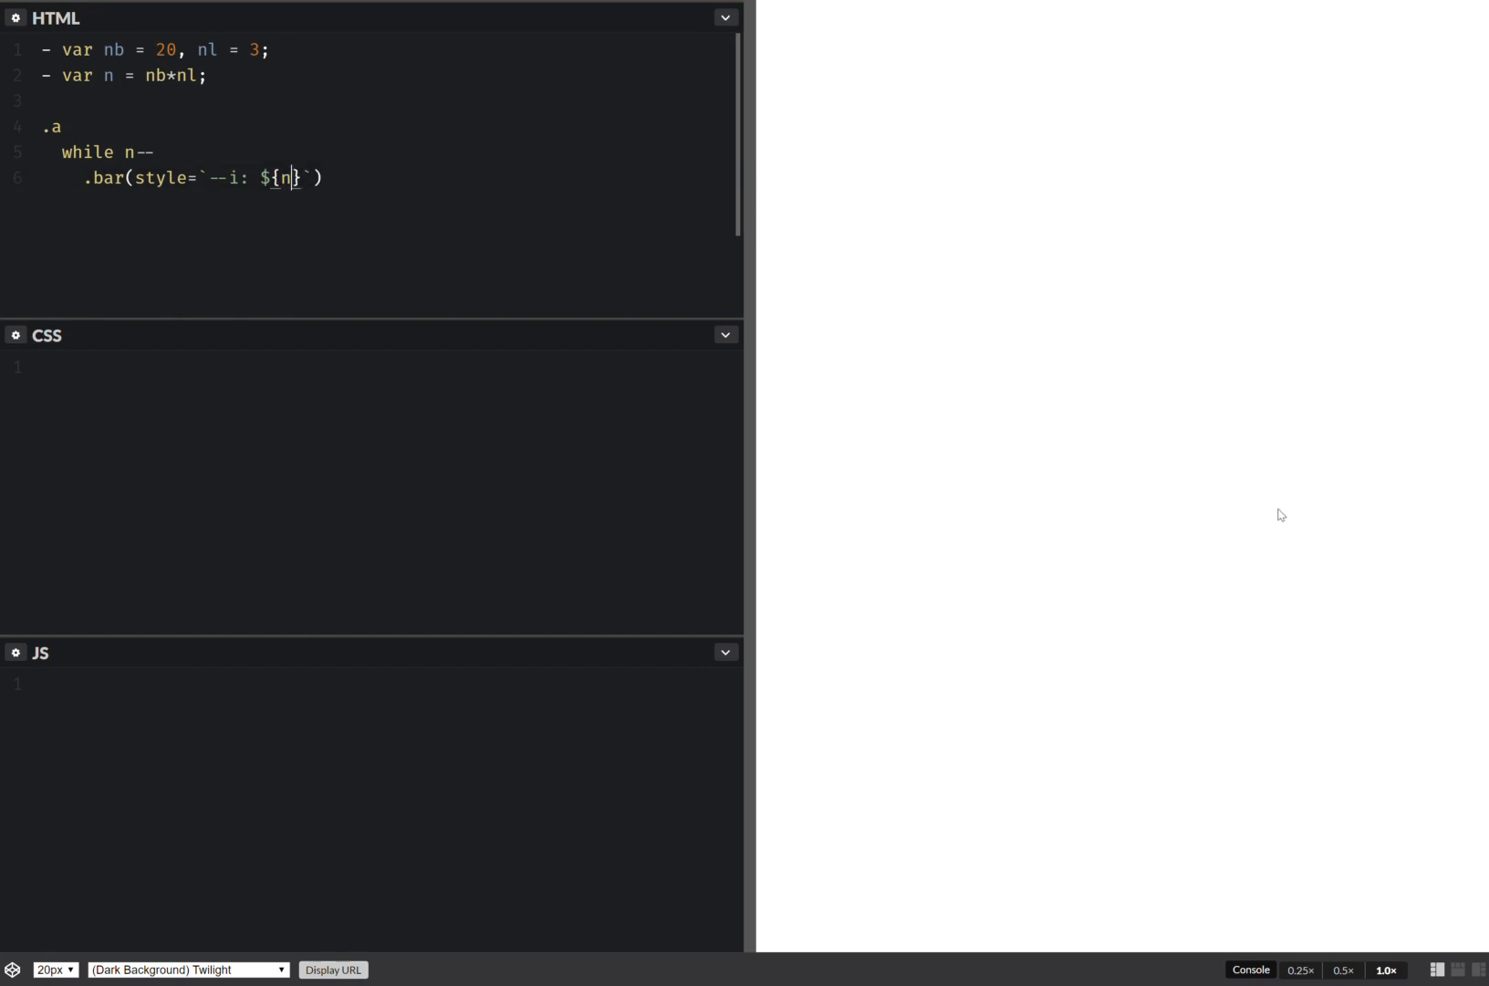
pyautogui.moveTo(28, 70)
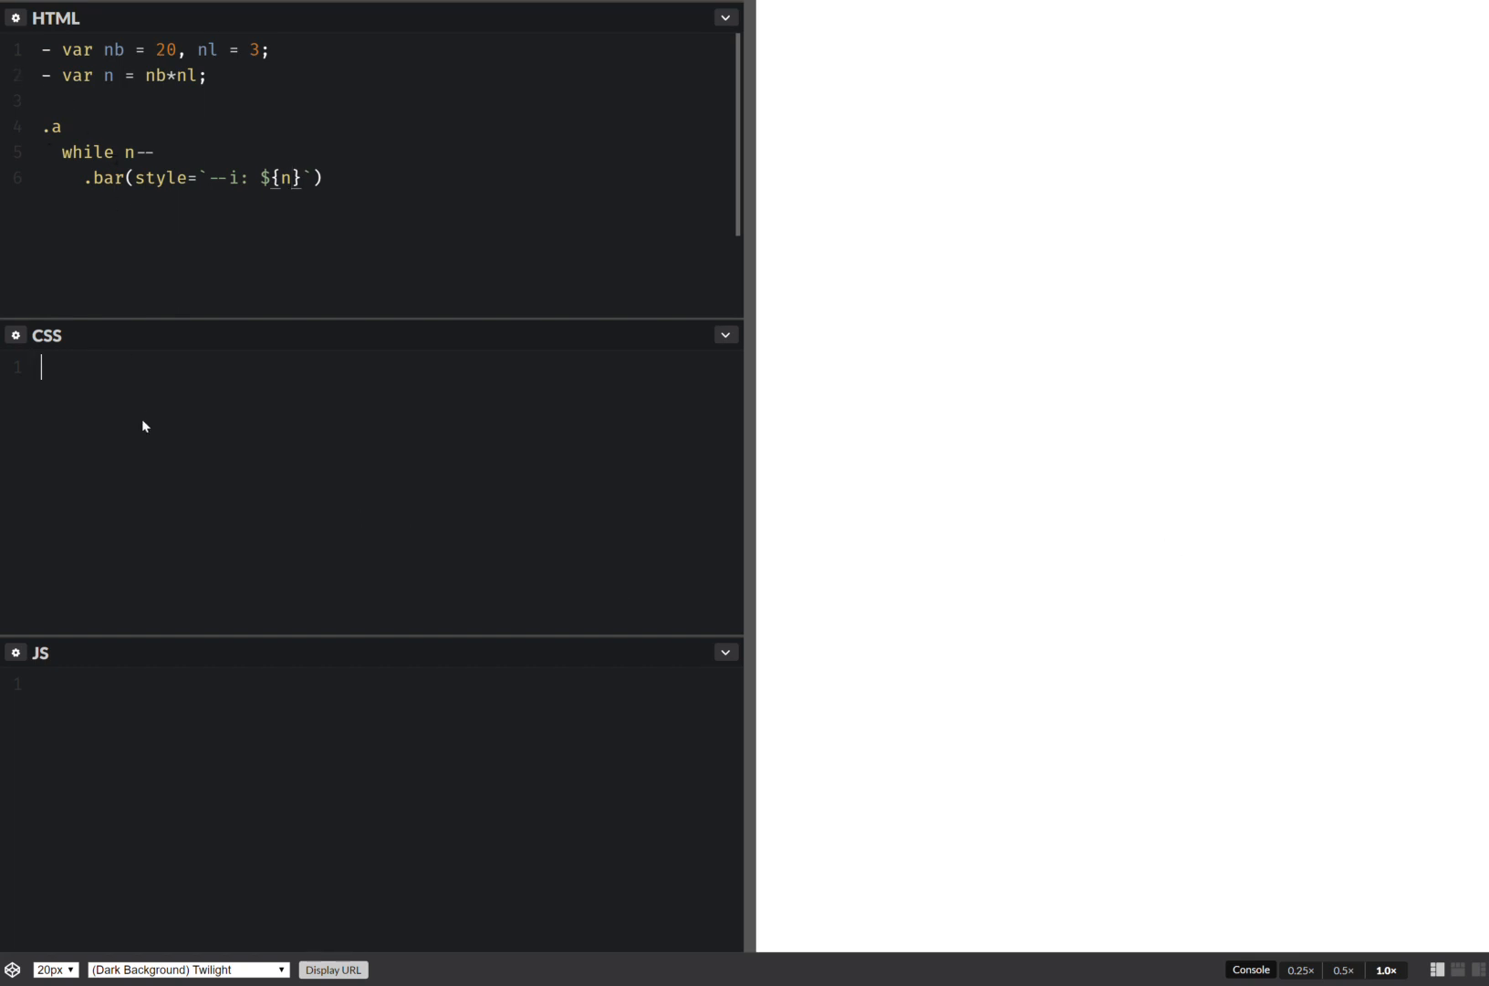
# Step: Write CSS making all divs position: absolute and placing .a at top and left 50%
pyautogui.write('.a {')
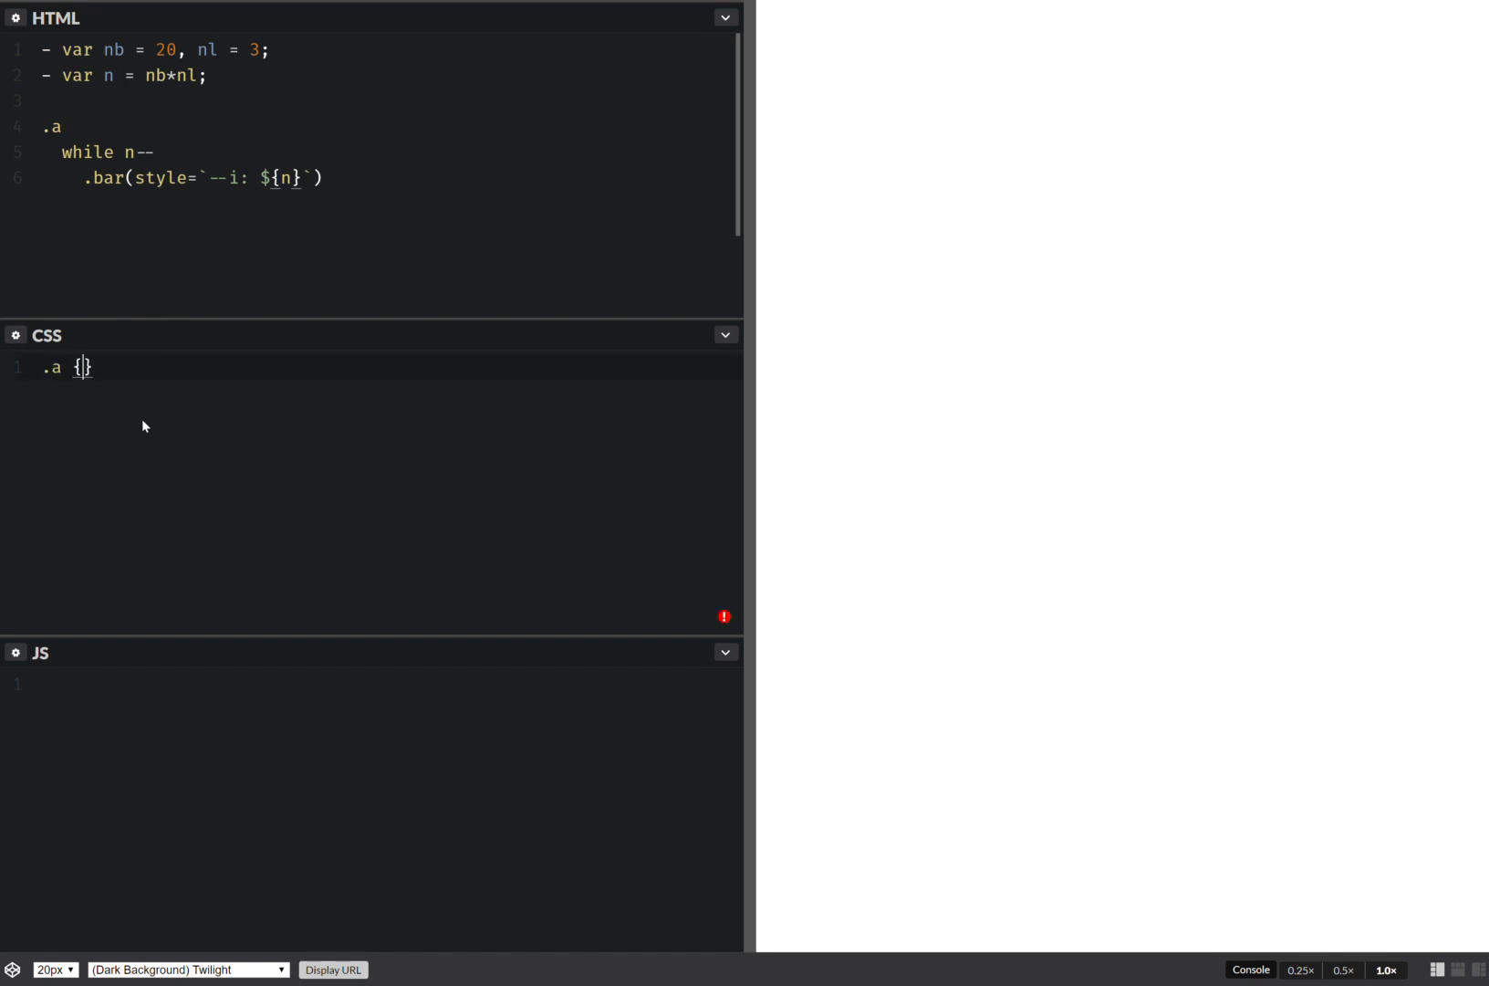
pyautogui.write('po')
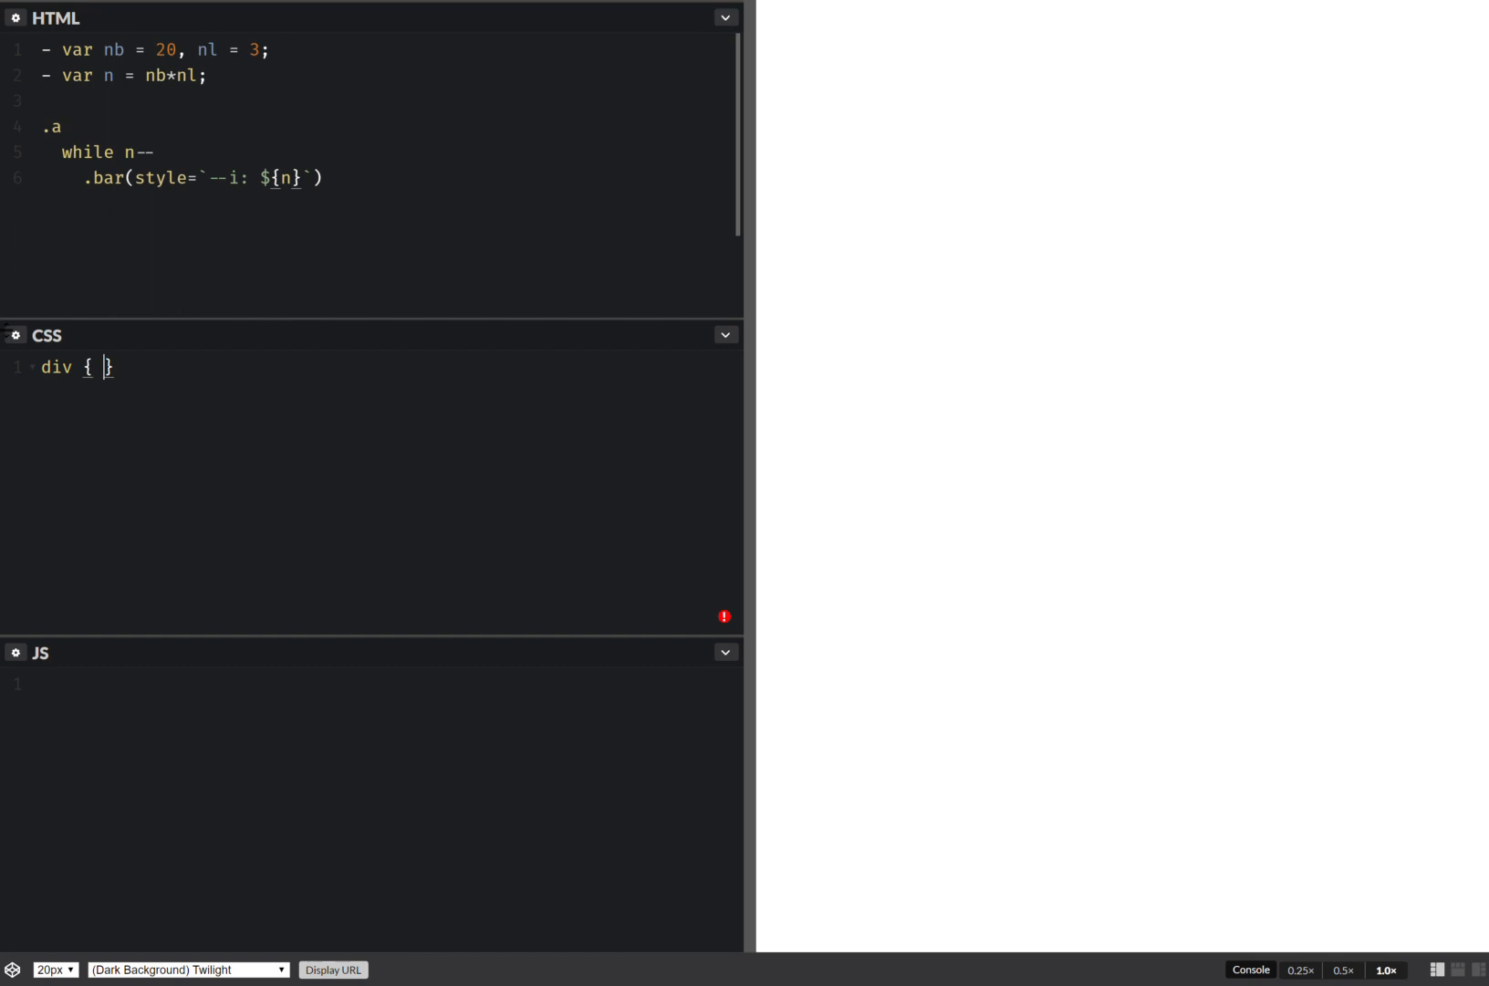
pyautogui.write('position: absolute;')
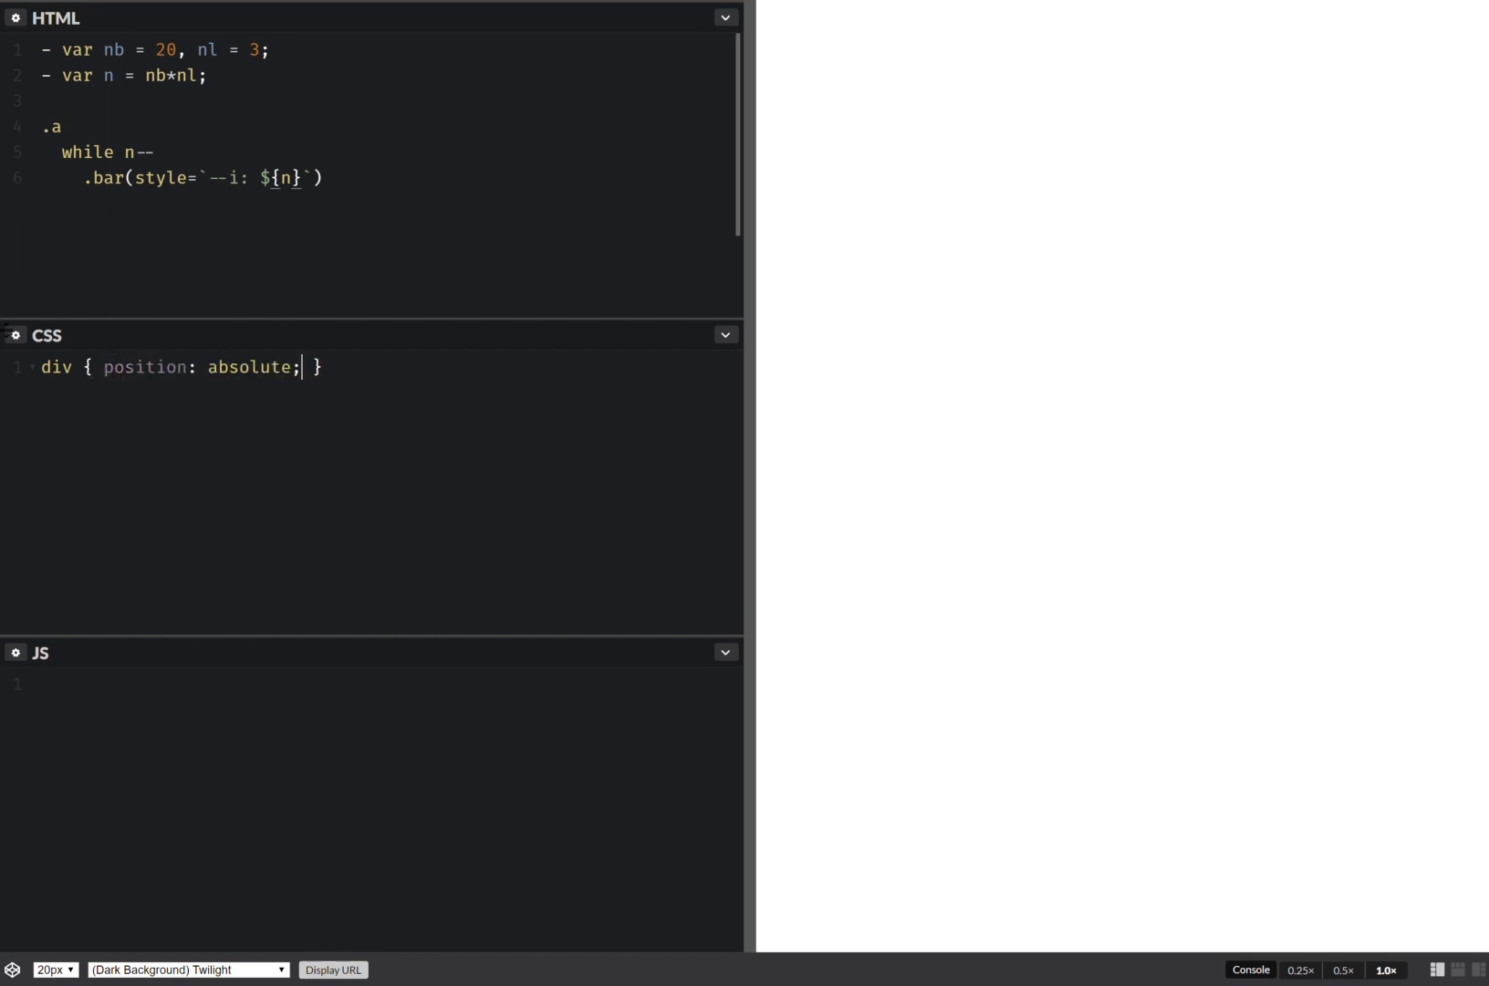
pyautogui.press('Backspace')
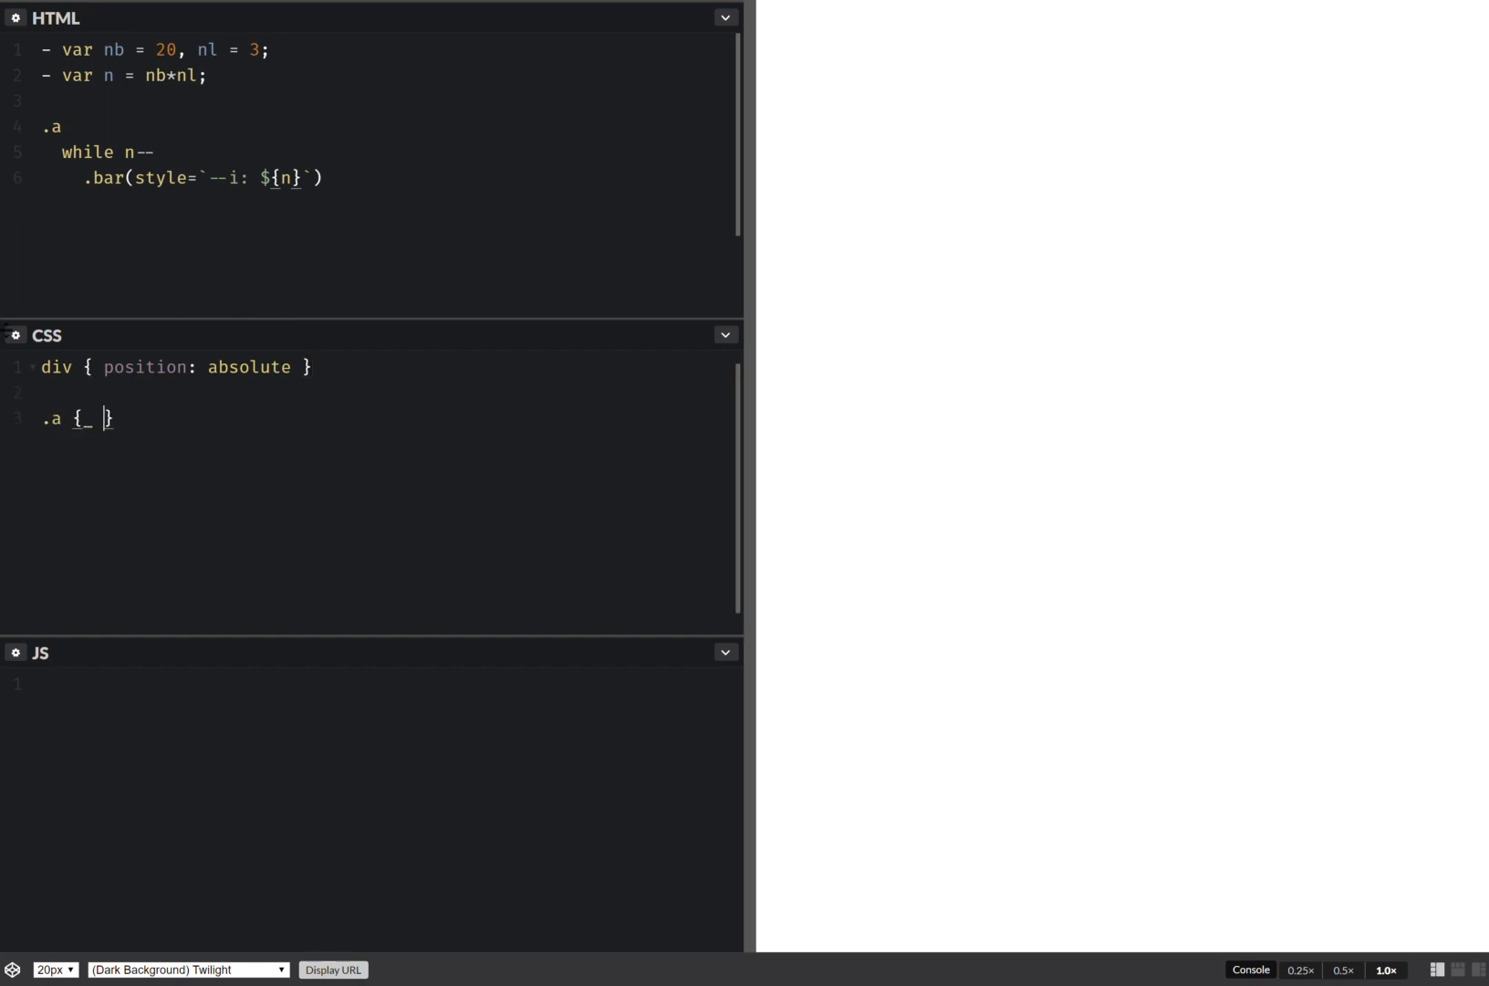
pyautogui.press('Backspace')
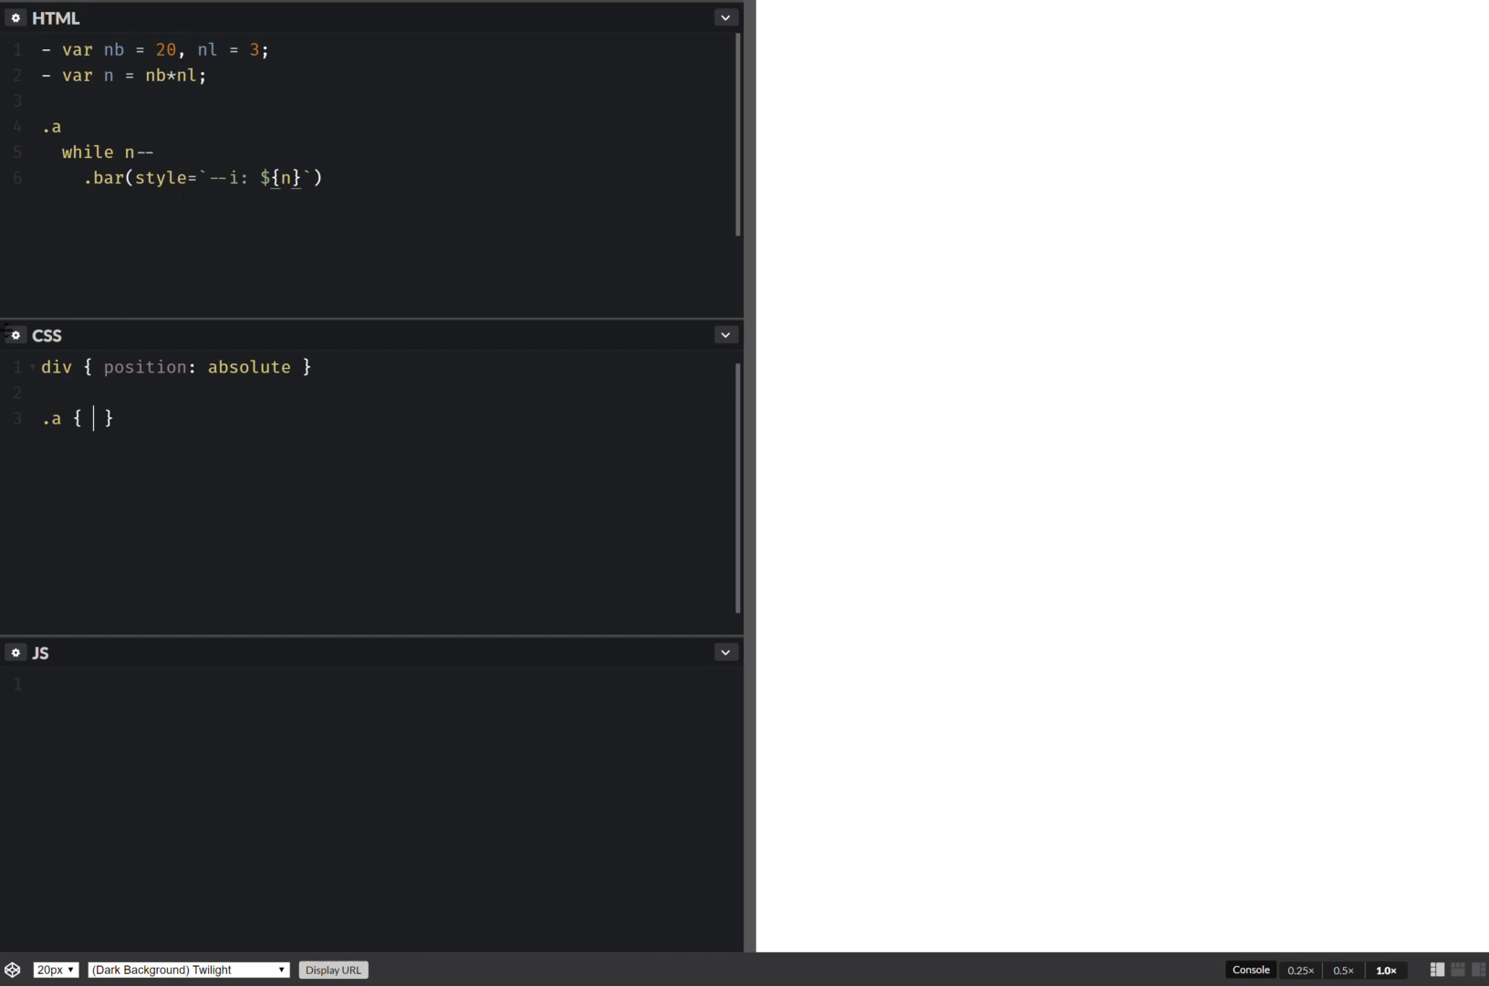
pyautogui.write('top')
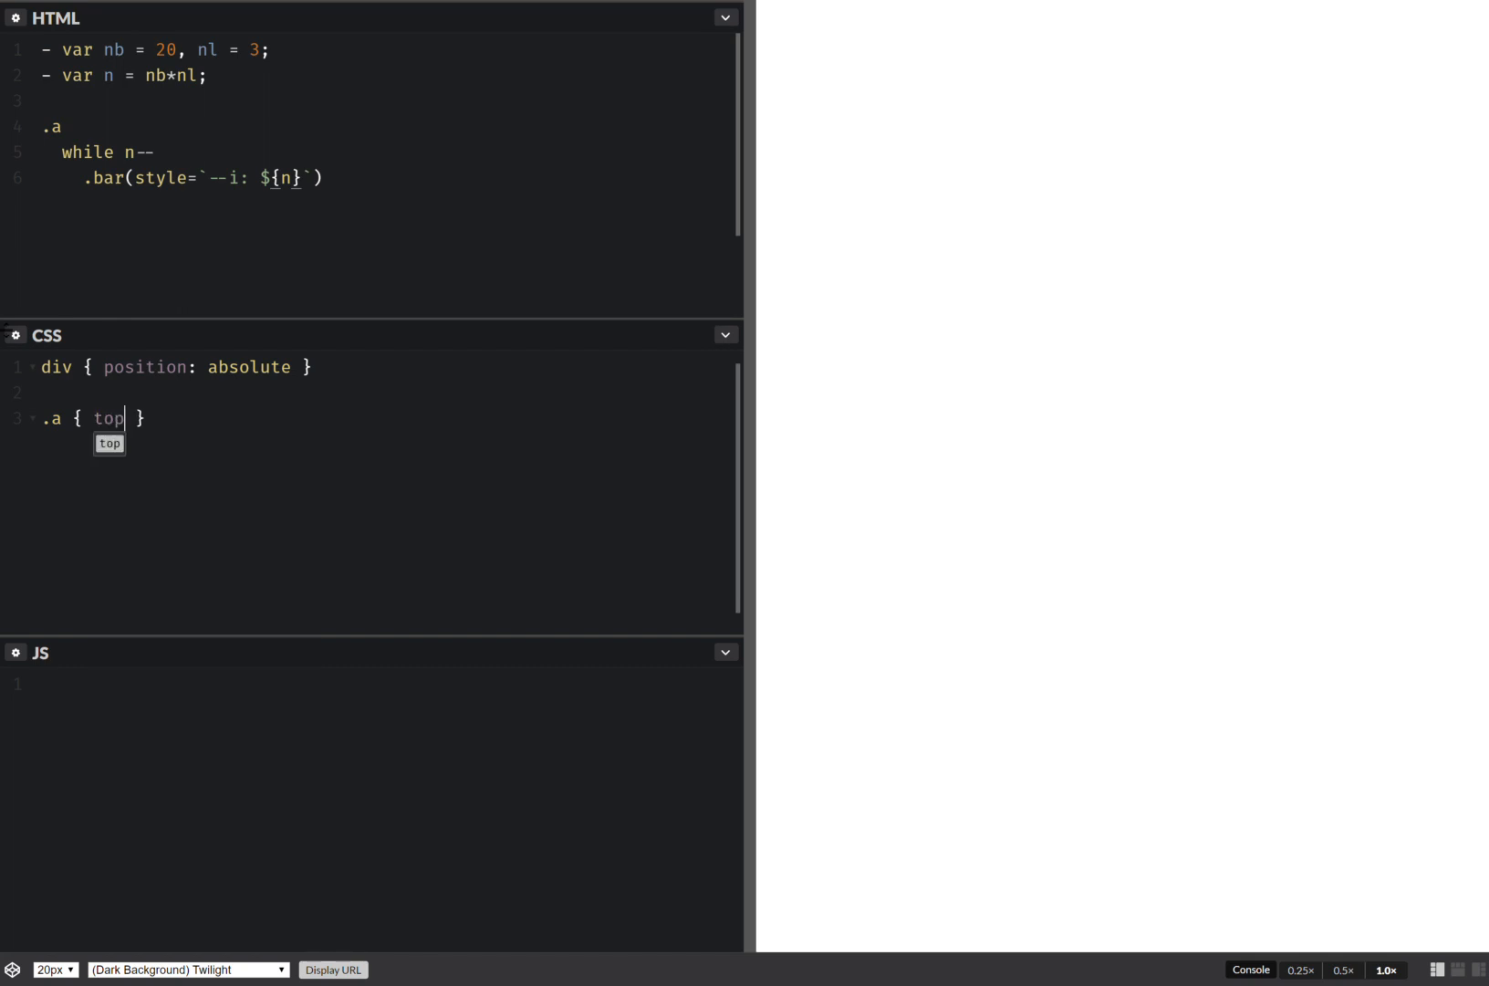
pyautogui.write(':50%; left: 50%;')
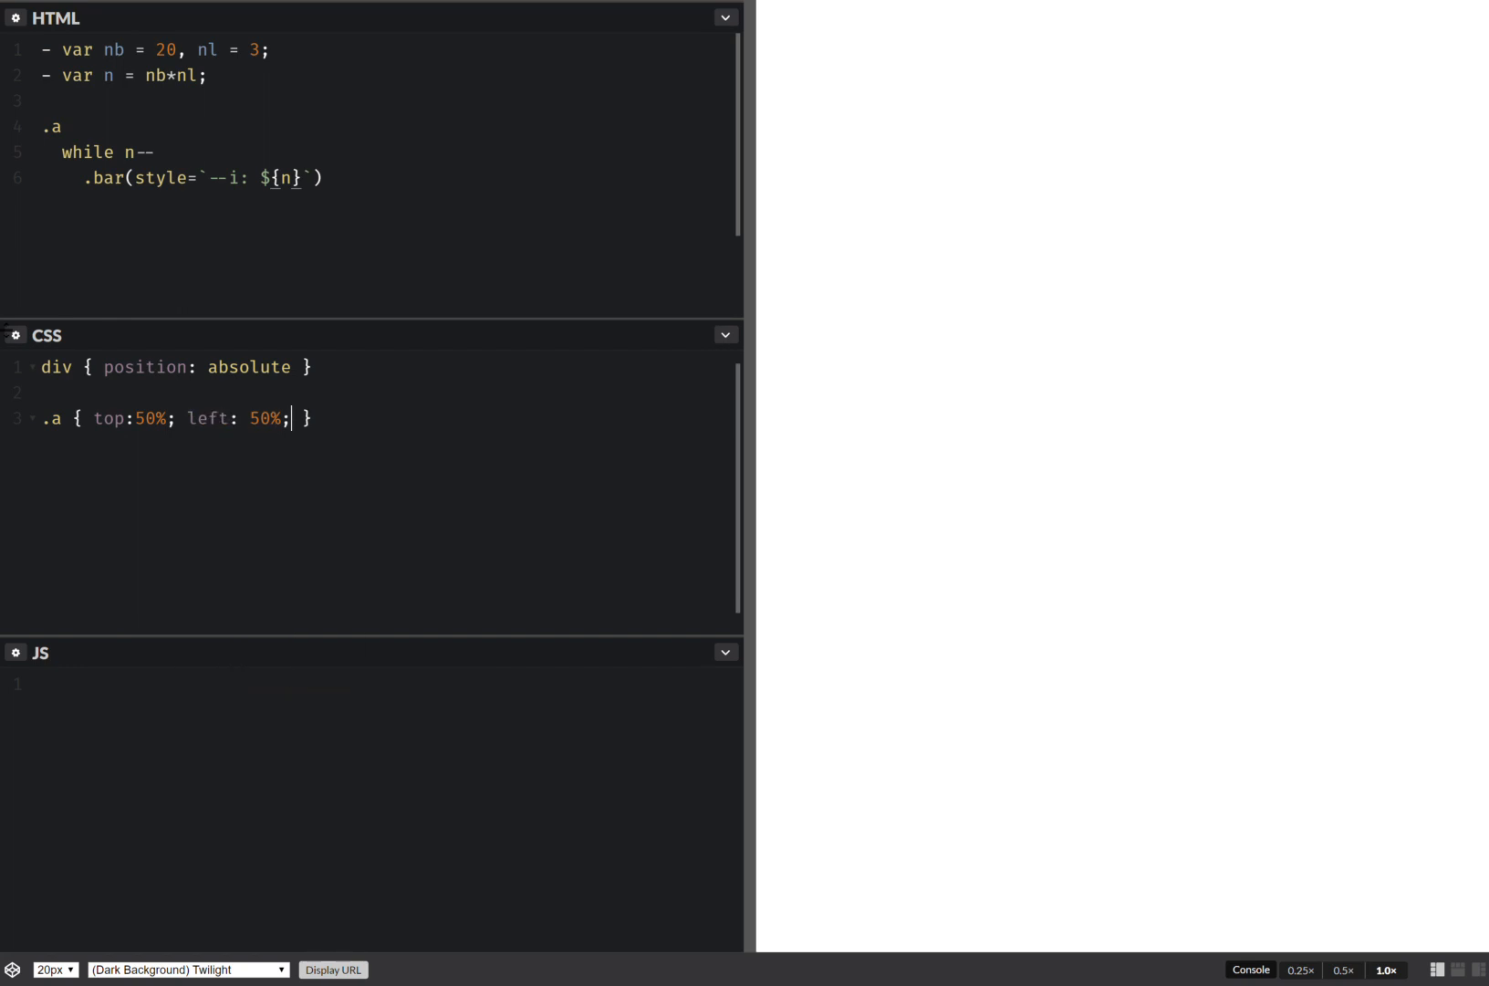
pyautogui.press('Backspace')
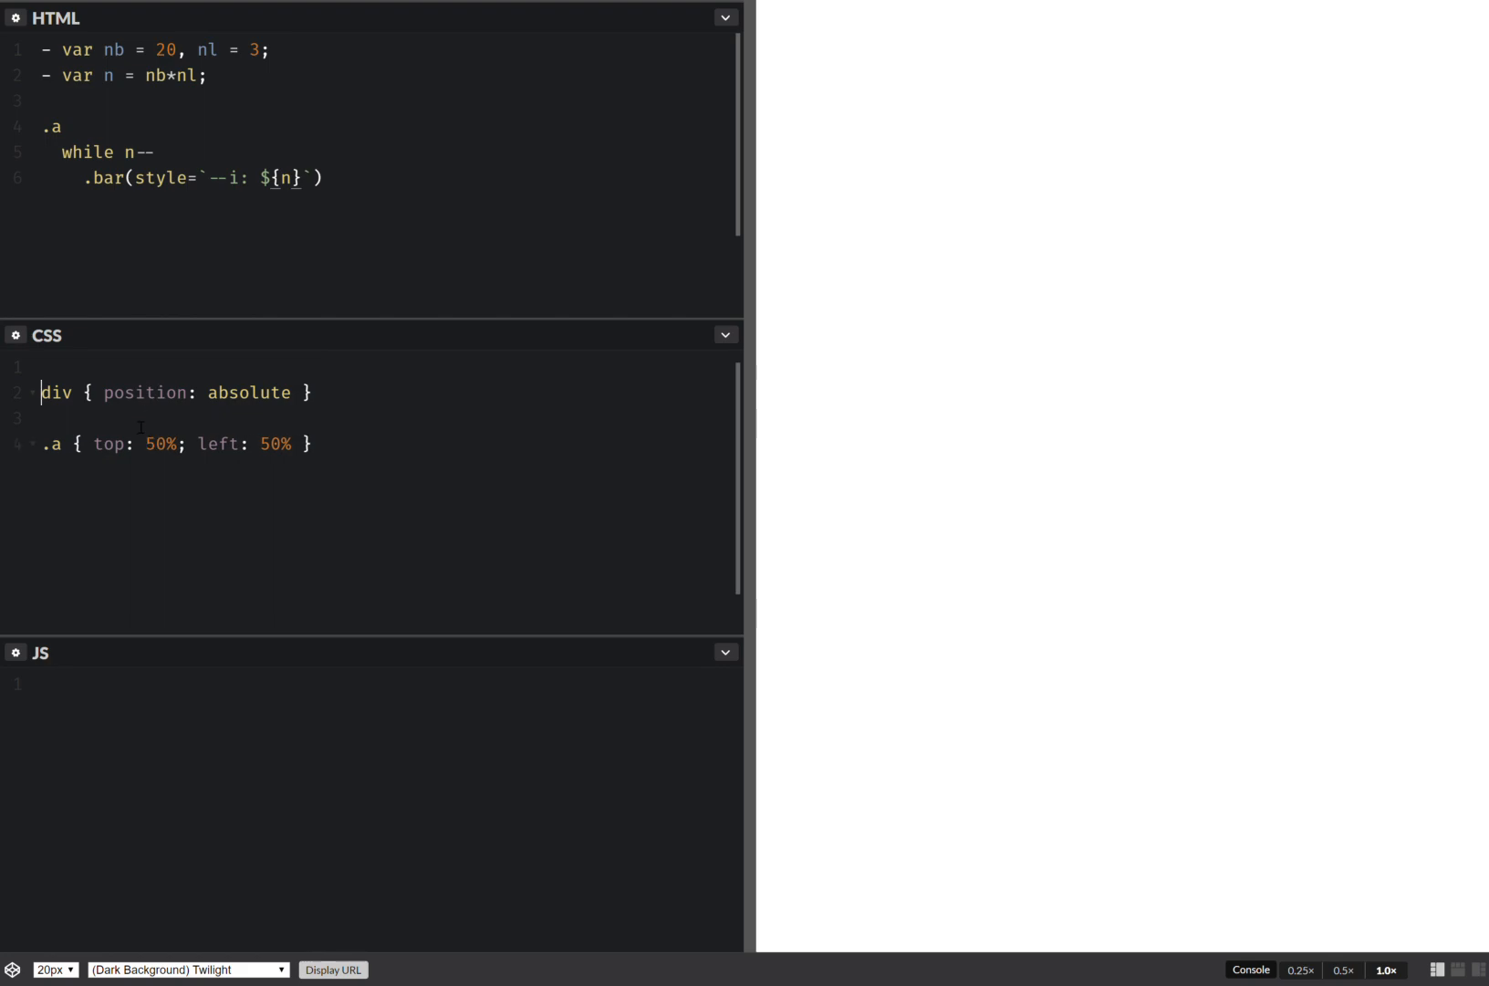
# Step: Define $w: 9vmin and $h: 2px, and size .bar with width $w and height $h
pyautogui.write('$w')
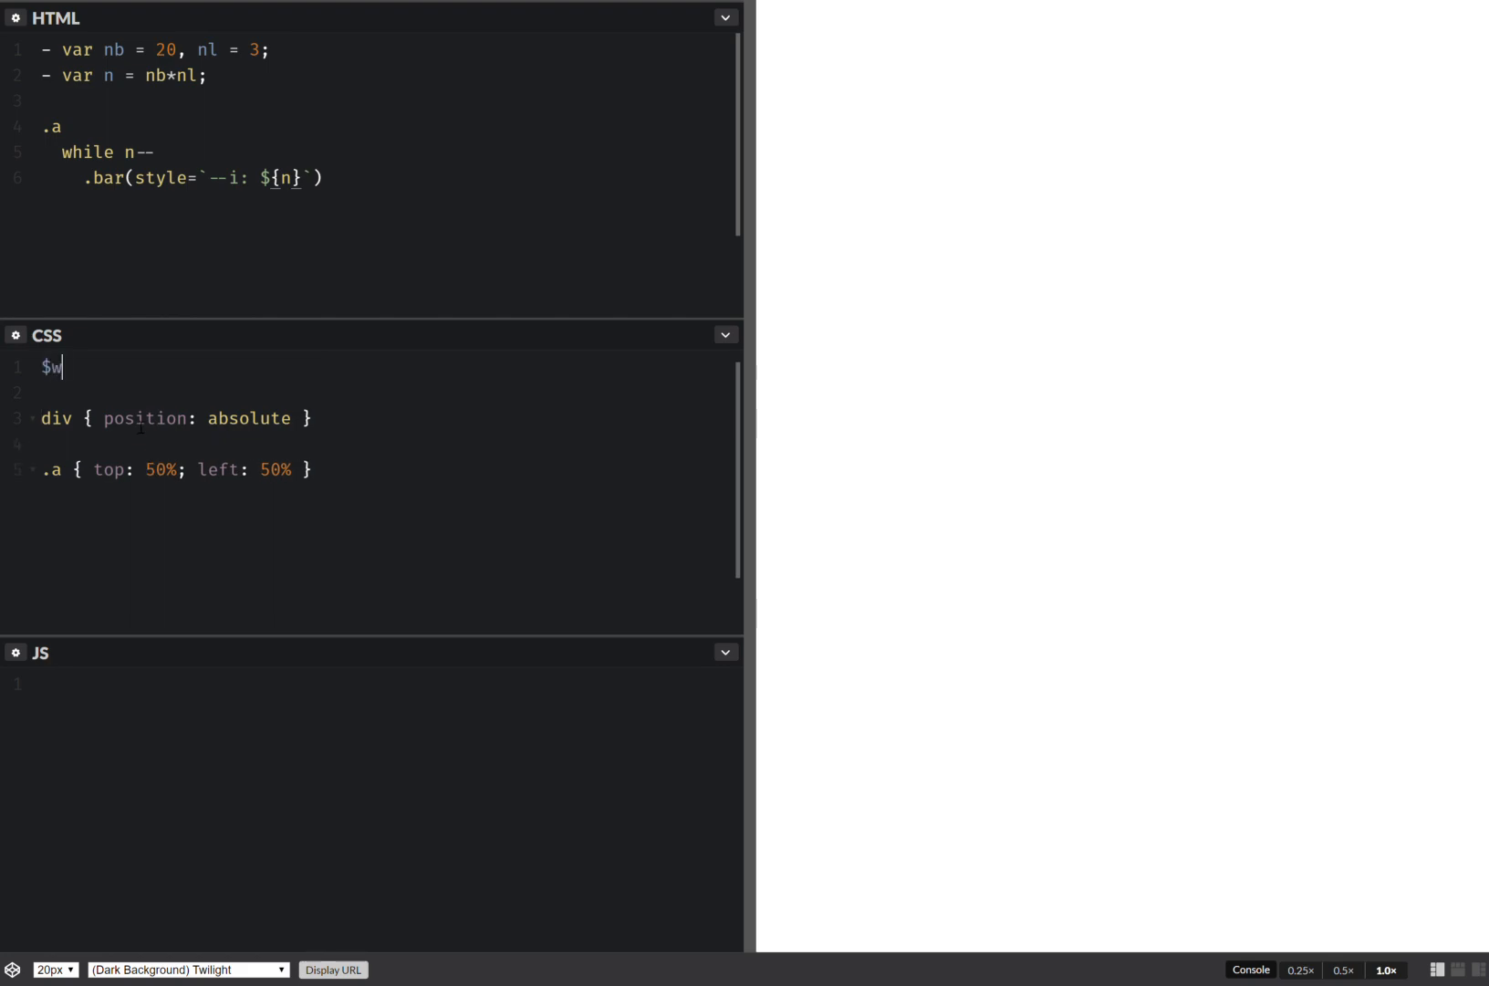
pyautogui.write(': 9vmin;')
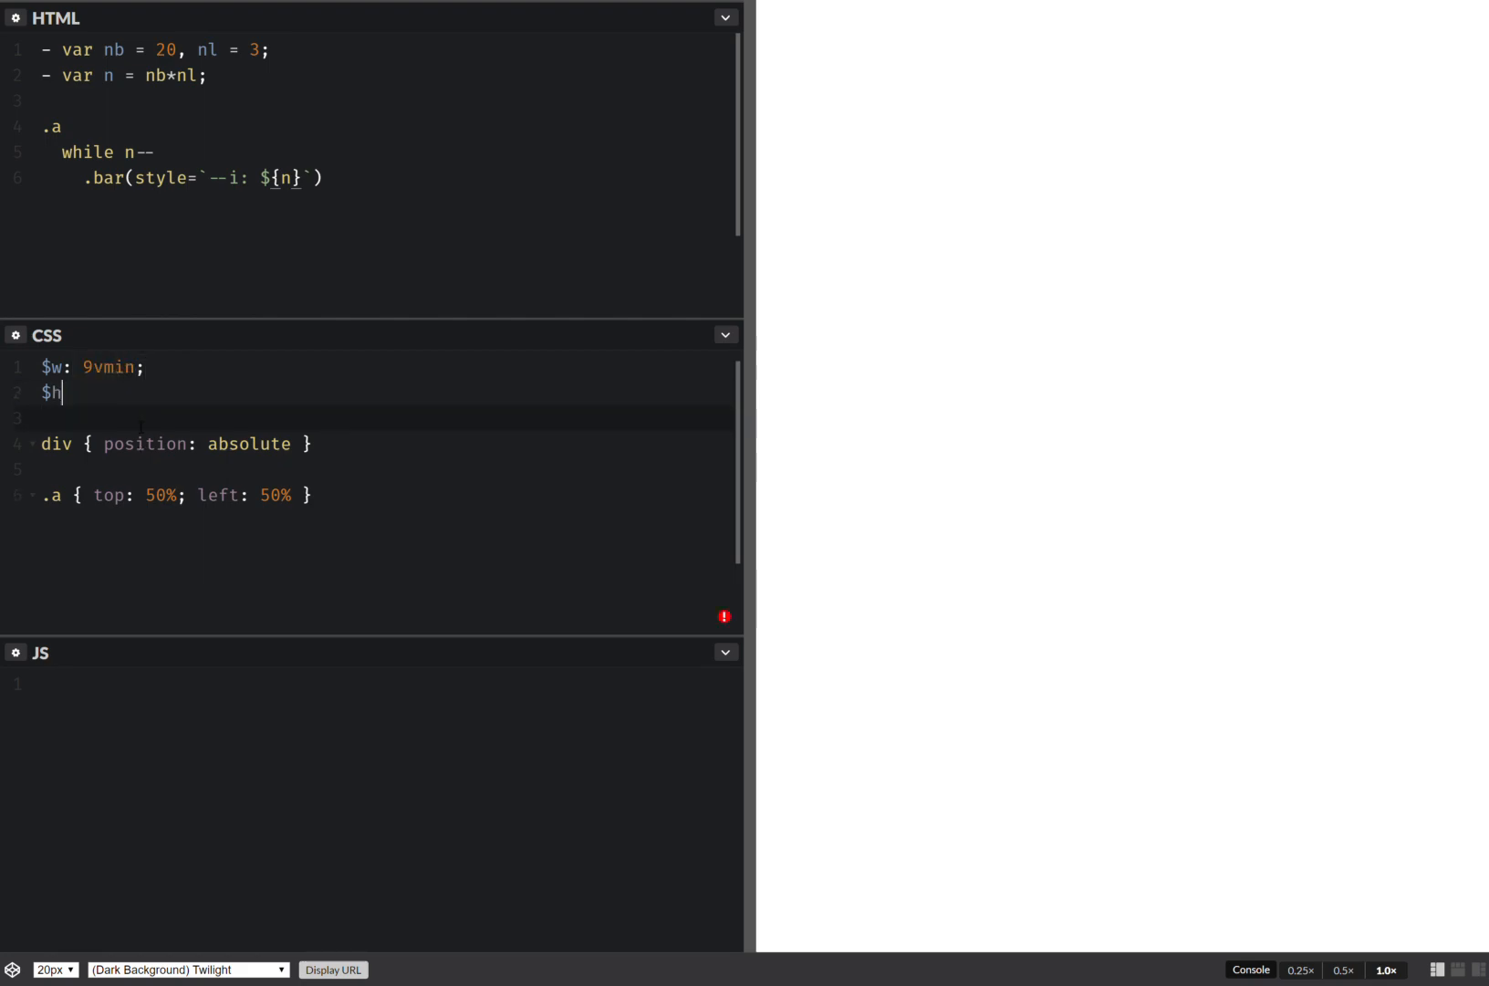
pyautogui.write(': 2px')
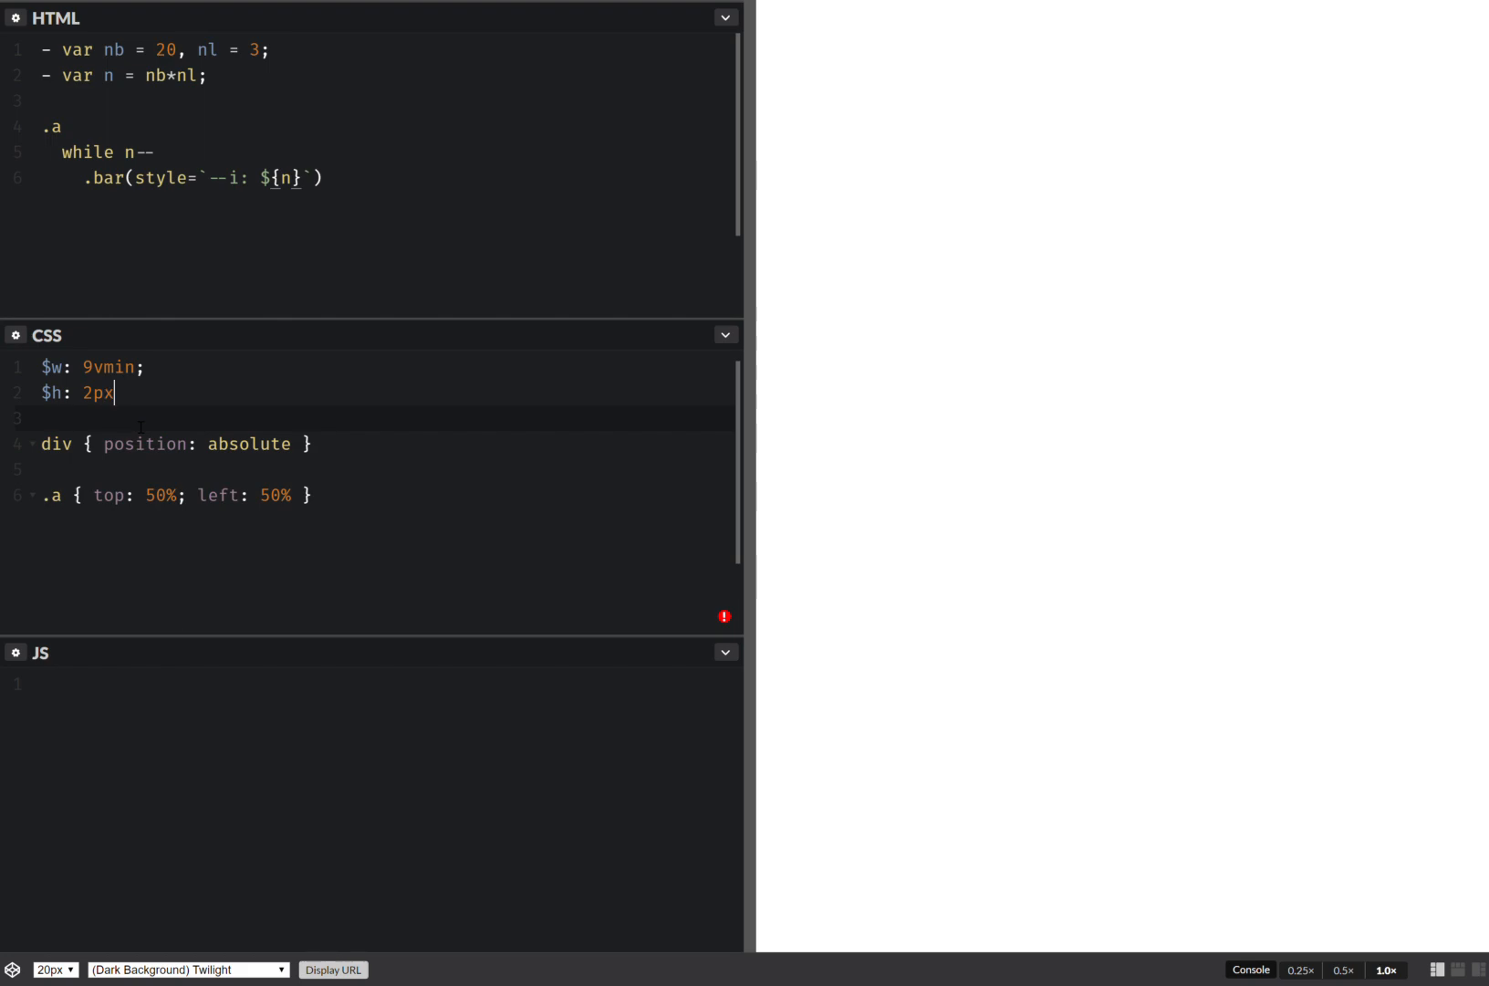
pyautogui.write(';')
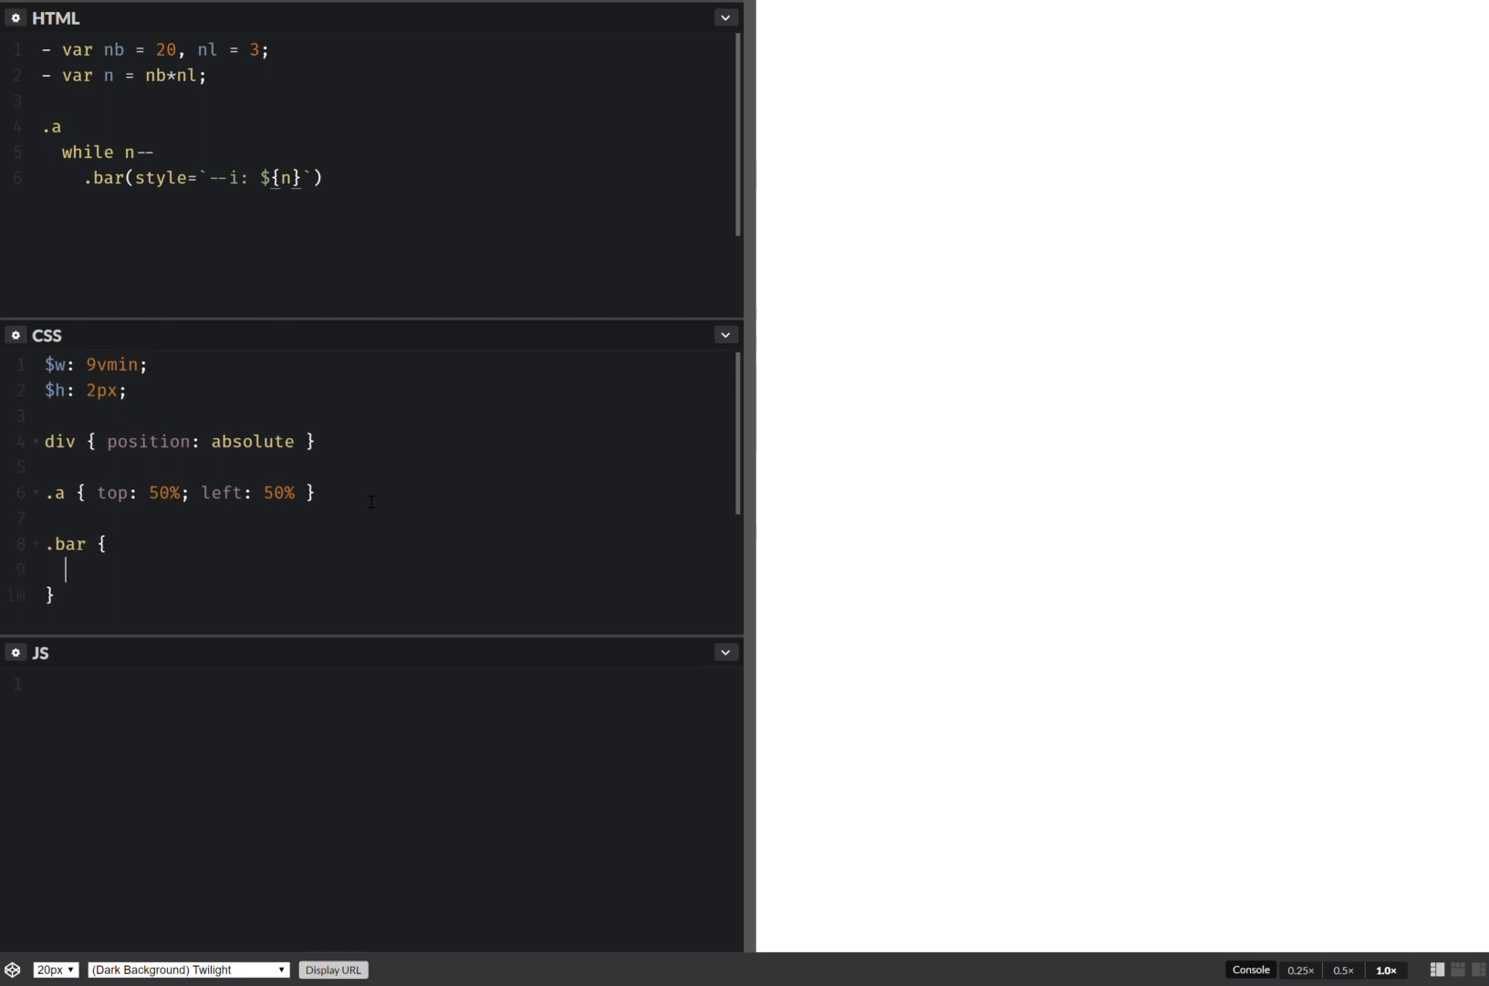
pyautogui.write('w:')
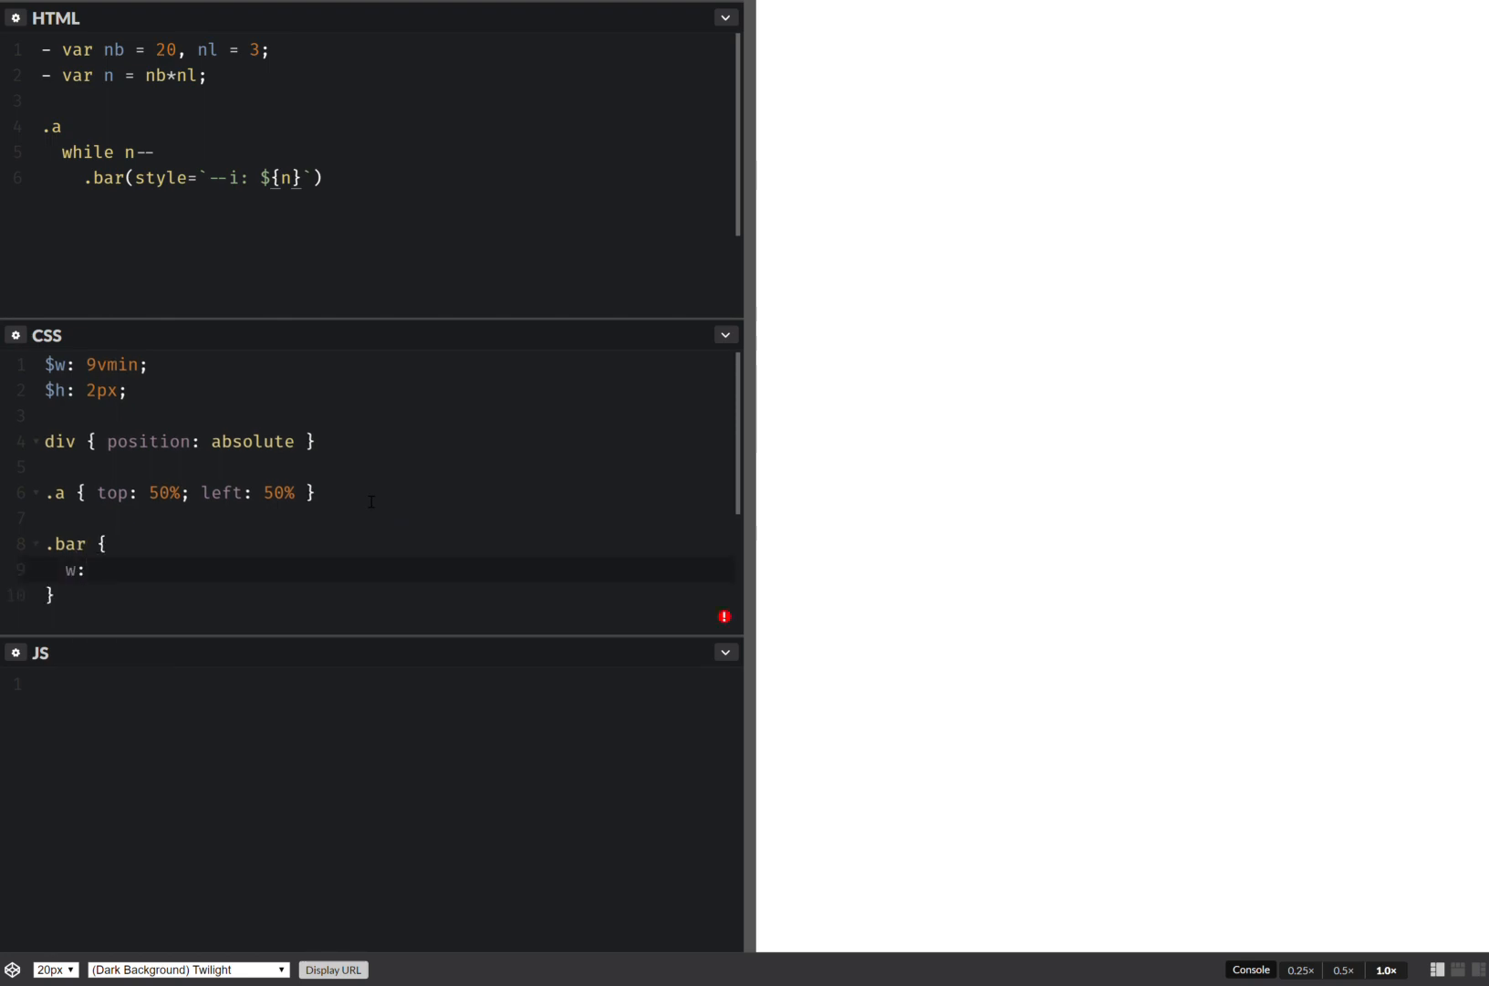
pyautogui.write('idth: $w; h')
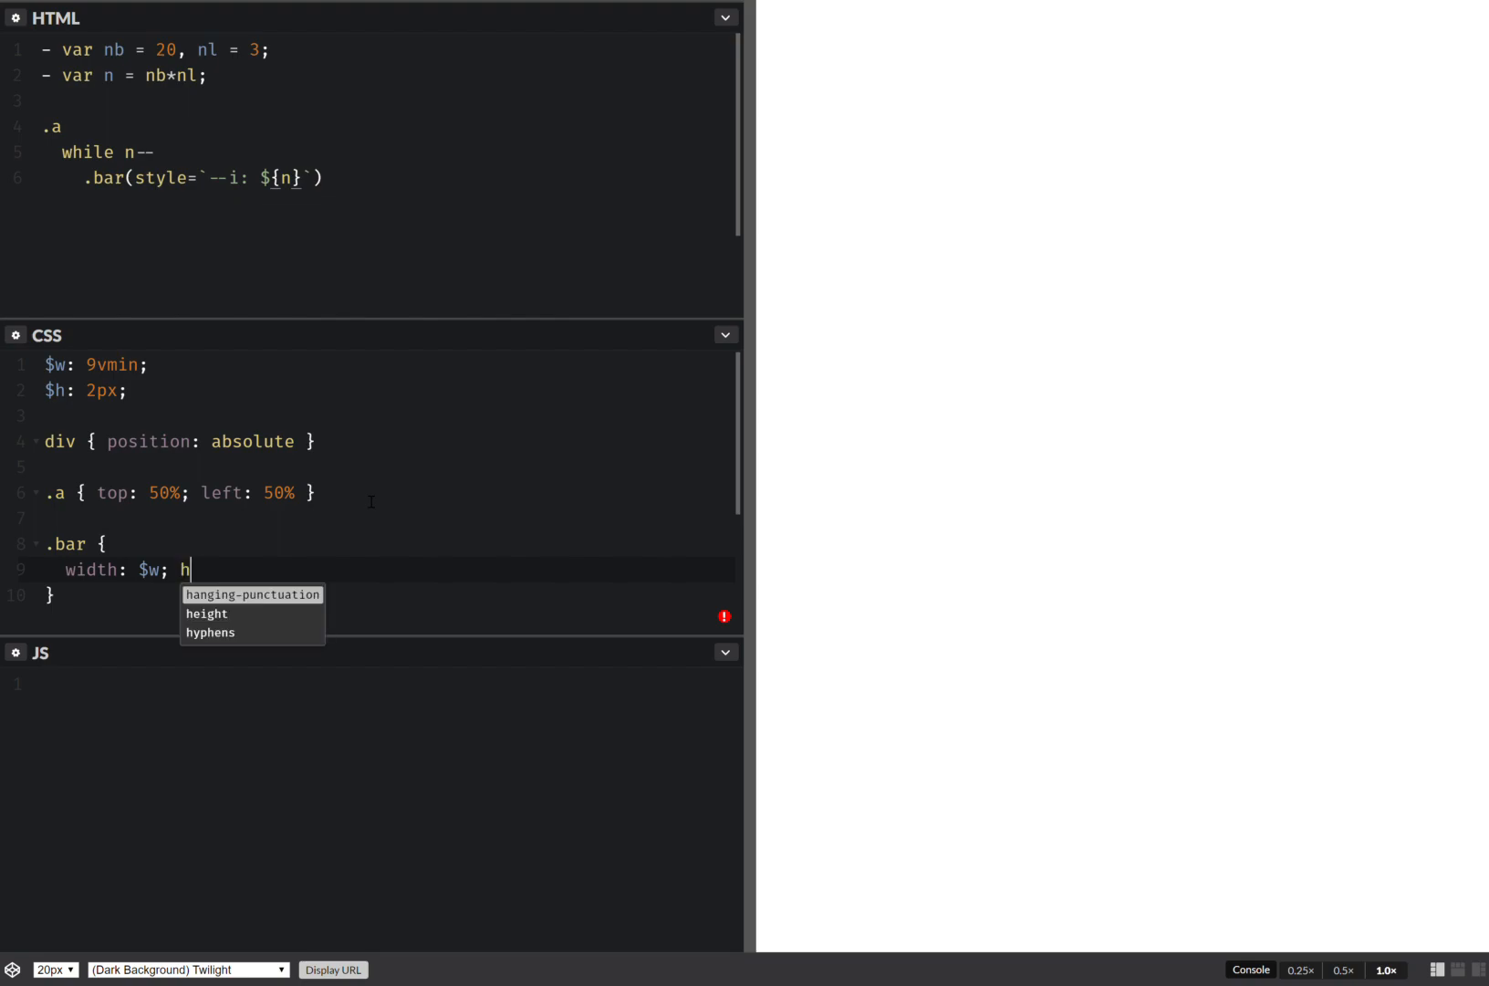
pyautogui.write(':$')
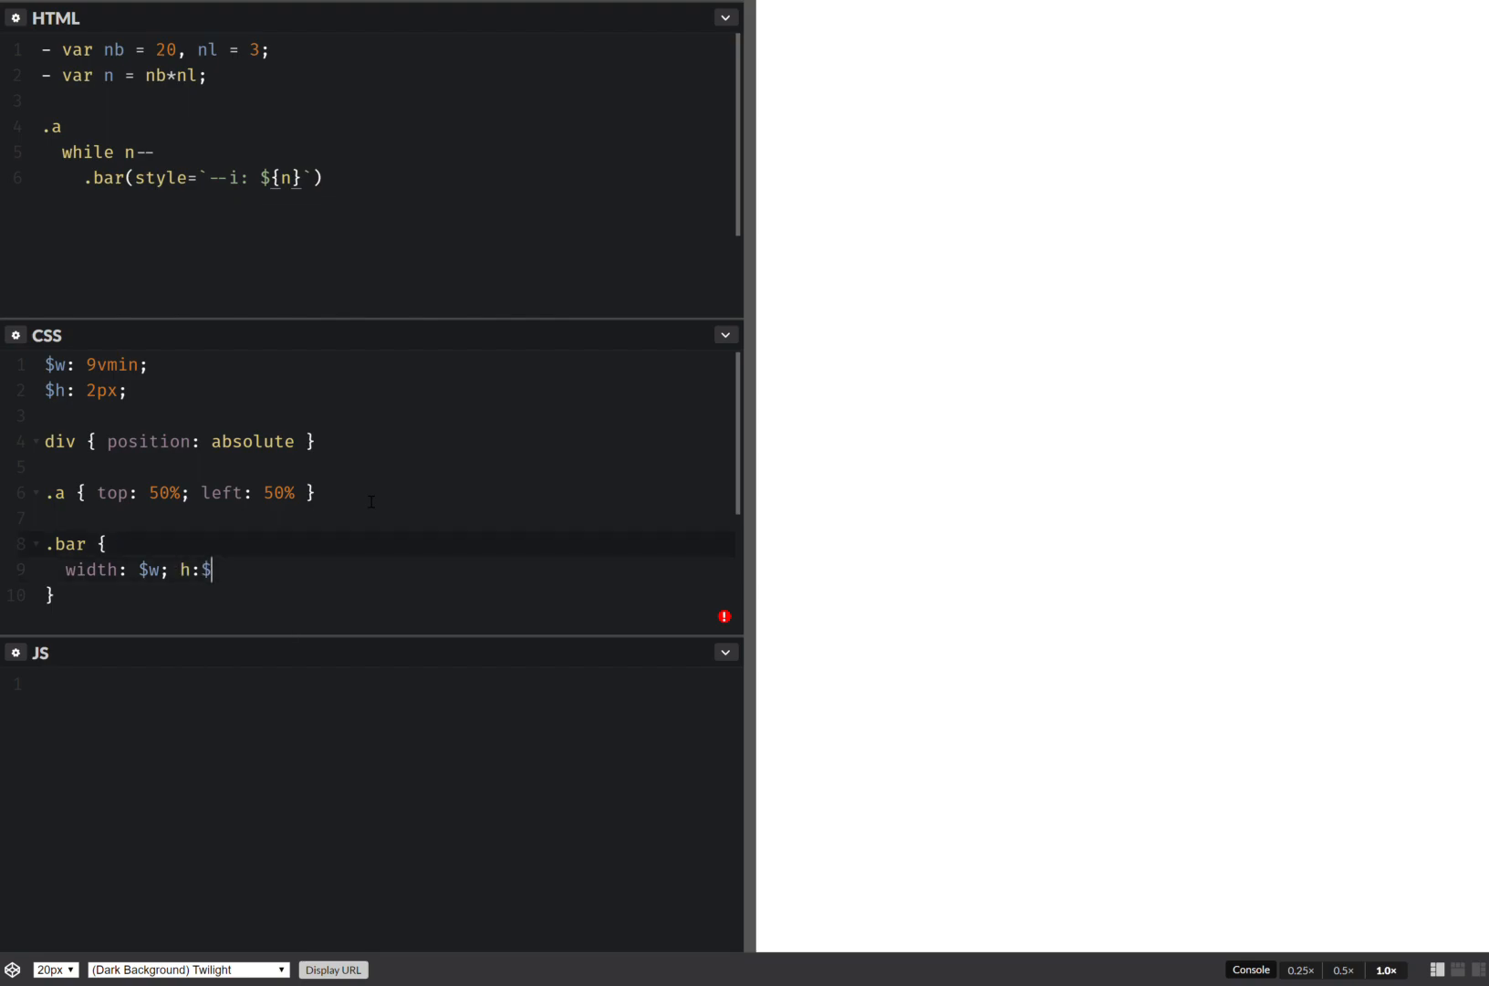
pyautogui.write('eight: $h;')
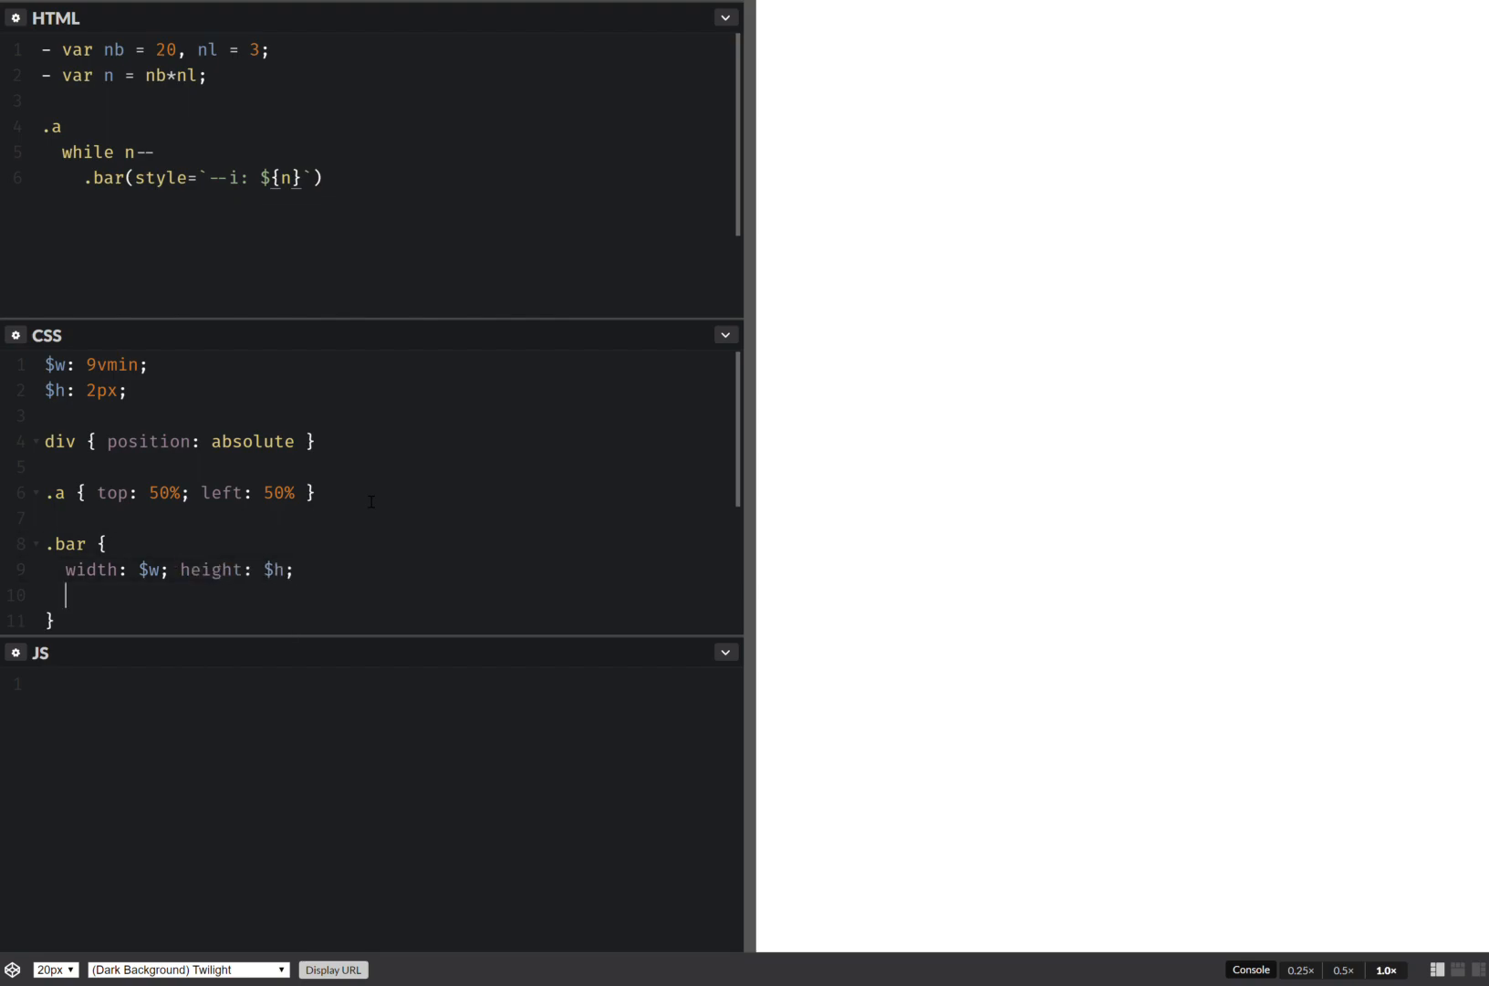
# Step: Give .bar a #000 background and margin -.5*$h (-.5*$w)
pyautogui.write('background: #000;')
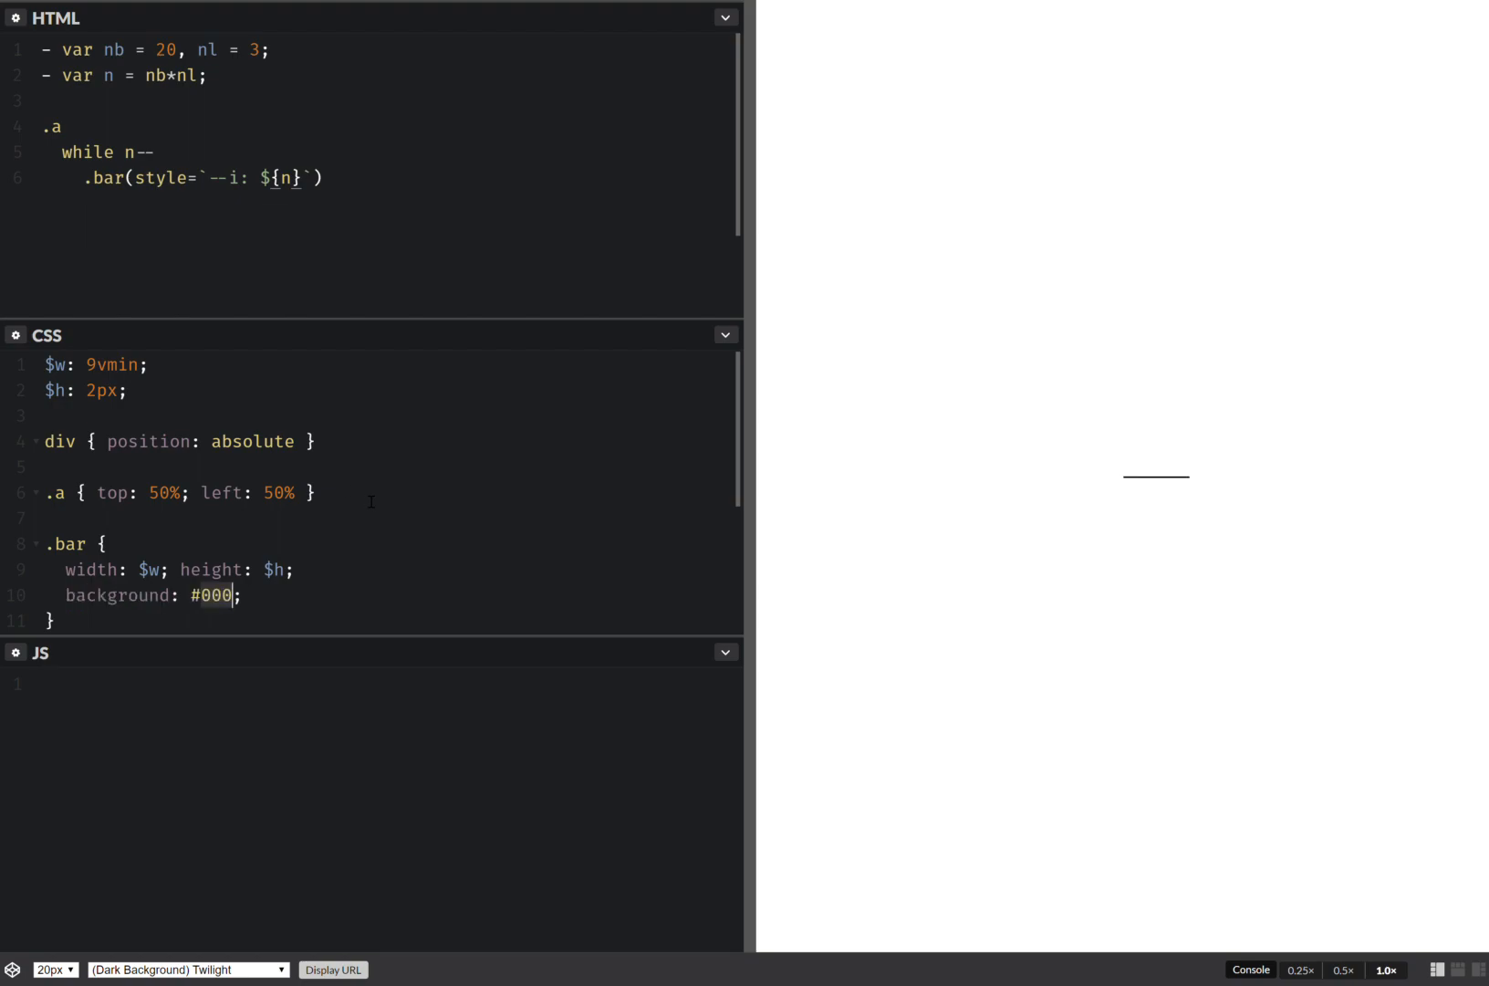
pyautogui.write('m:')
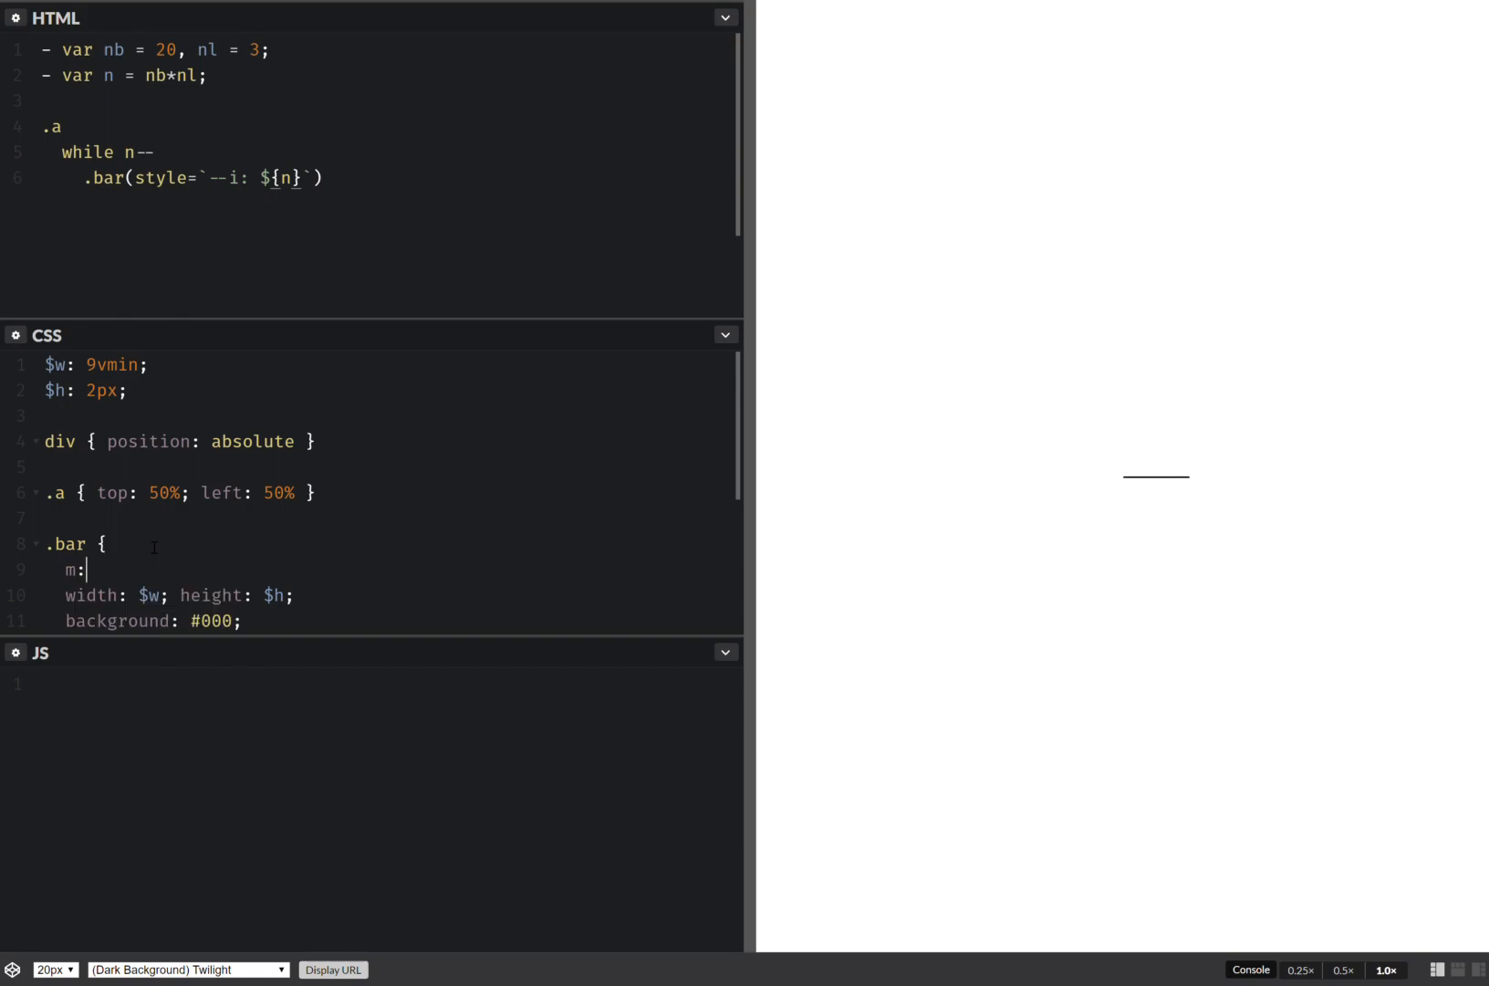
pyautogui.write('argin: -;')
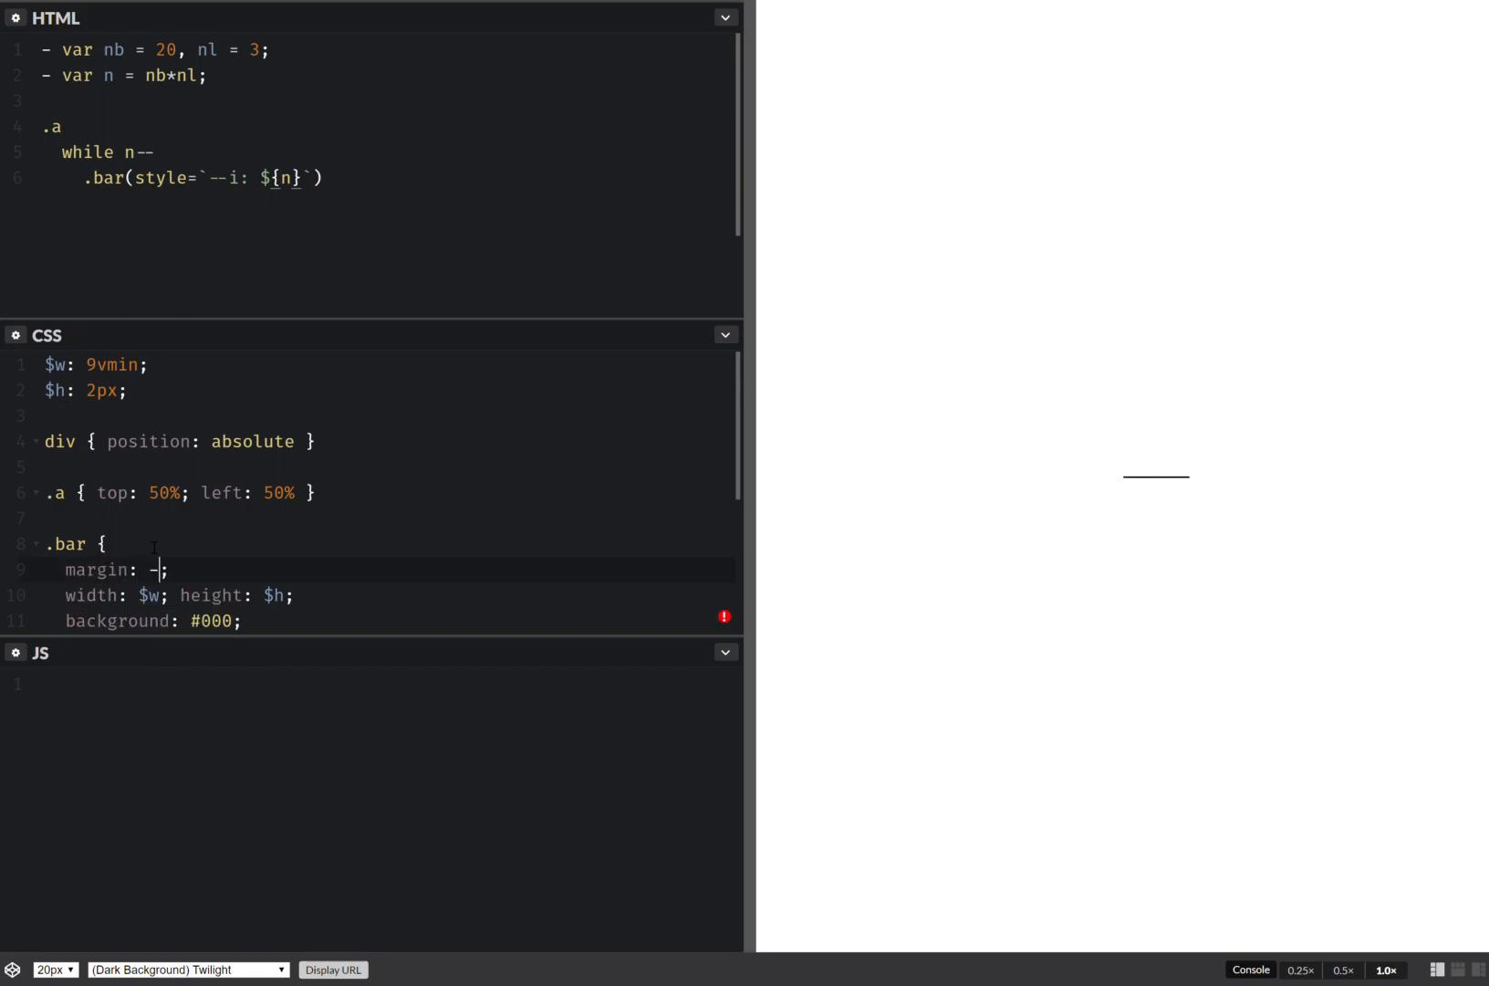
pyautogui.write('.5*$h')
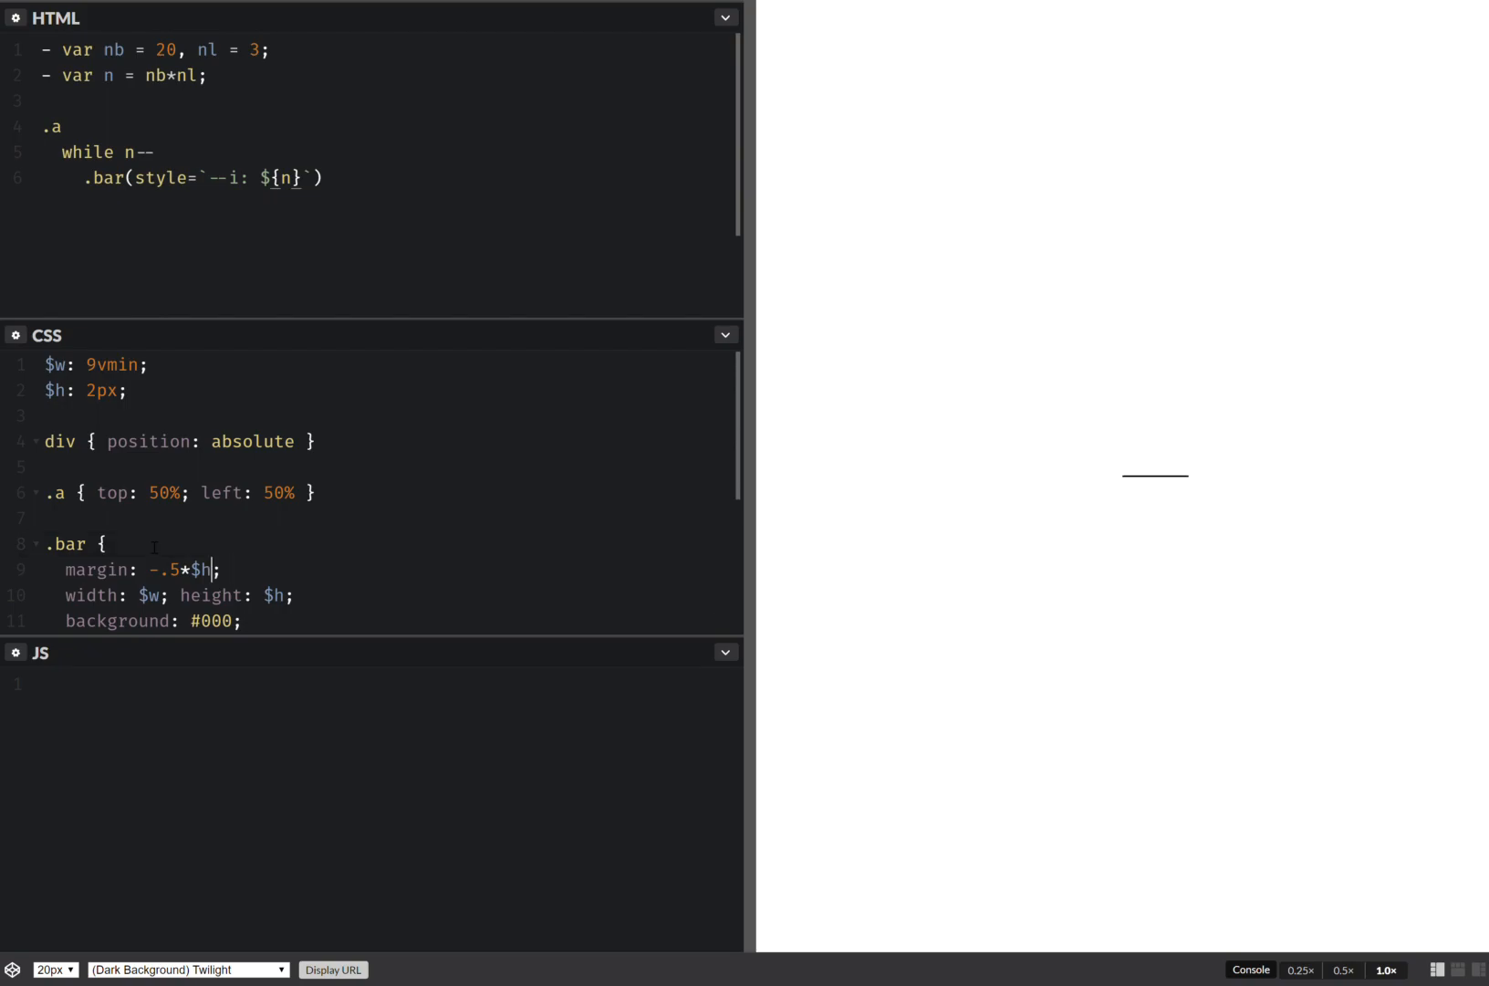
pyautogui.write('(-)')
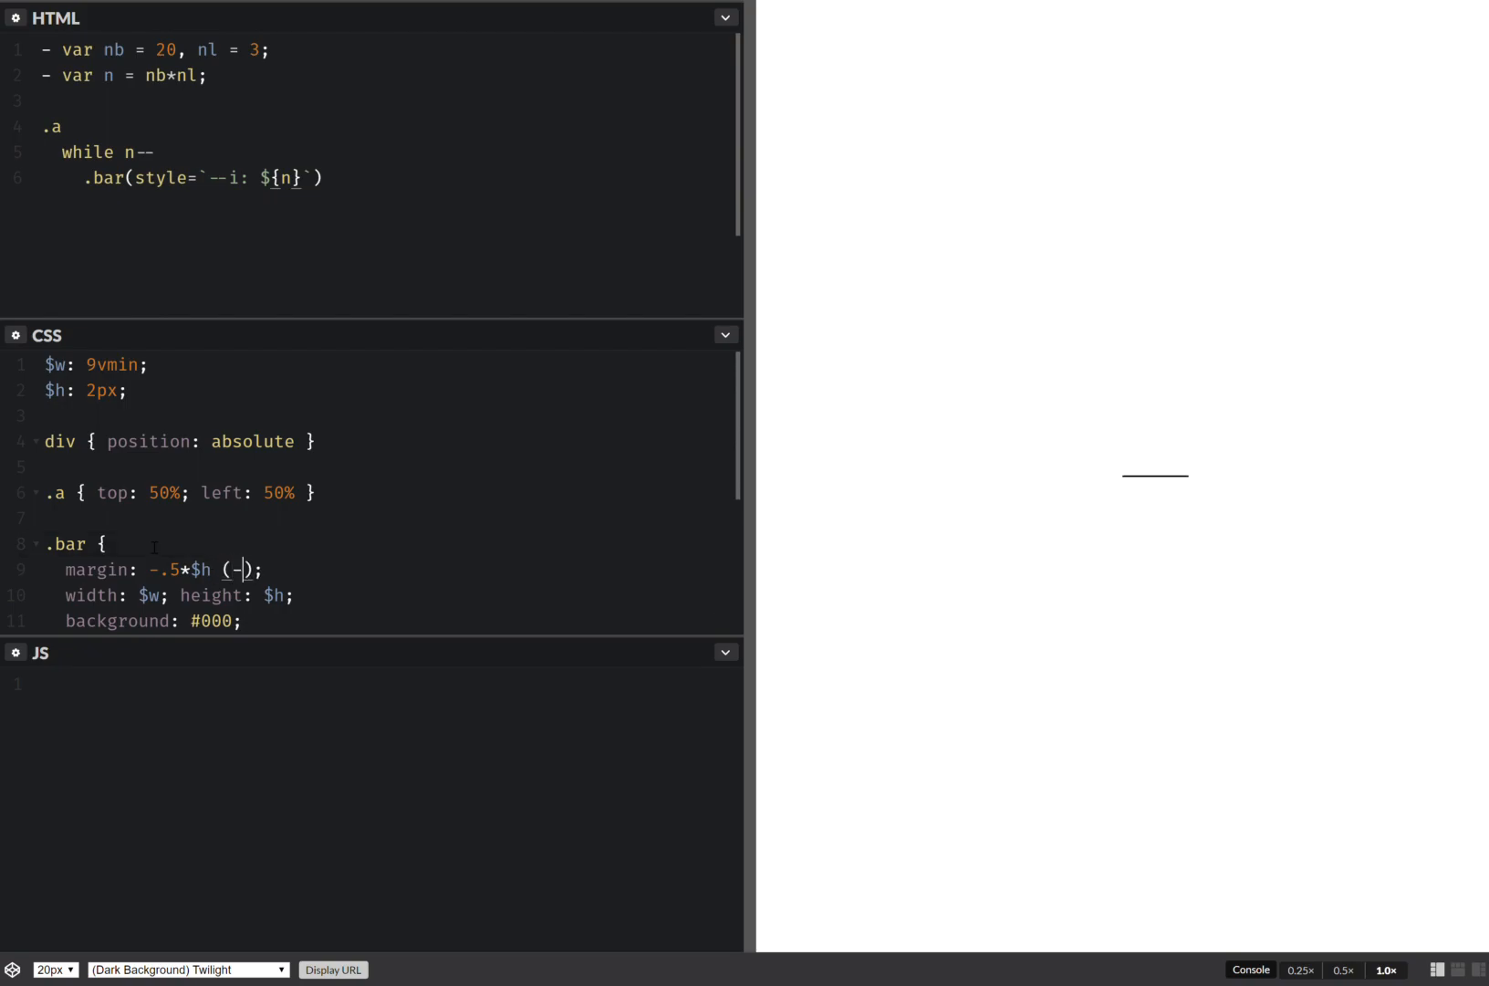
pyautogui.write('.5*')
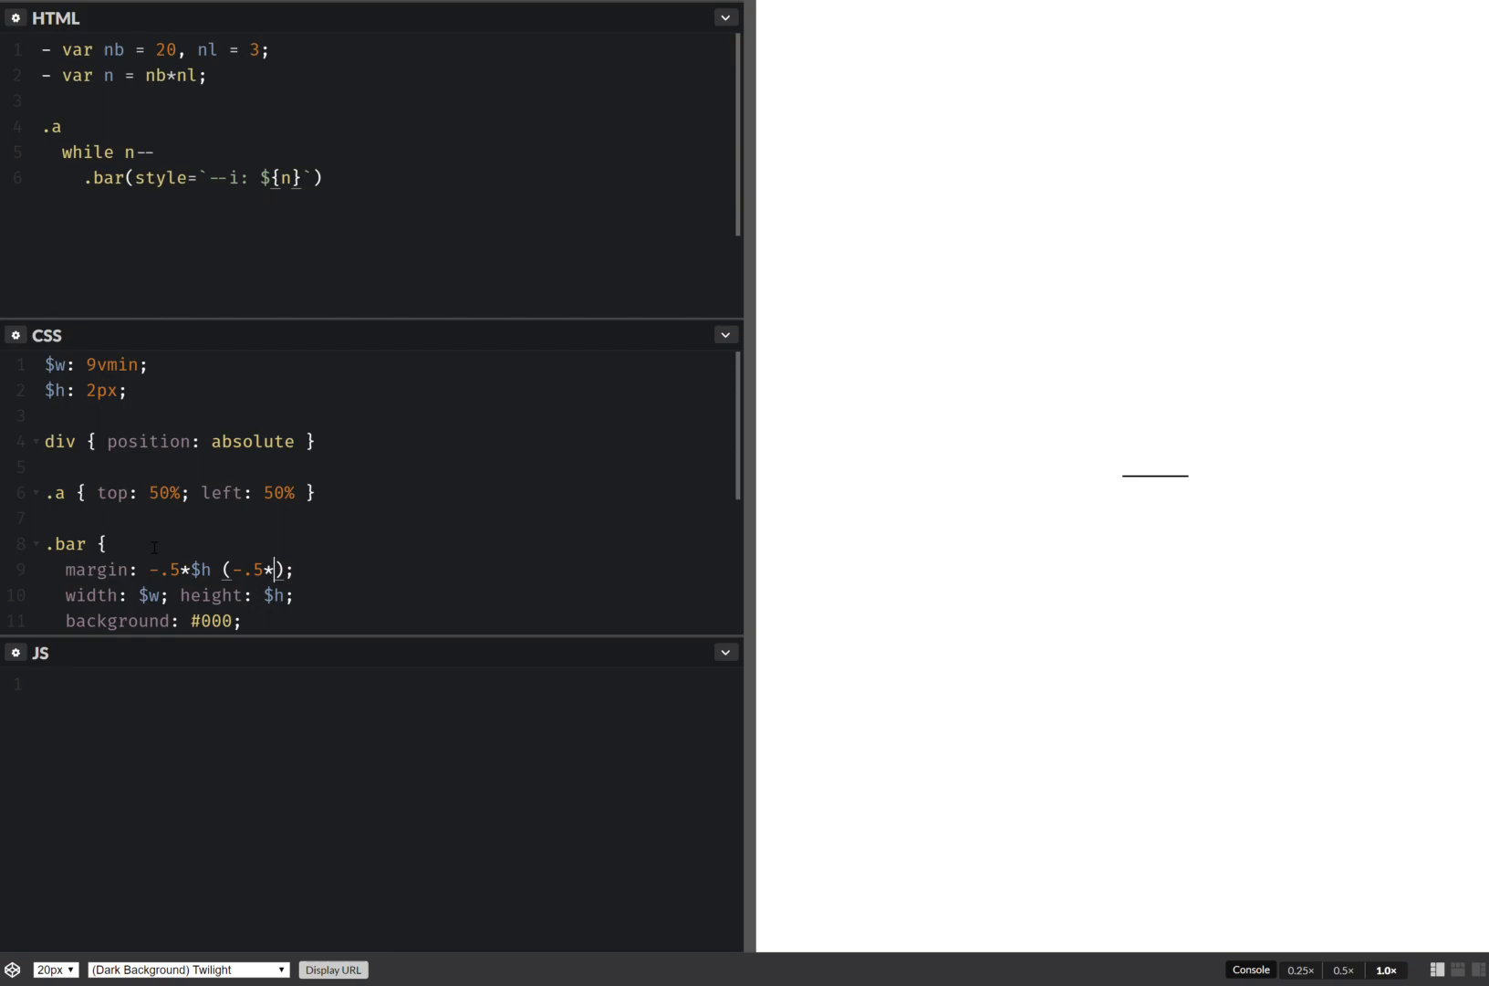
pyautogui.write('$w')
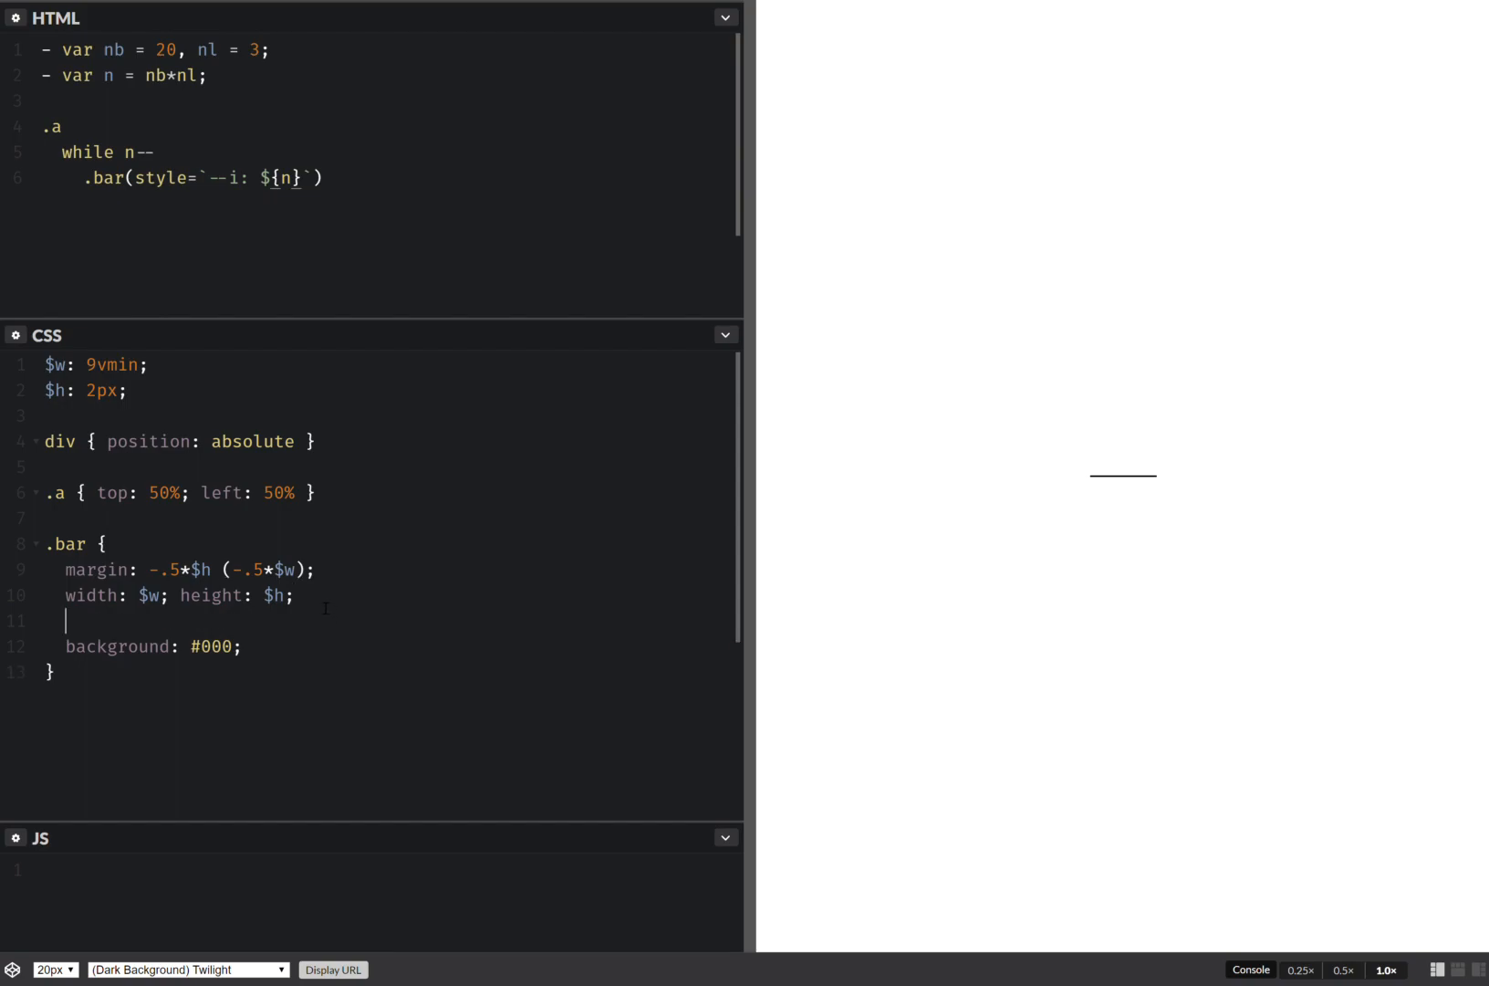
# Step: Give .bar transform: rotate(calc(var(--i)*1turn/var(--n)))
pyautogui.write('transform: ;')
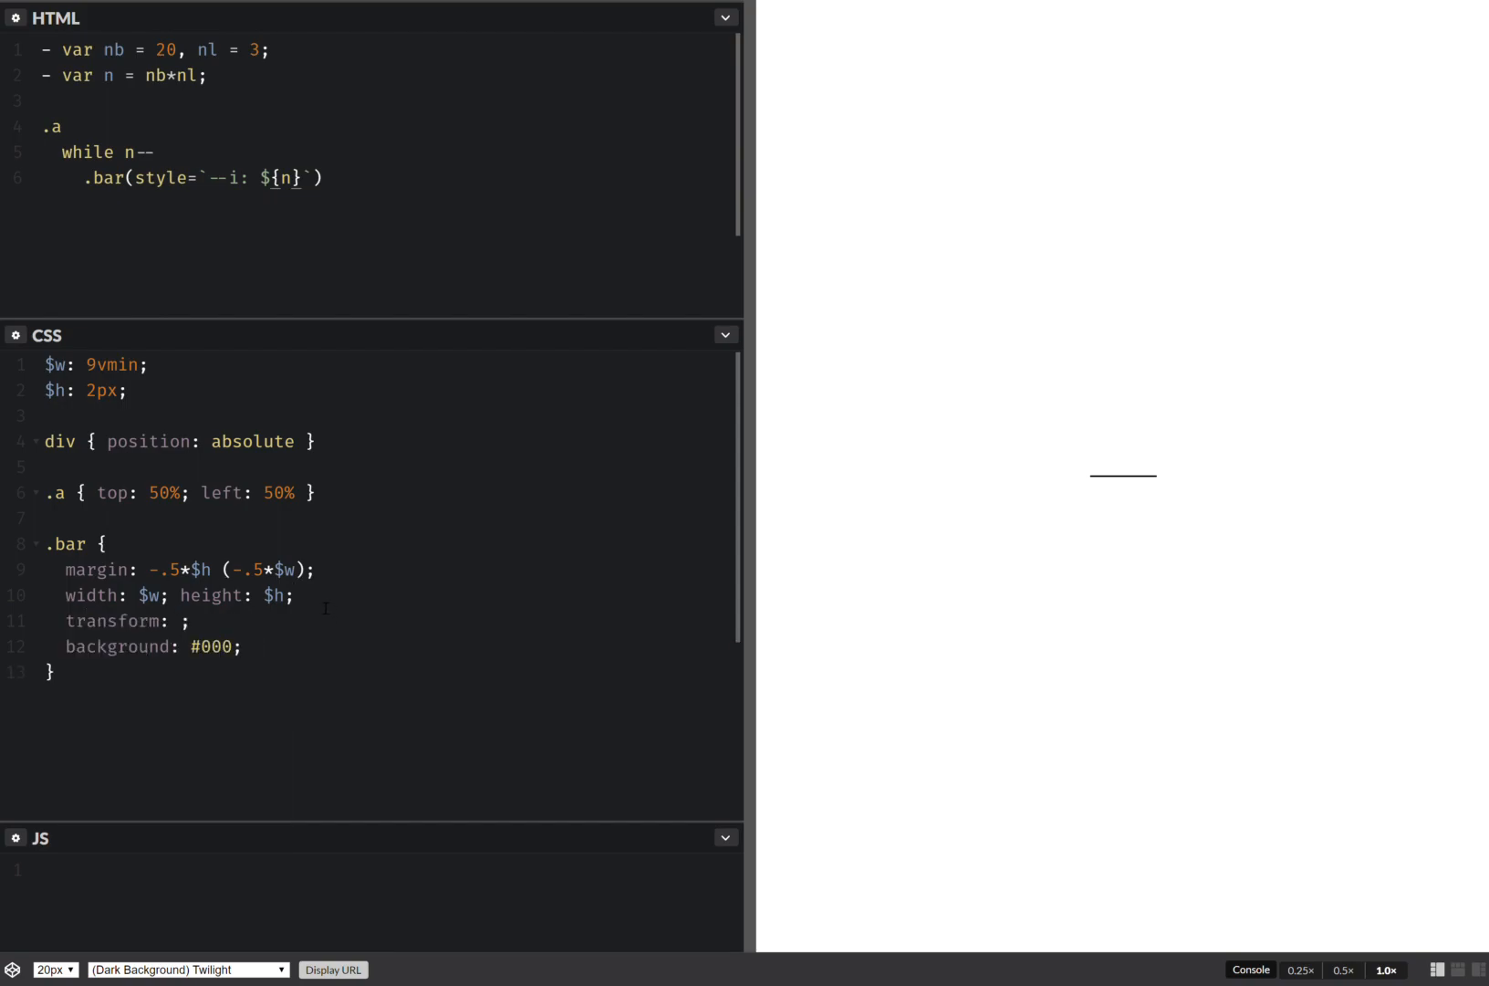
pyautogui.write('rotate(')
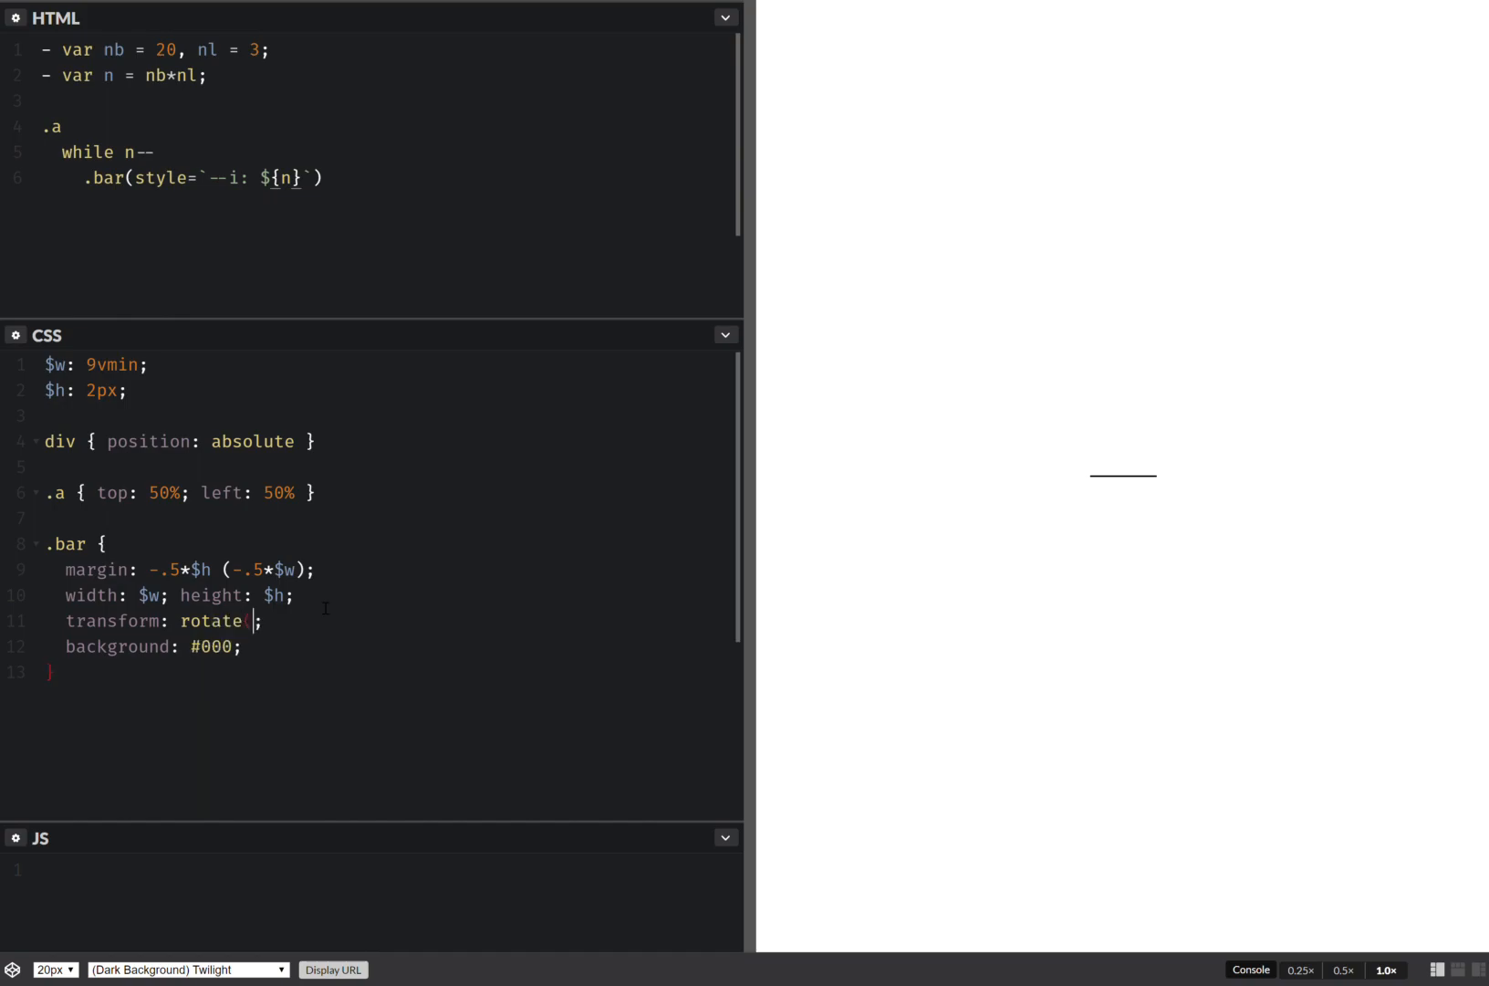
pyautogui.write('(calc(')
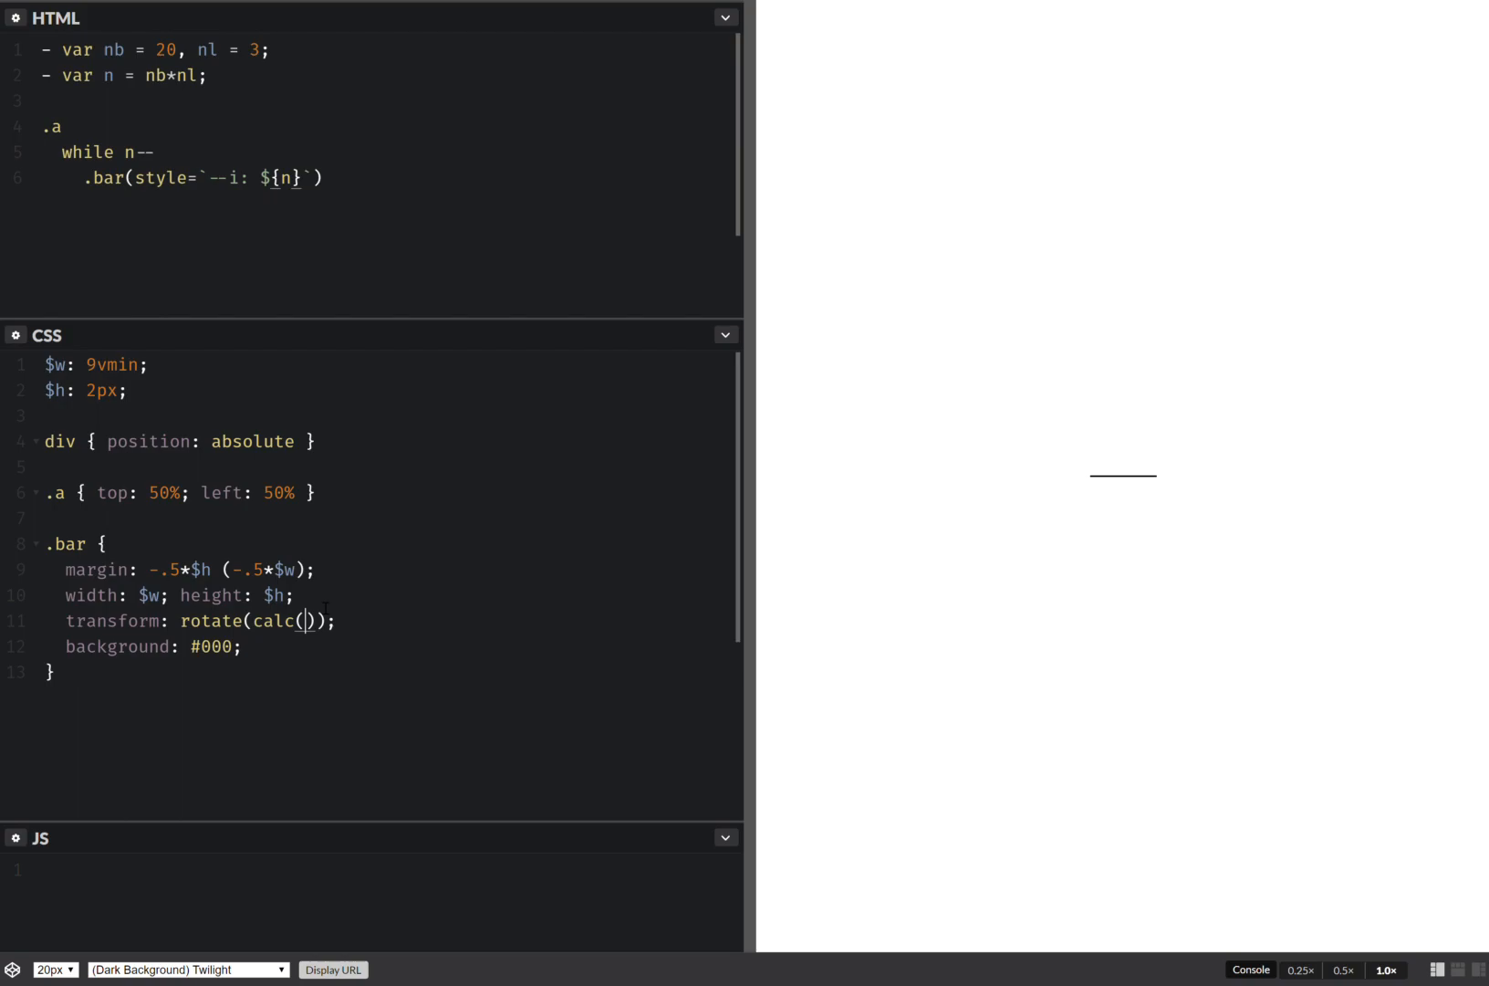
pyautogui.write('var(')
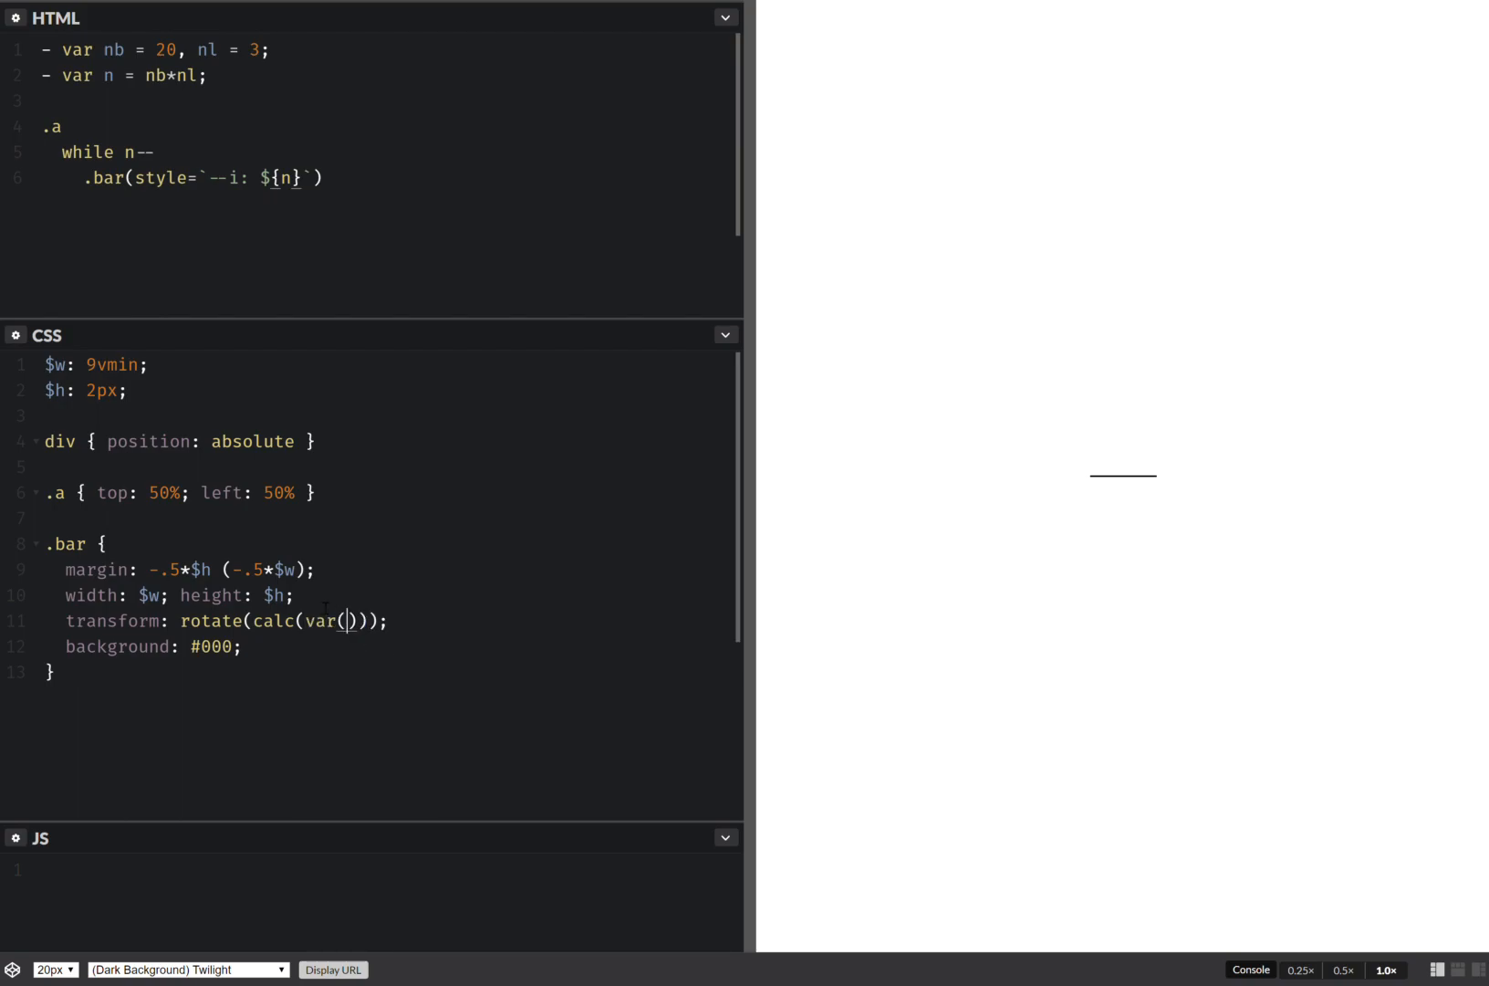
pyautogui.write('--i)*')
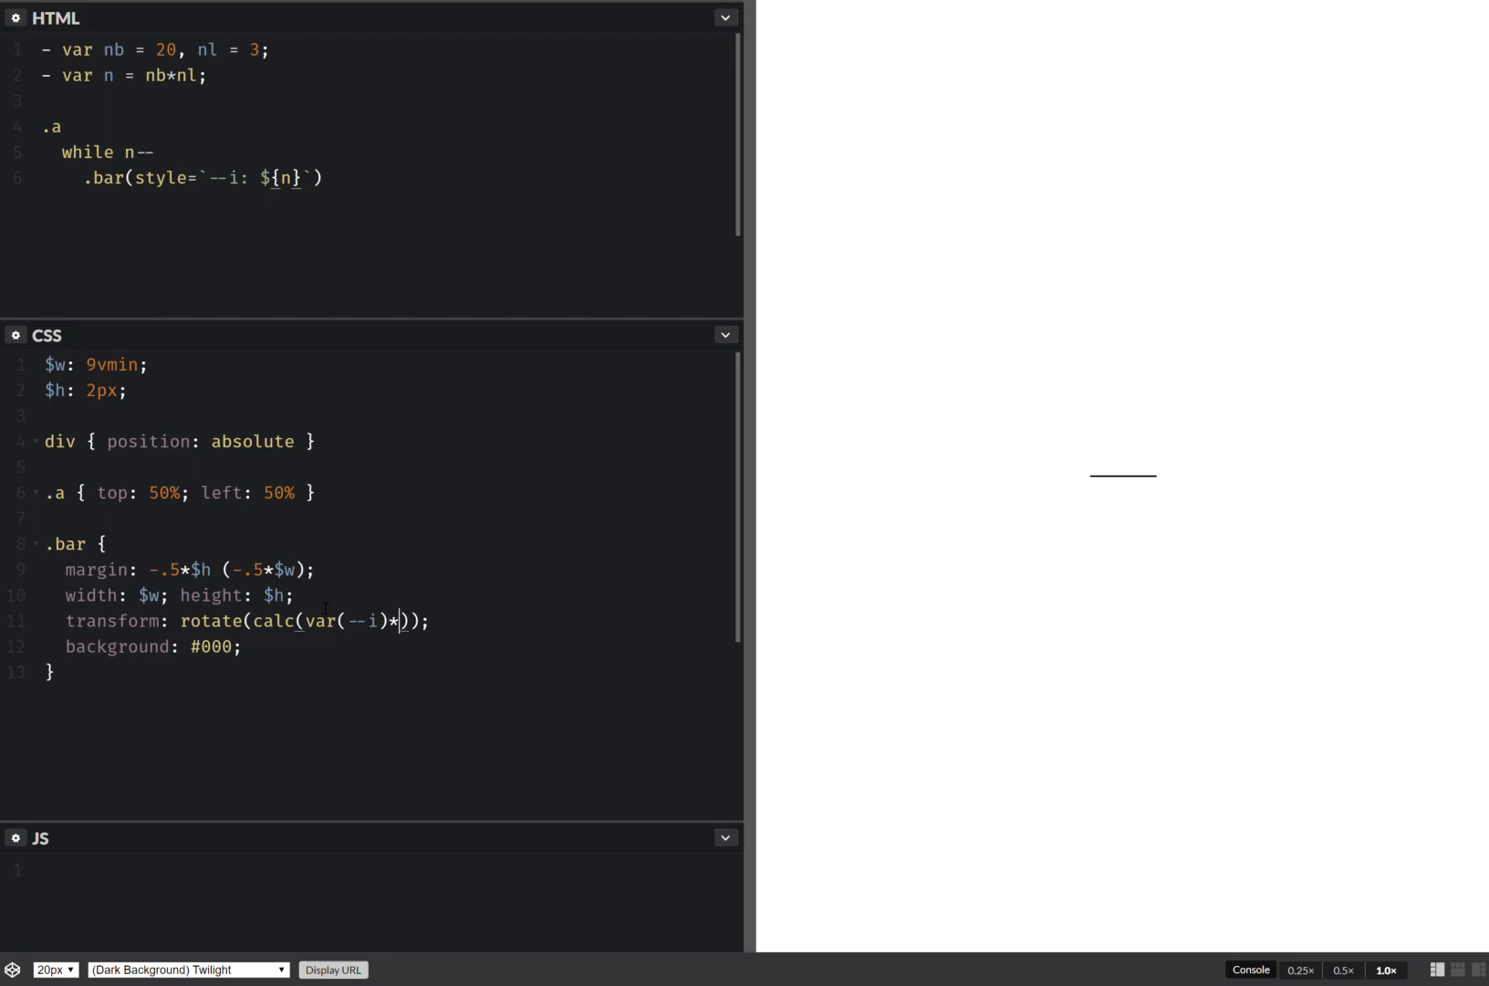
pyautogui.write('360dewg')
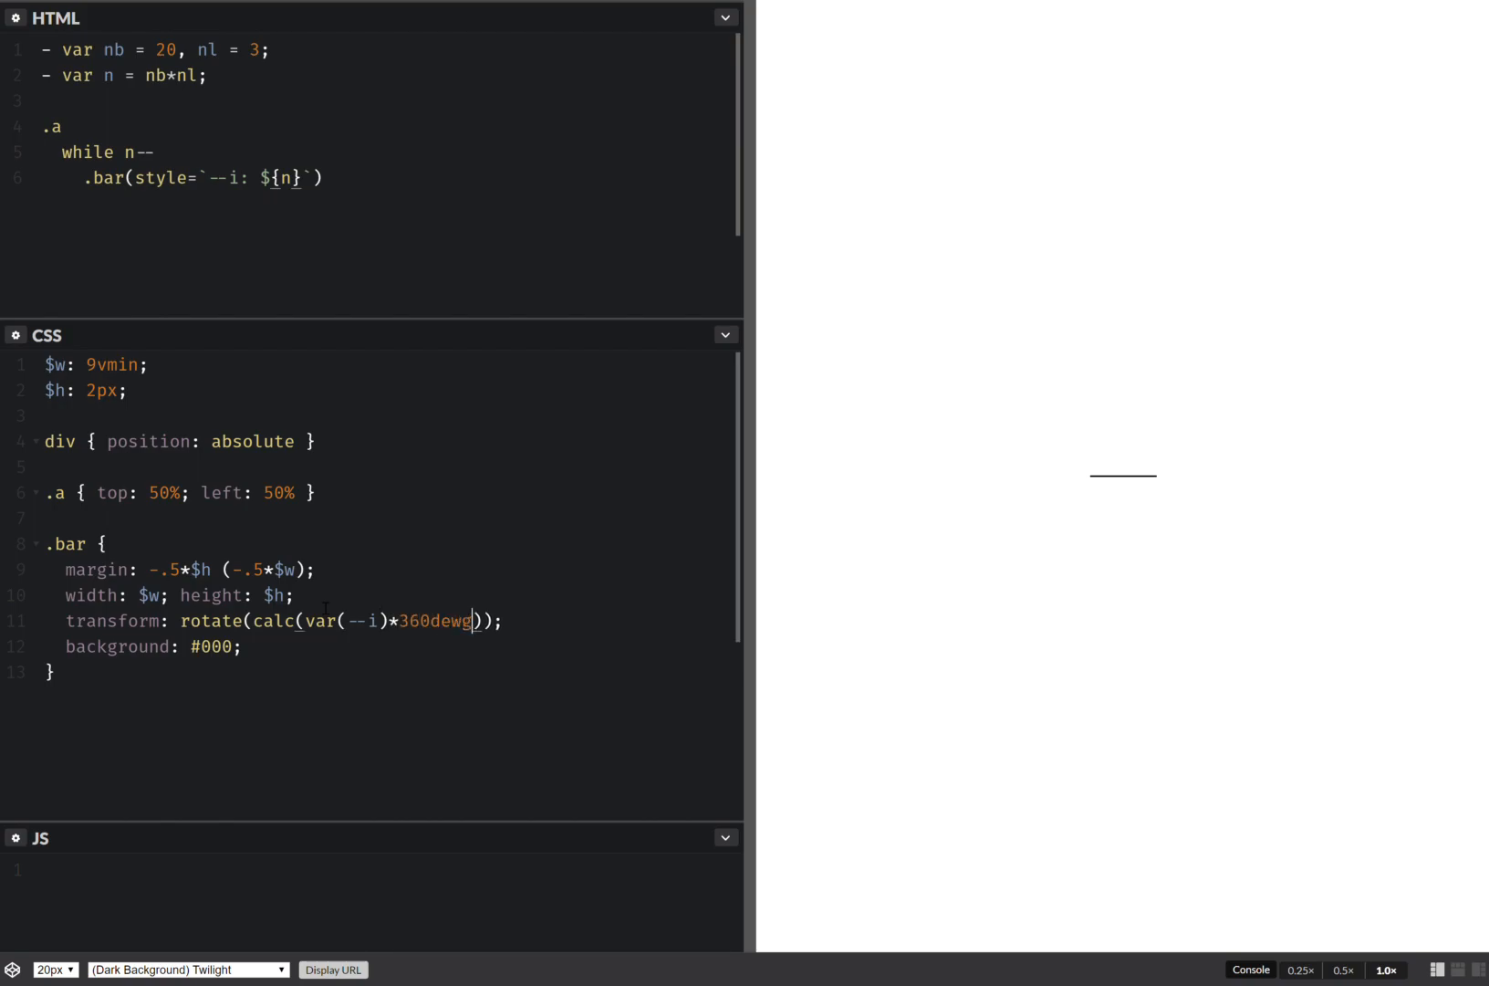
pyautogui.press('Backspace')
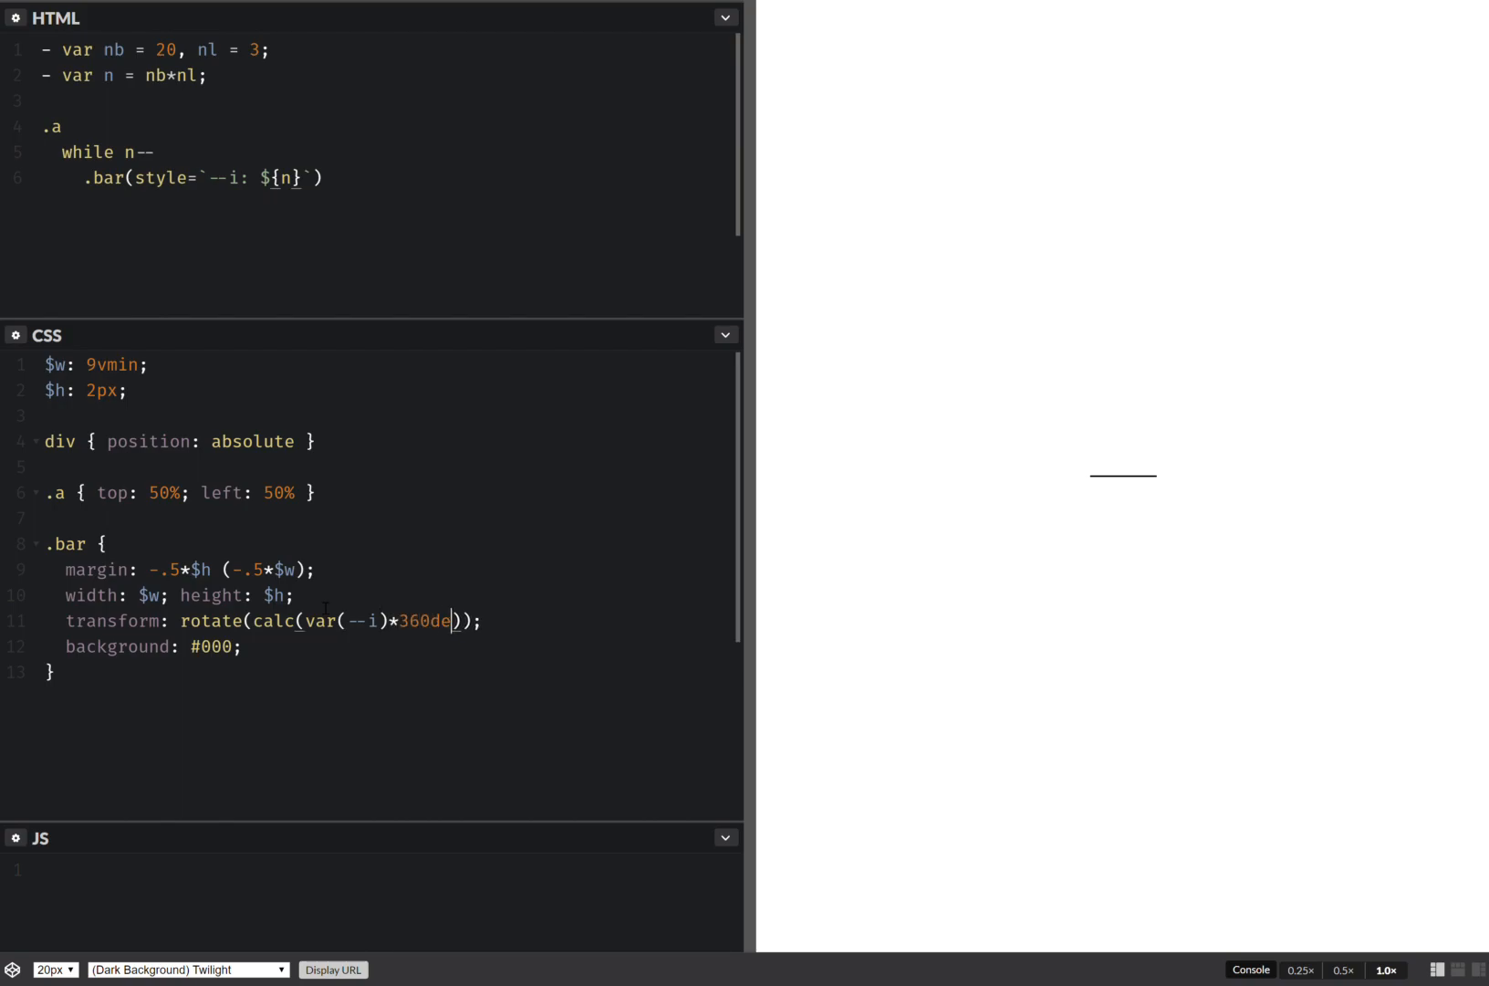
pyautogui.write('1t')
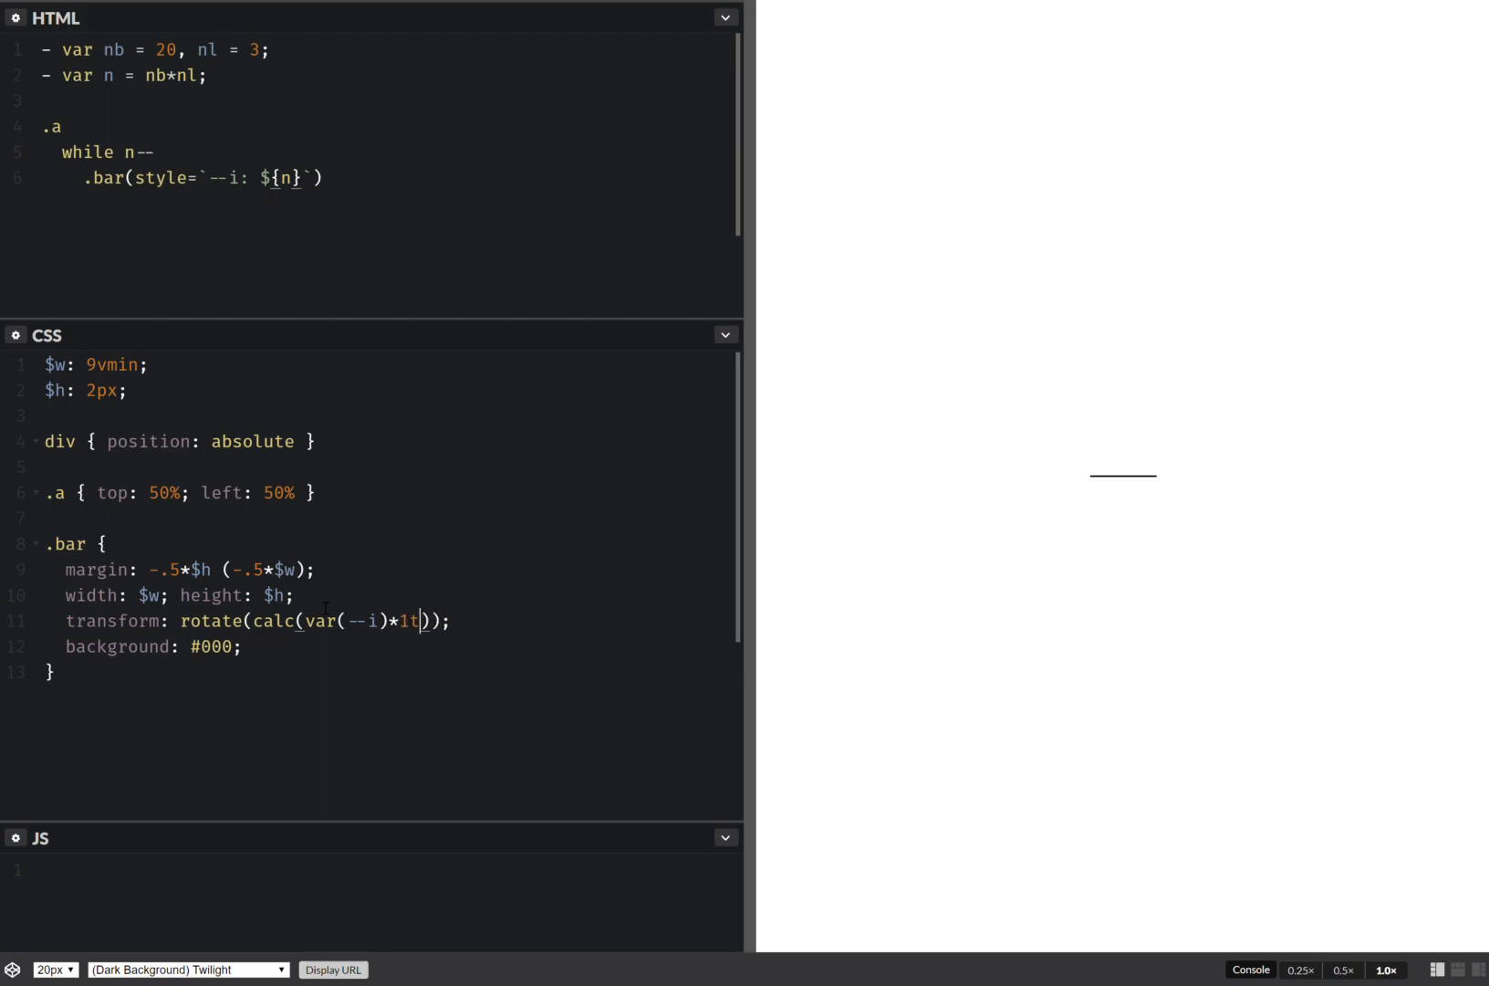
pyautogui.write('urn')
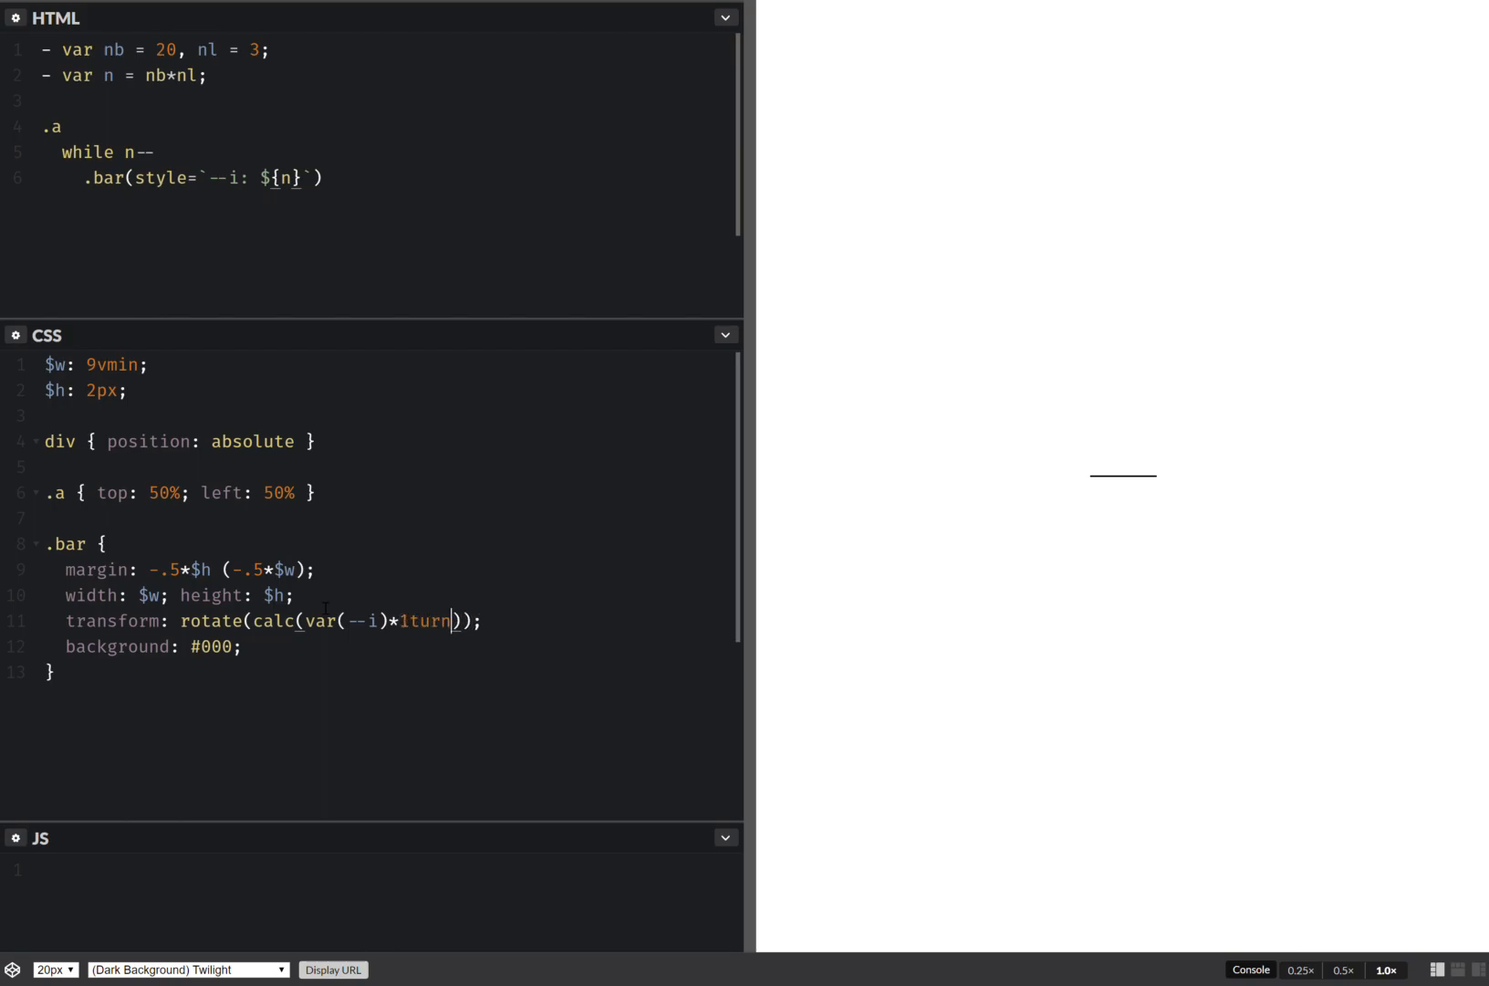
pyautogui.write('/var()')
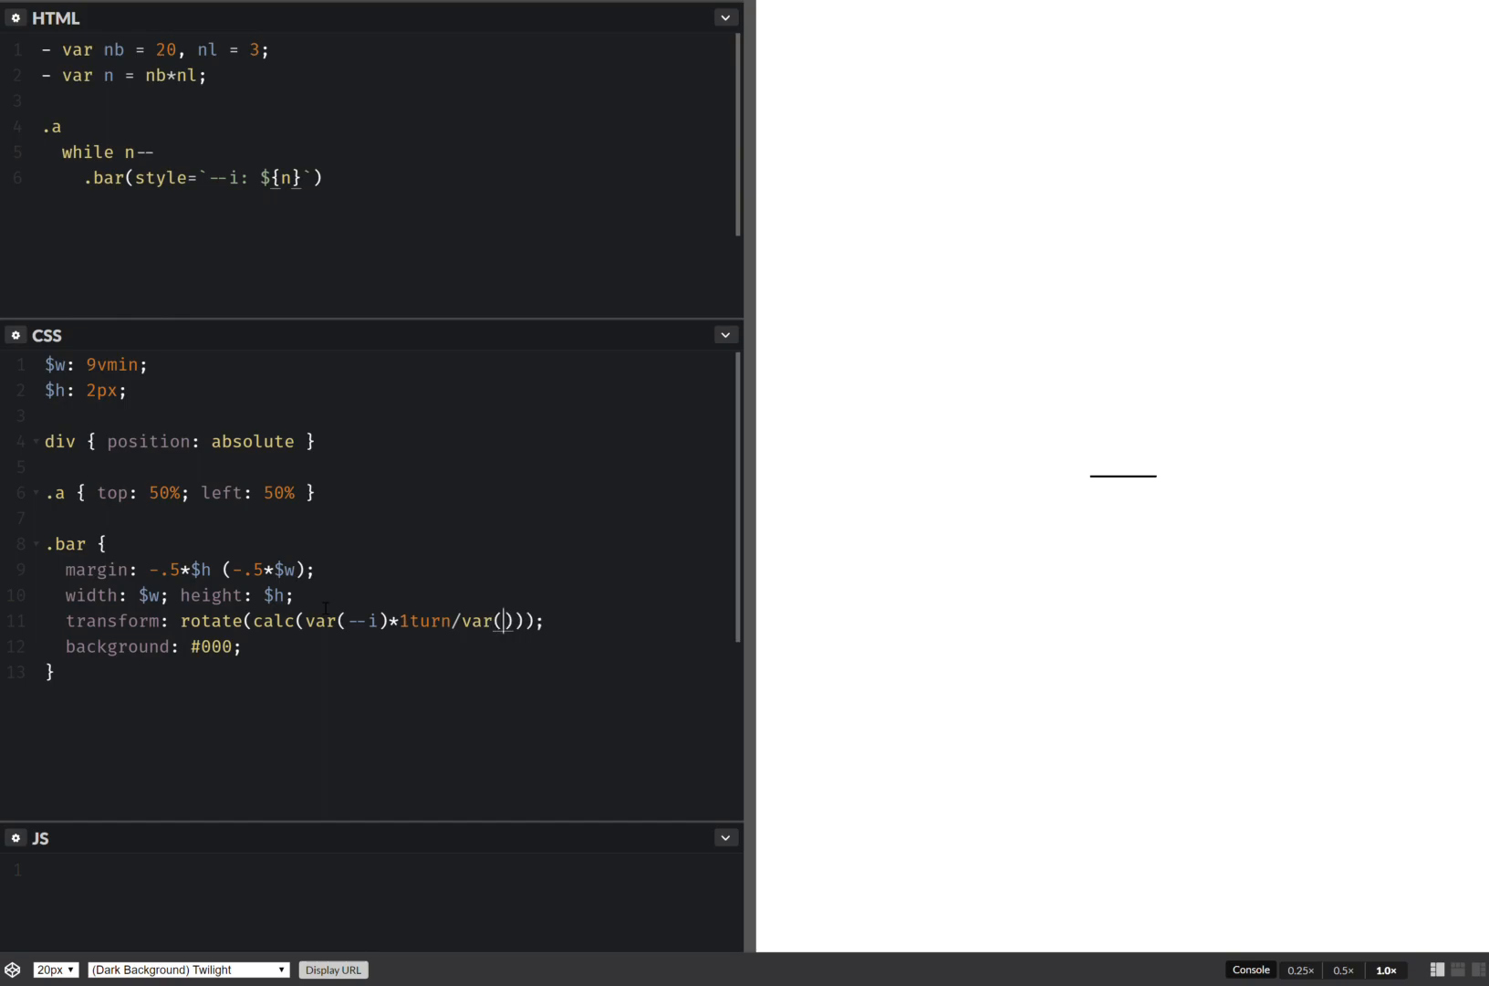
pyautogui.write('--n')
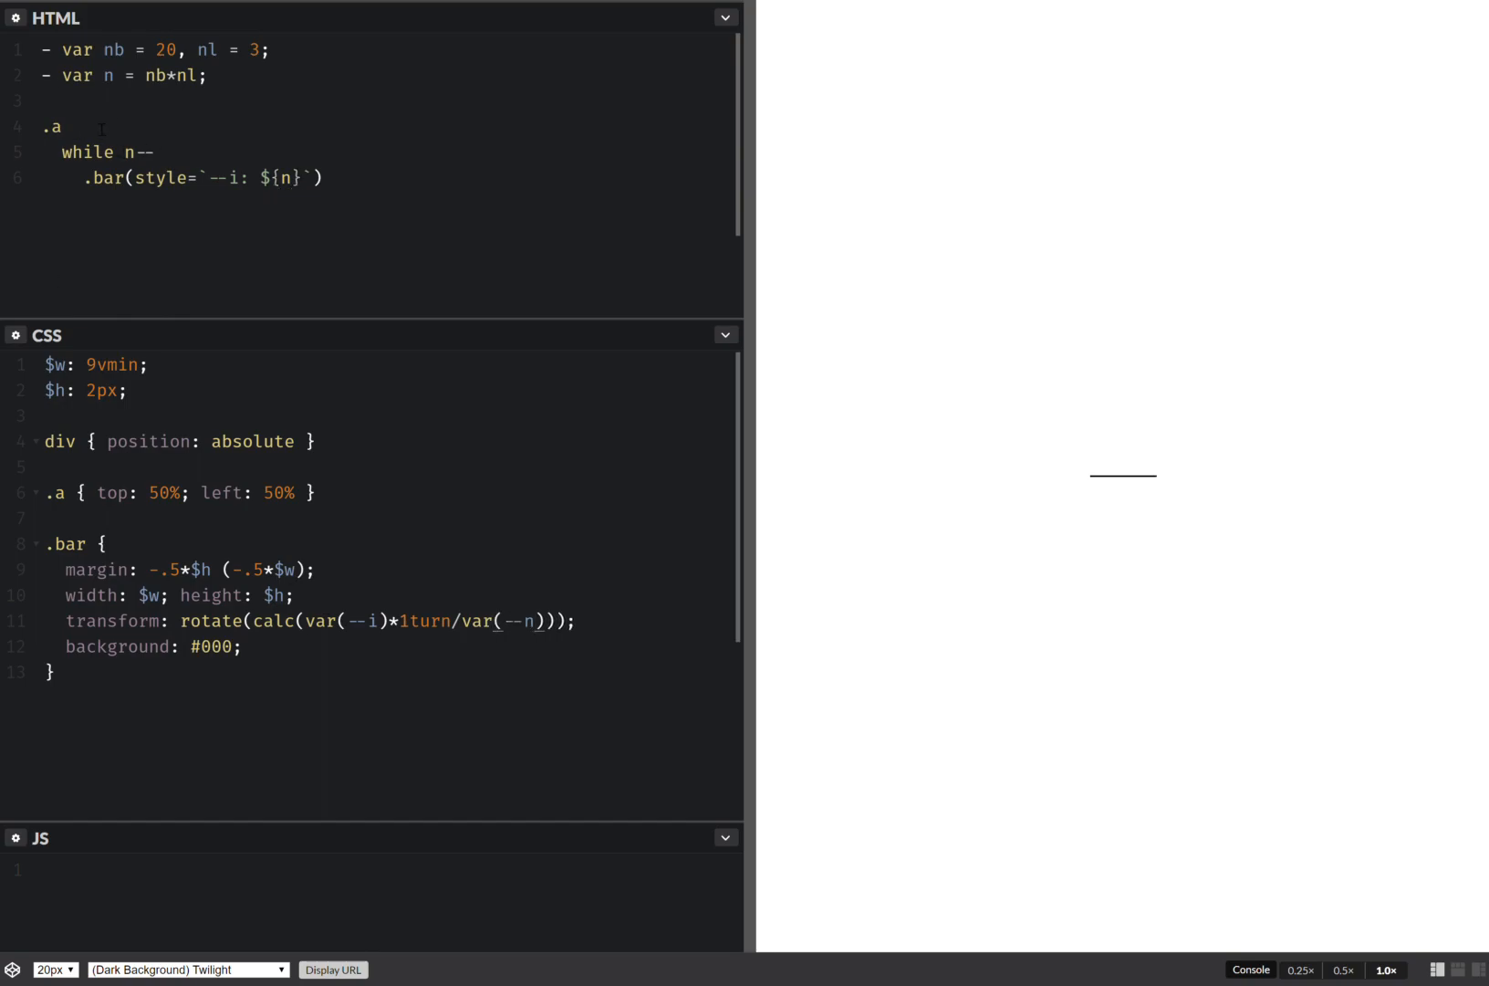
# Step: Add style=`--n: ${n}` to the .a element in Pug
pyautogui.write('(st')
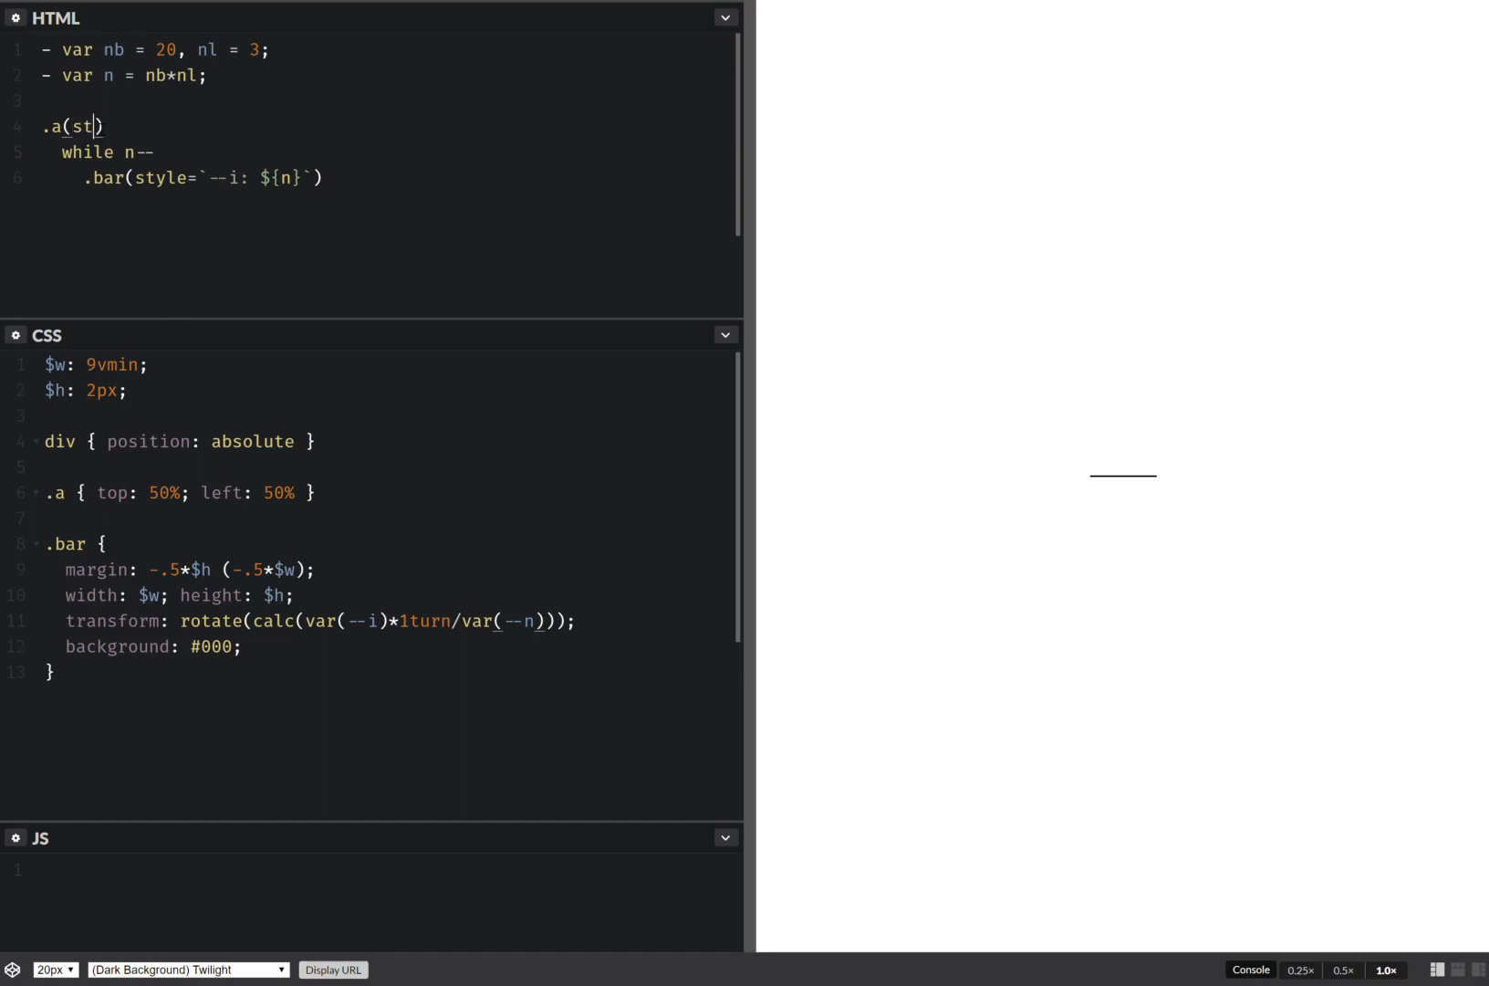
pyautogui.write('yle=')
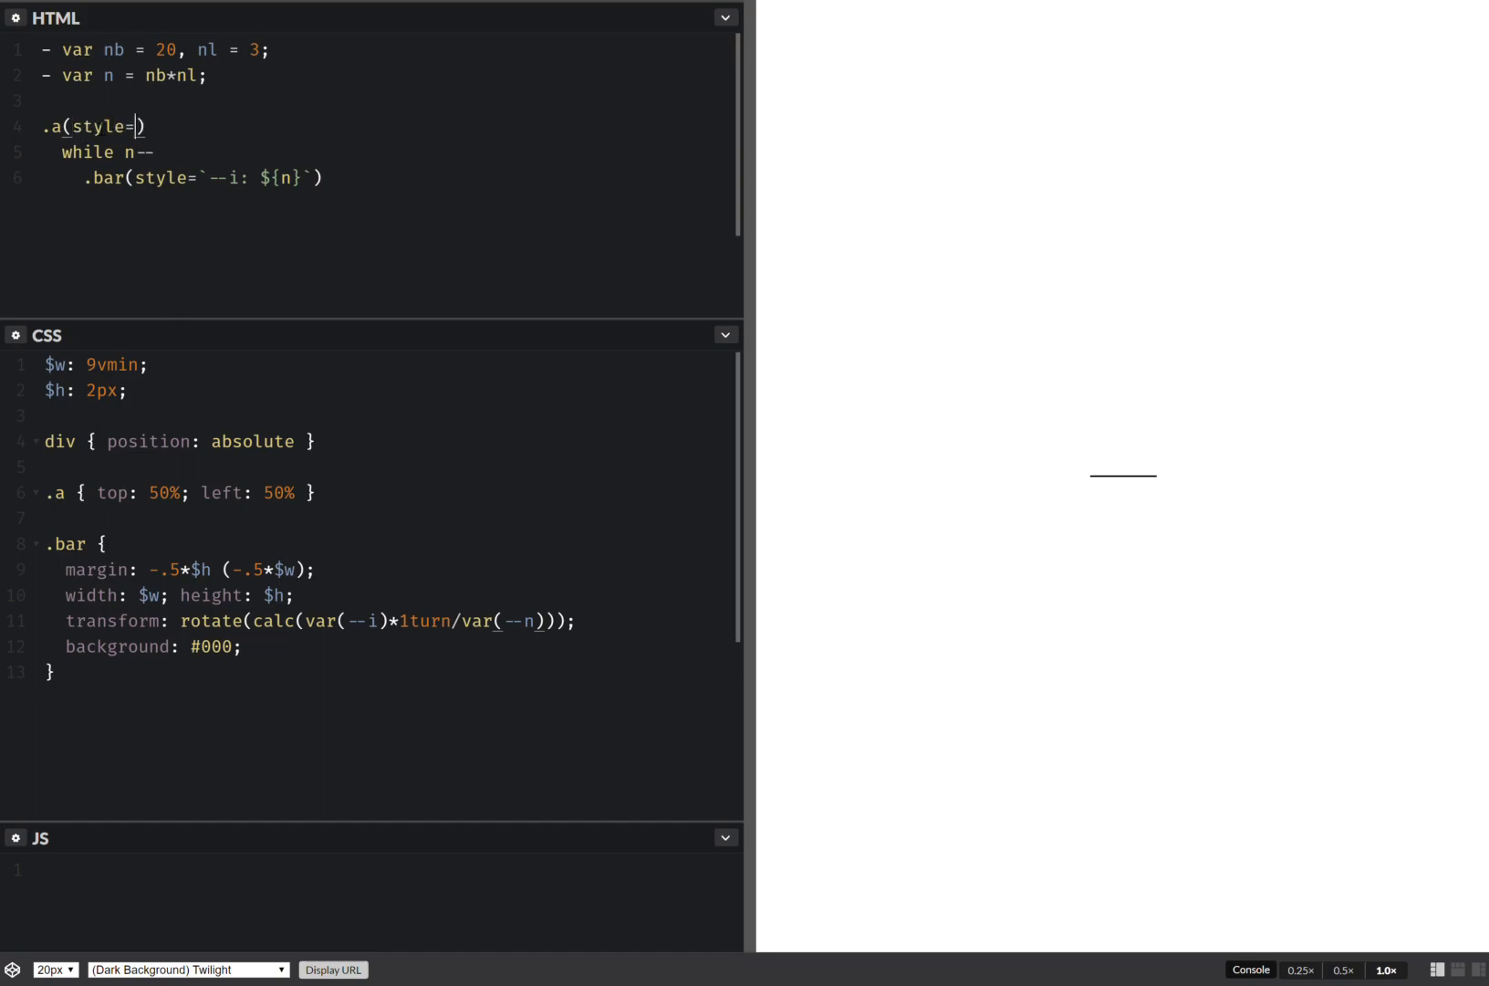
pyautogui.write('`--i')
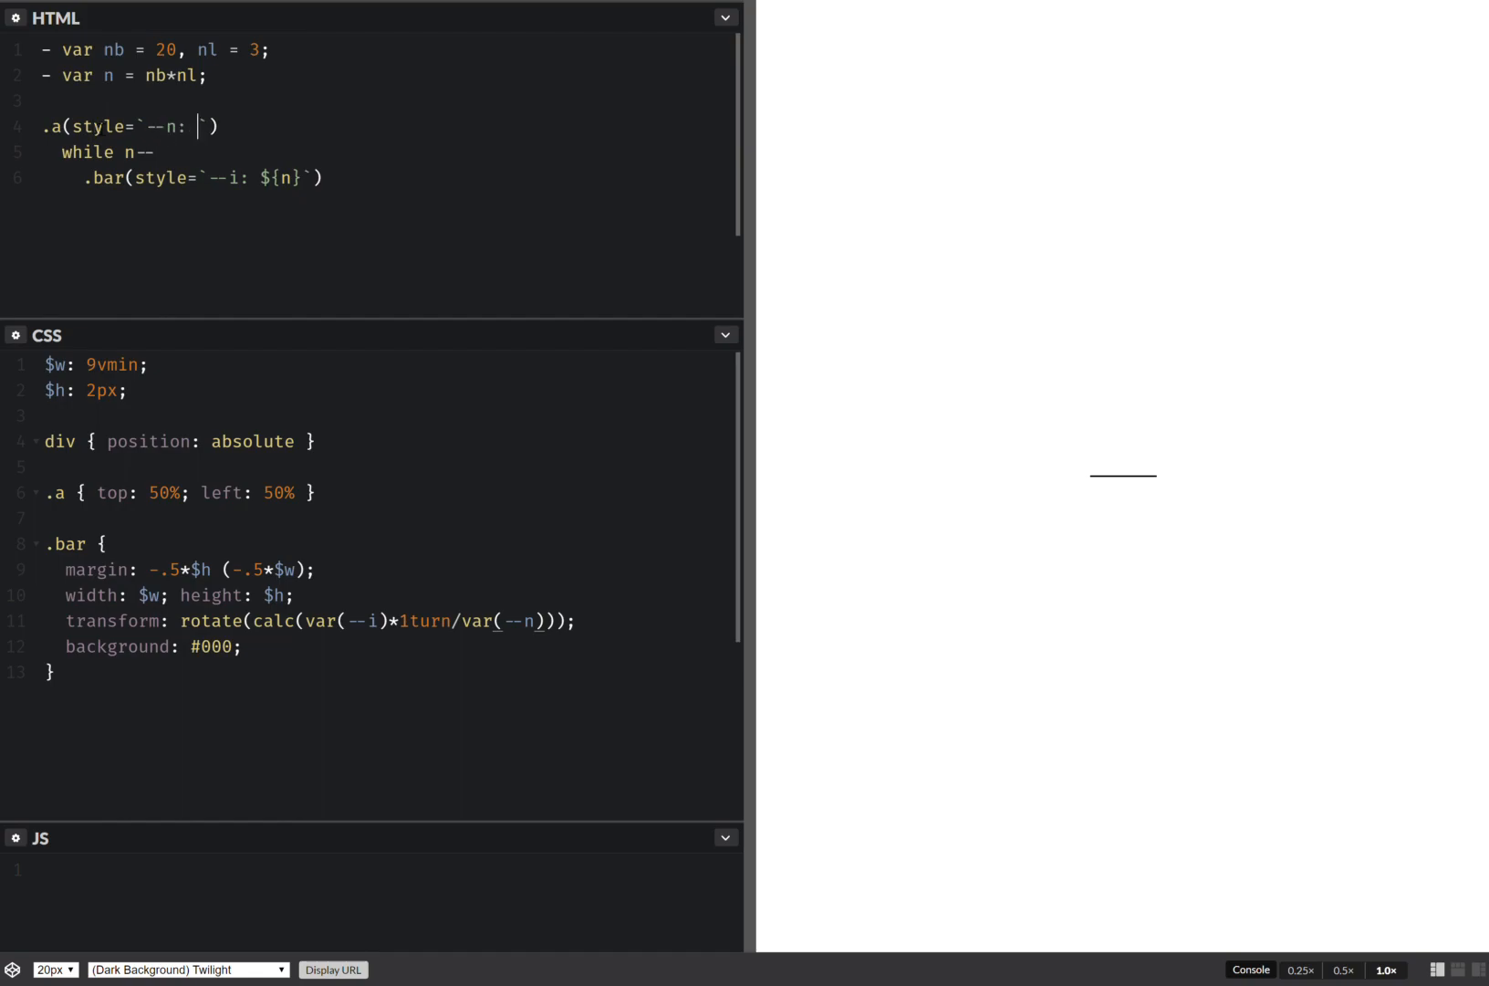
pyautogui.write('$(')
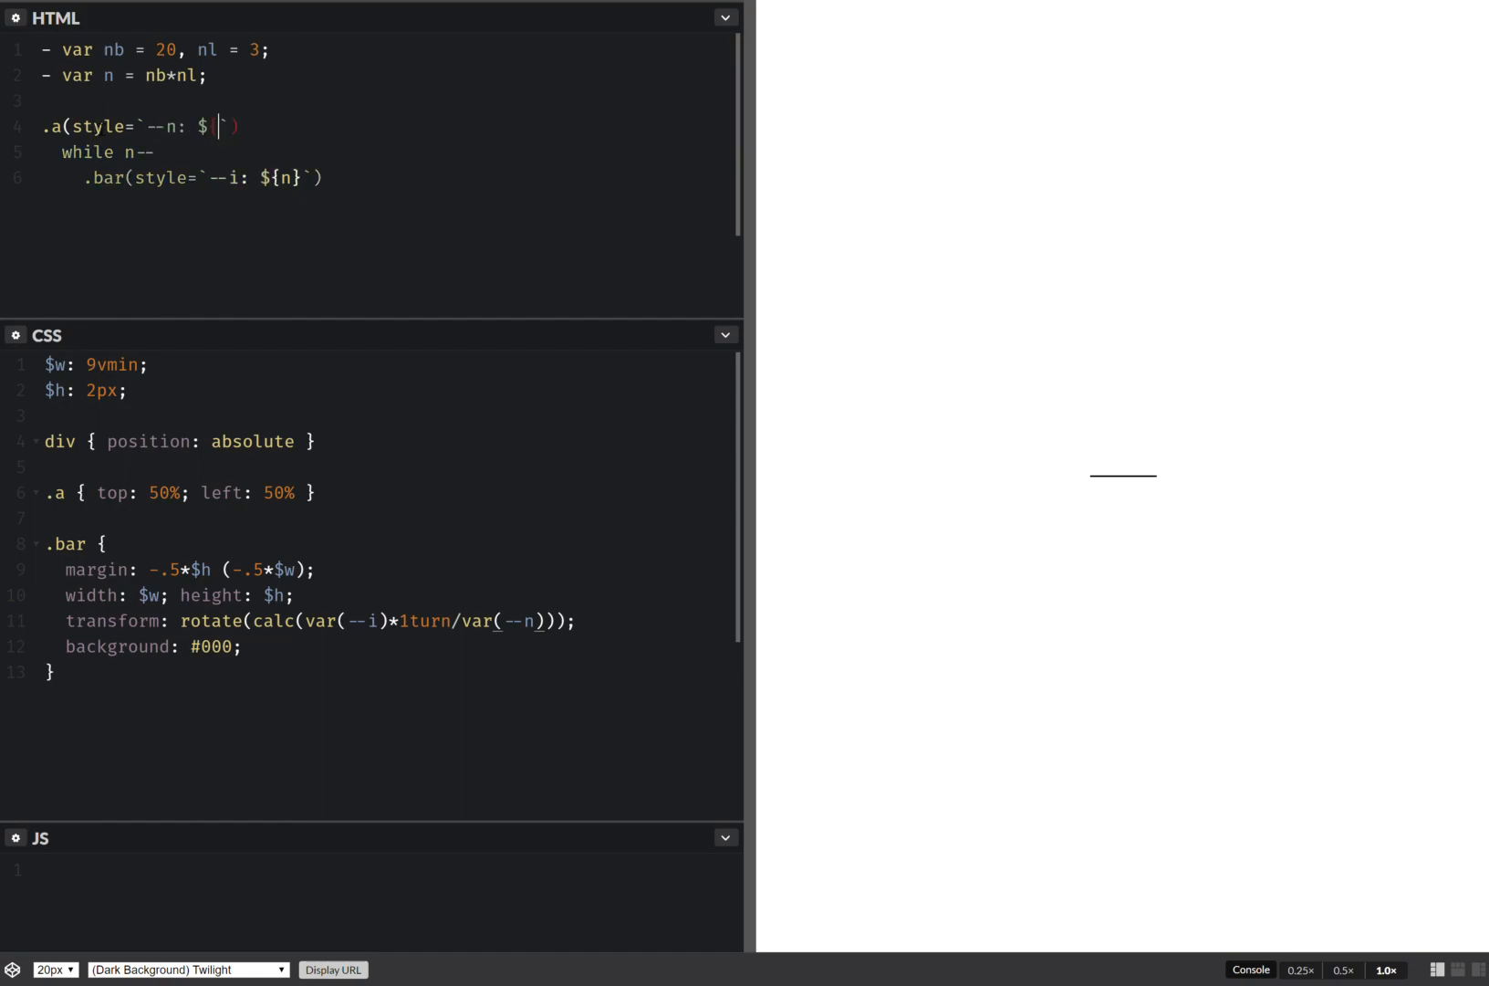
pyautogui.write('{n}')
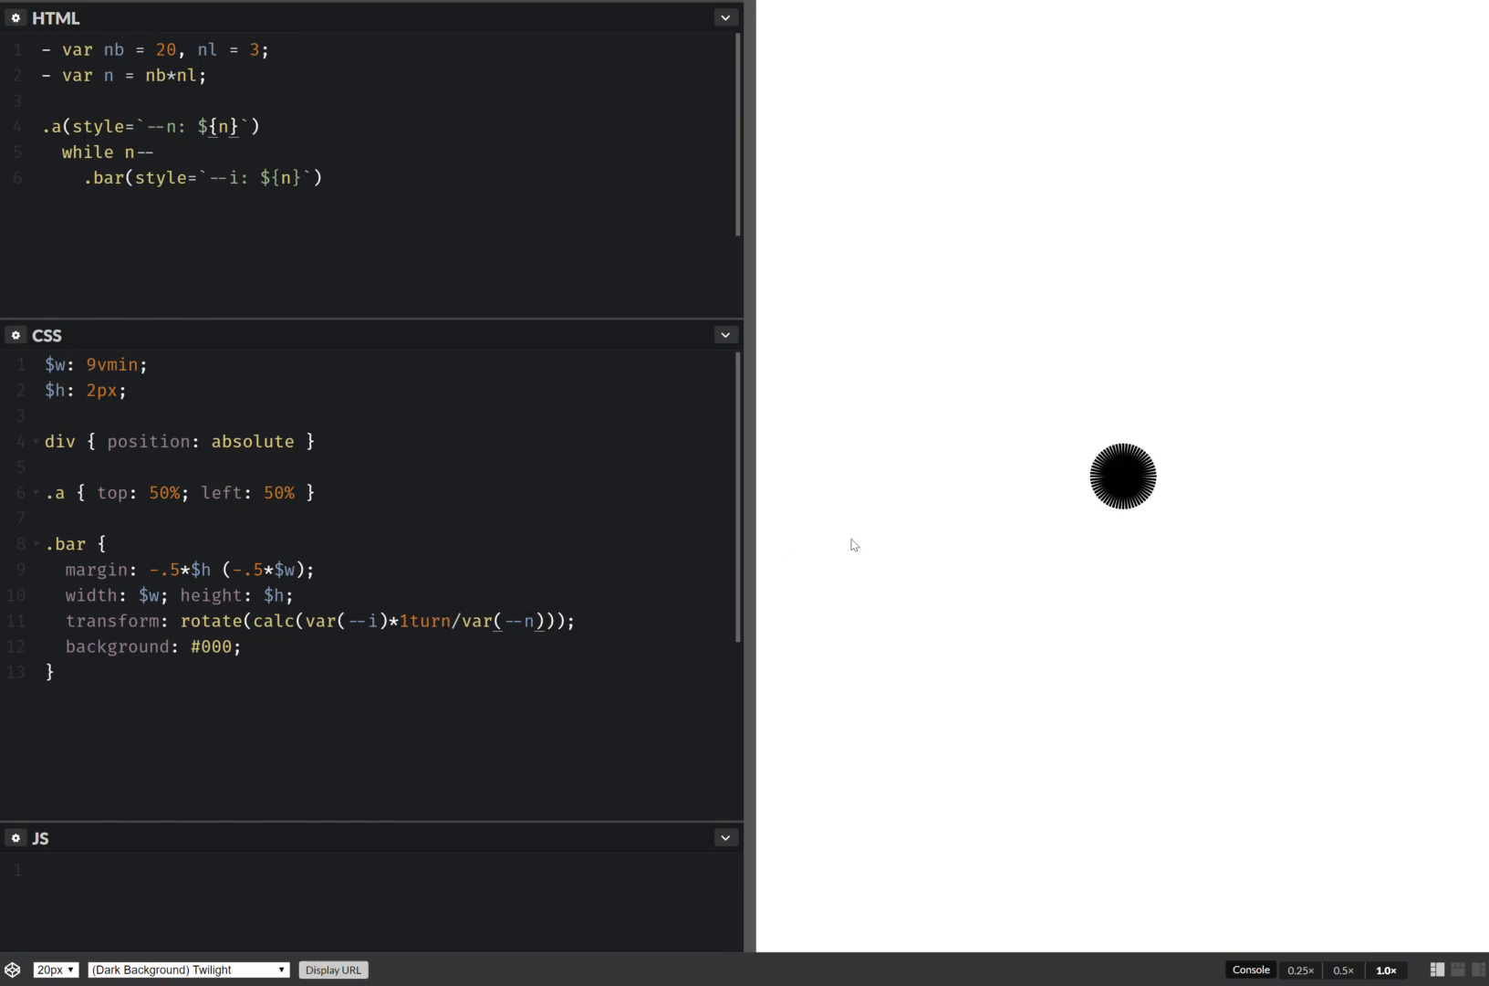
pyautogui.moveTo(1242, 610)
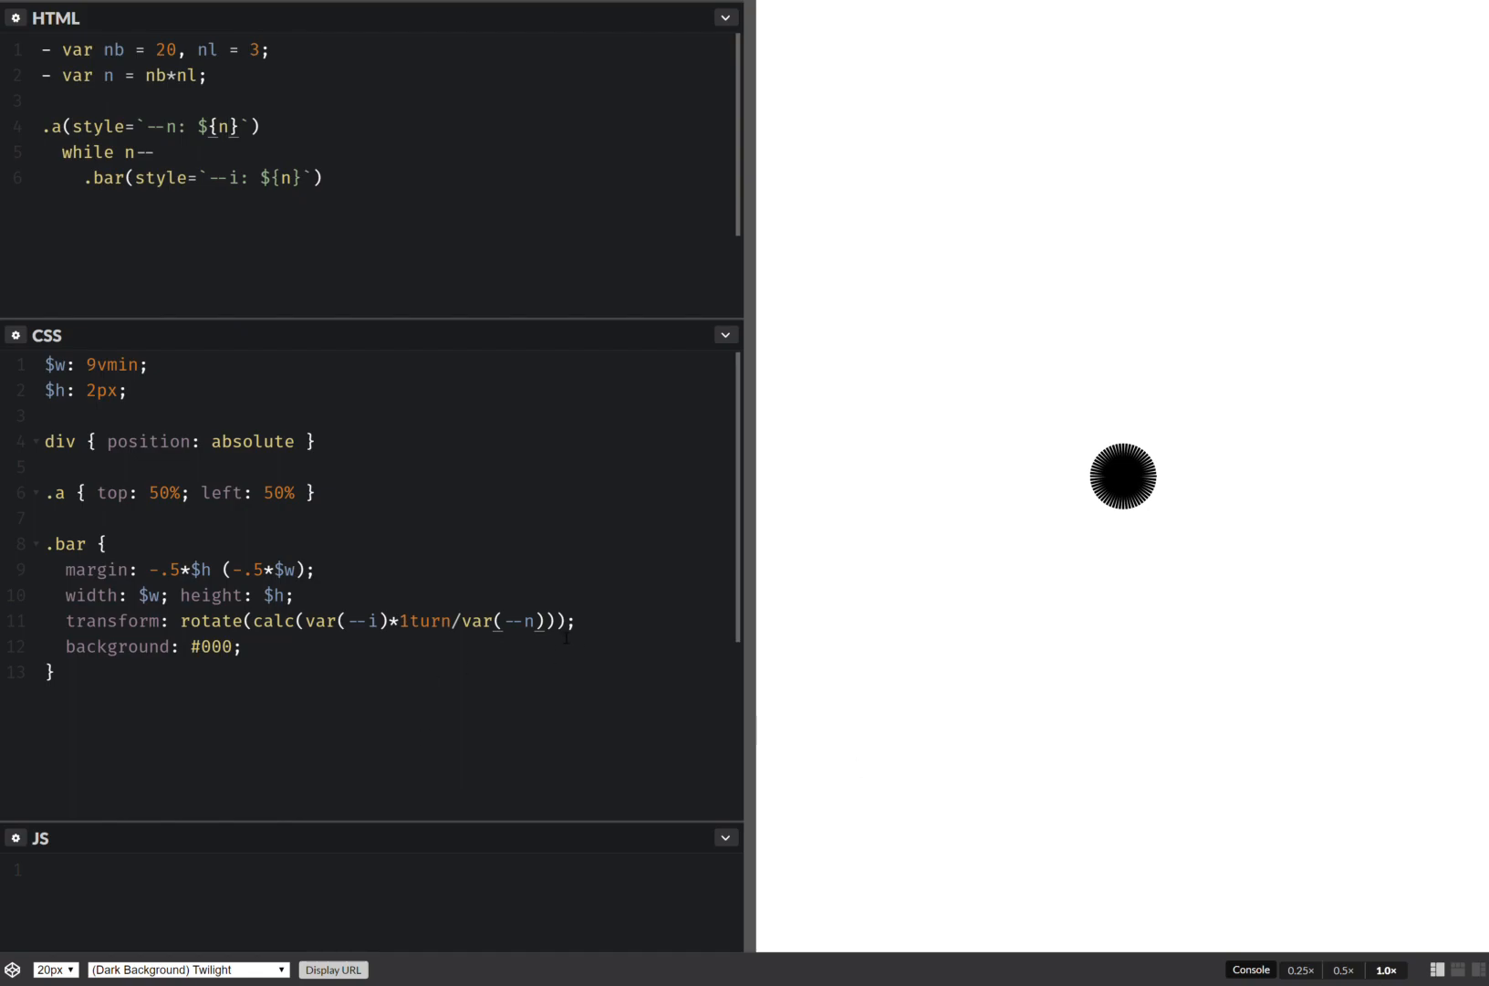
# Step: Append translate($w) to the .bar transform and add --nb: ${nb} to .a's style
pyautogui.write('t;')
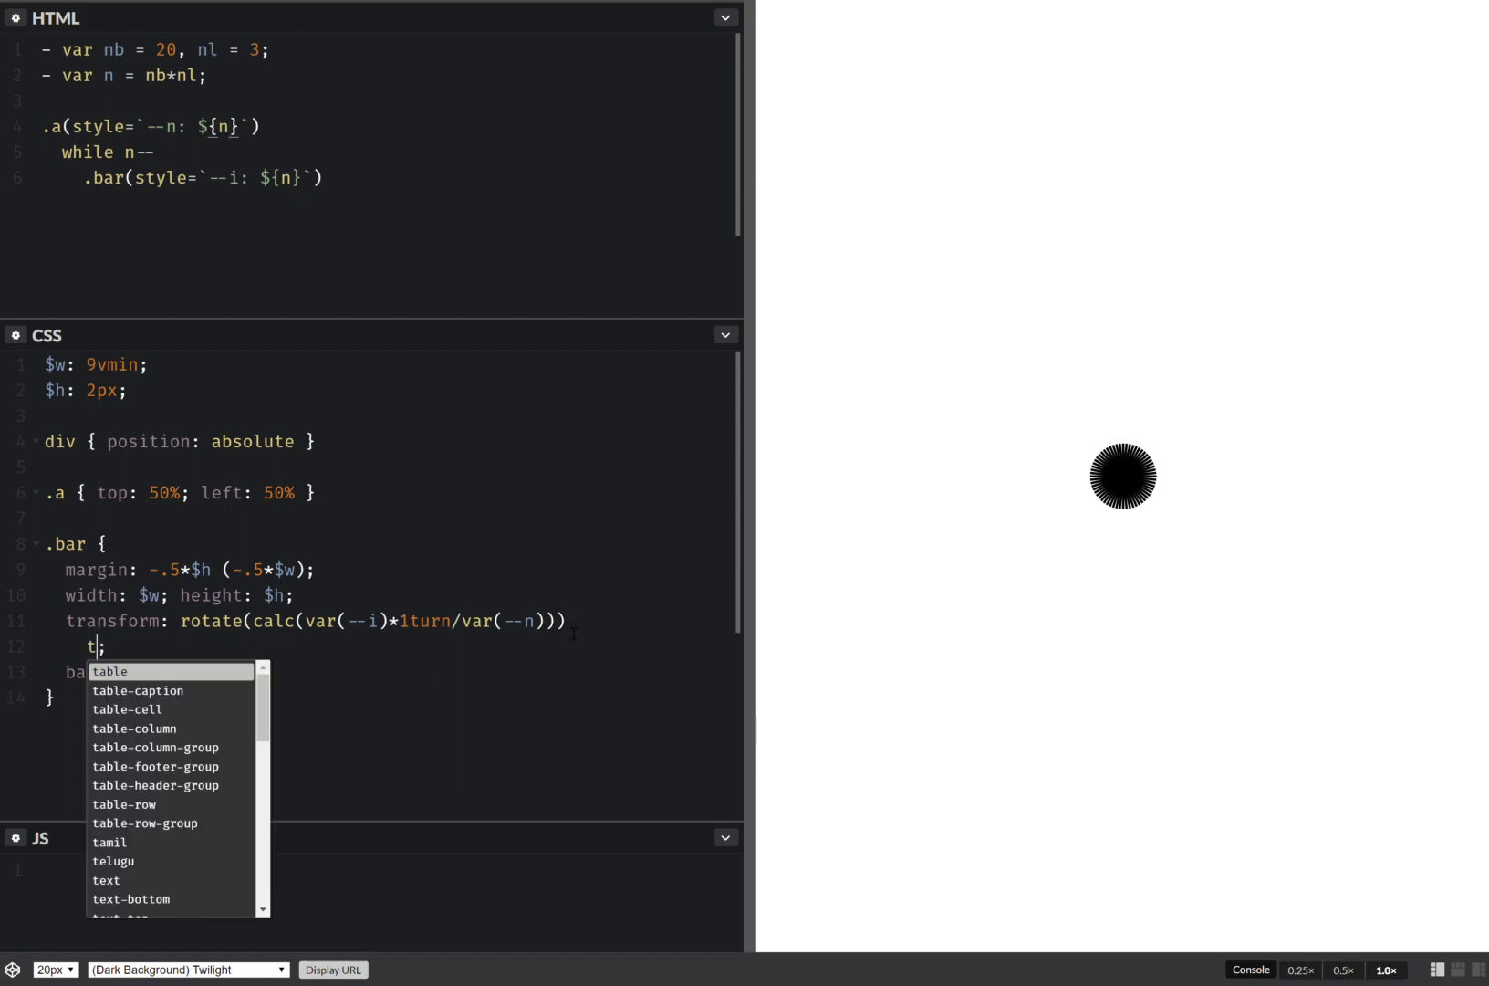
pyautogui.write('ranslate')
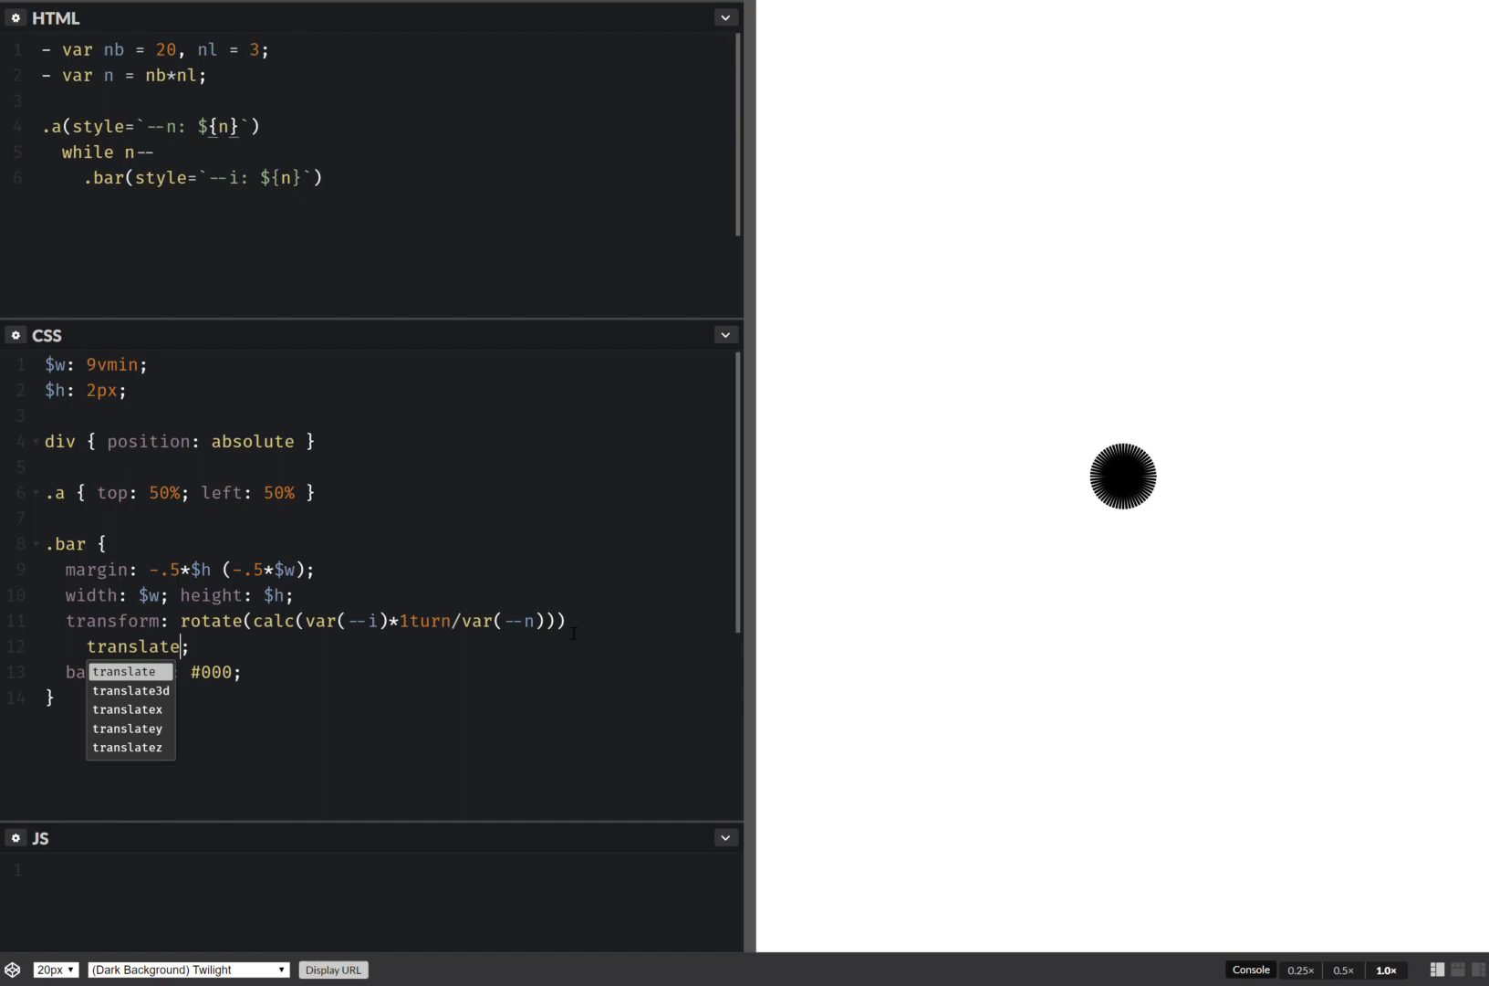
pyautogui.write('($w)')
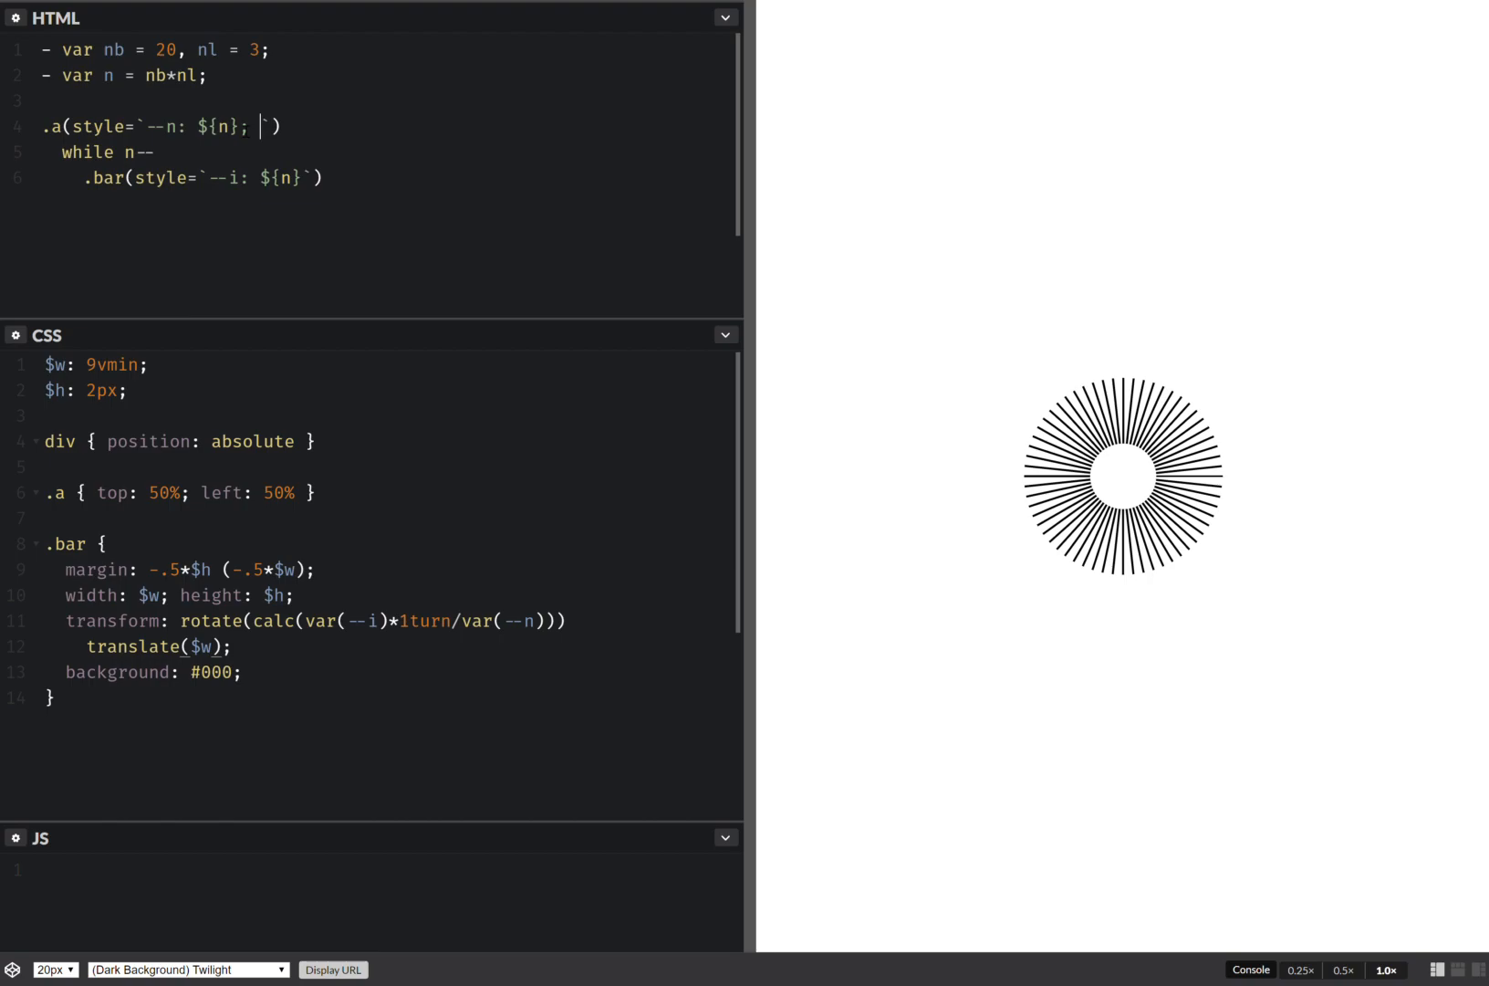
pyautogui.write('--nb"')
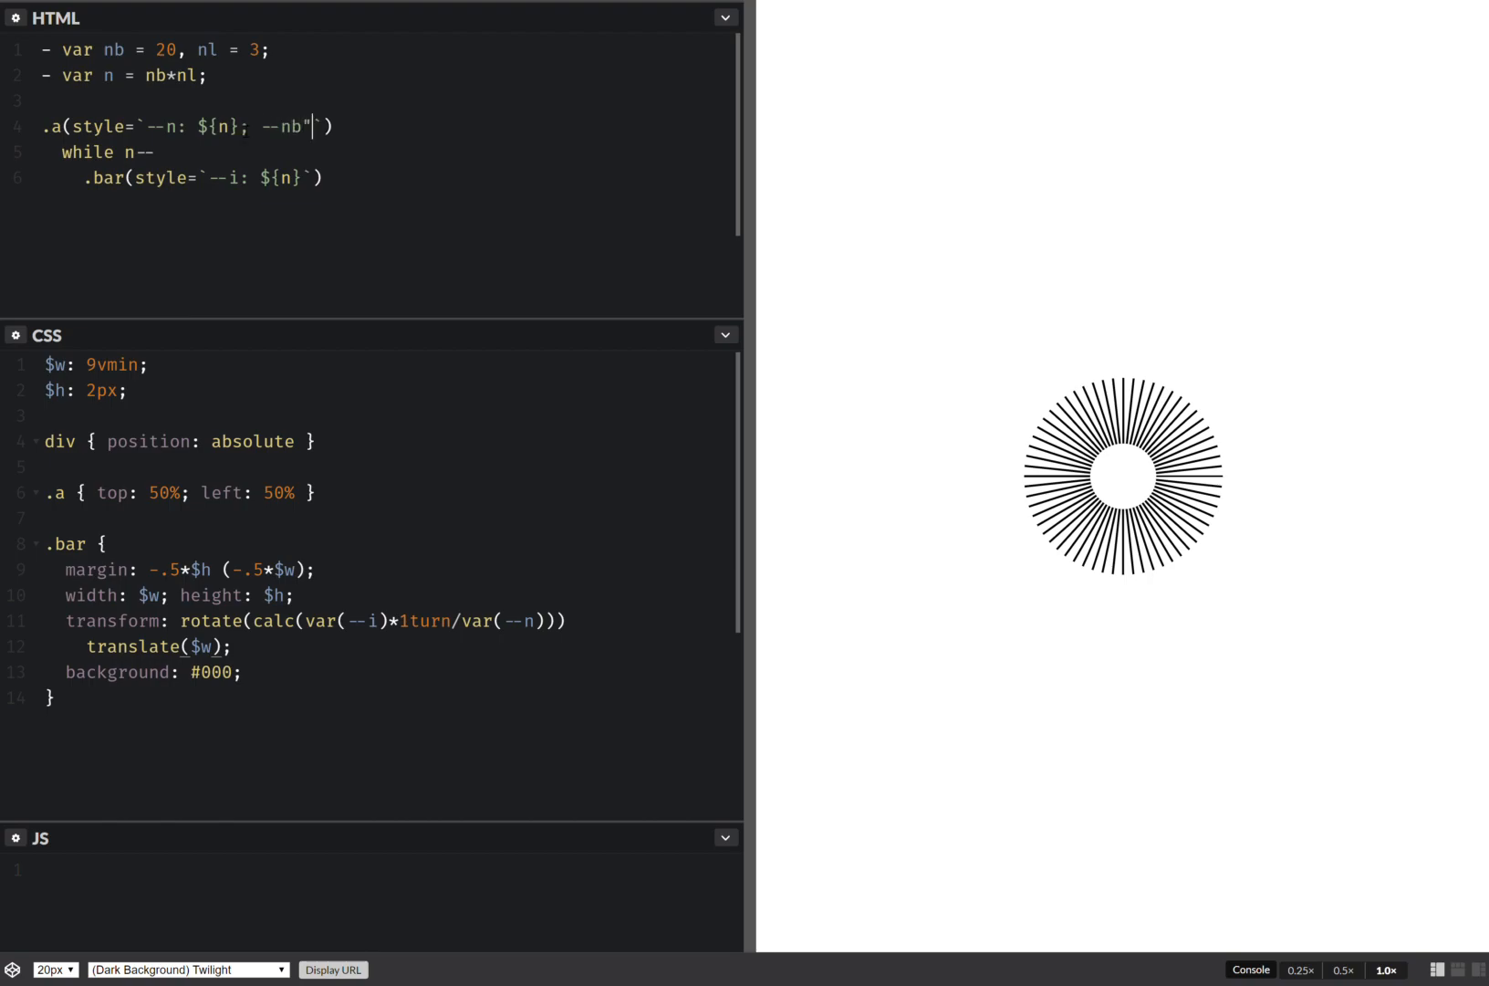
pyautogui.write(': ${nb')
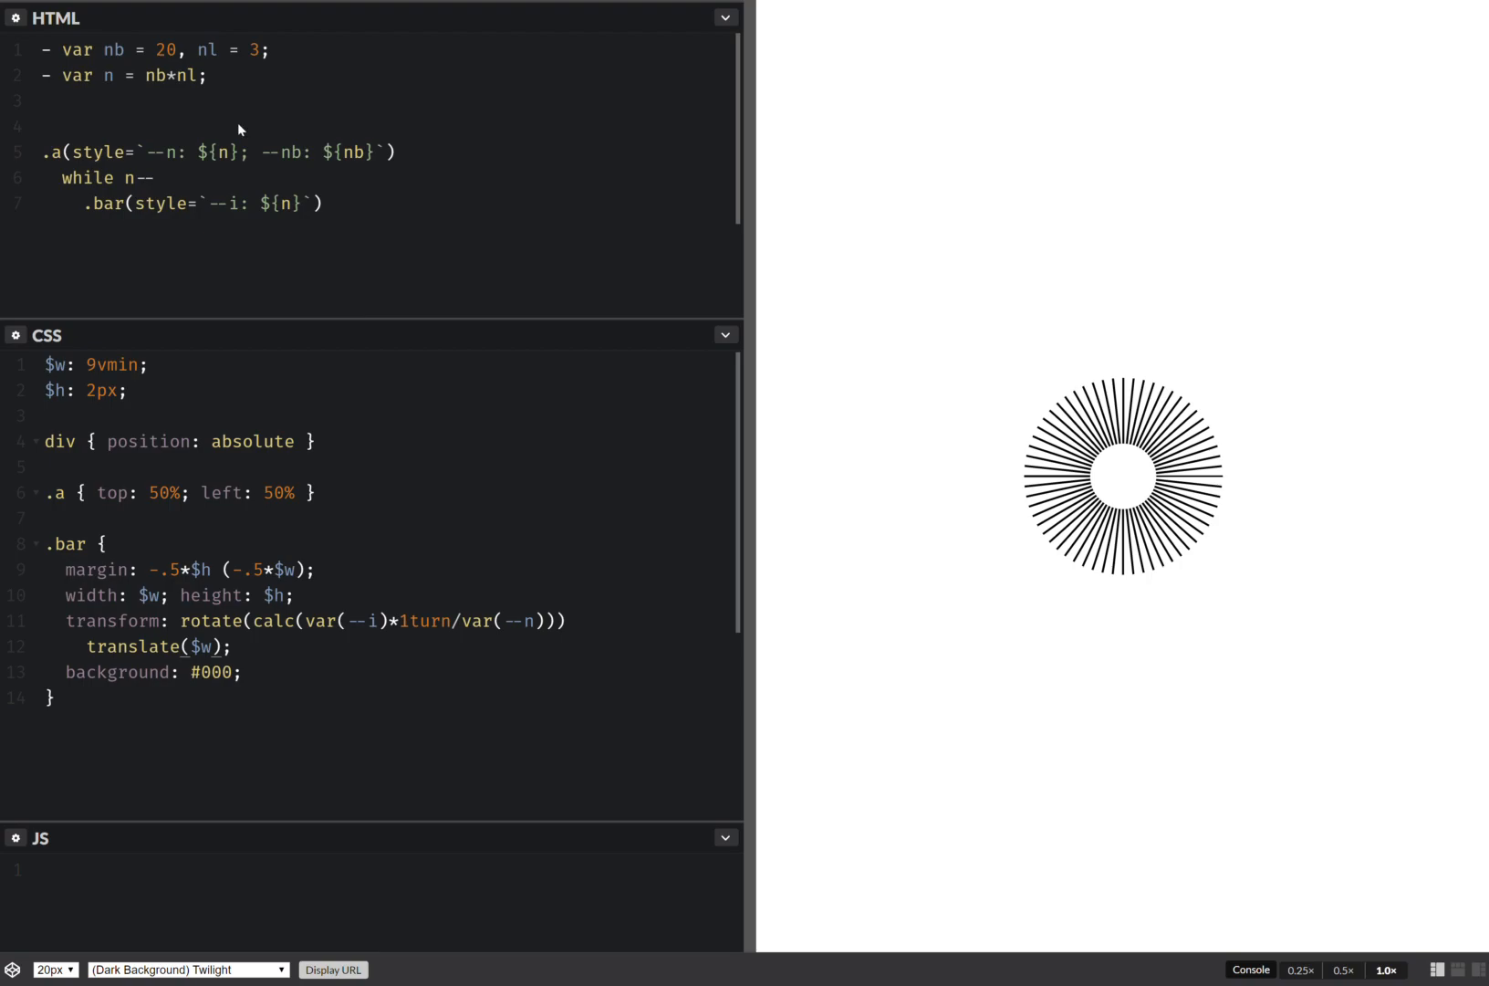
# Step: Add a Pug style block with a for loop over i below nb
pyautogui.write('style')
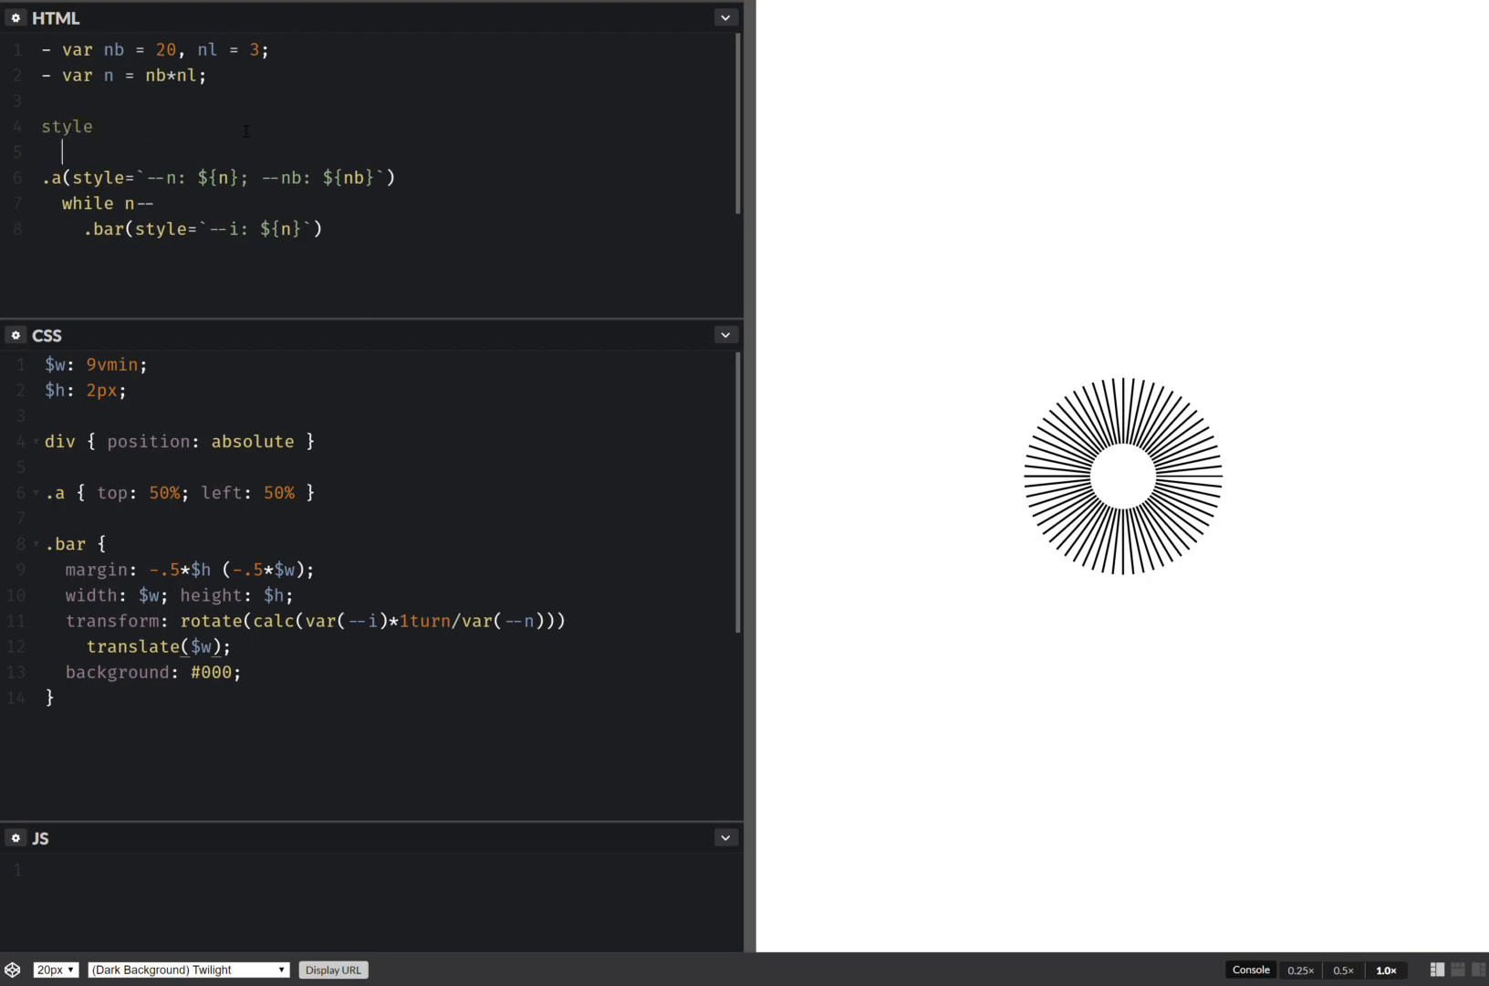
pyautogui.write('- for(var')
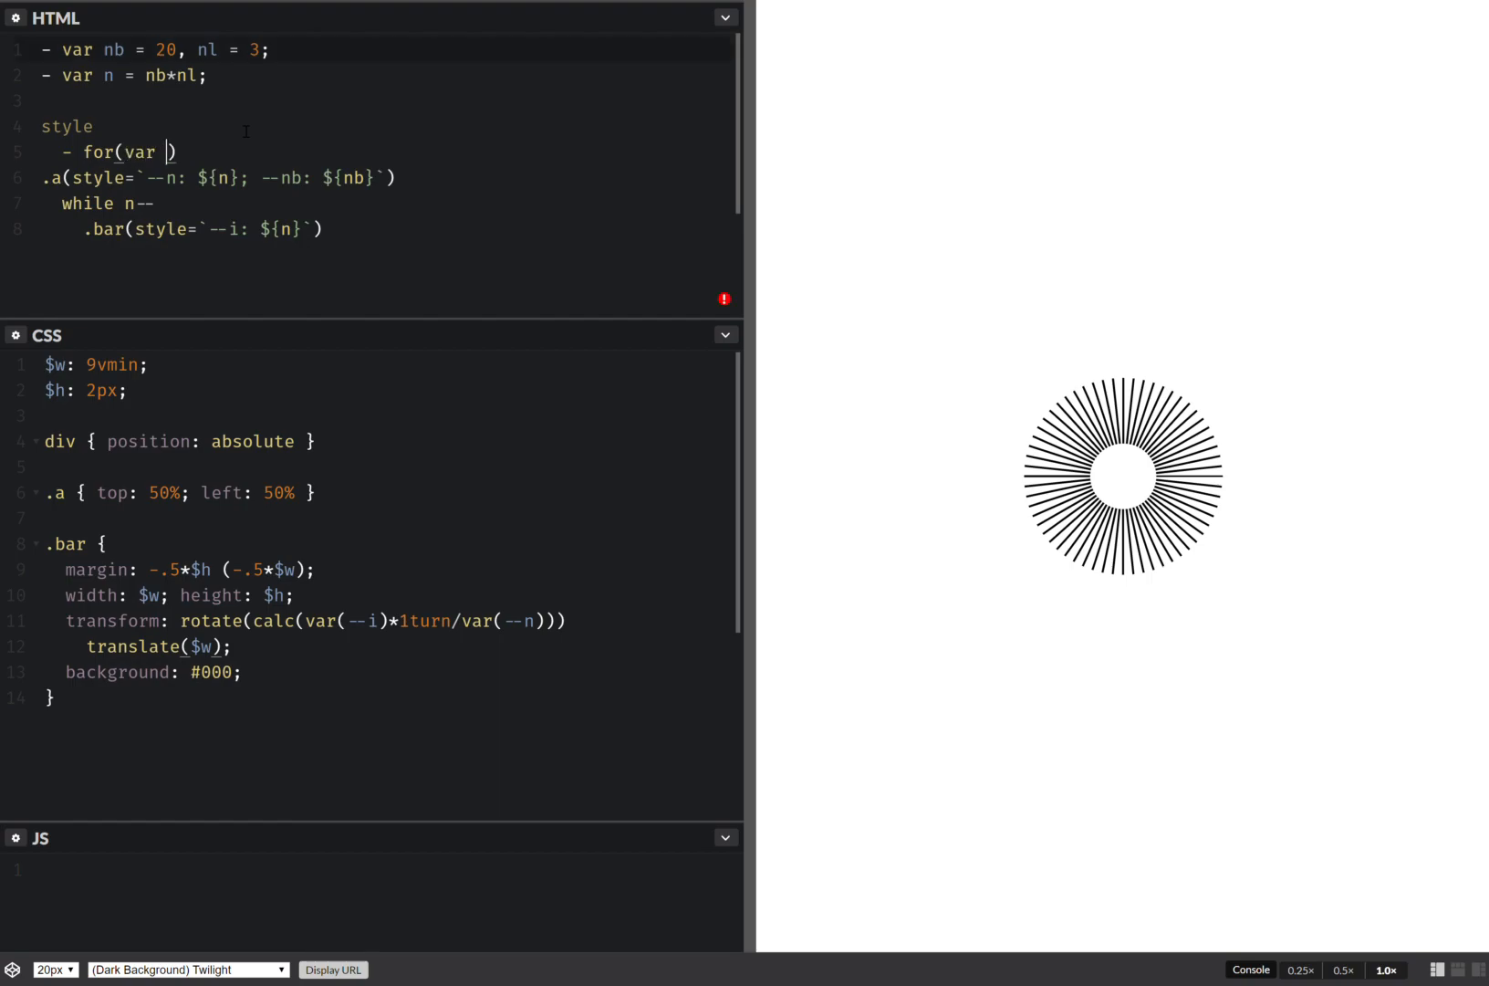
pyautogui.write('i = 1; i')
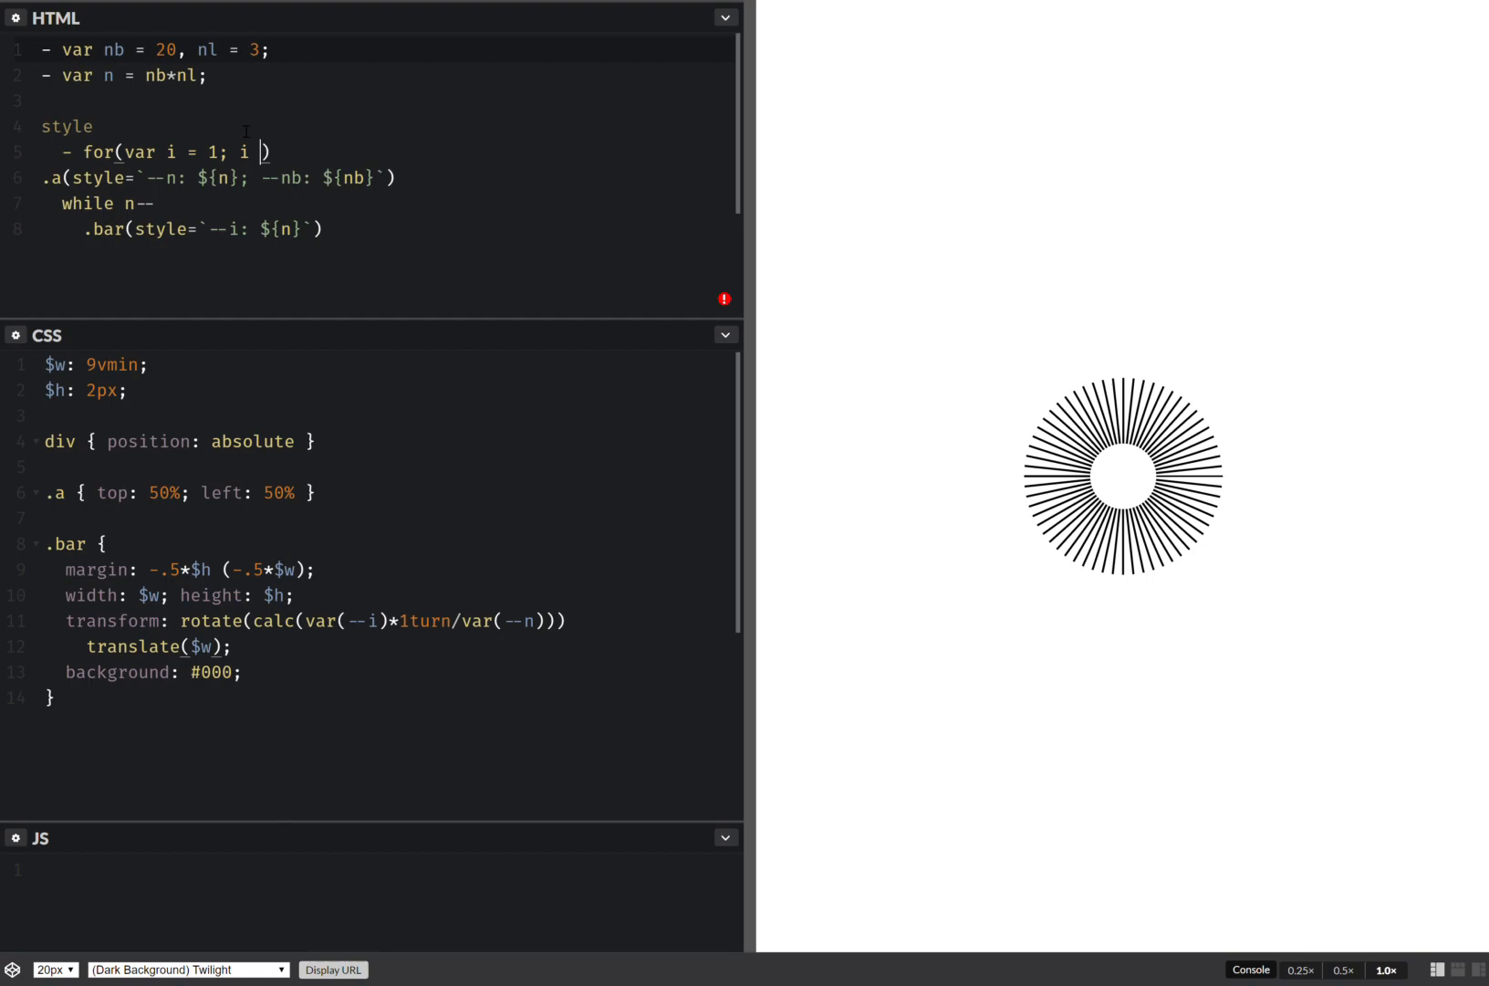
pyautogui.write('< nb; i++')
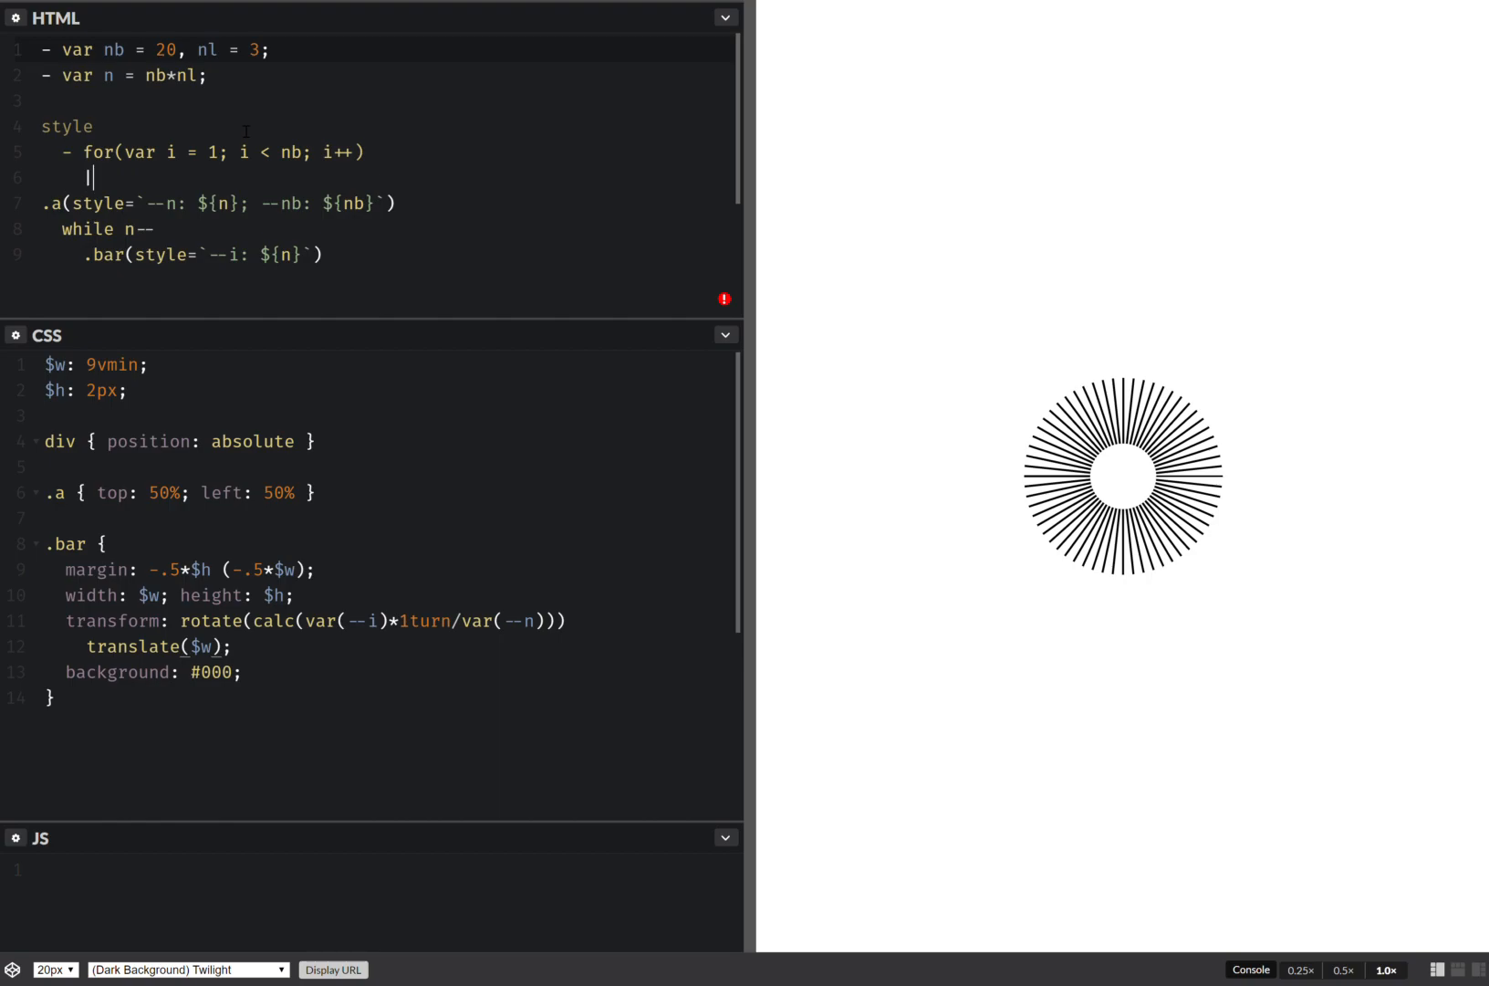
# Step: Emit .bar:nth-child(#{nb}n + #{i + 1}) rules setting --j to #{i}
pyautogui.write('.')
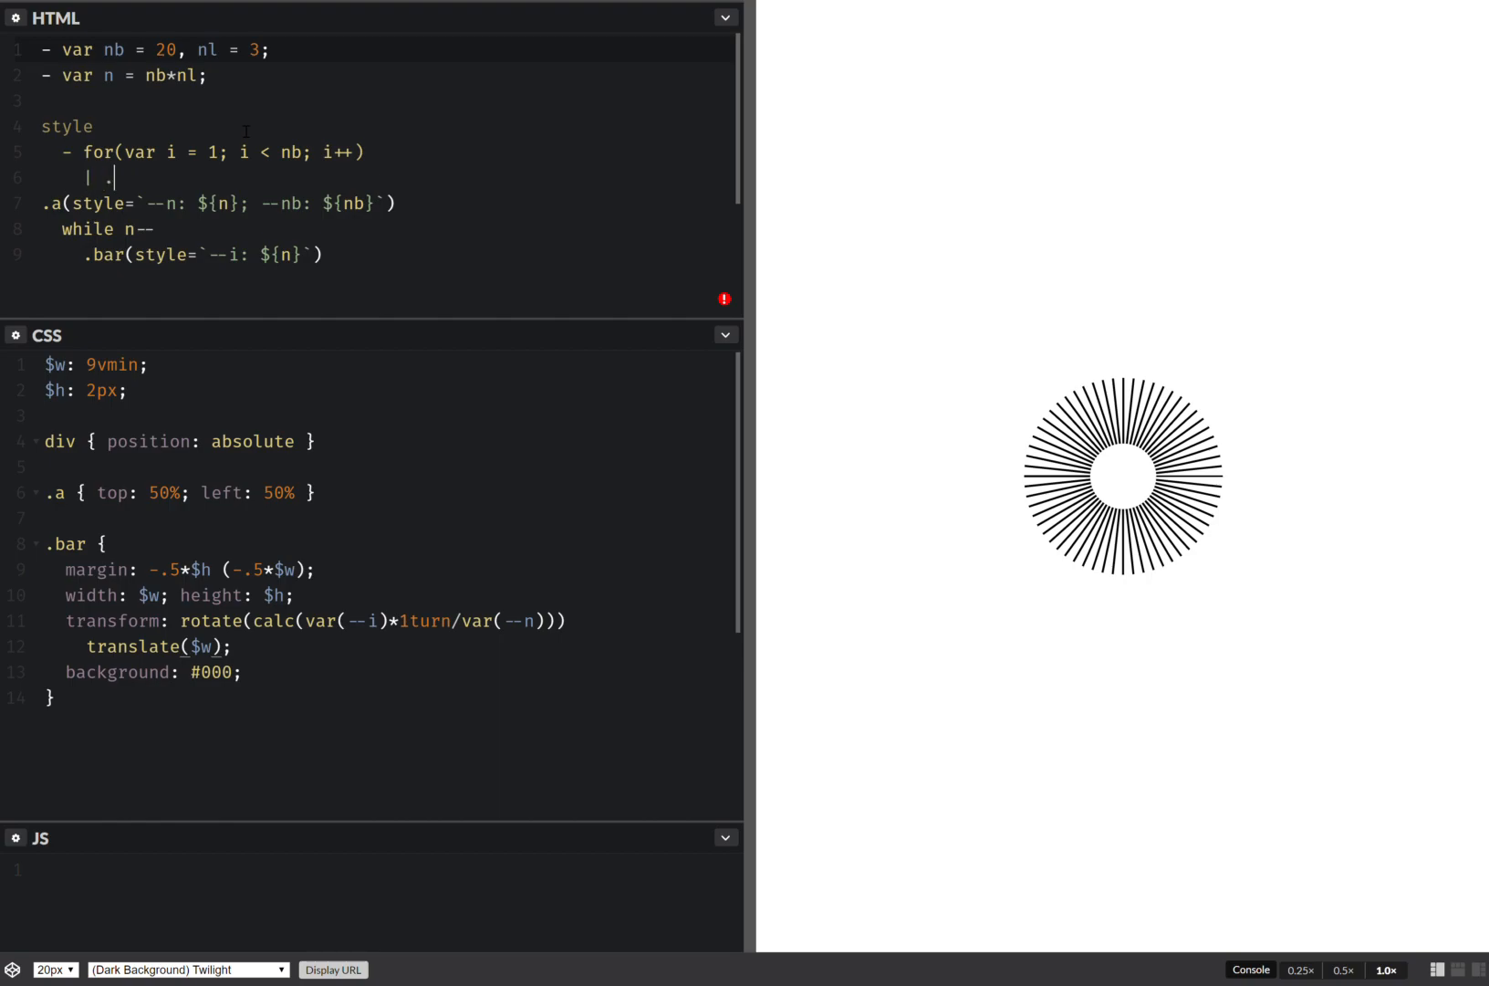
pyautogui.write('bar:nth')
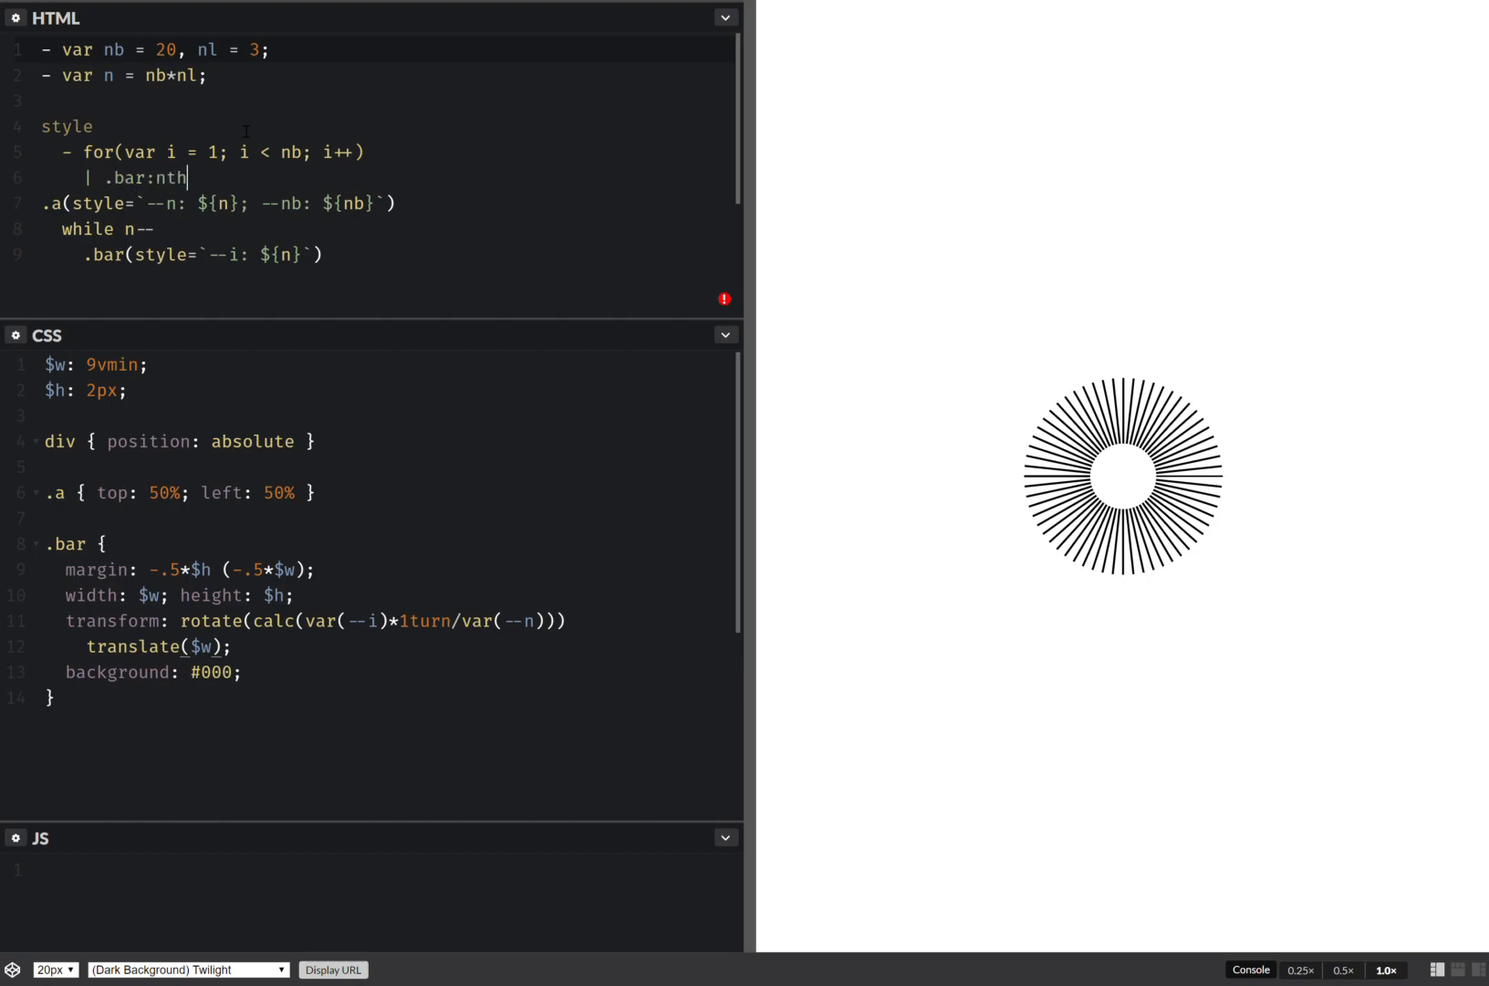
pyautogui.write('-child(')
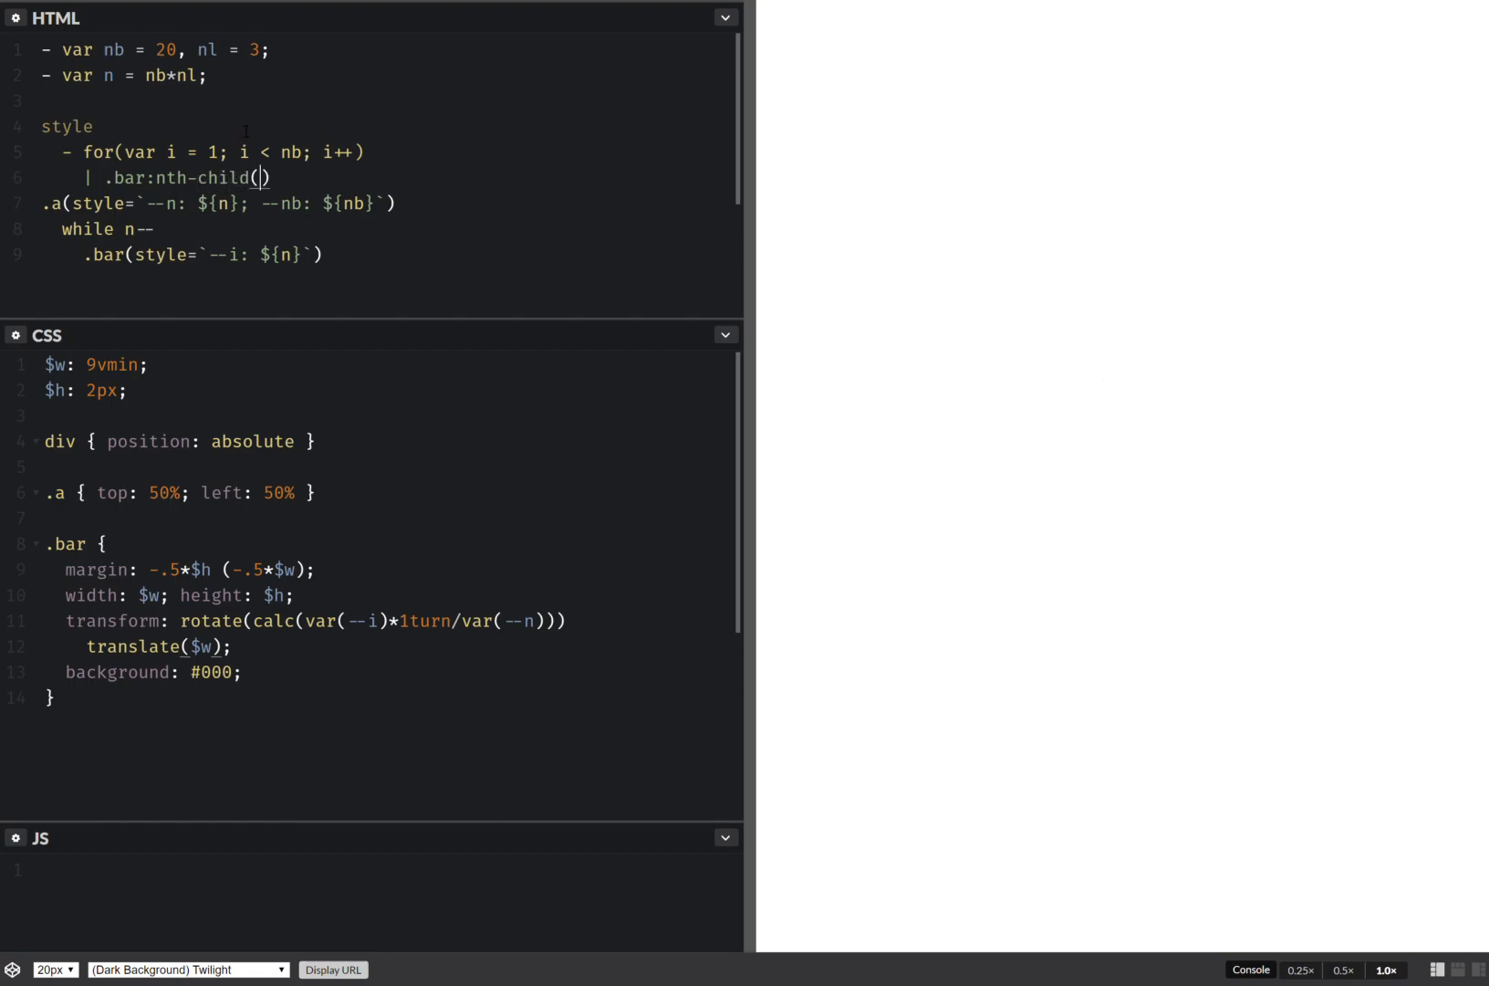
pyautogui.write('#{nvb')
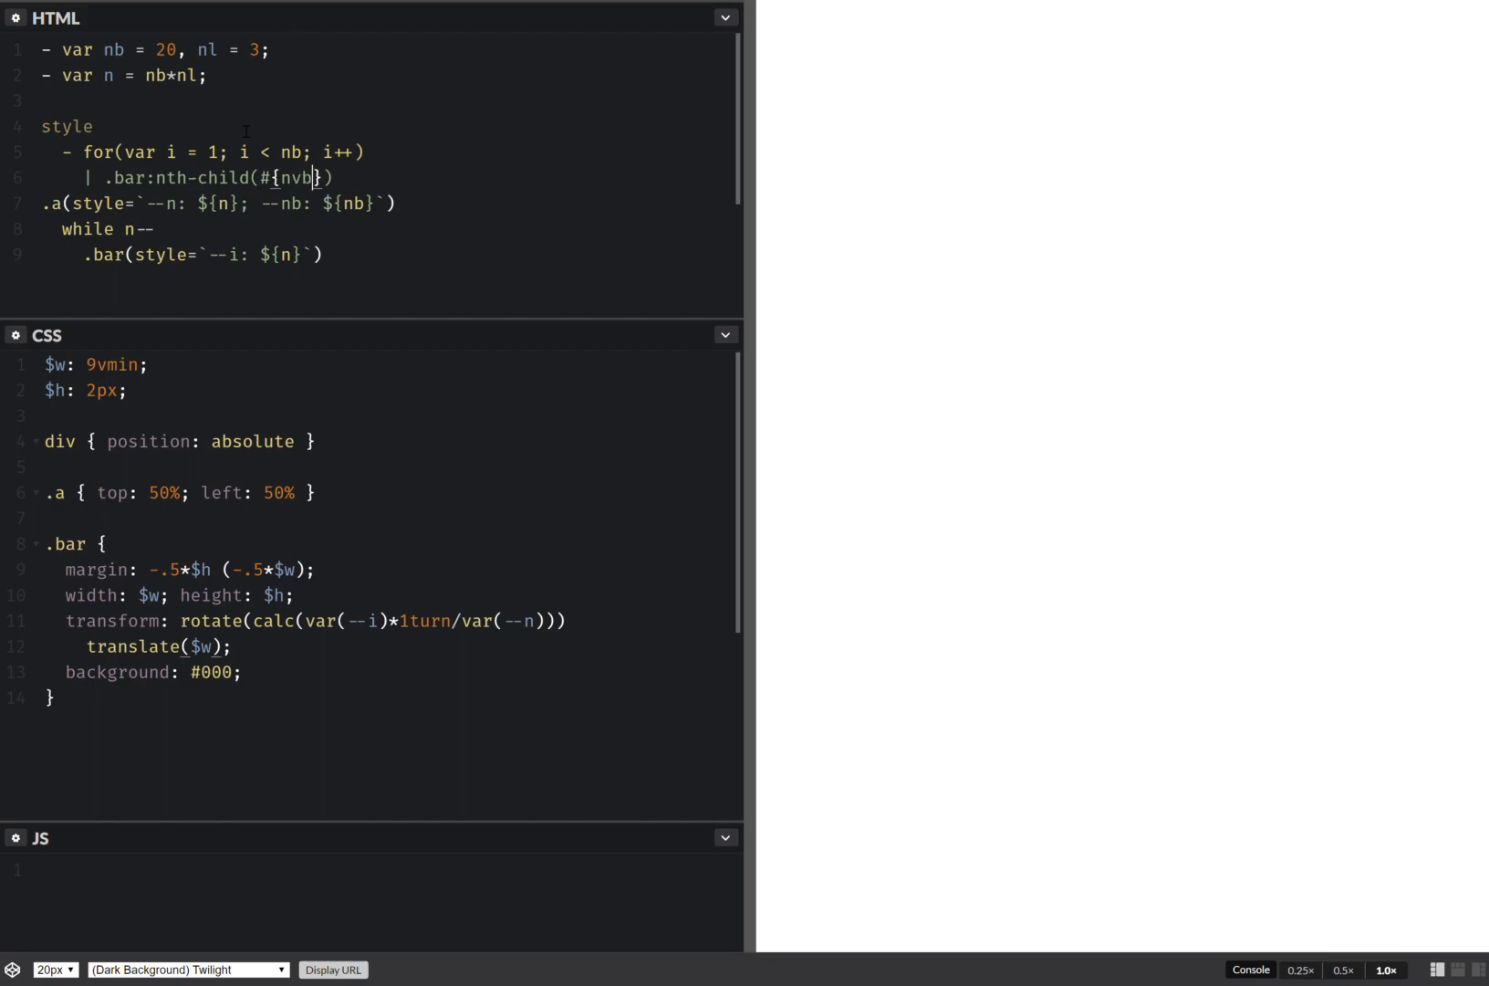
pyautogui.press('Backspace')
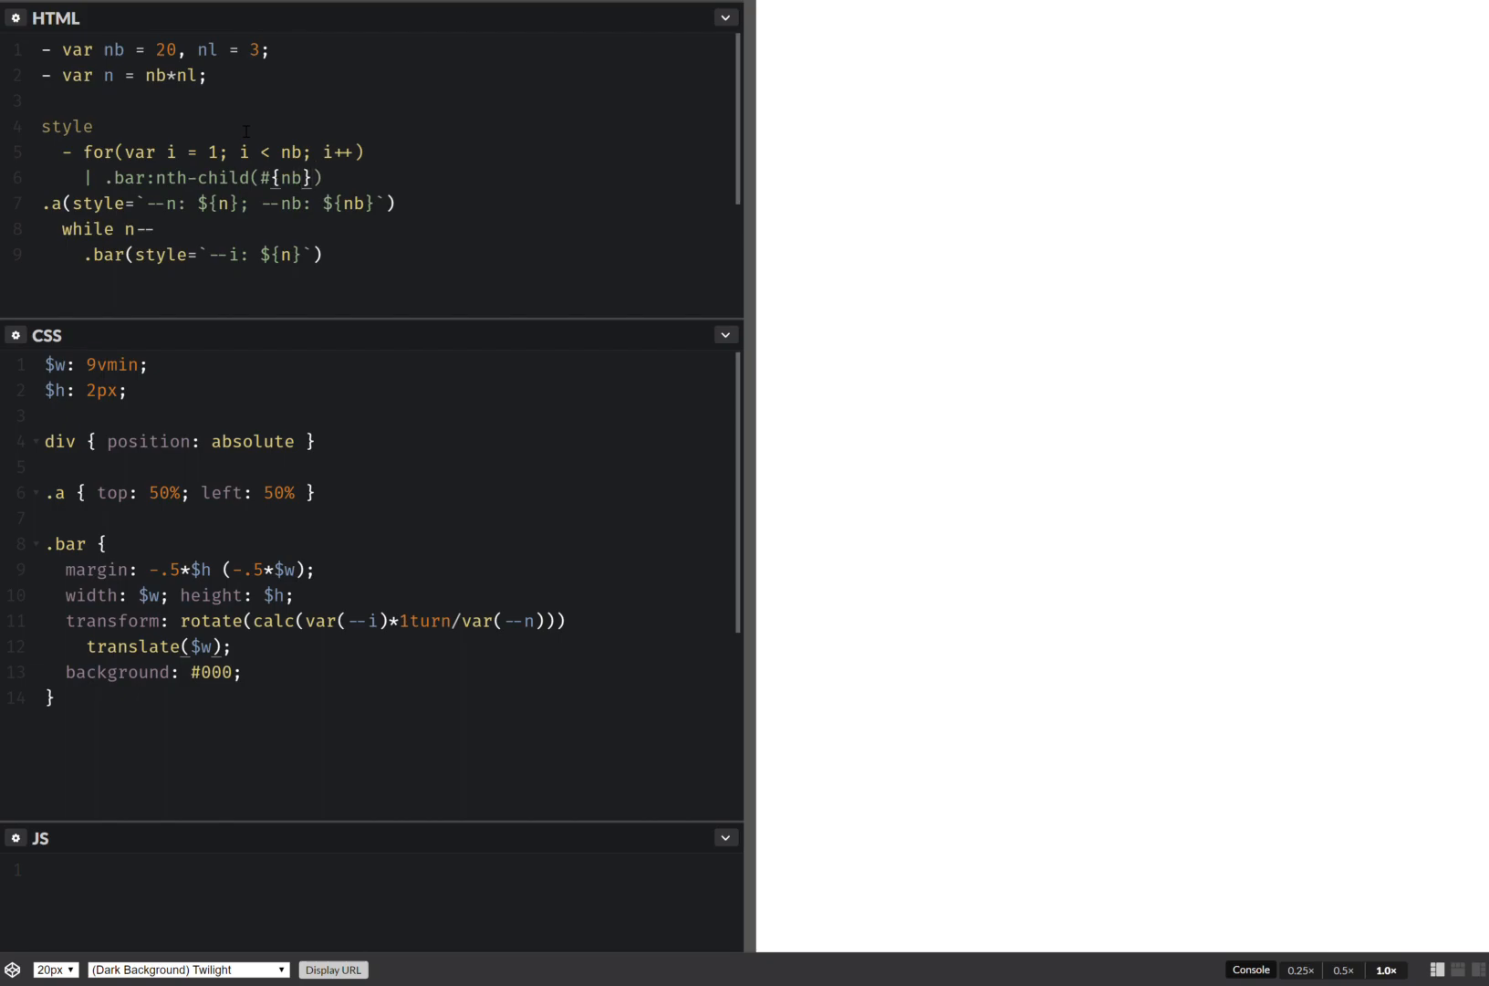
pyautogui.write('n')
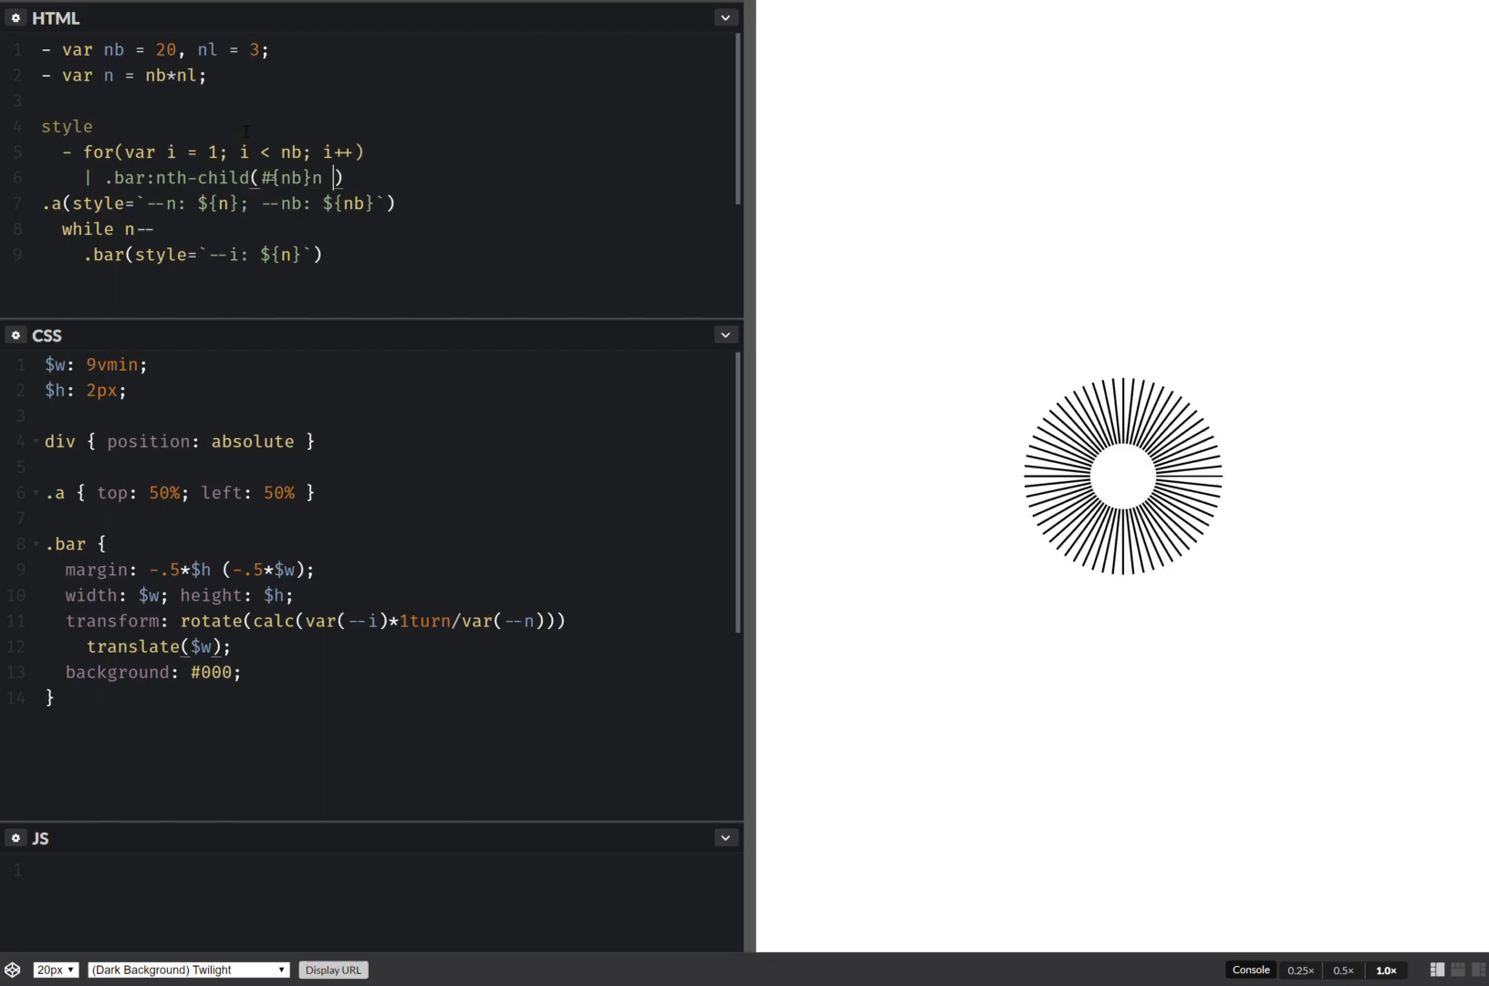
pyautogui.write('+ #{}')
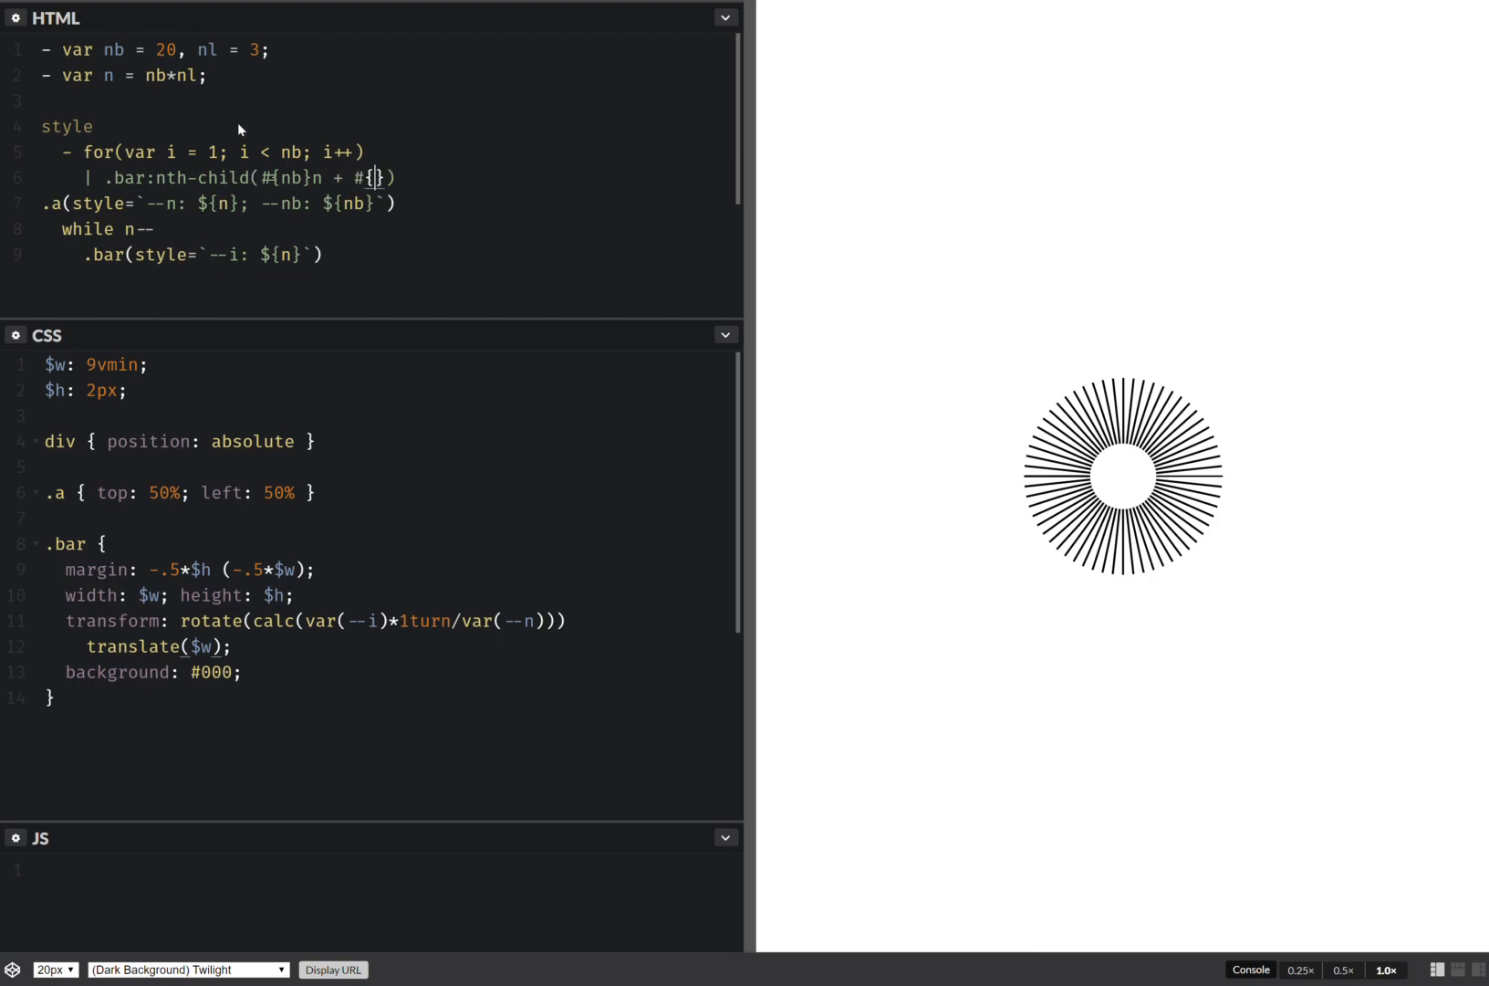
pyautogui.write('i + 1')
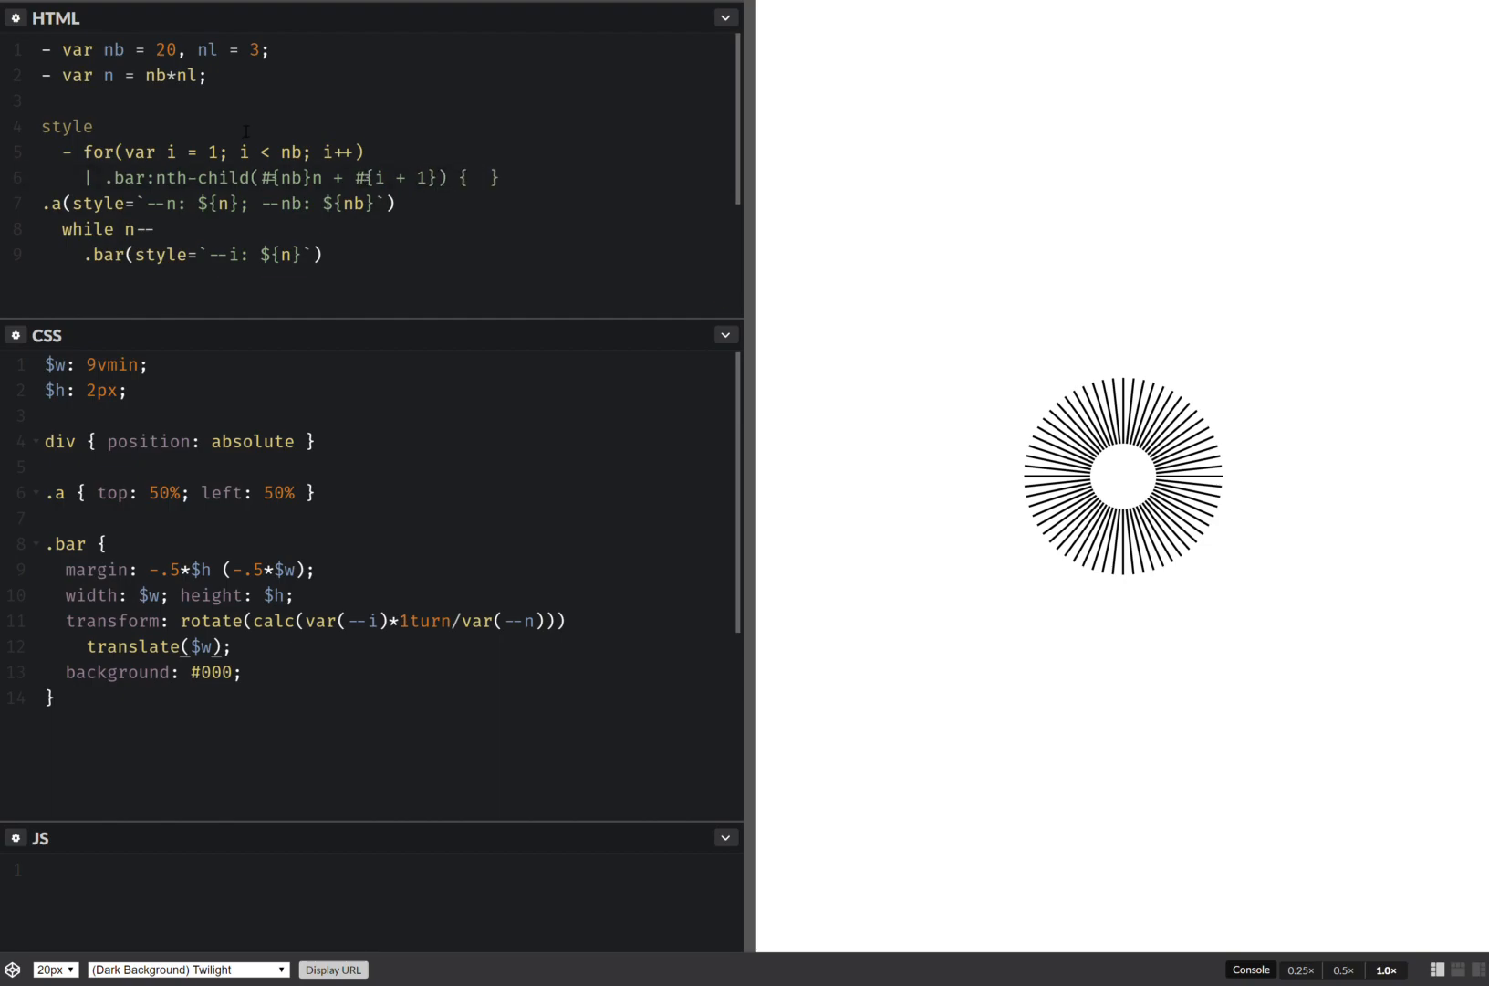
pyautogui.write('--j: #{i')
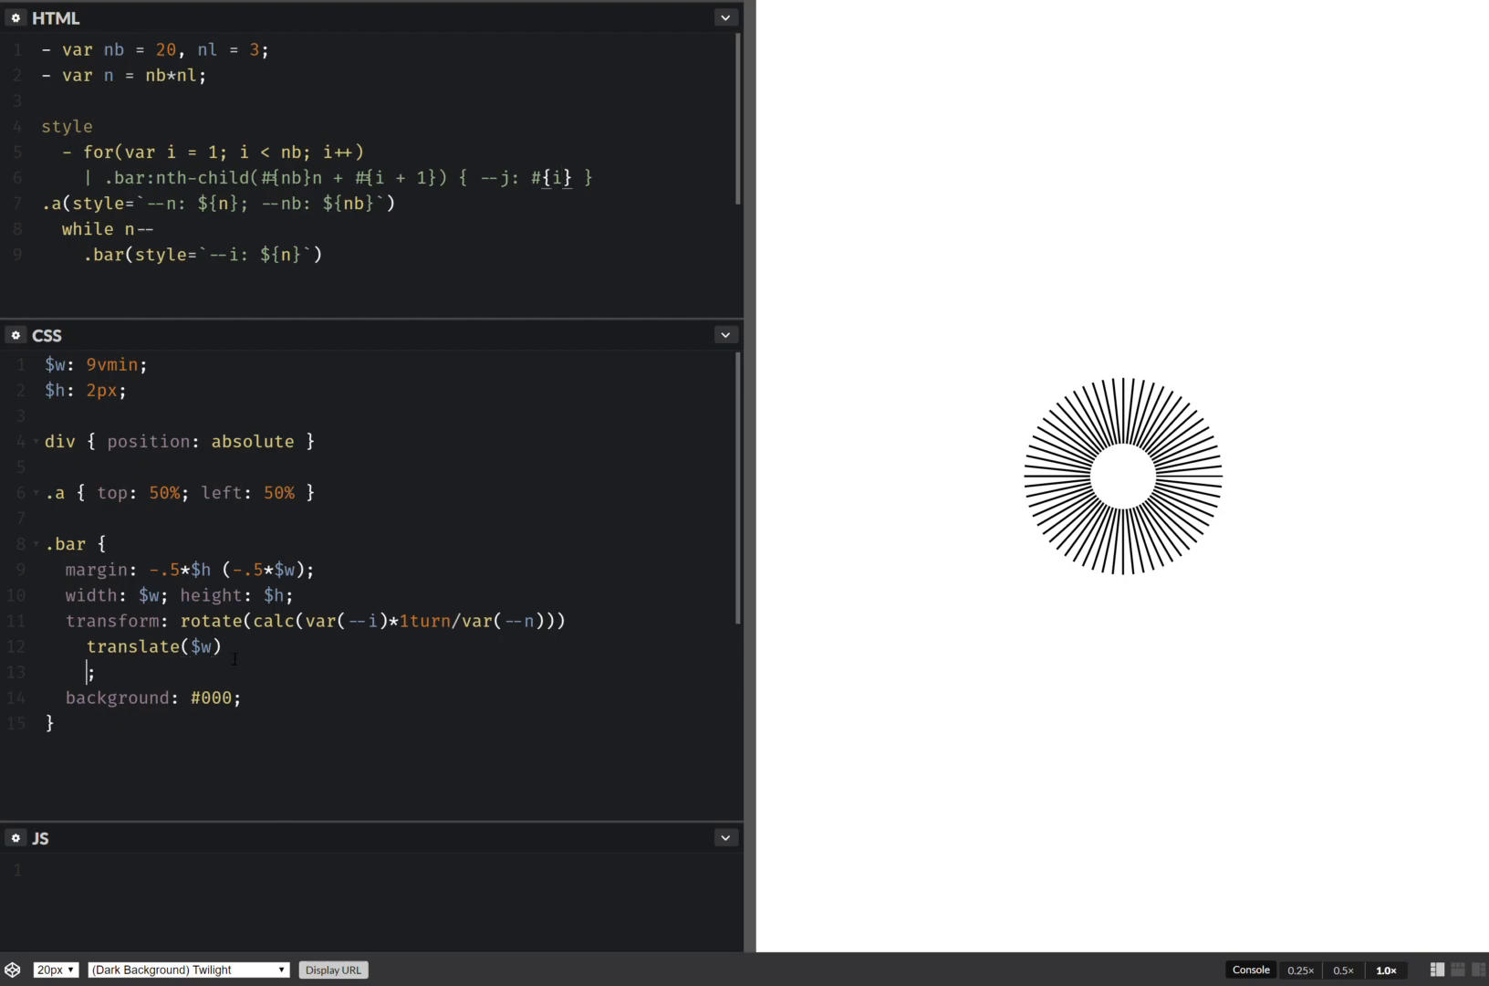
# Step: Append rotate(calc(var(--j, 0)*-.5turn/var(--nb))) to .bar and change nb to 40
pyautogui.write('rotate(')
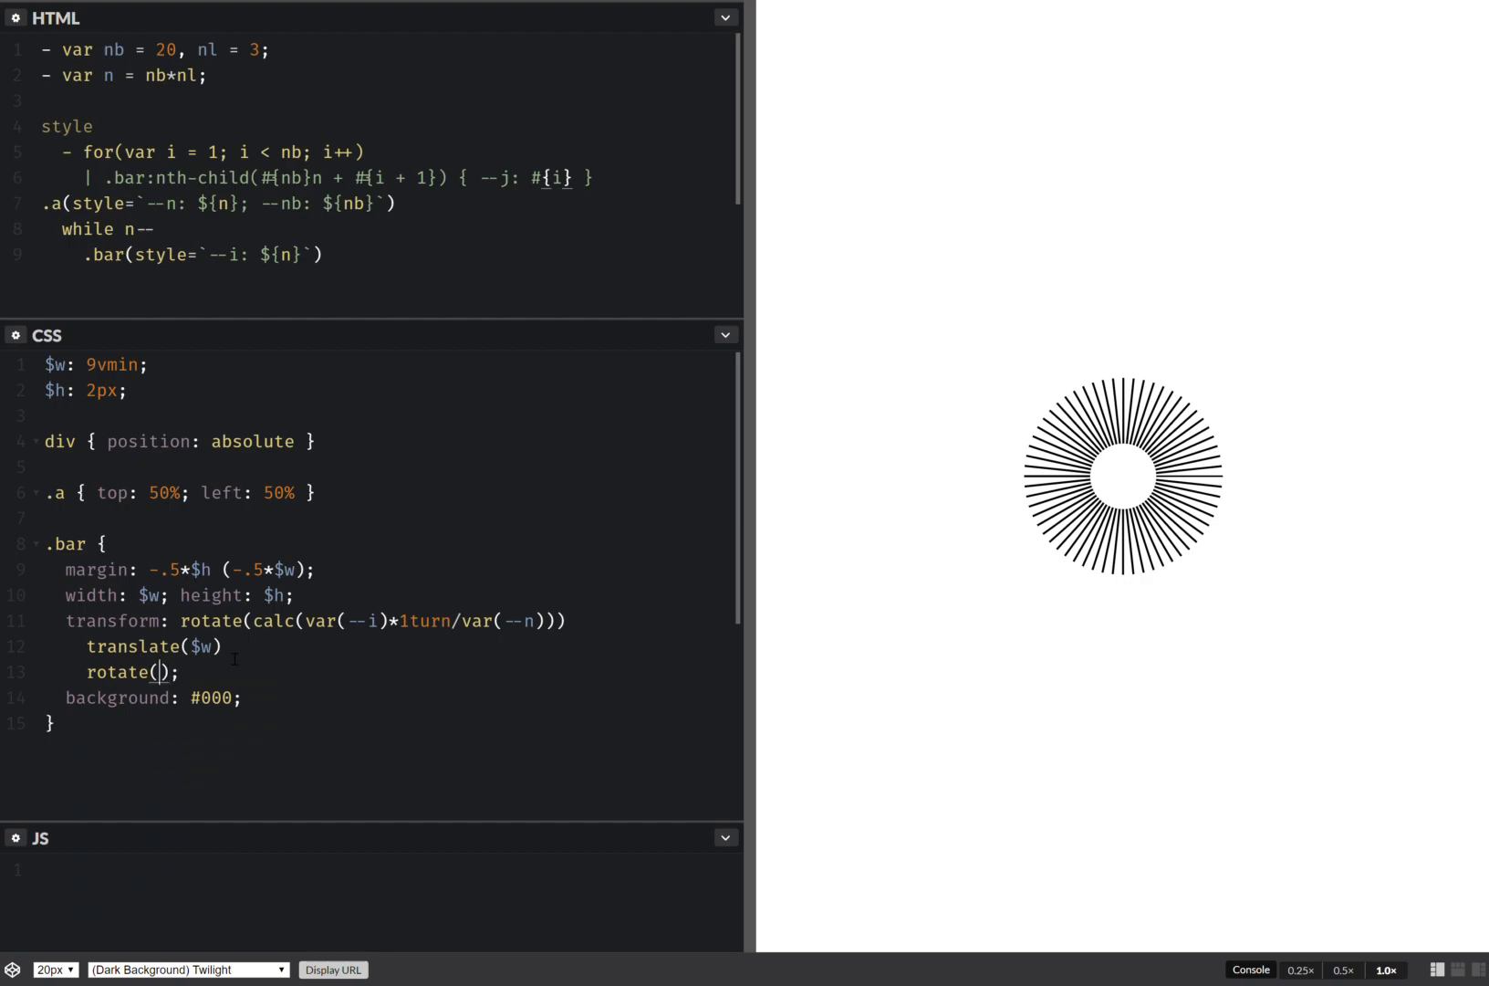
pyautogui.write('calc(')
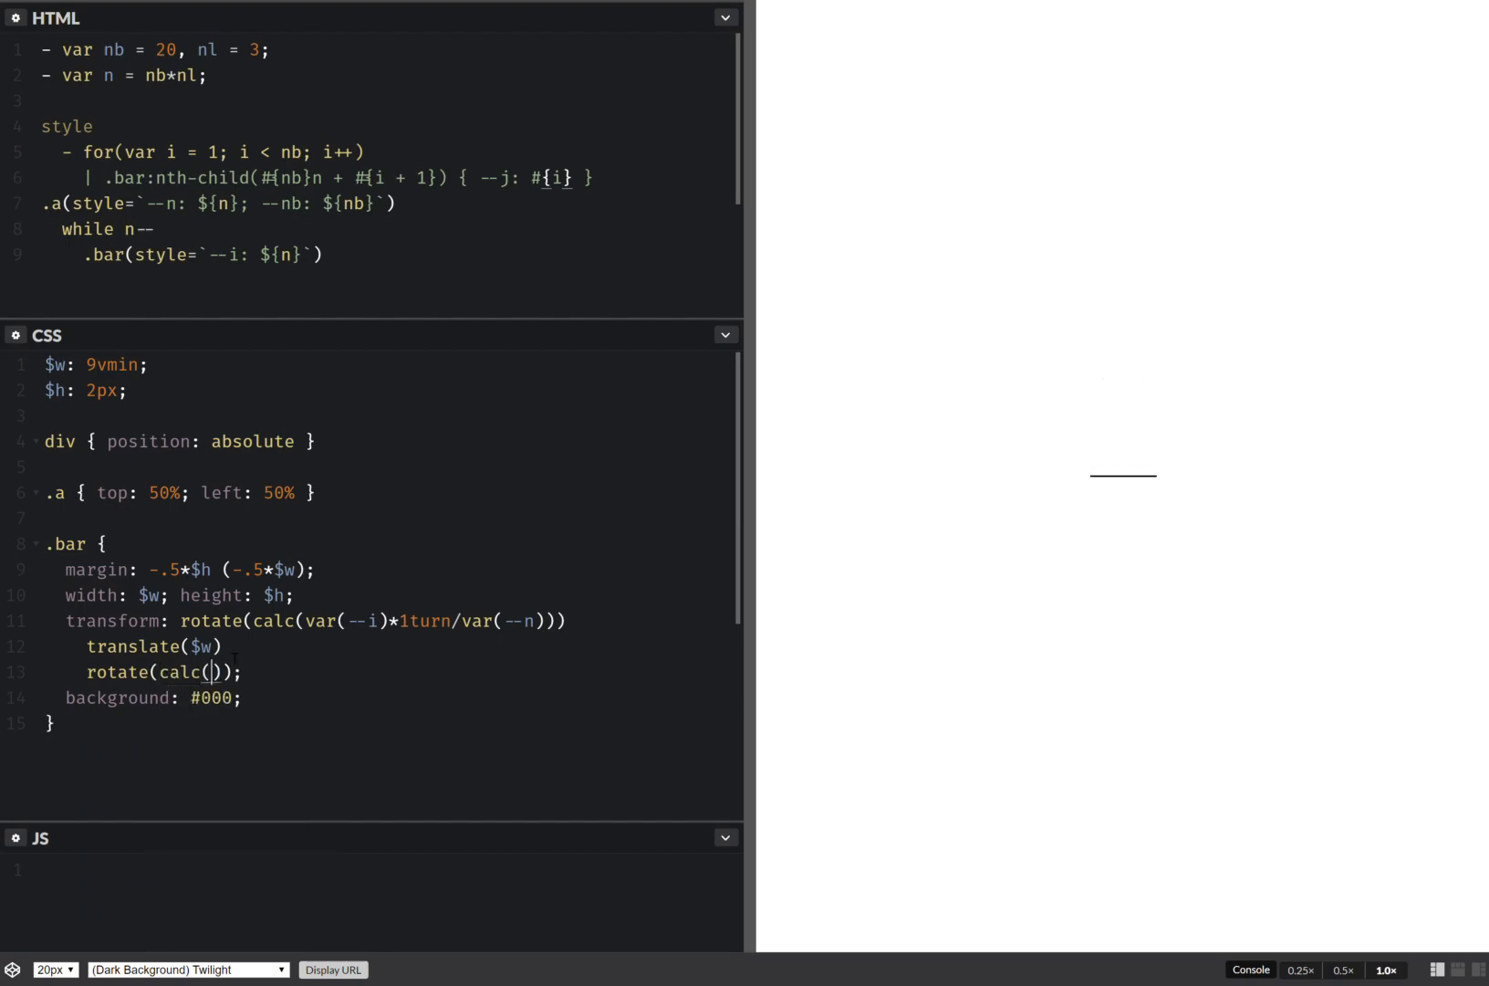
pyautogui.write('var(--j)*')
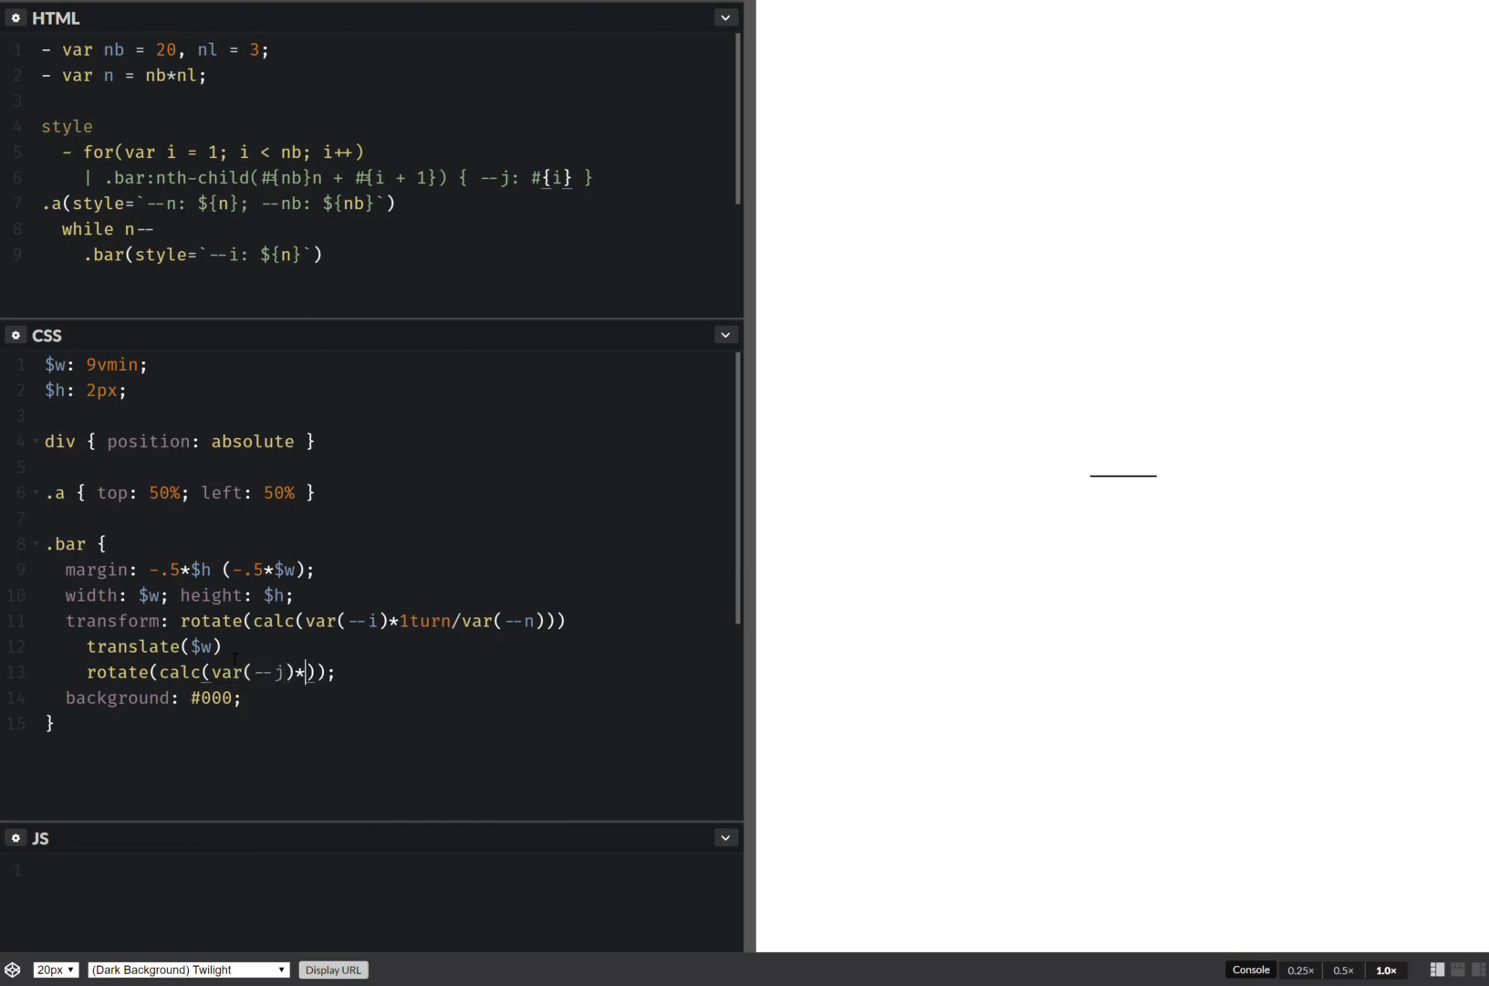
pyautogui.write('.5turn')
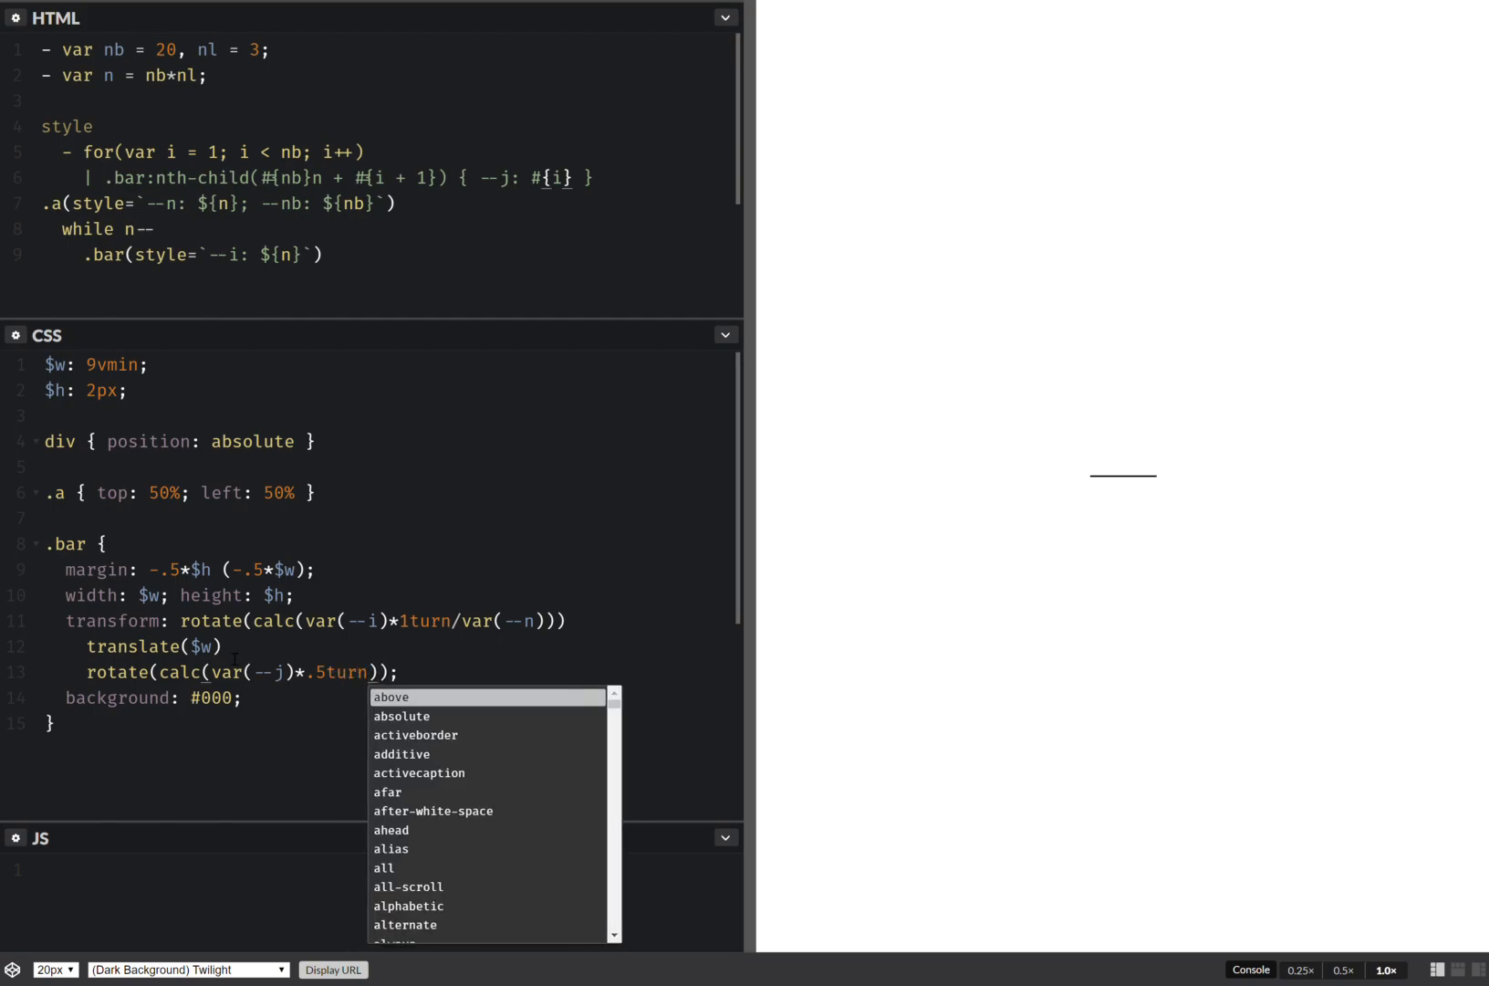
pyautogui.write('var(--nb')
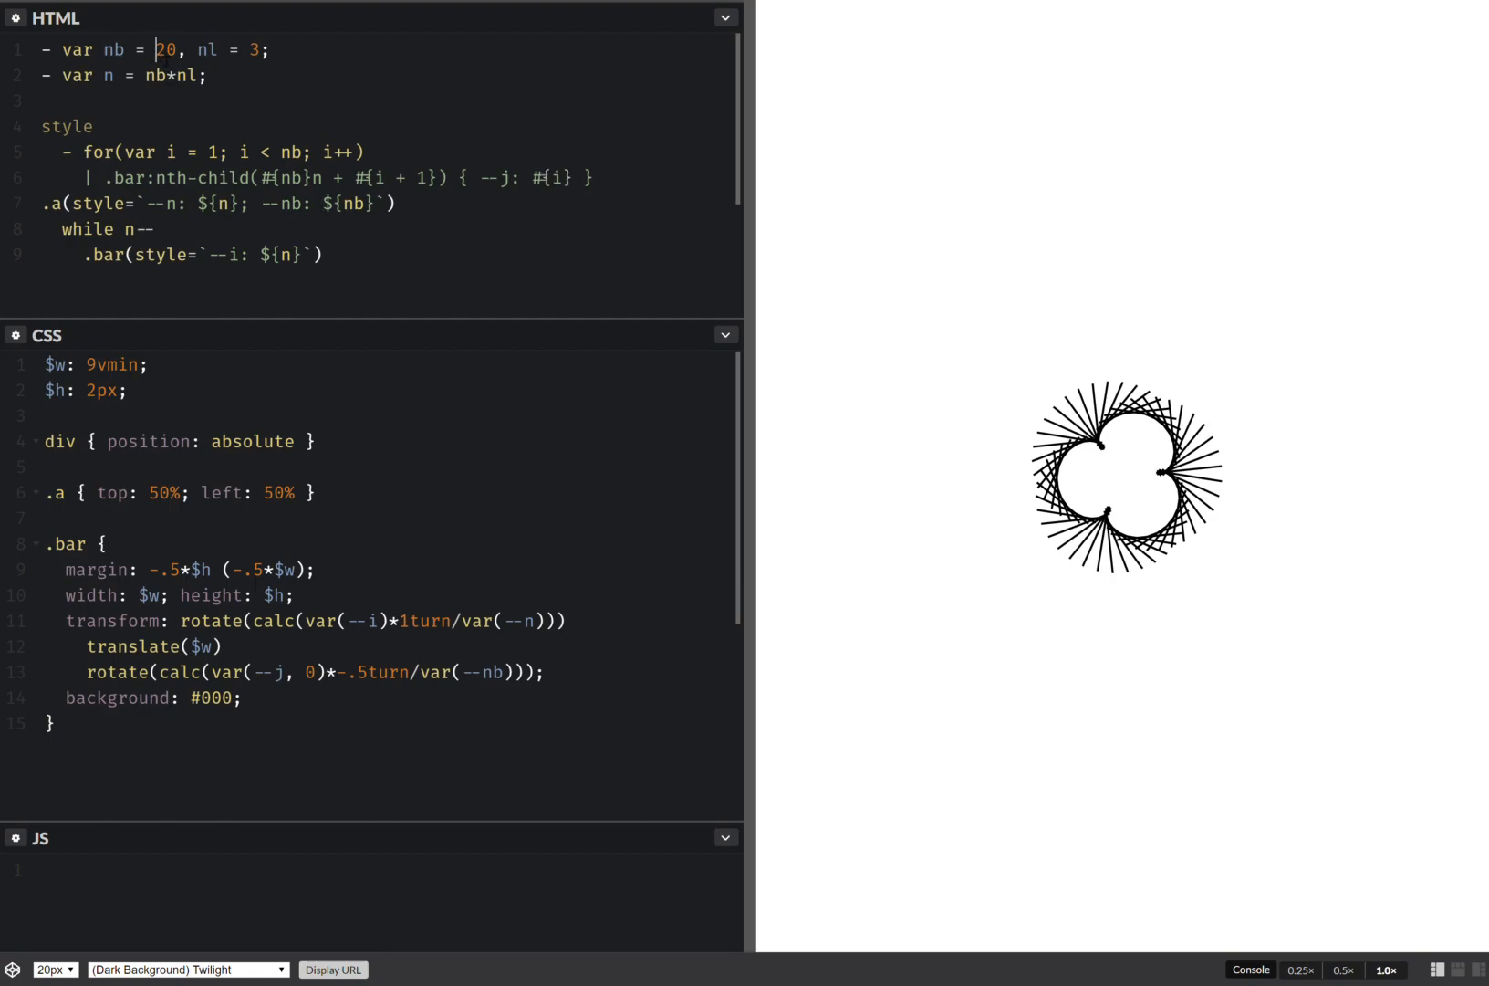
pyautogui.write('40')
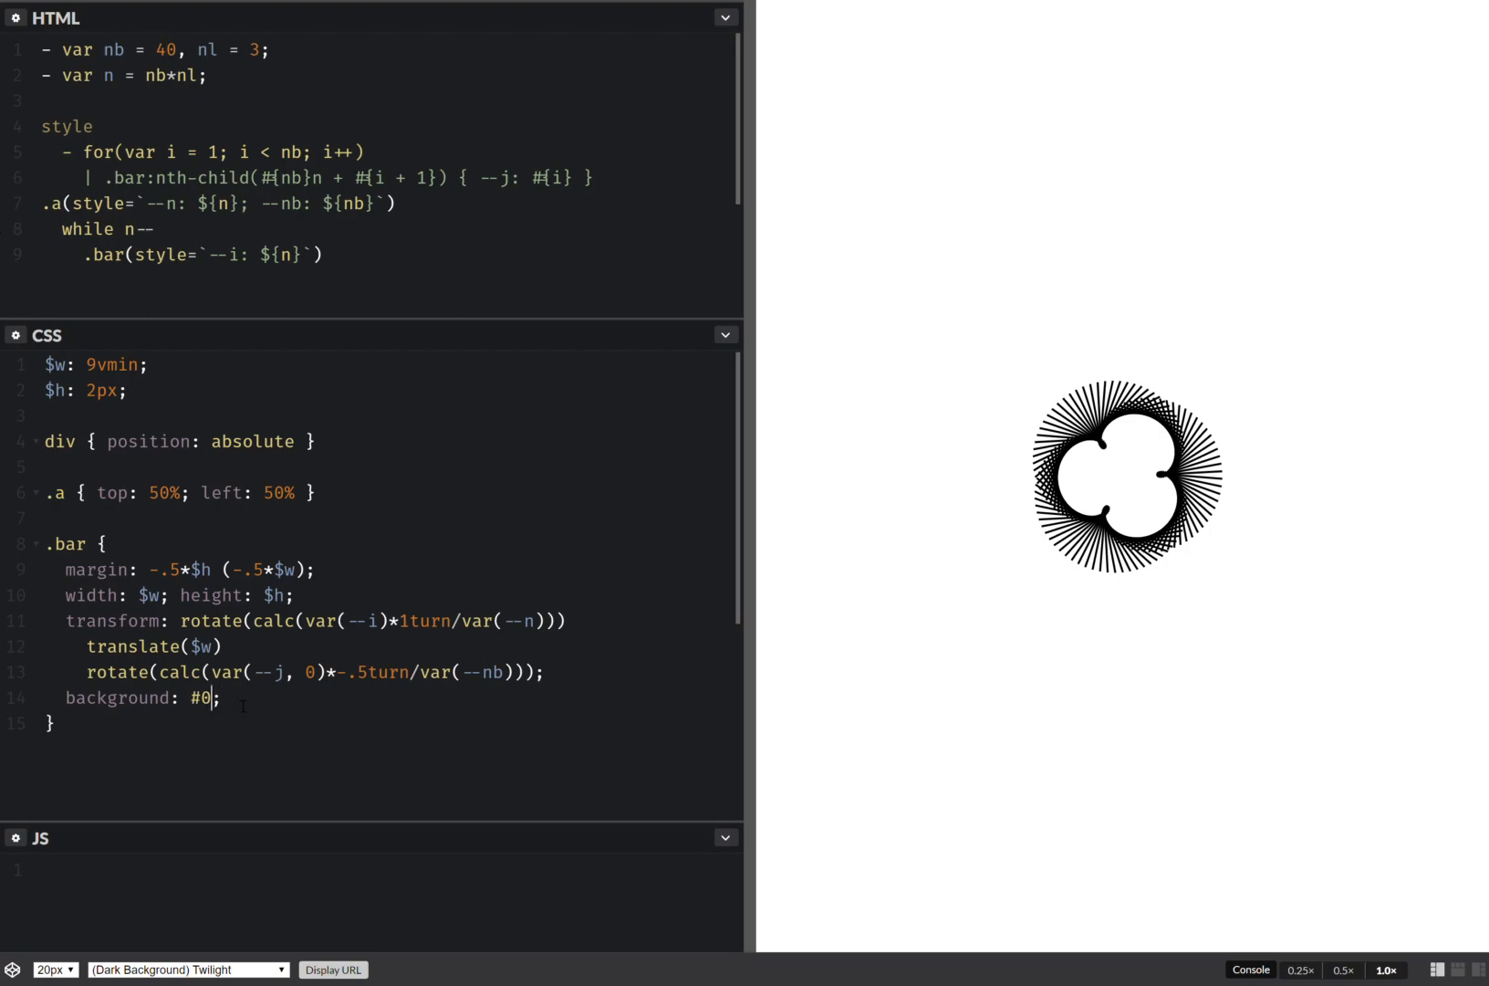
# Step: Set .bar background to HSL(calc(var(--i, 0)*360/var(--n)), 100%, 50%)
pyautogui.press('Backspace')
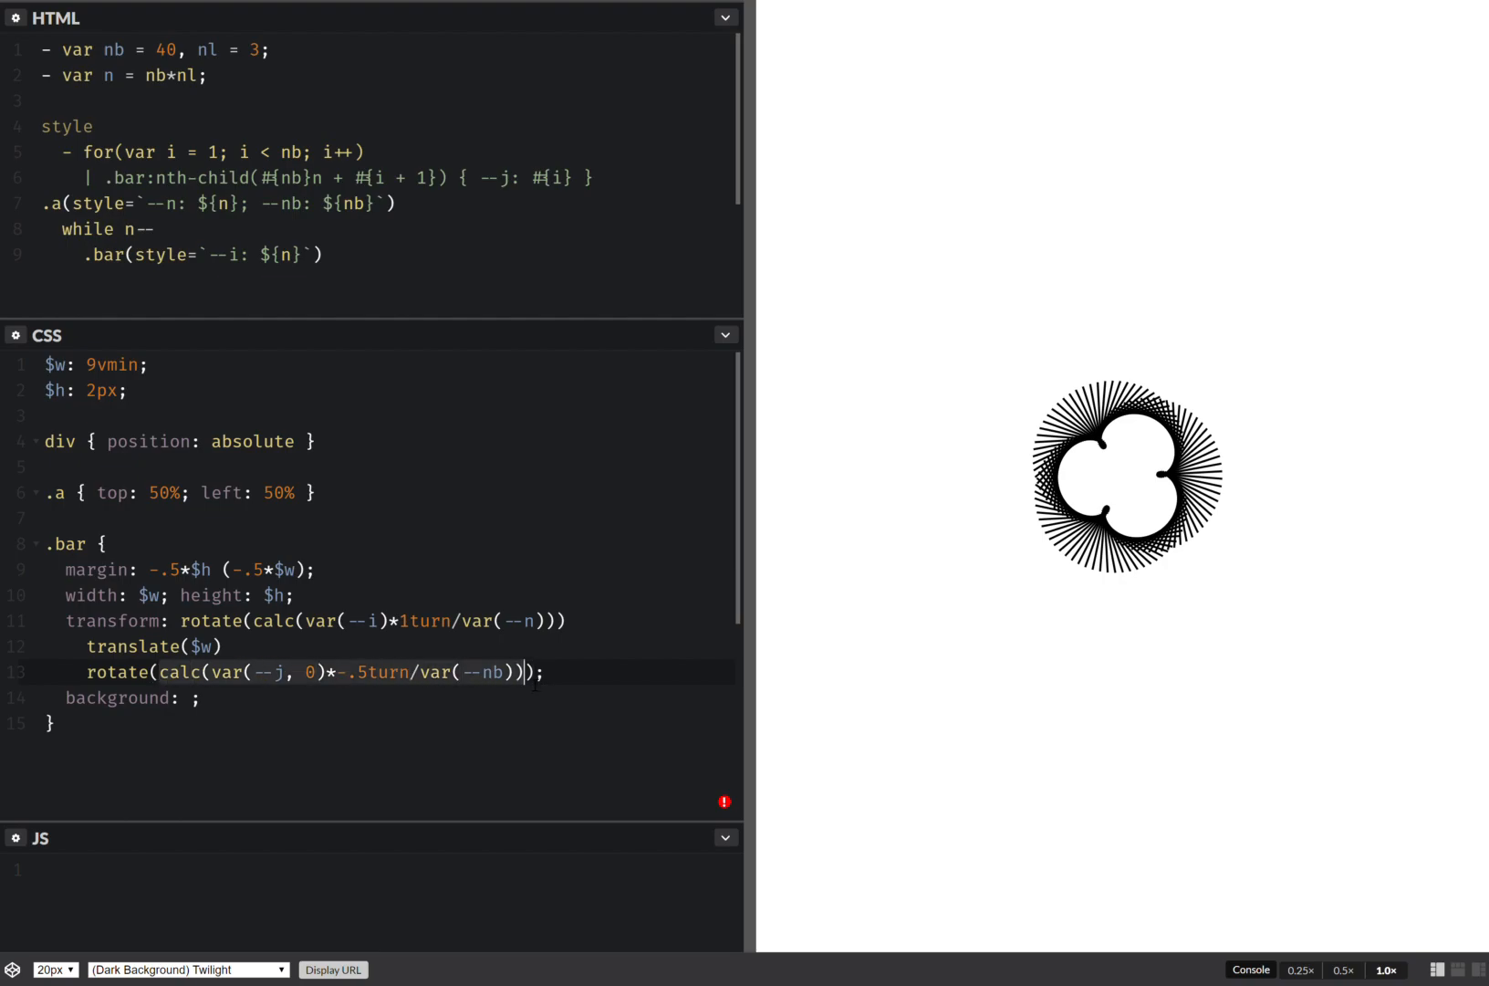
pyautogui.write('HS')
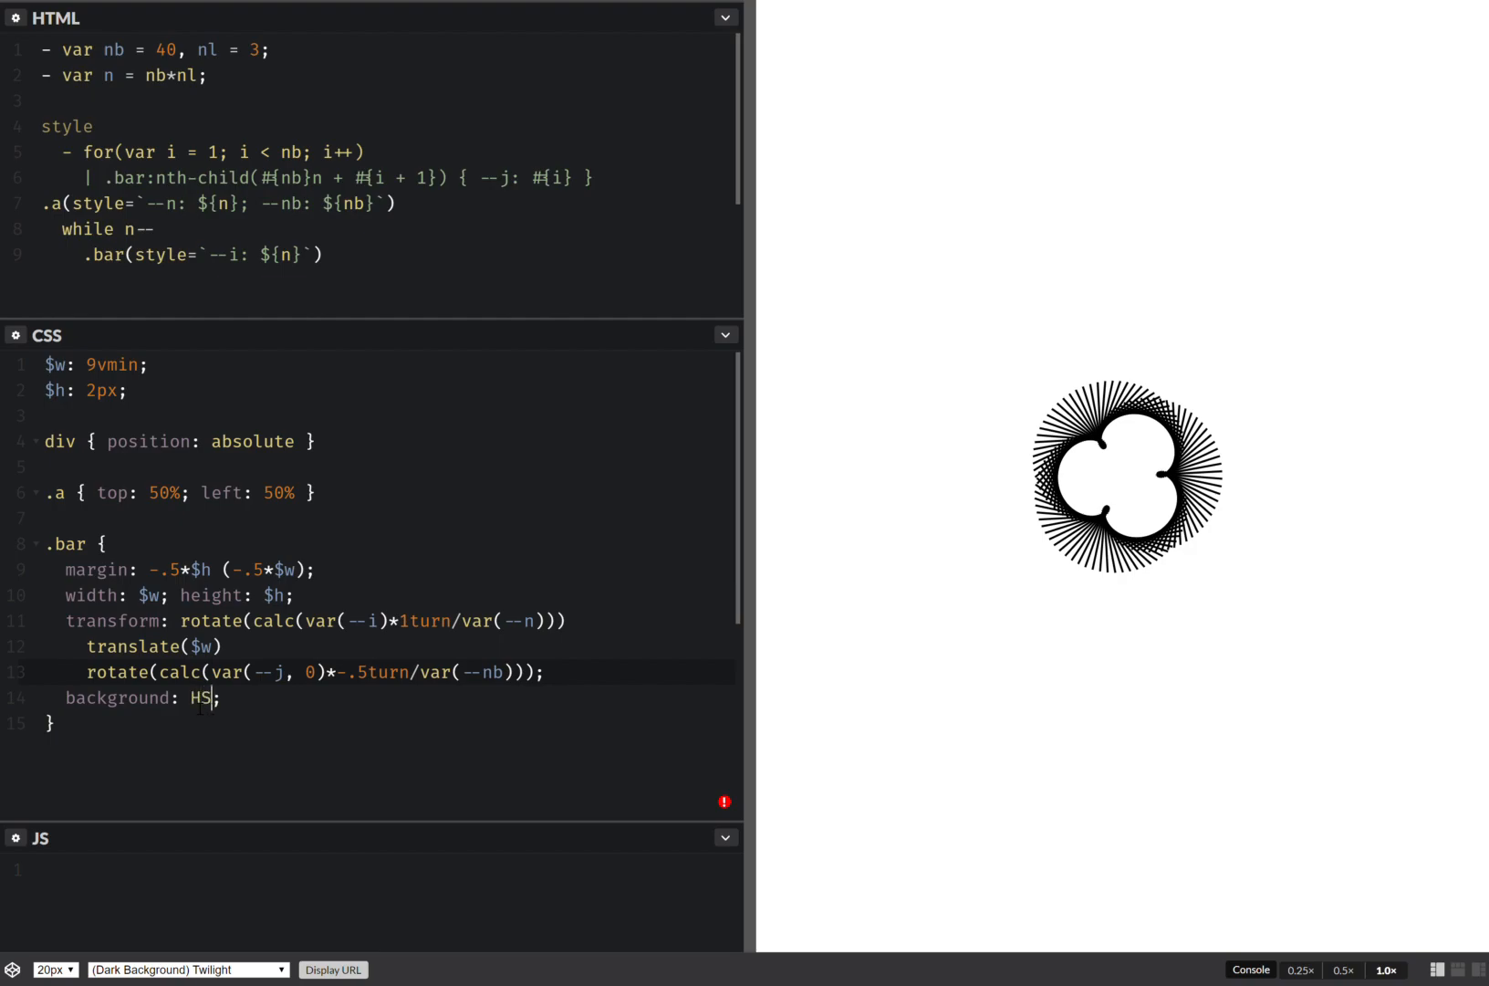
pyautogui.write('(calc(var(--j, 0)*-.5turn/var(--nb))')
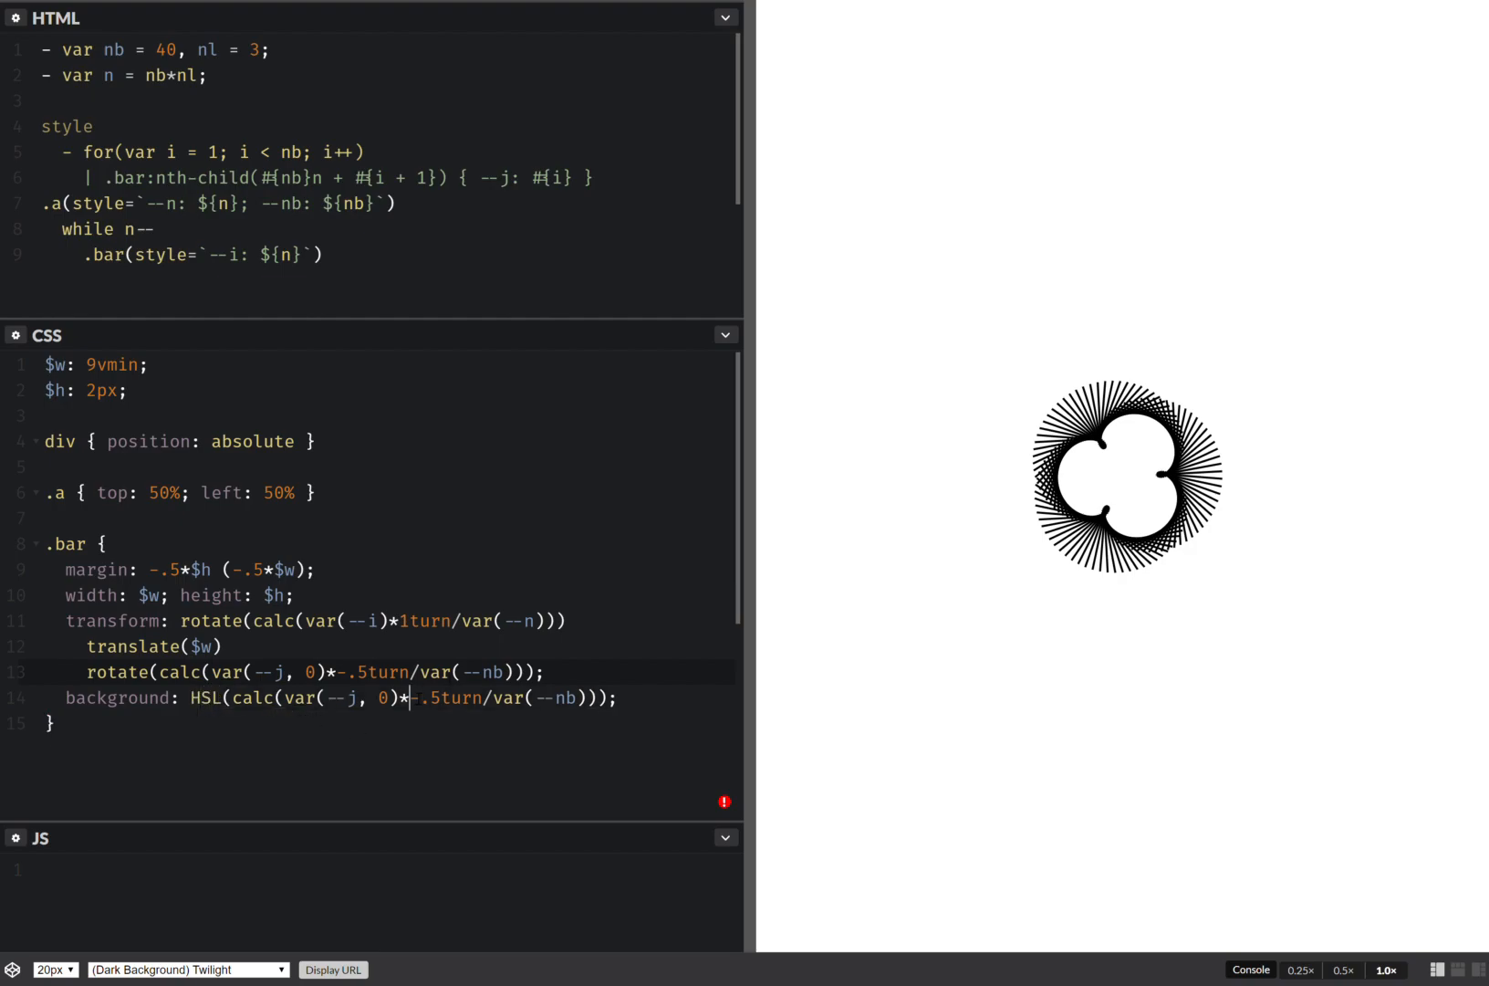
pyautogui.doubleClick(446, 698)
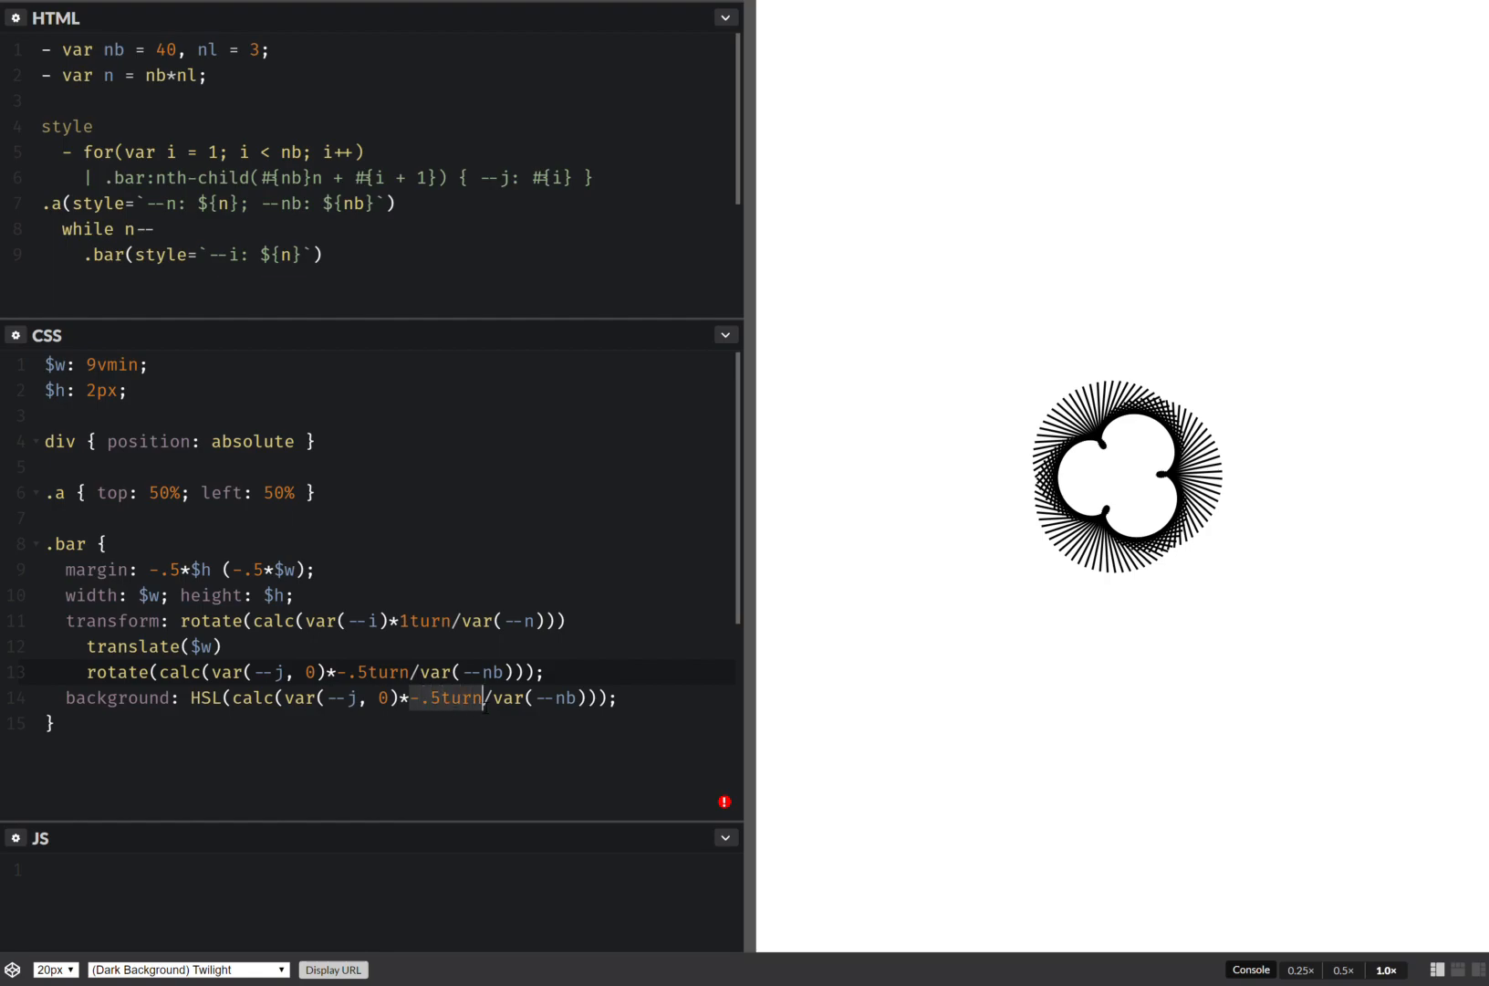
pyautogui.write('360')
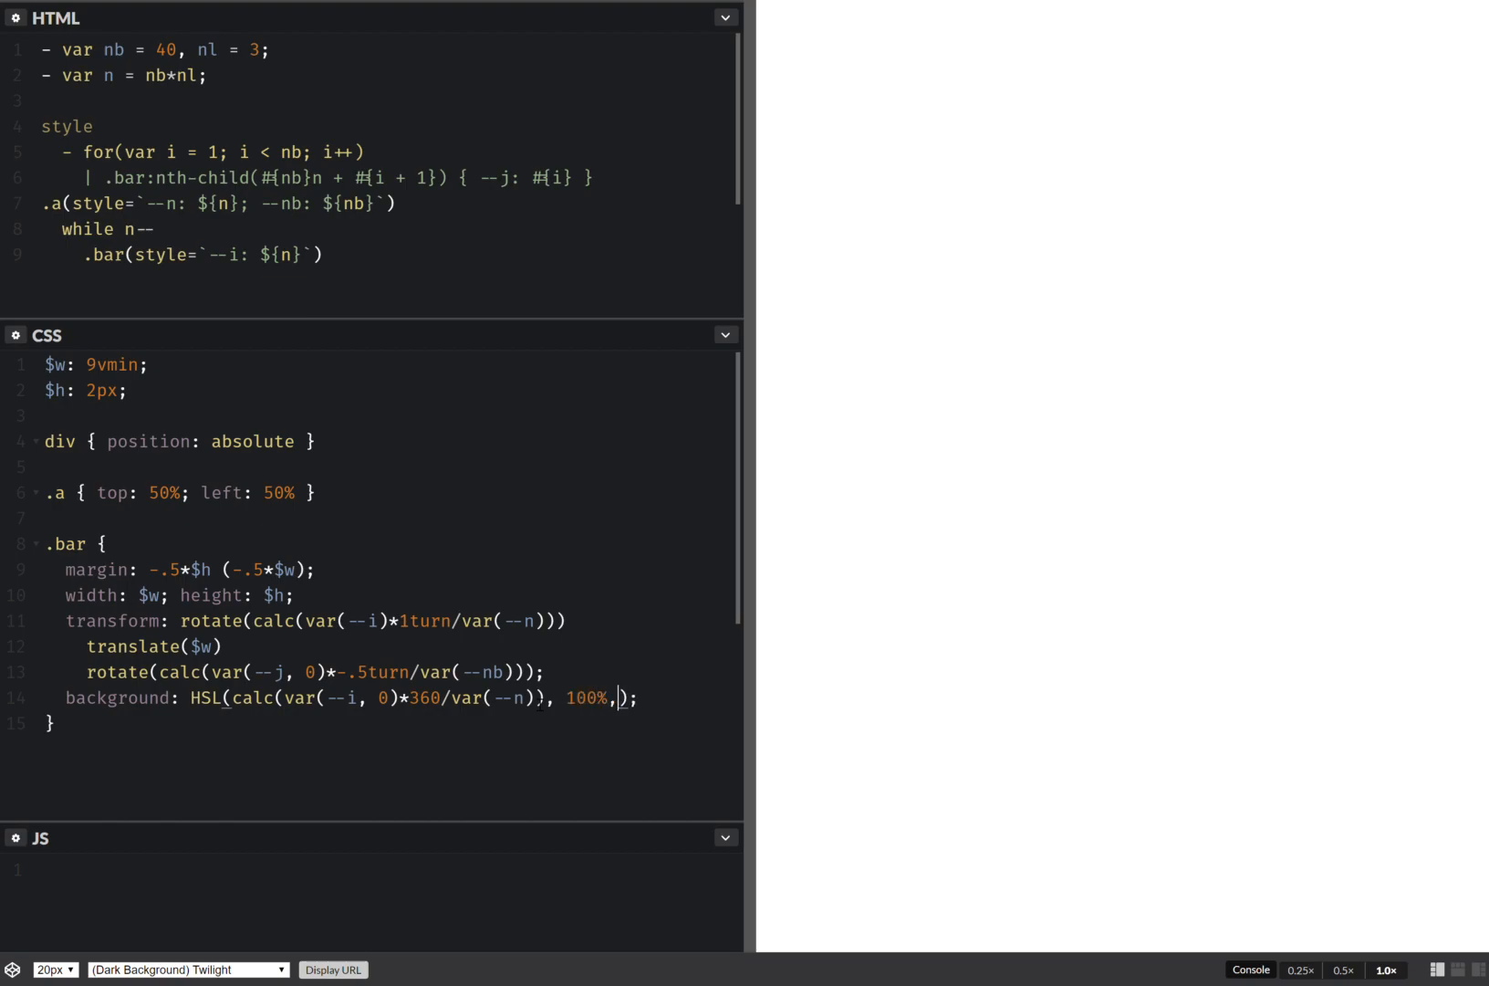
pyautogui.write('50%')
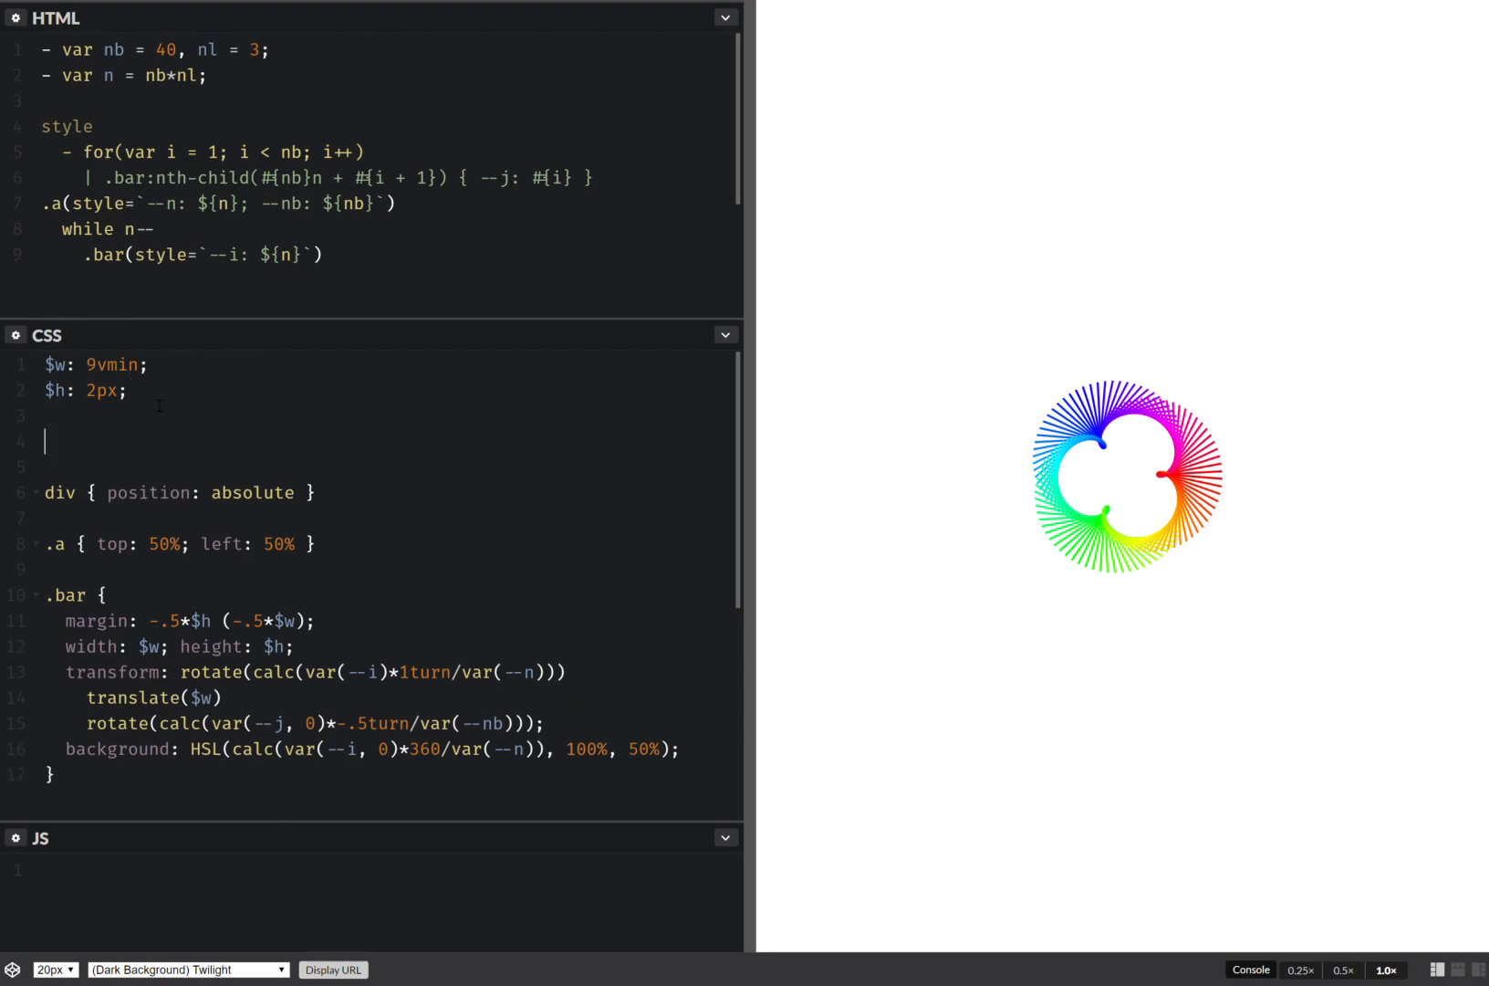
# Step: Add html { background: #000 } to the CSS and change nl from 3 to 5
pyautogui.write('html')
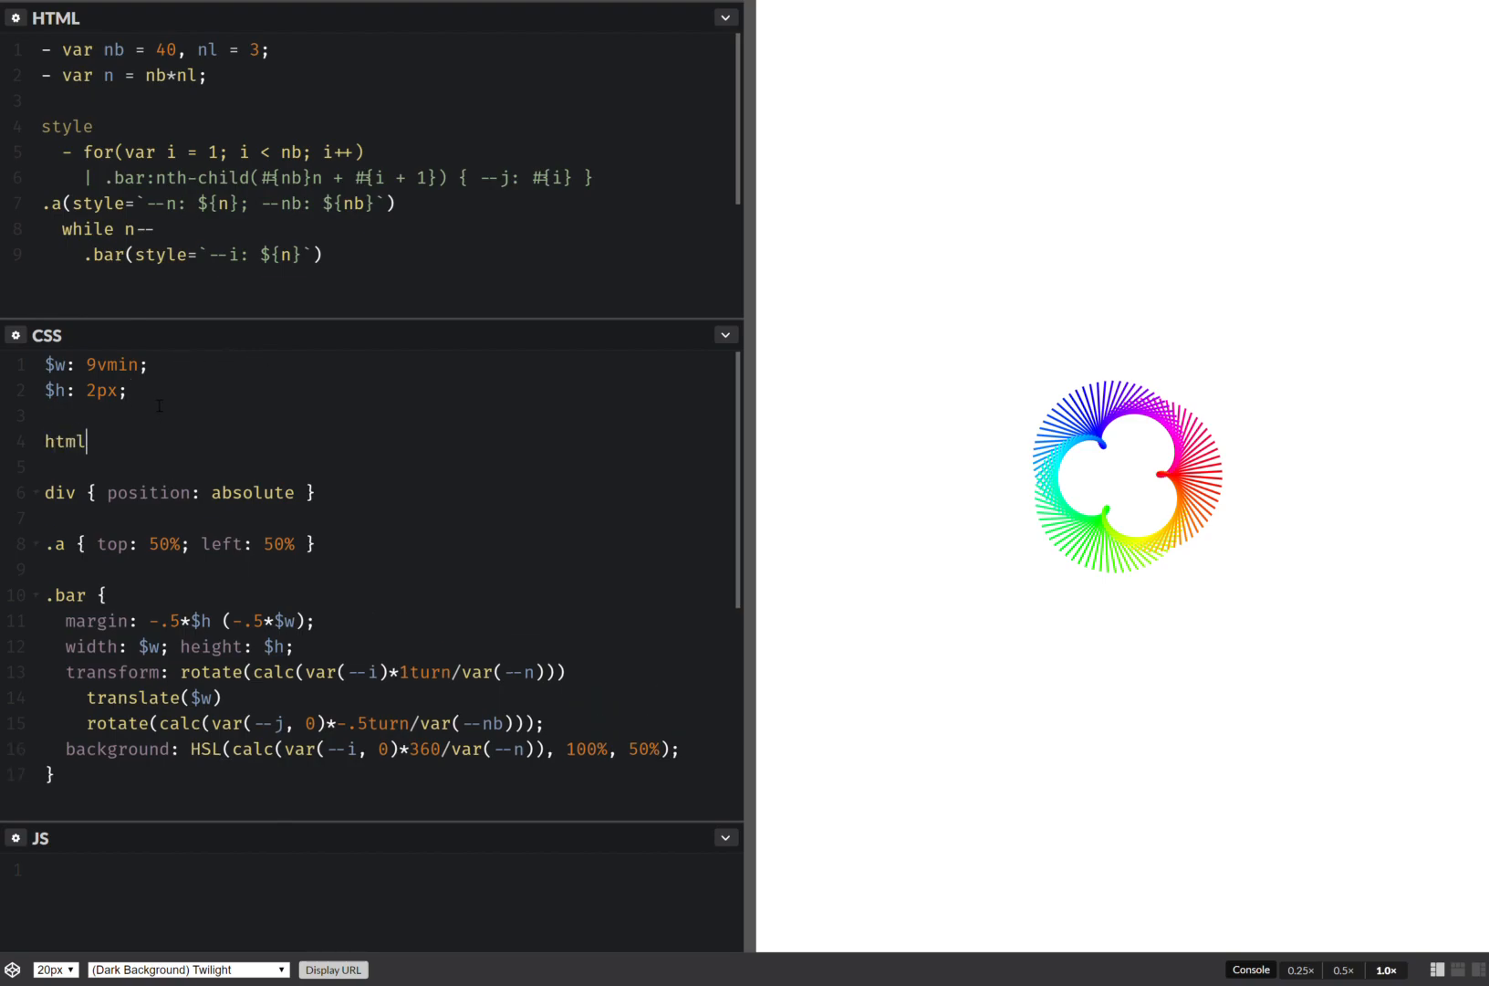
pyautogui.write('{ }')
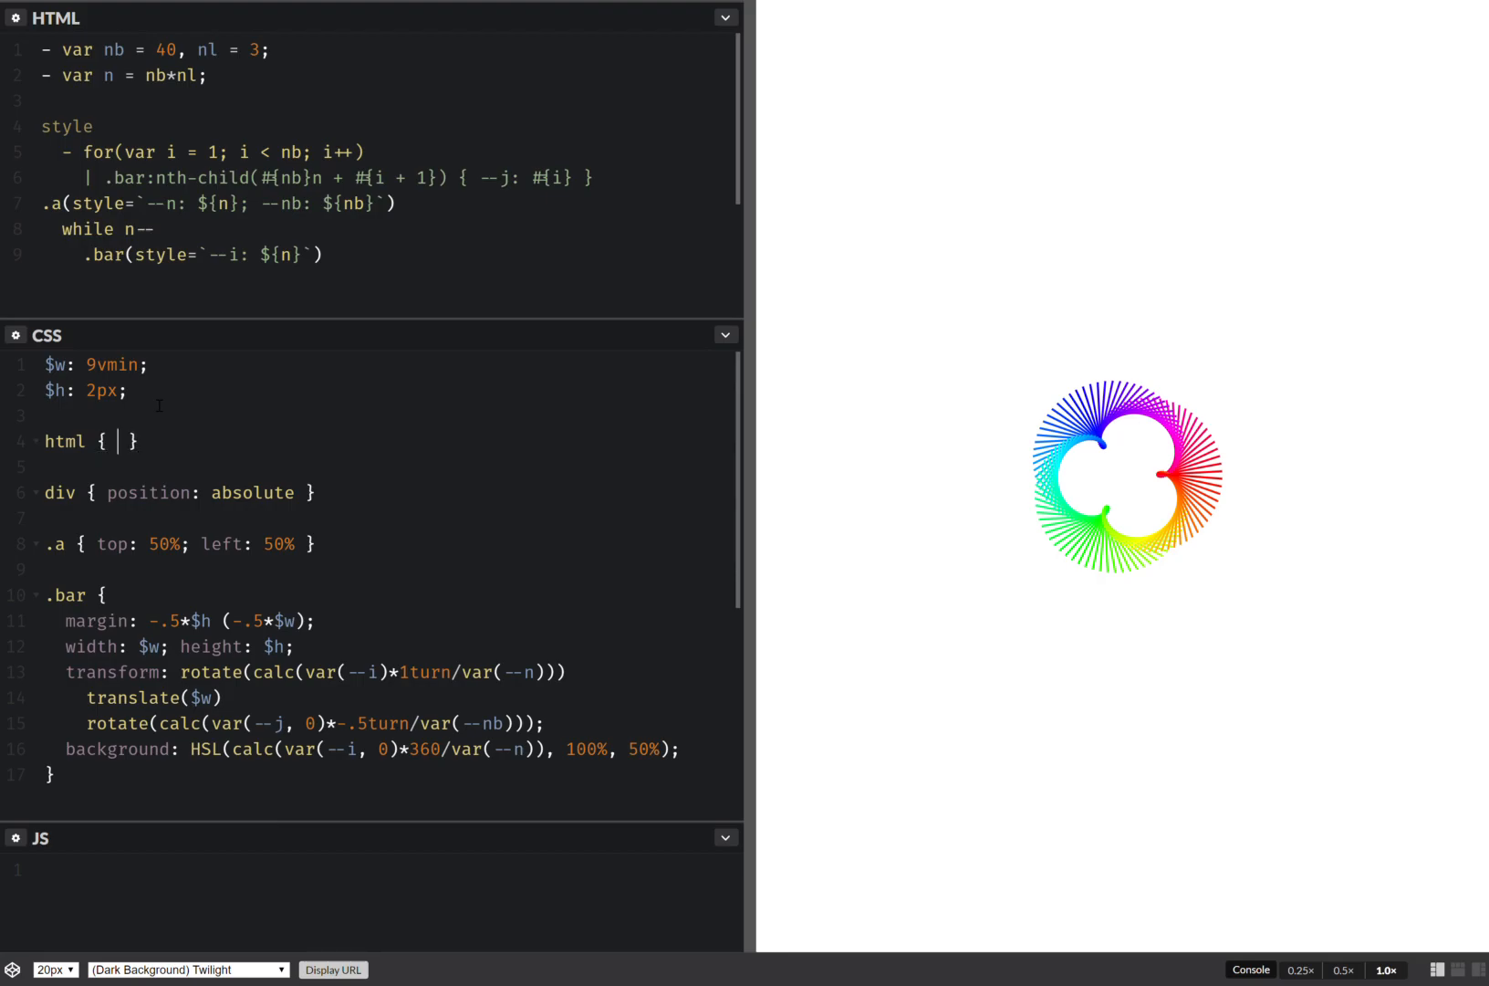
pyautogui.write('background: #000')
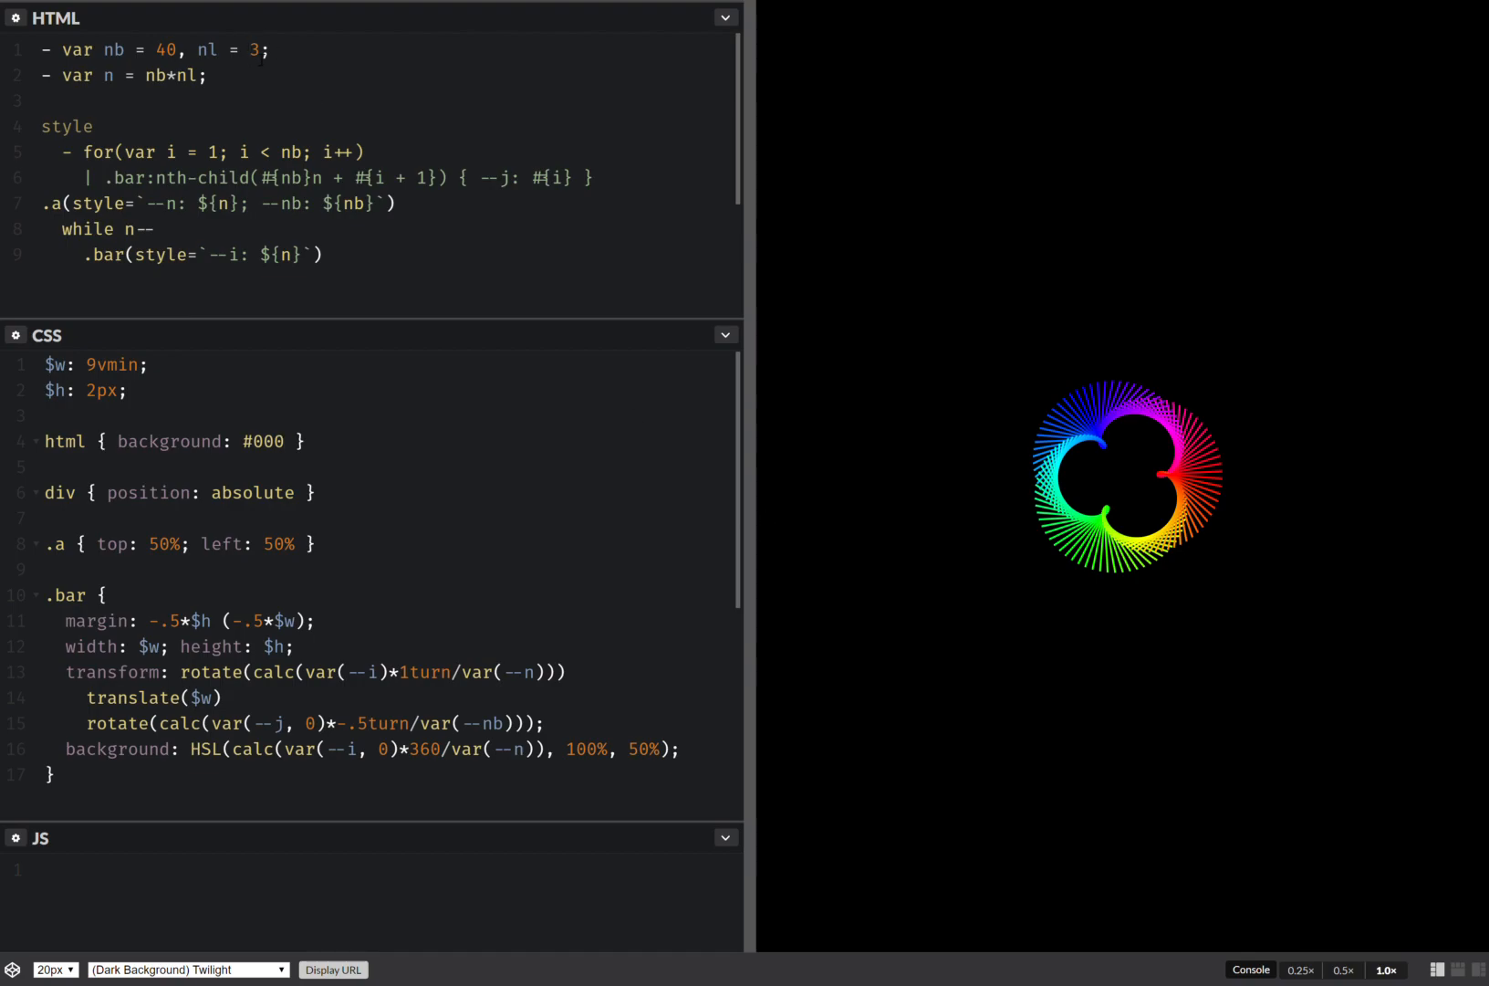
pyautogui.write('5')
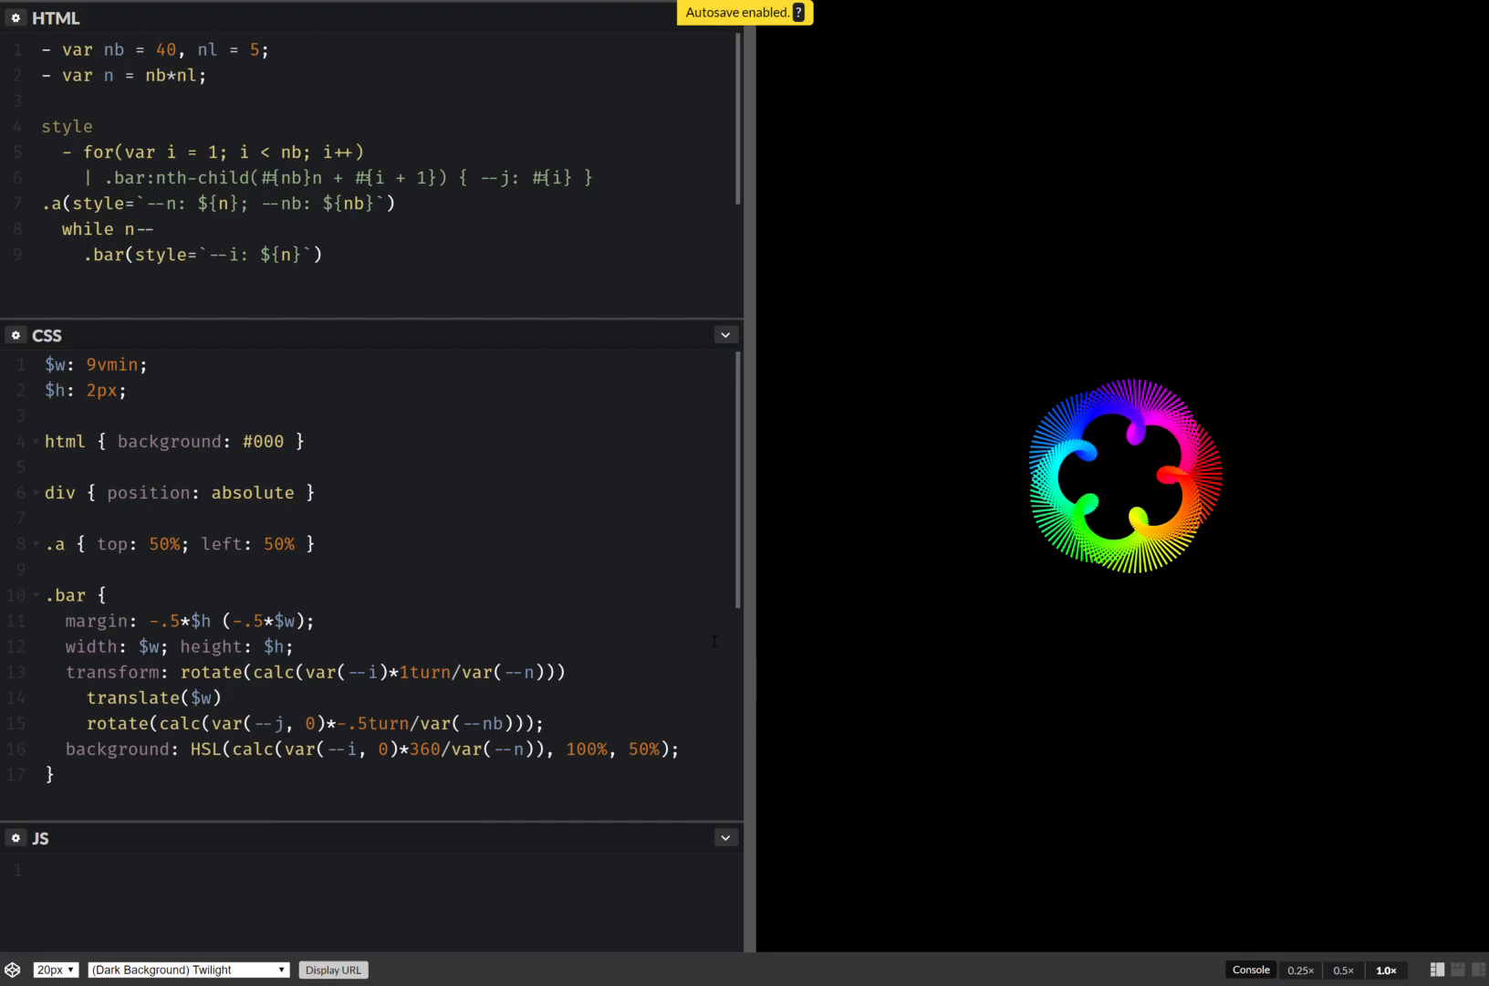
pyautogui.scroll(-3)
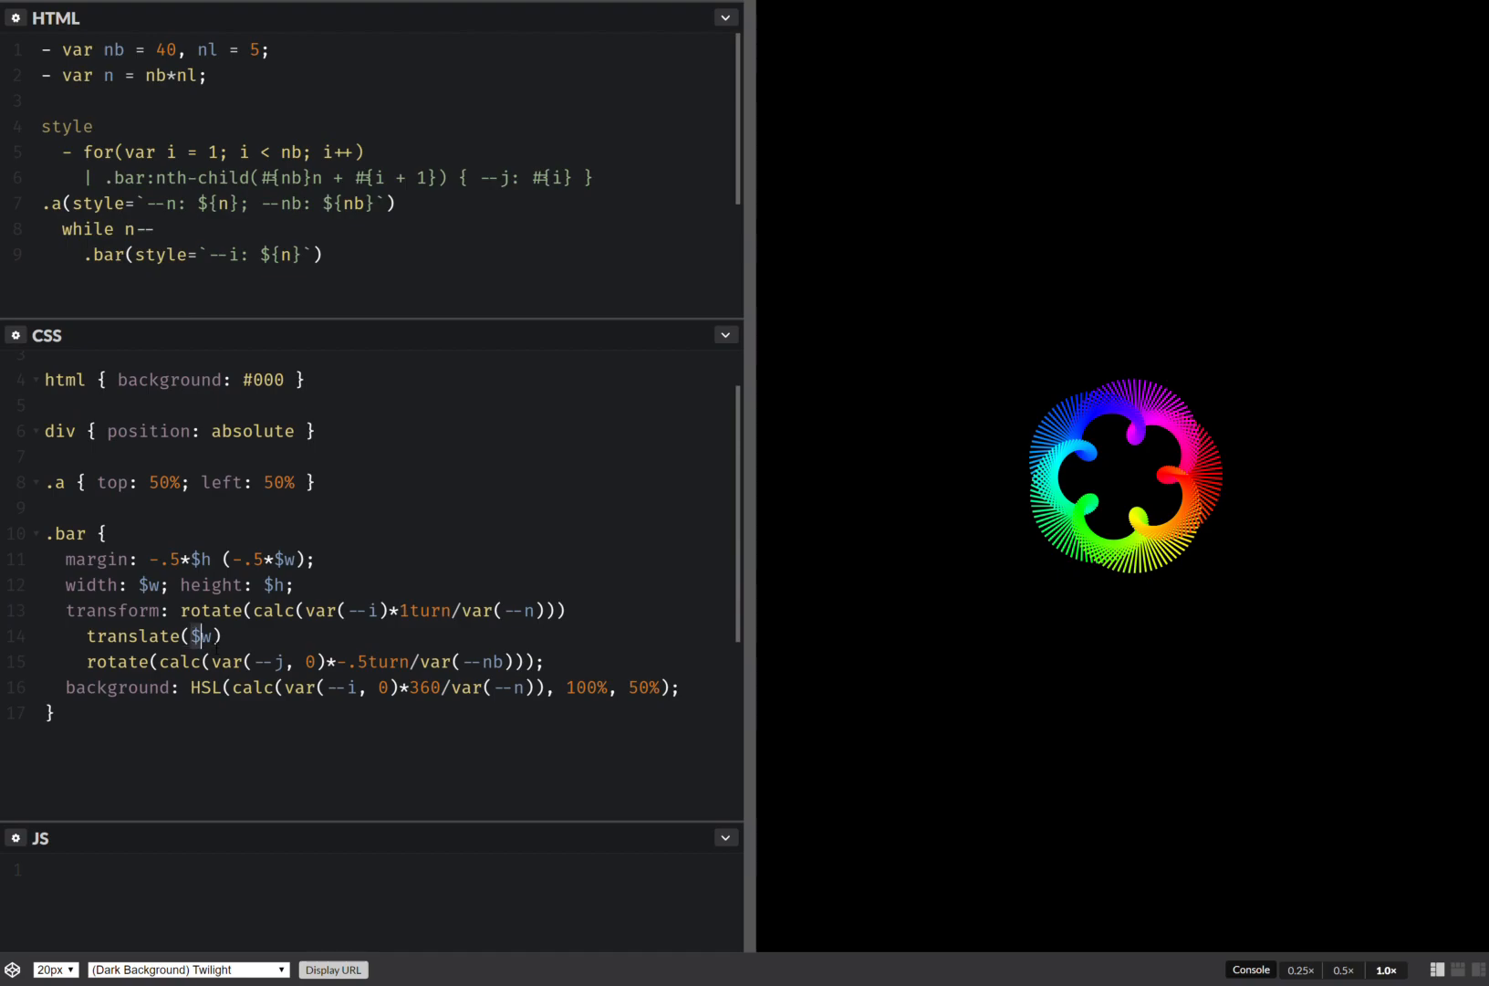
# Step: Wrap $w in #{} in a translate calc using var(--f, 3), add var(--a) to the hue, and save
pyautogui.write('(')
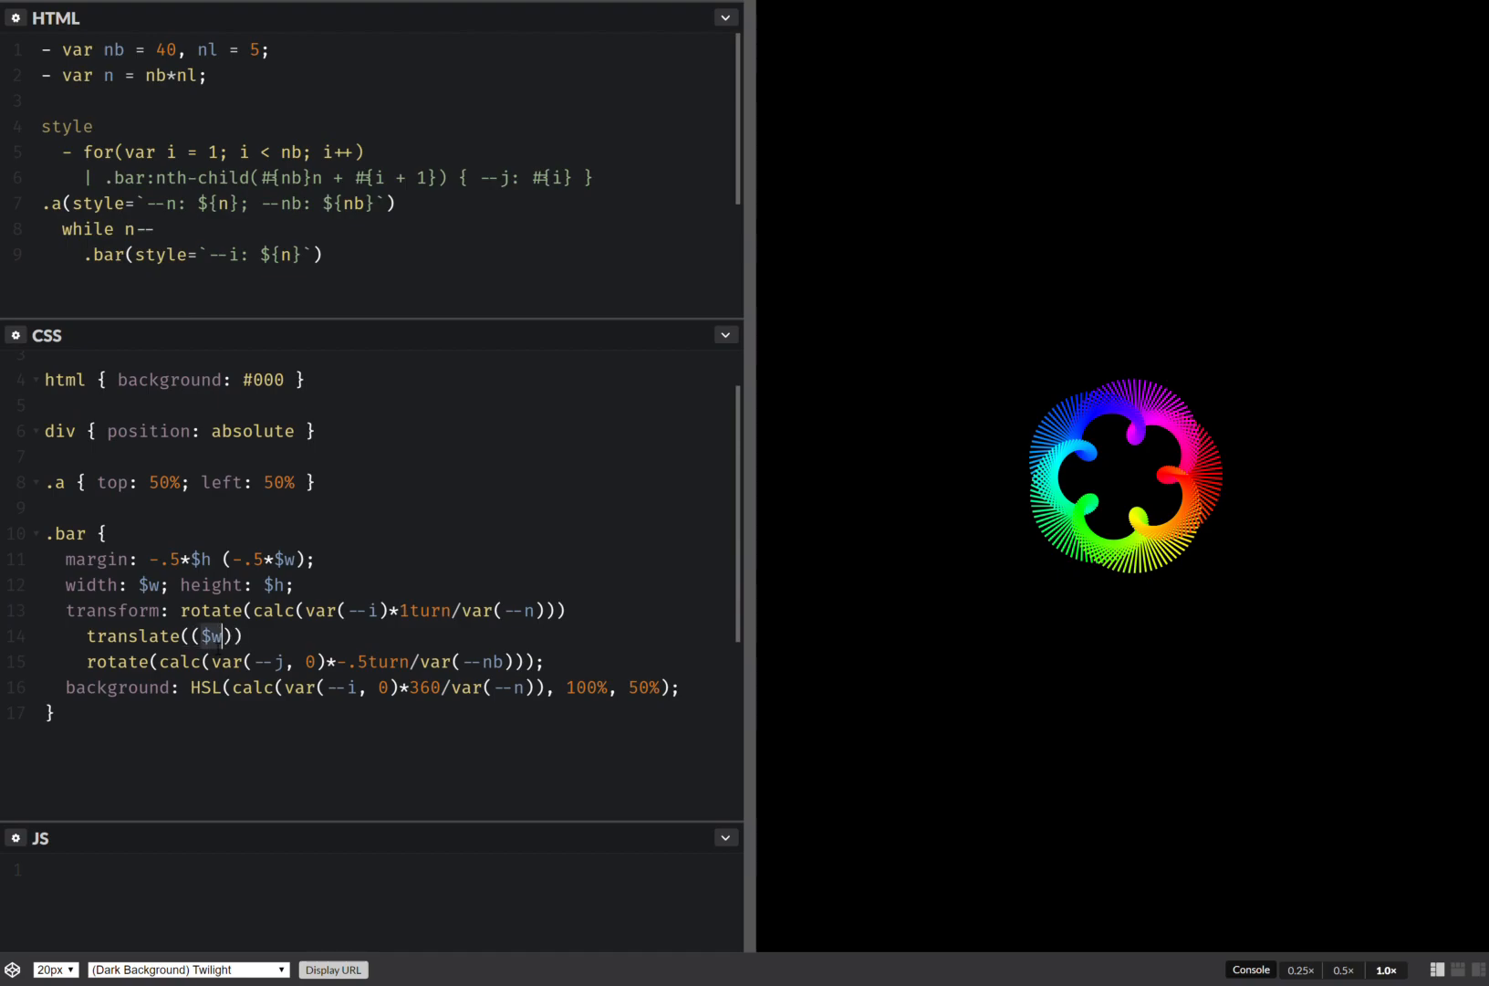
pyautogui.write('calc(var')
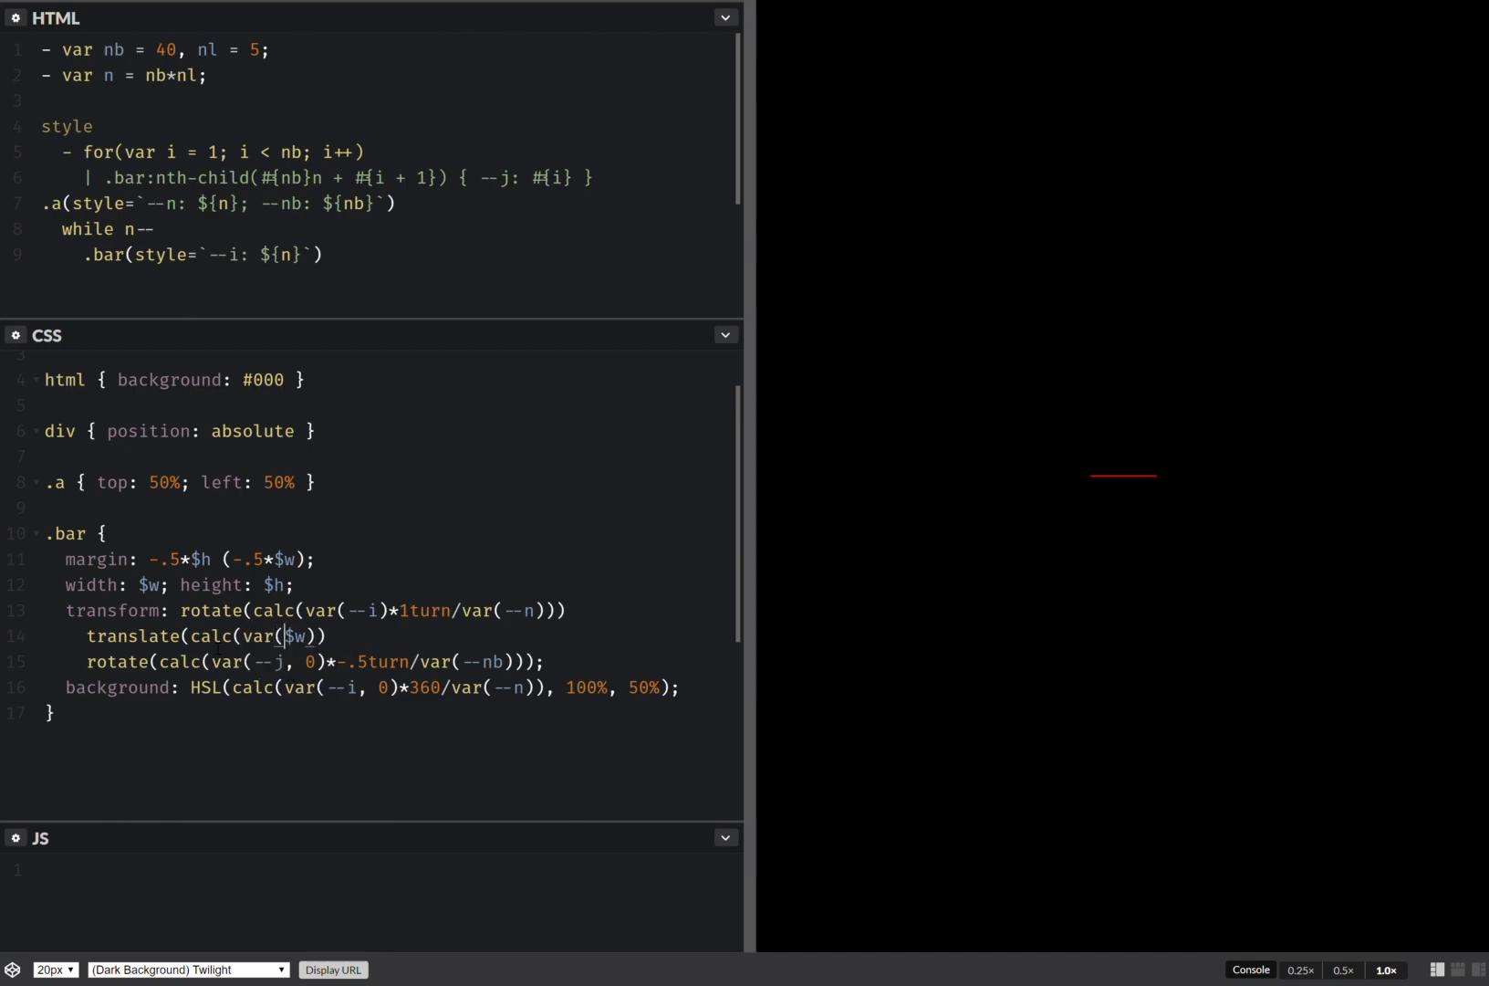
pyautogui.write('--f,')
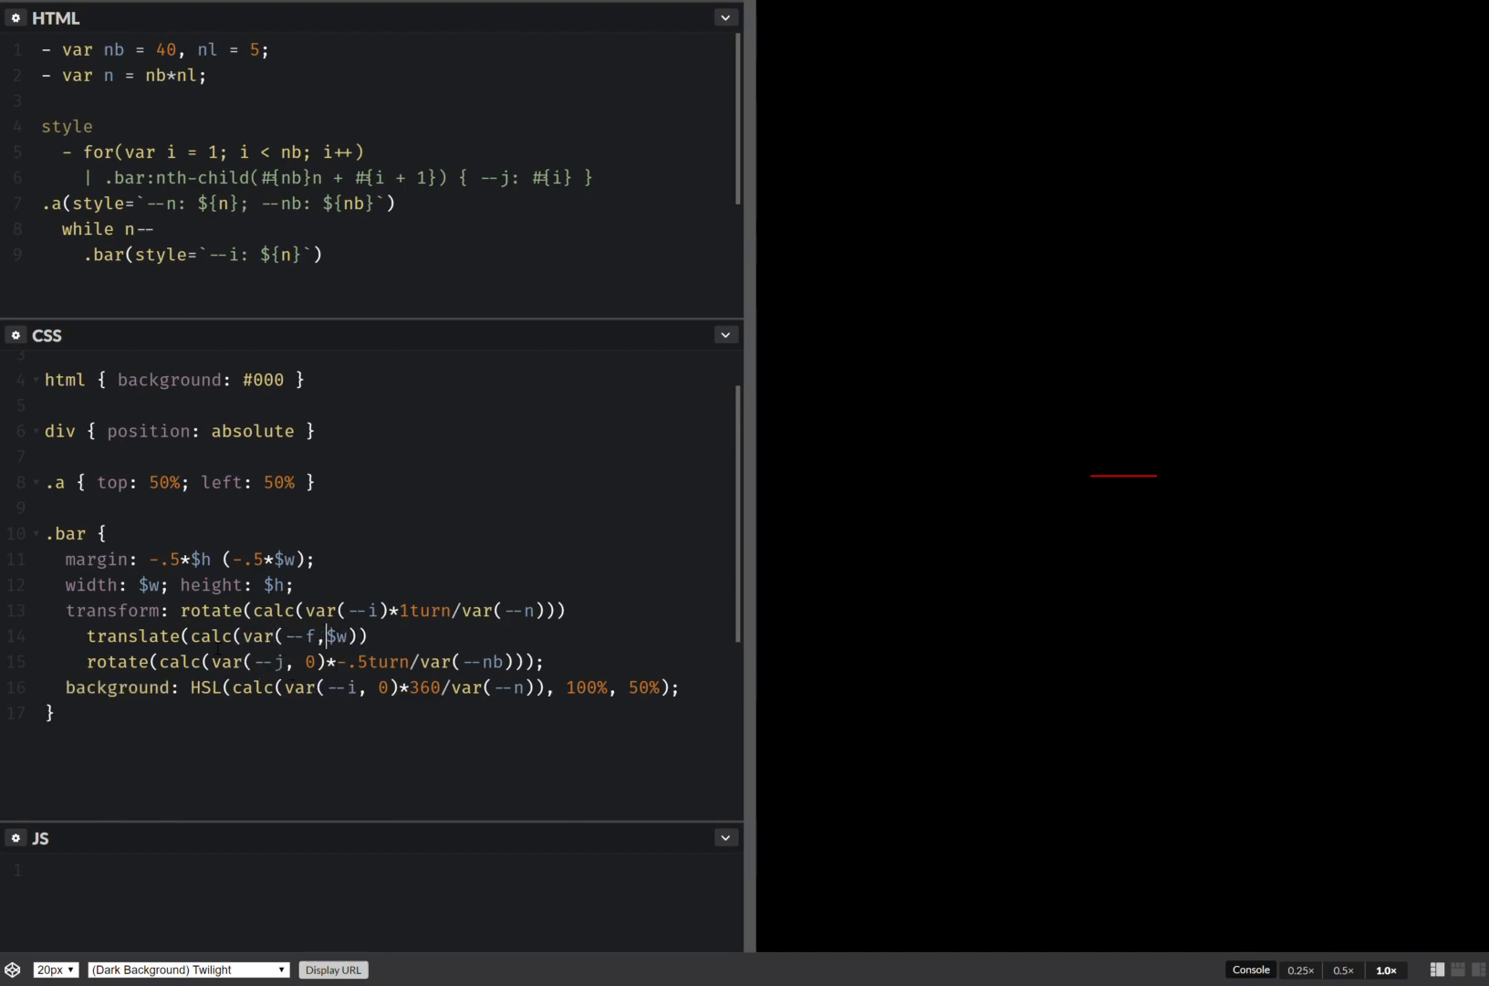
pyautogui.write('" "')
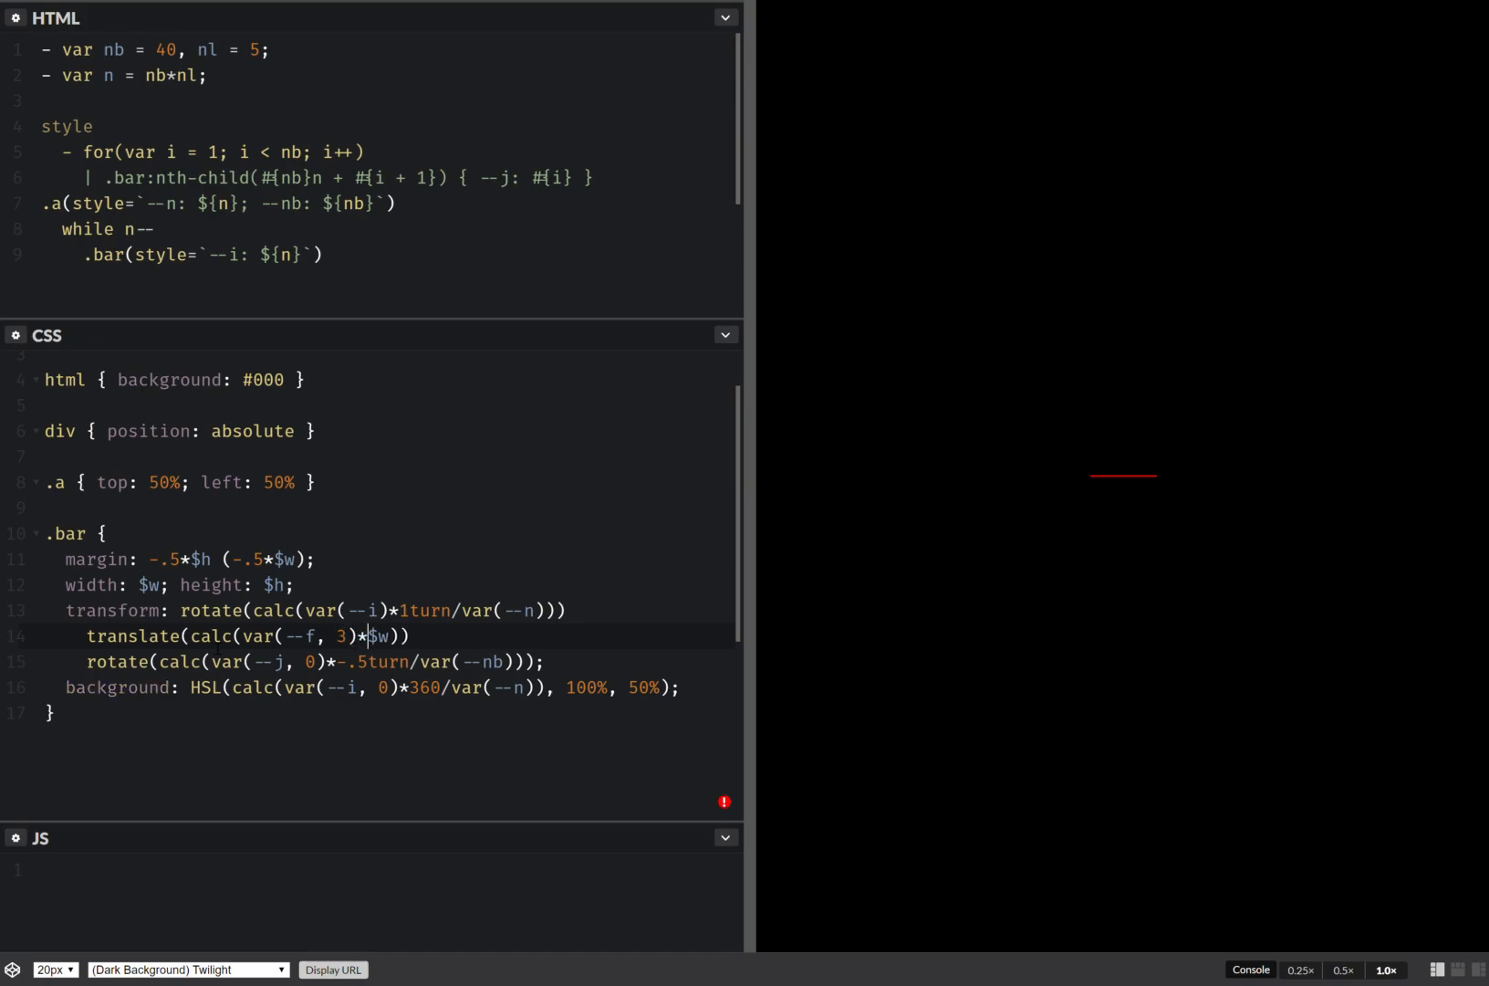
pyautogui.write('#{')
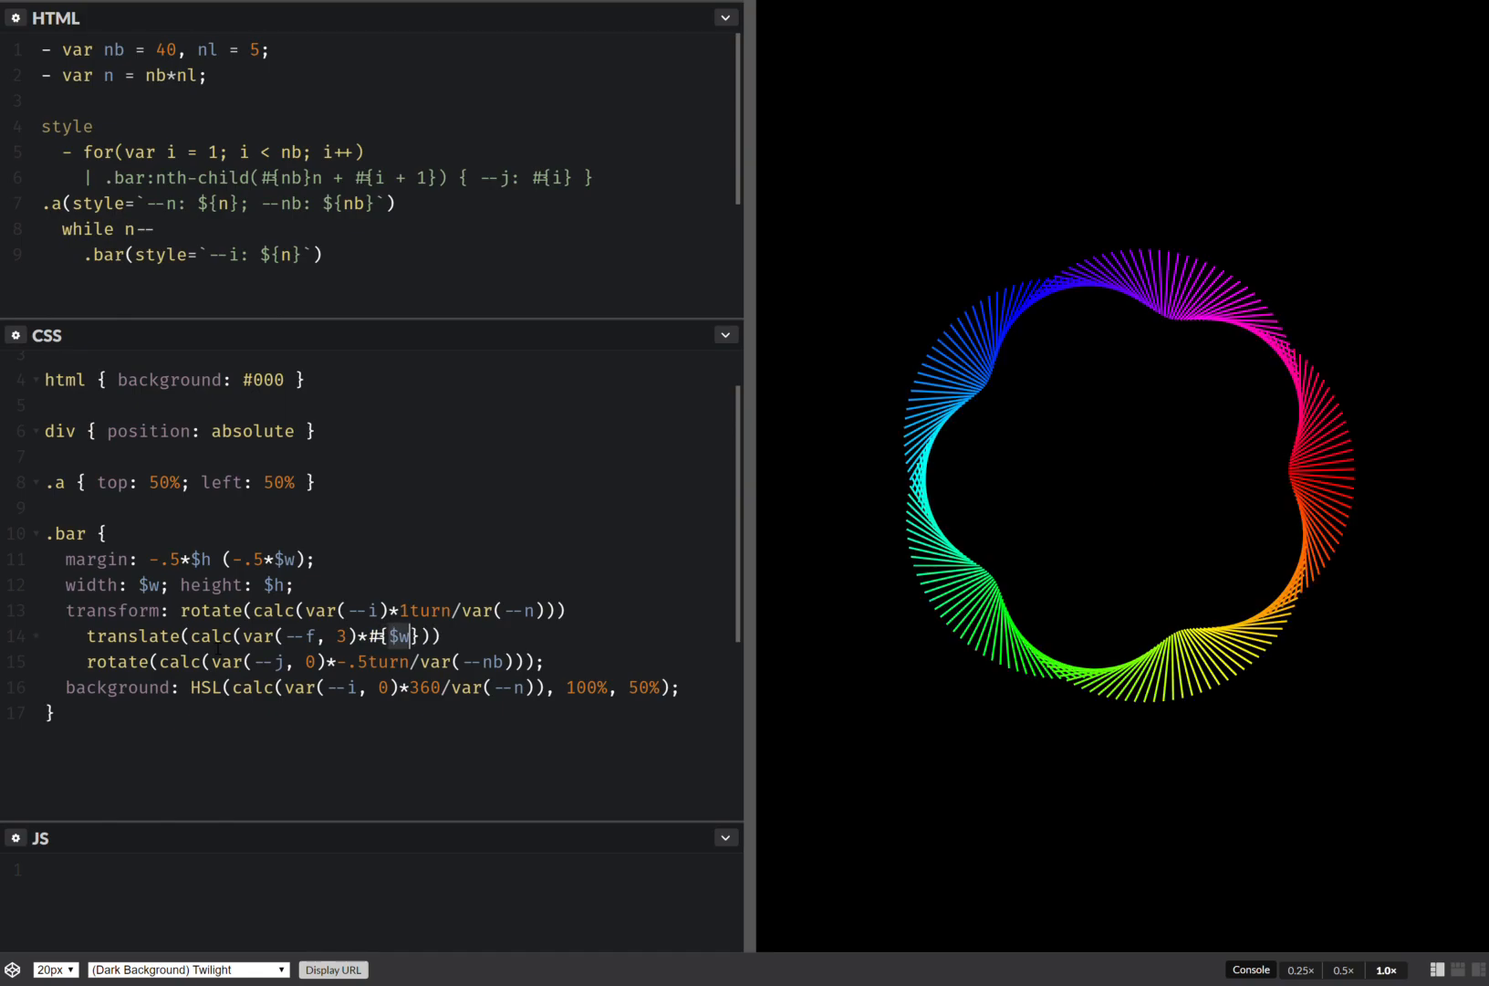
pyautogui.press('ctrl+s')
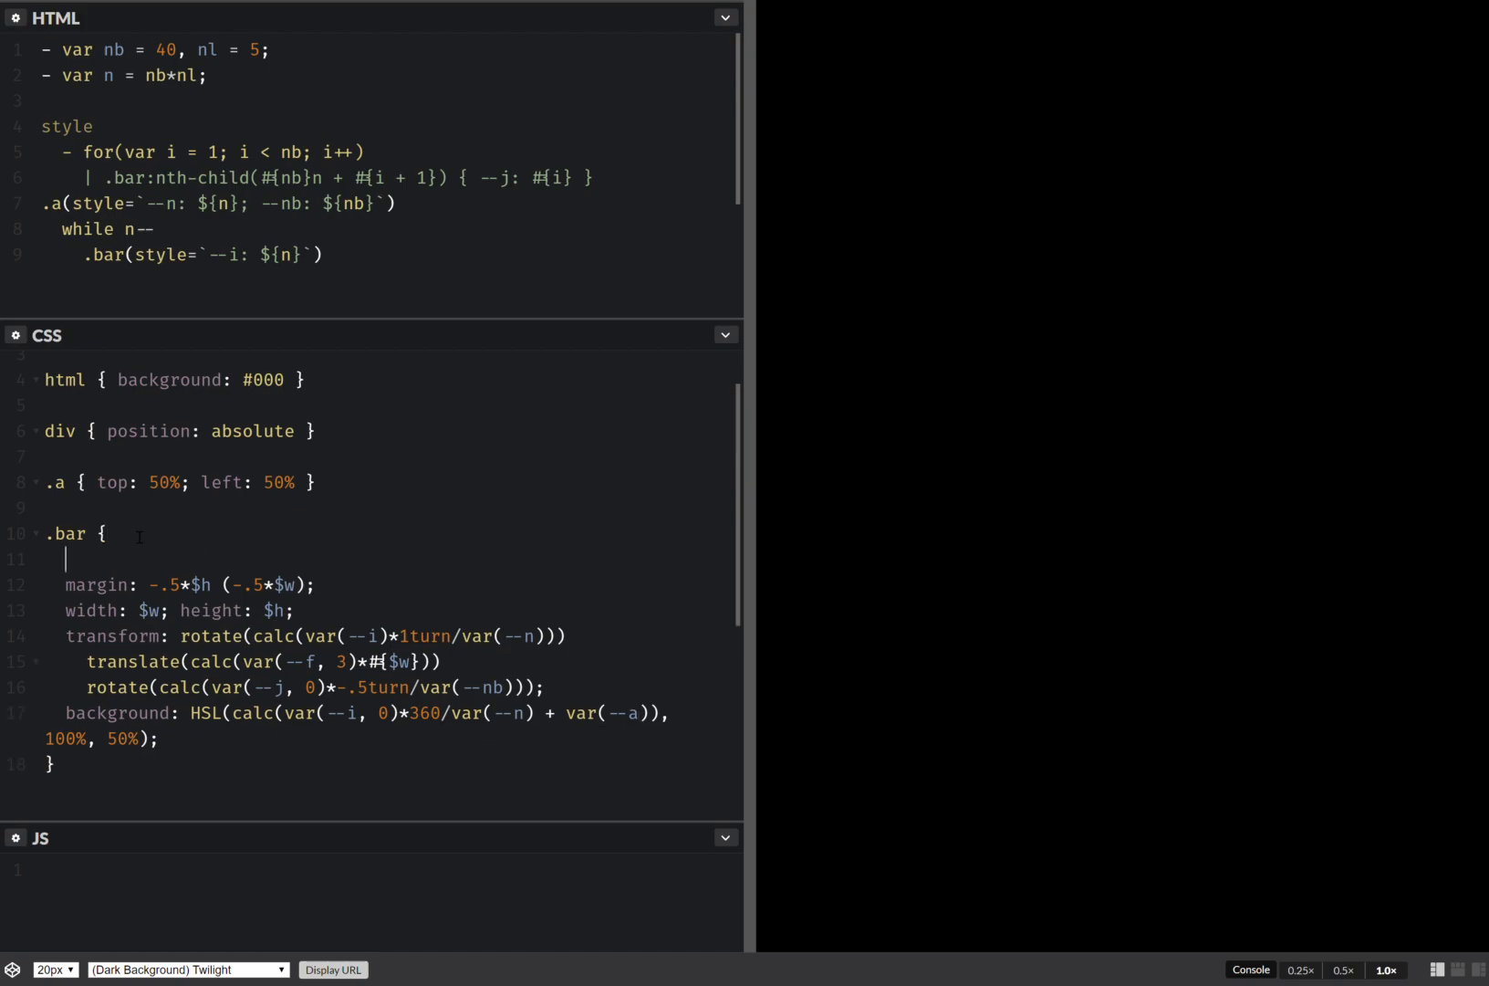
# Step: Add --a: 0 to .bar, subtract var(--a)*.5deg in the last rotate calc, and save
pyautogui.write('--a: 0;')
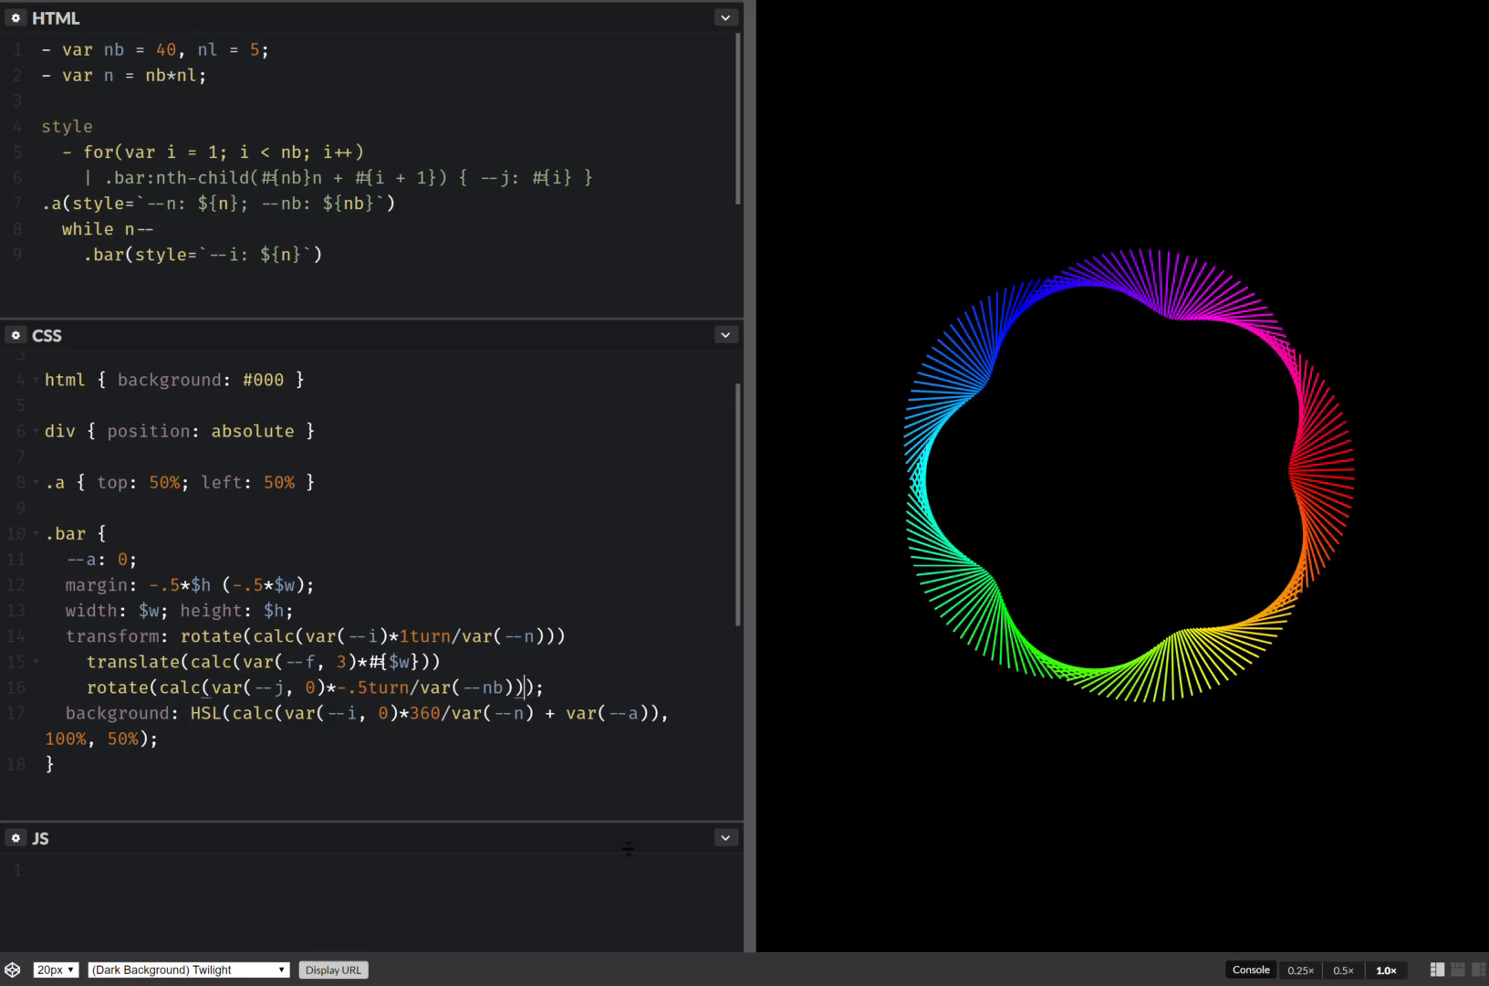
pyautogui.write('-')
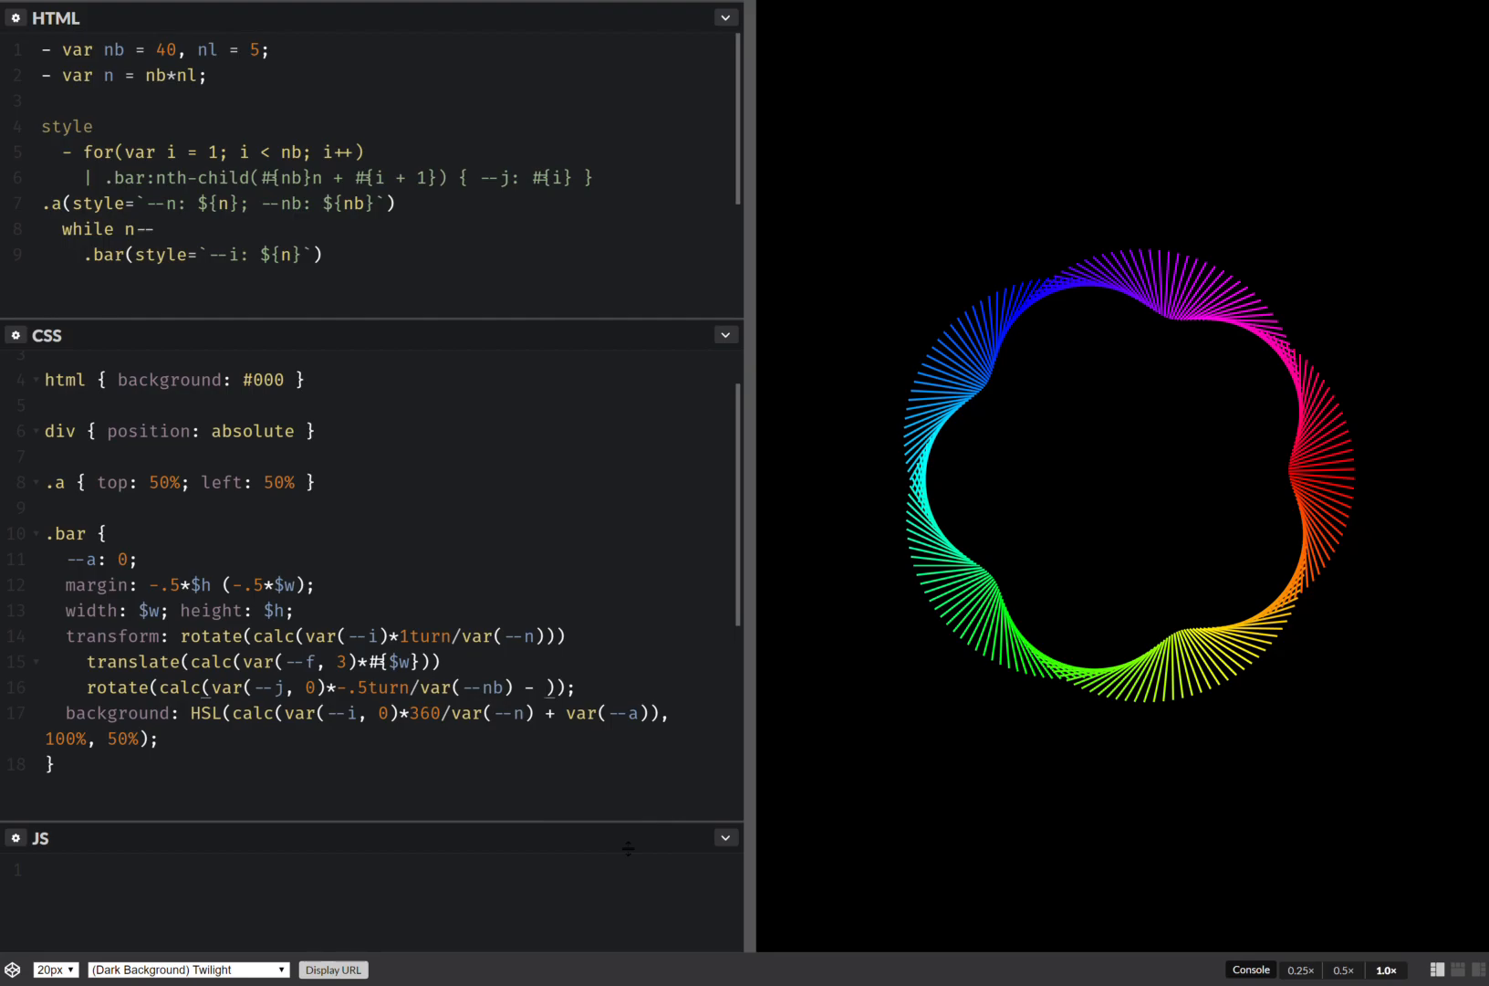
pyautogui.write('var(--a)')
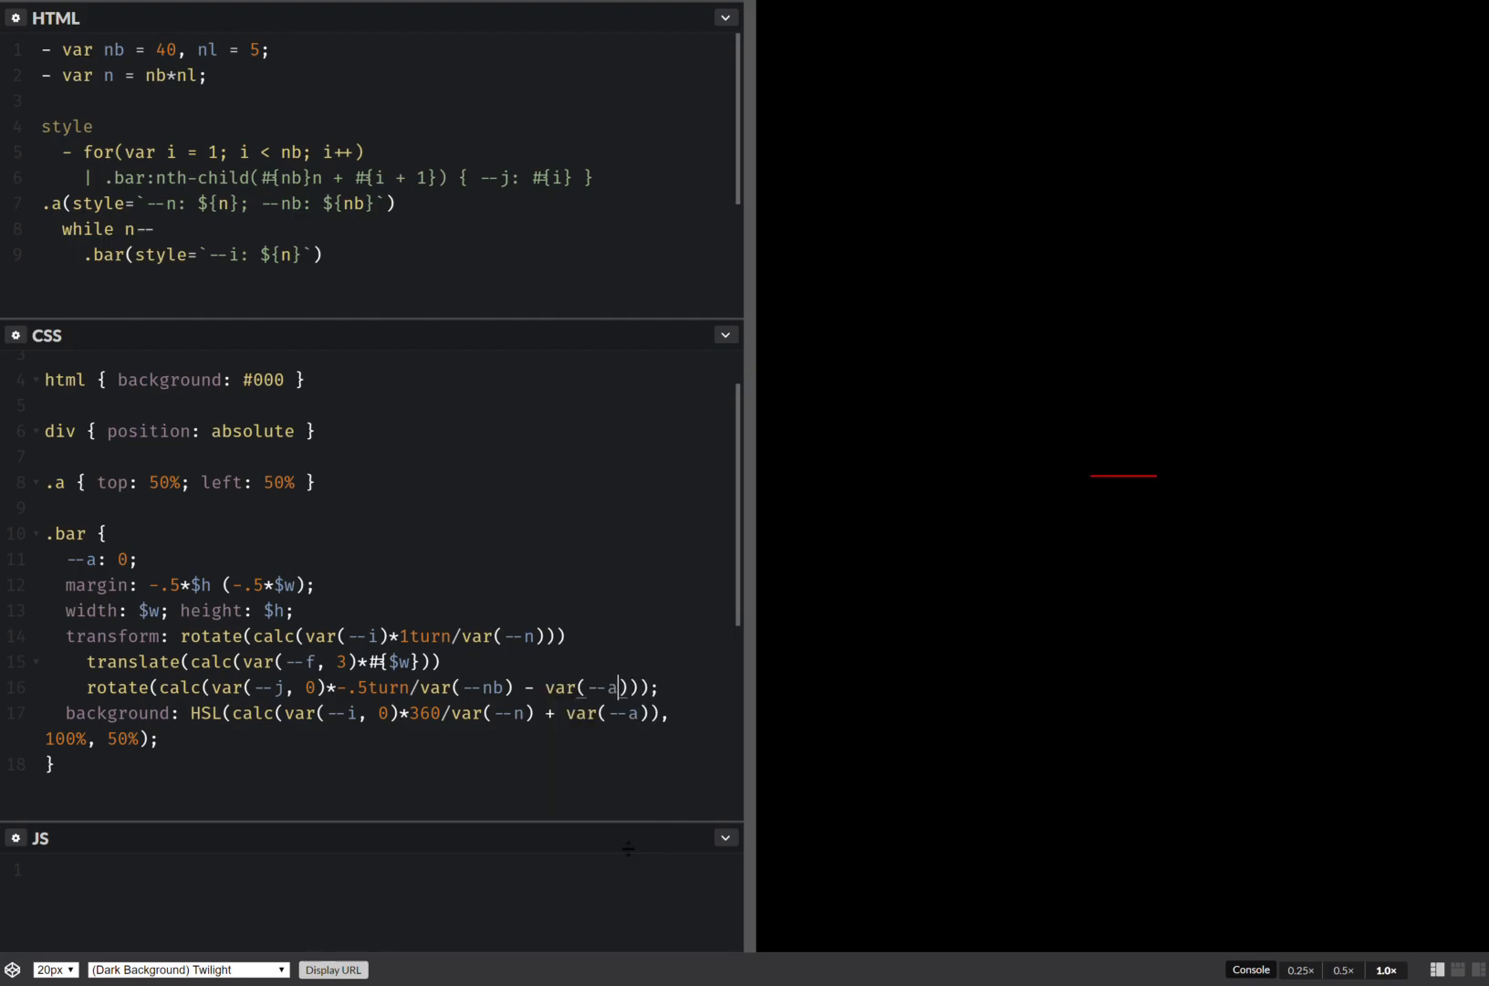
pyautogui.write('*1d')
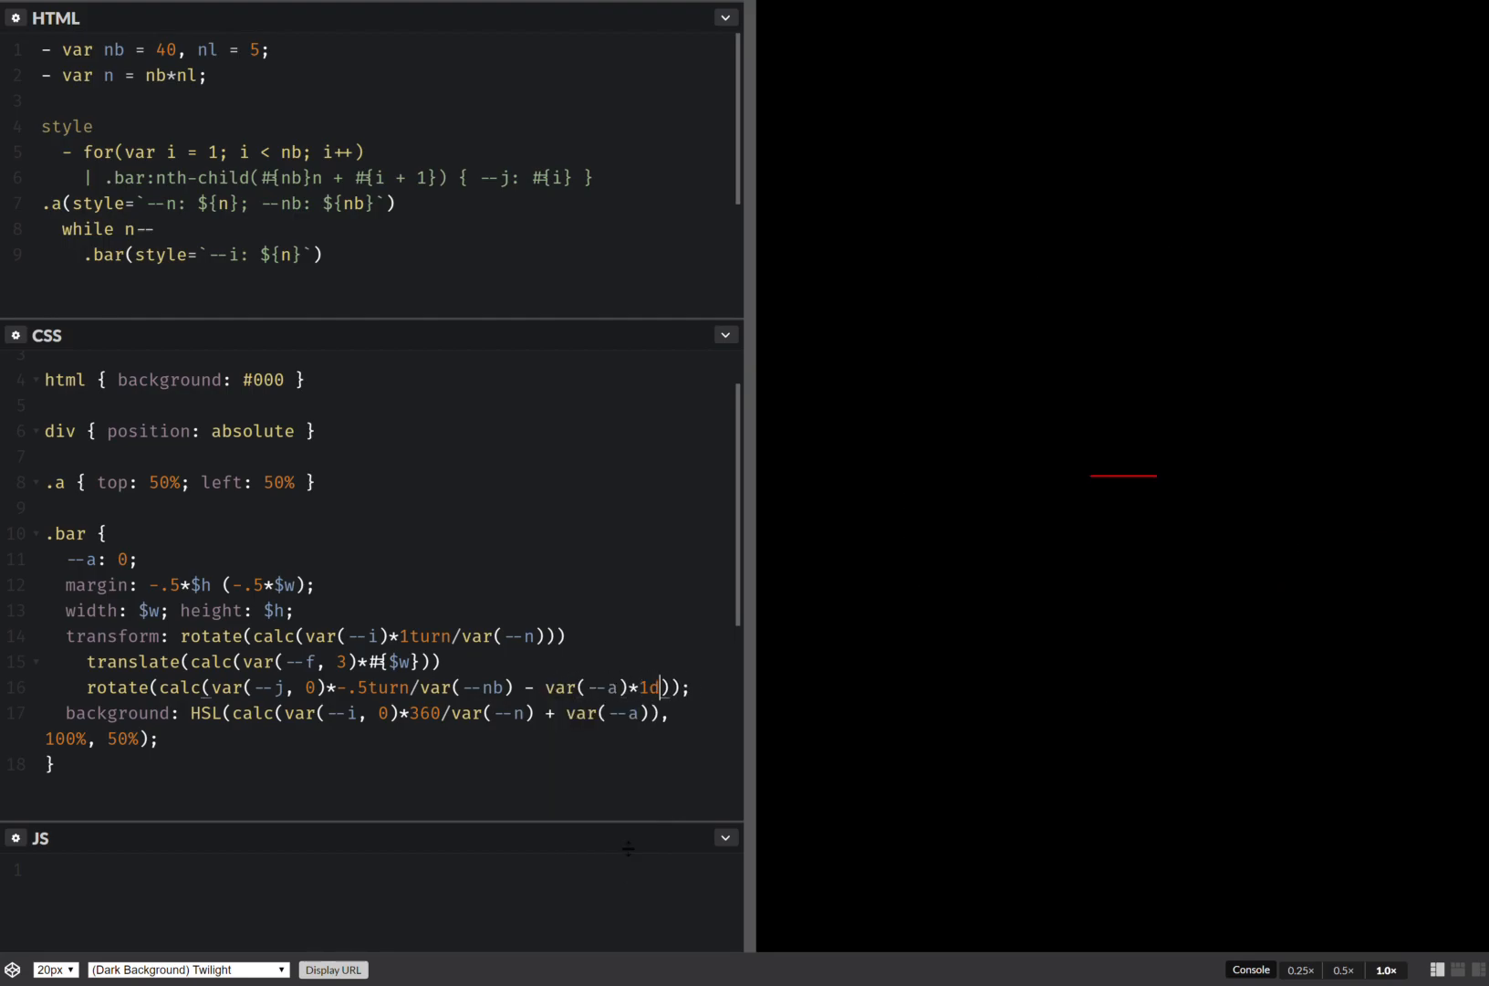
pyautogui.write('eg')
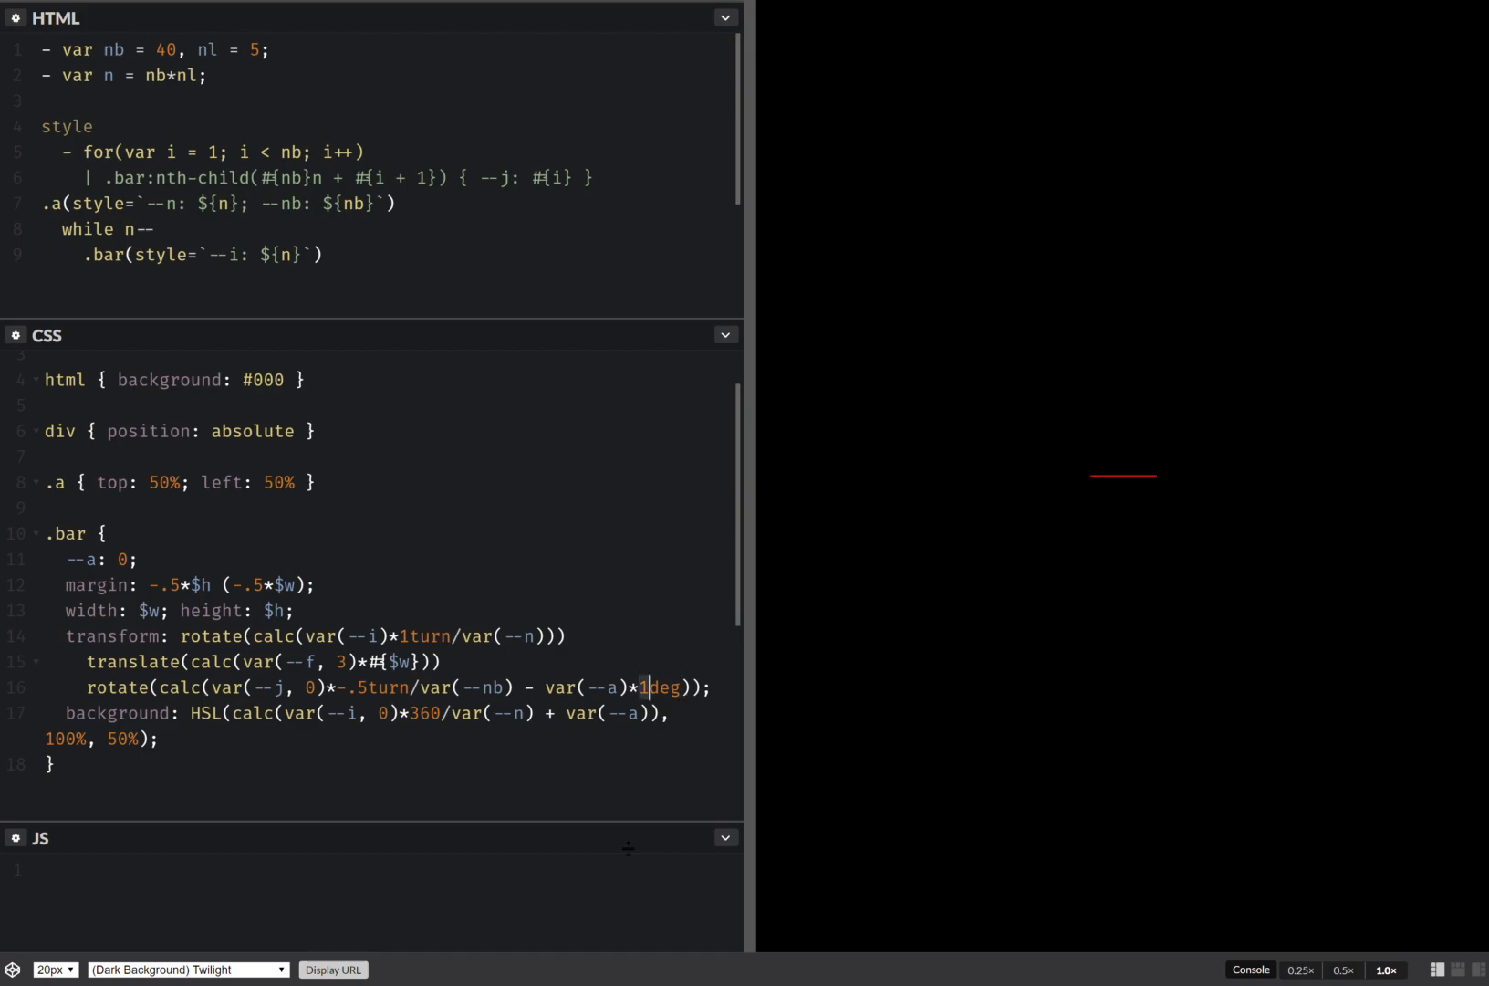
pyautogui.write('.5')
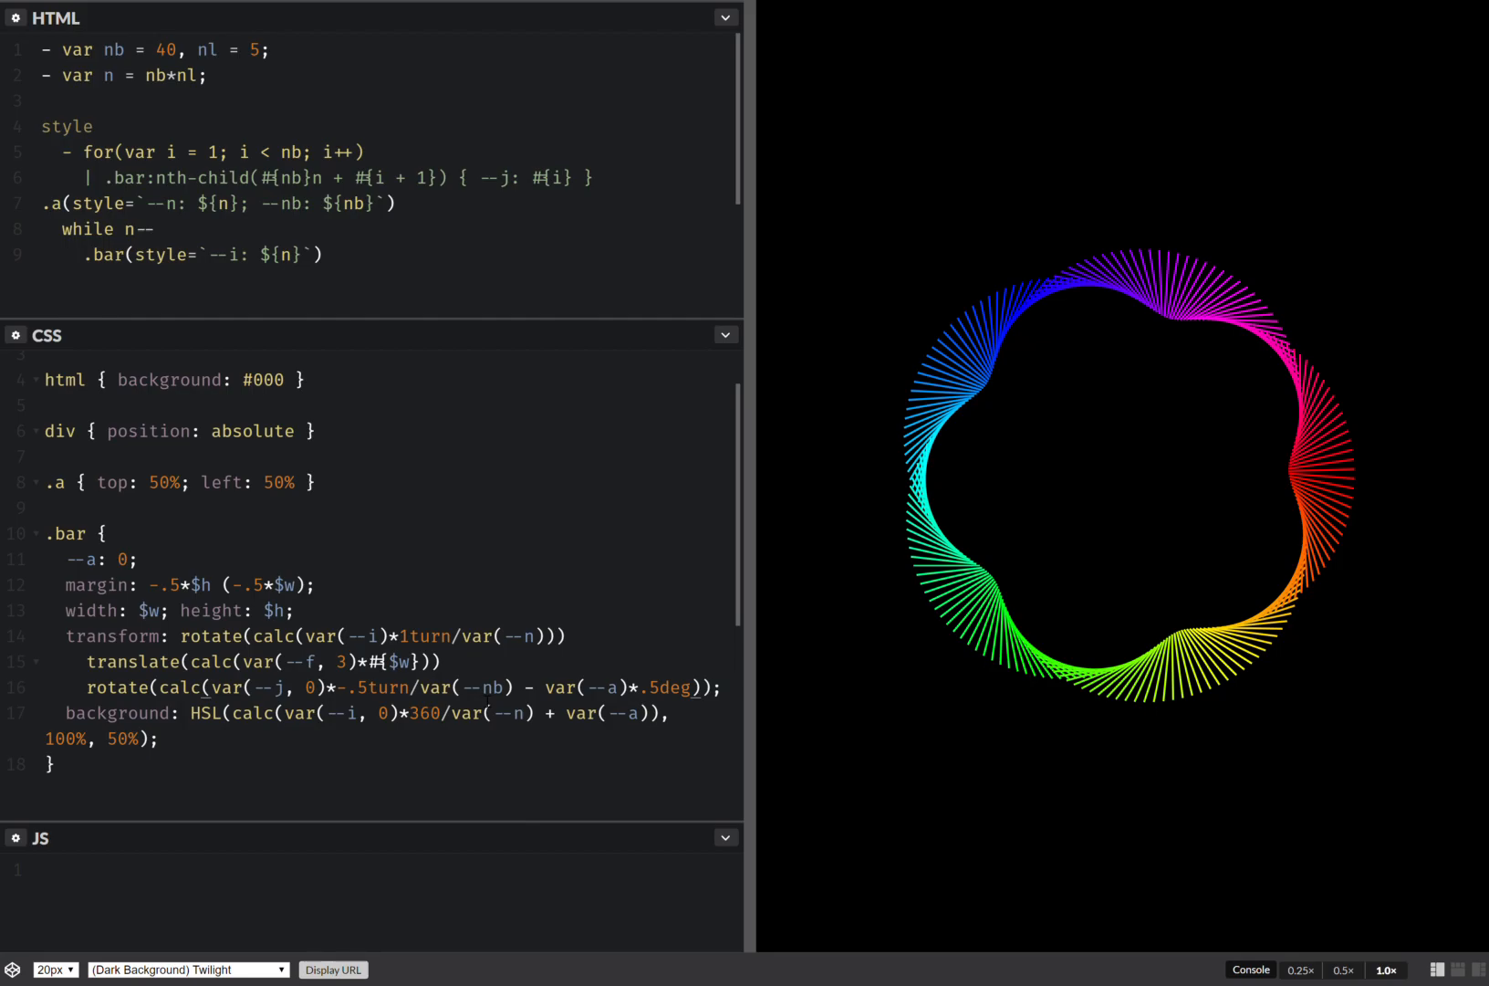
pyautogui.press('ctrl+s')
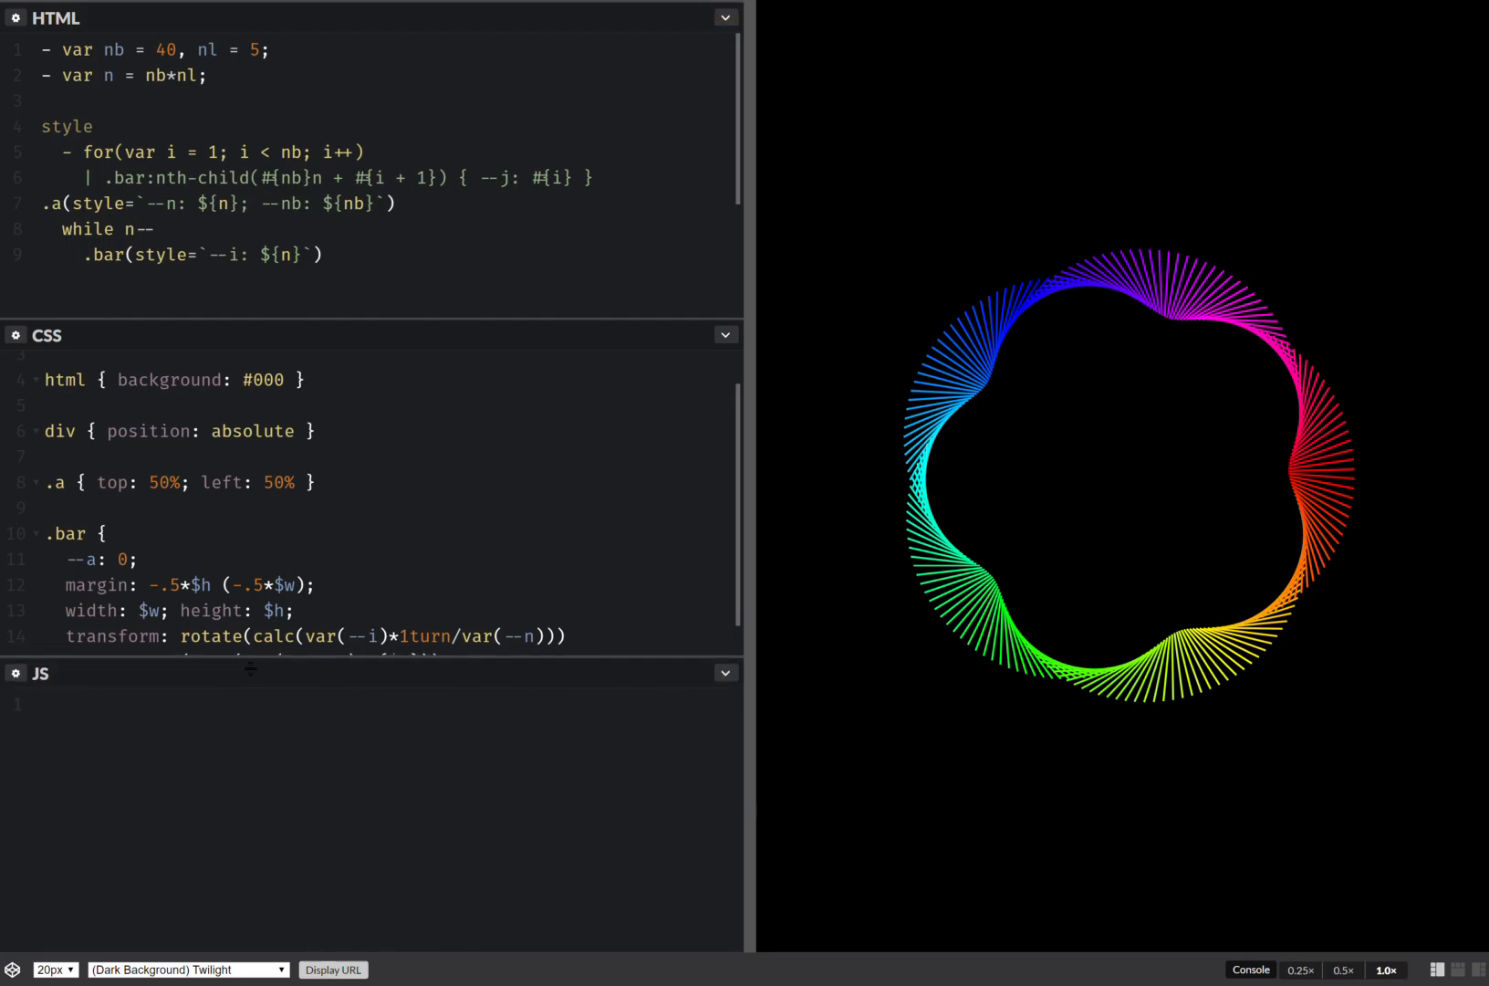
# Step: Register --f in JS as a '<number>' property with initialValue .75
pyautogui.write('CSS')
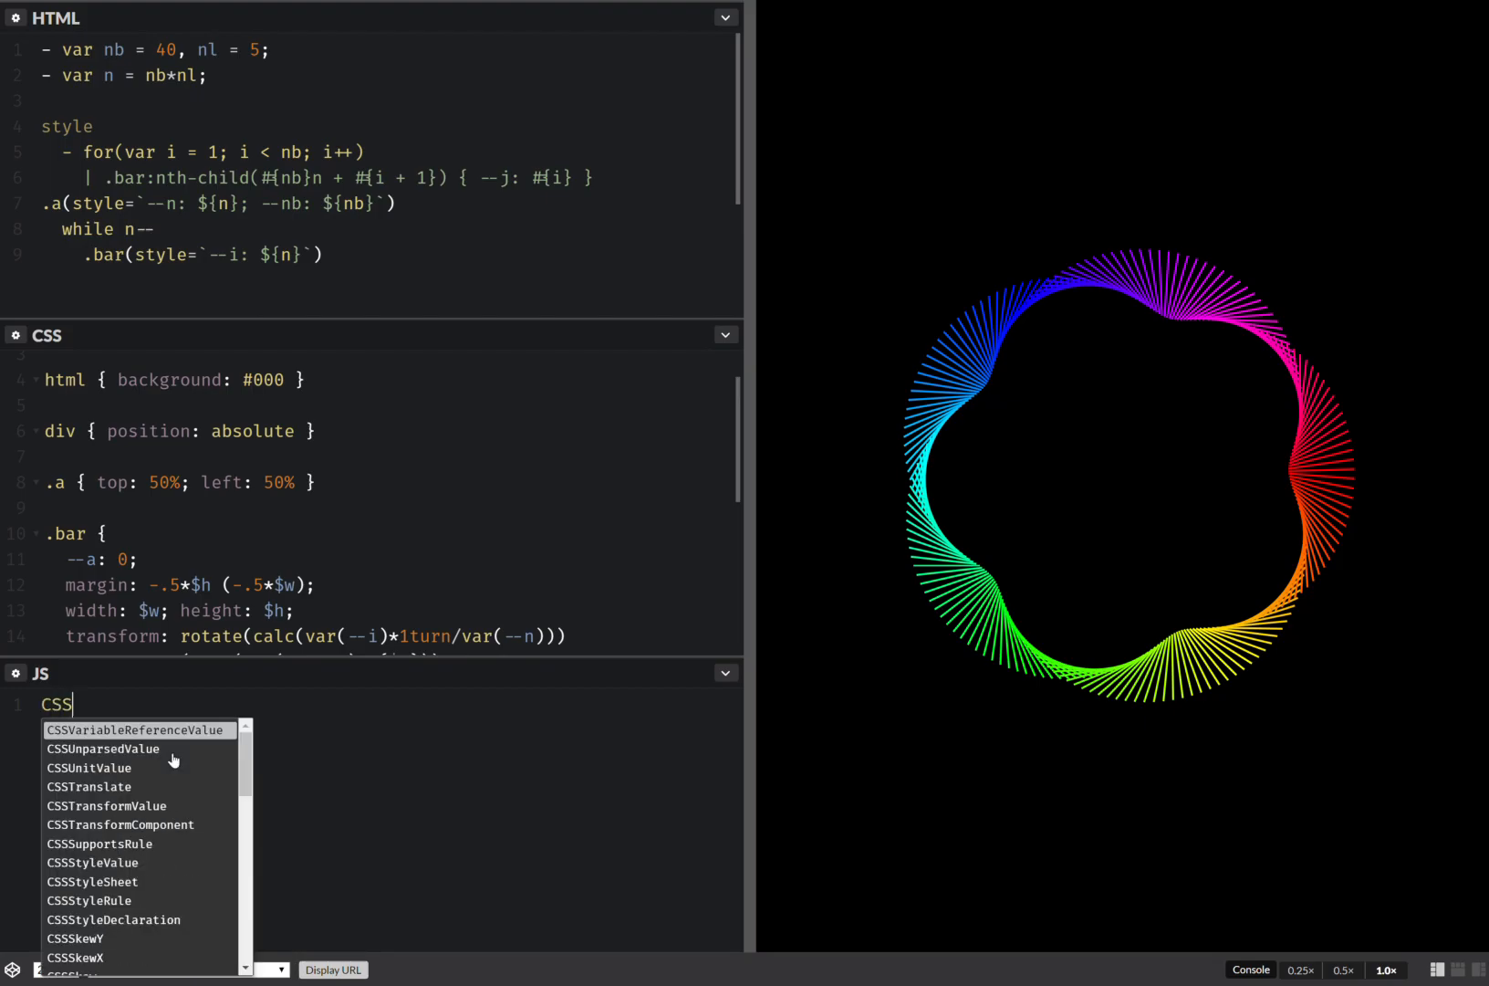
pyautogui.write('.registerProperty({')
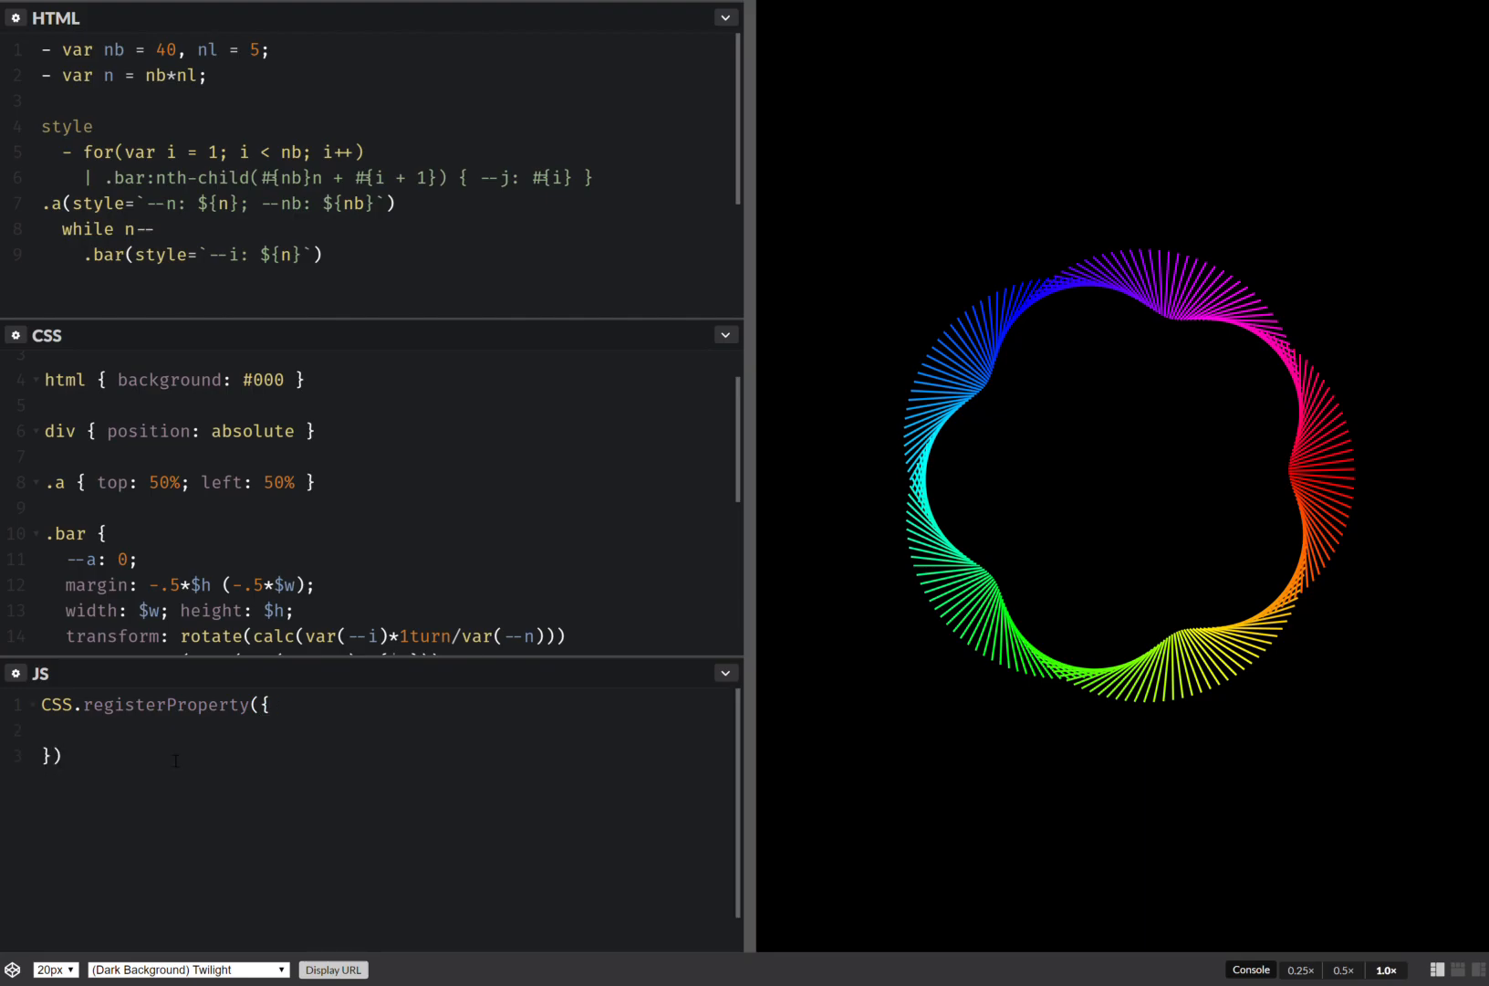
pyautogui.write("name: ''")
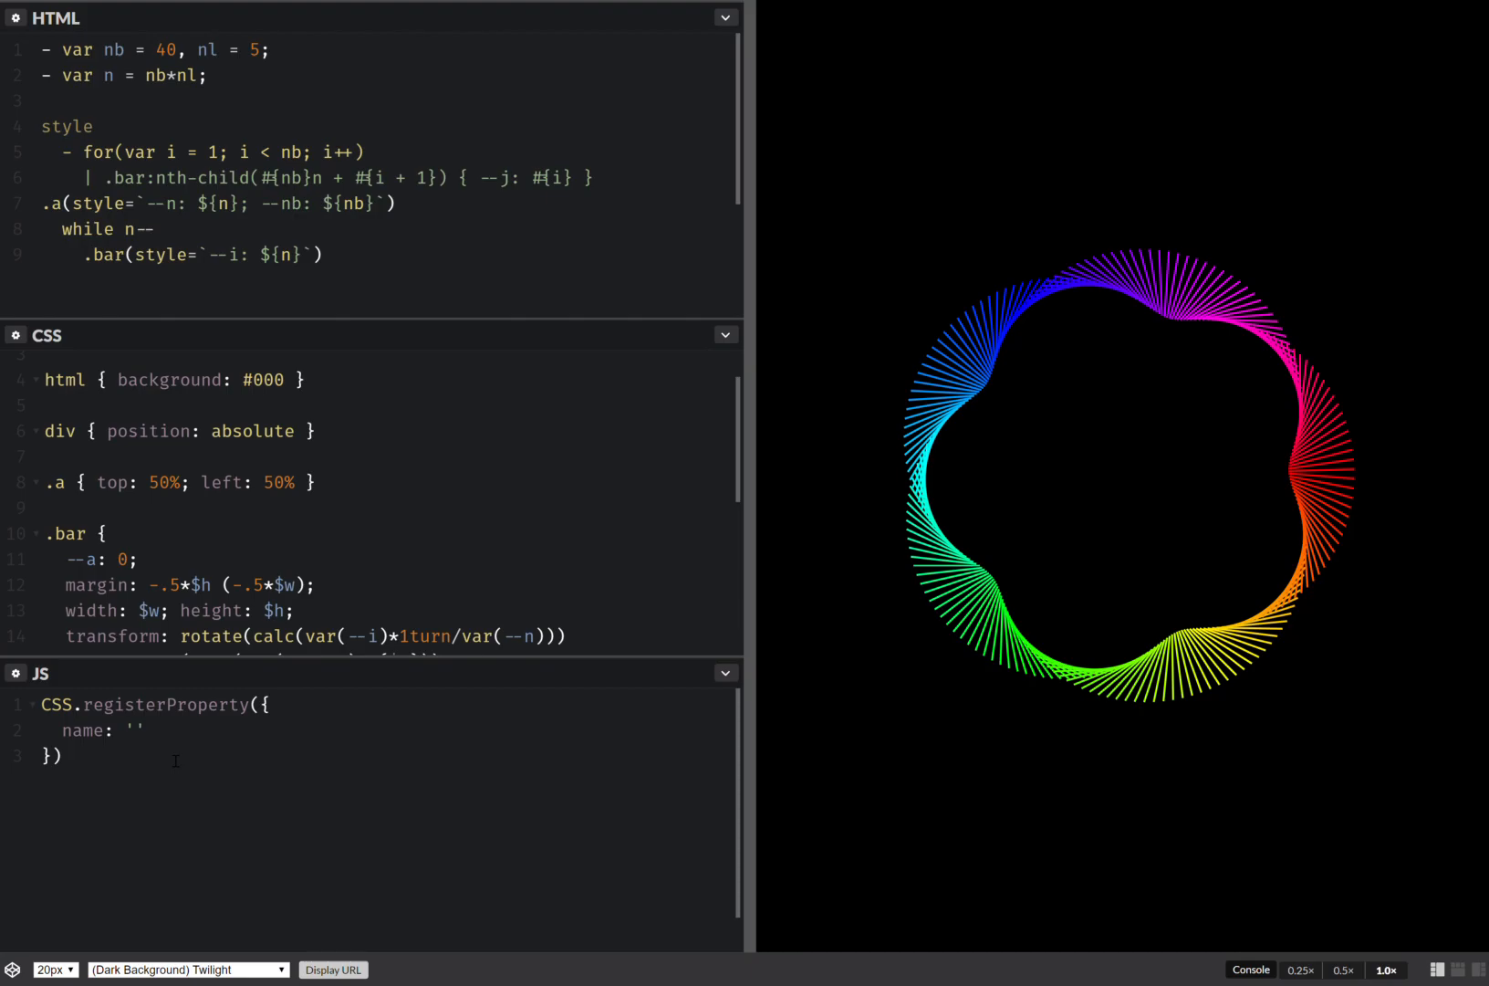
pyautogui.write("--f',")
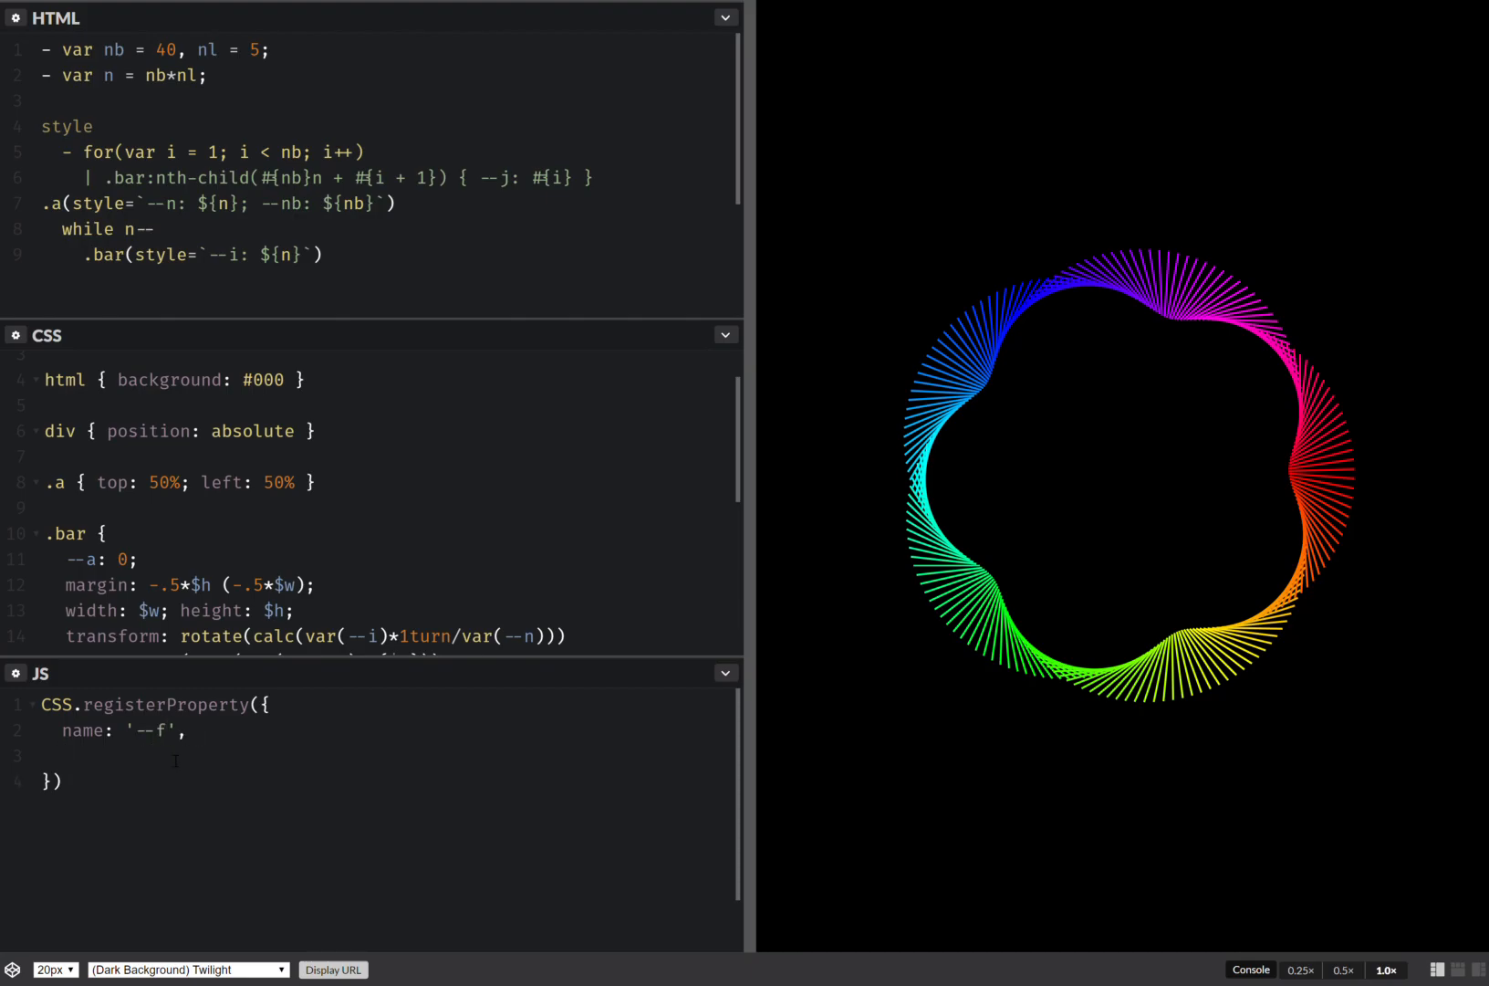
pyautogui.write("syntax: '<>'")
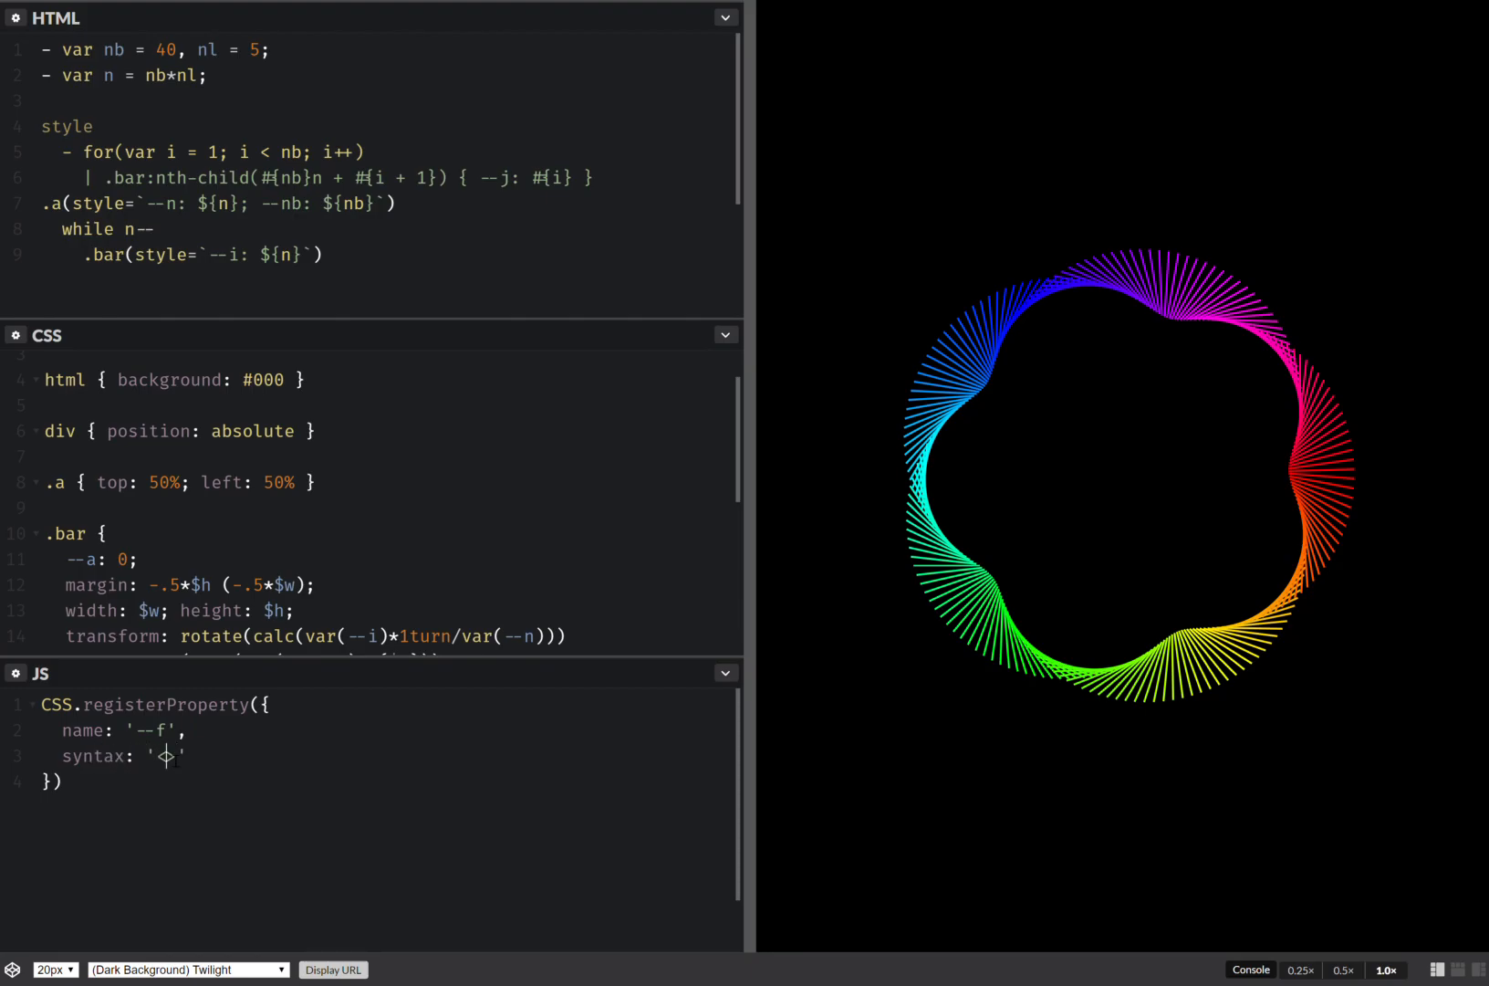
pyautogui.write('<number>')
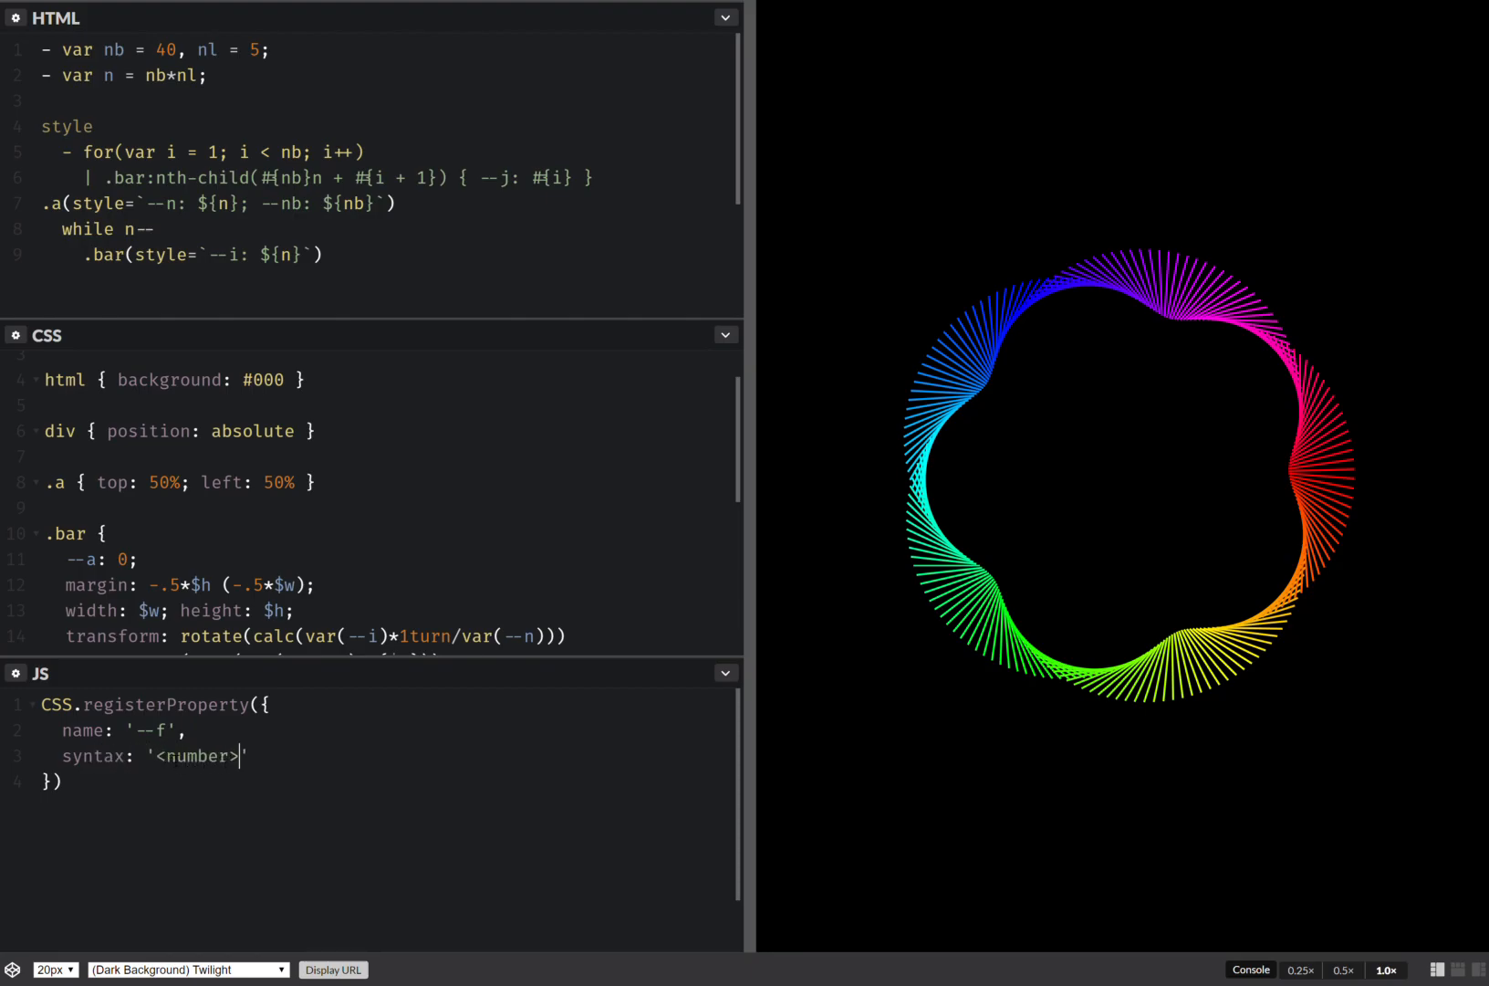
pyautogui.write(',')
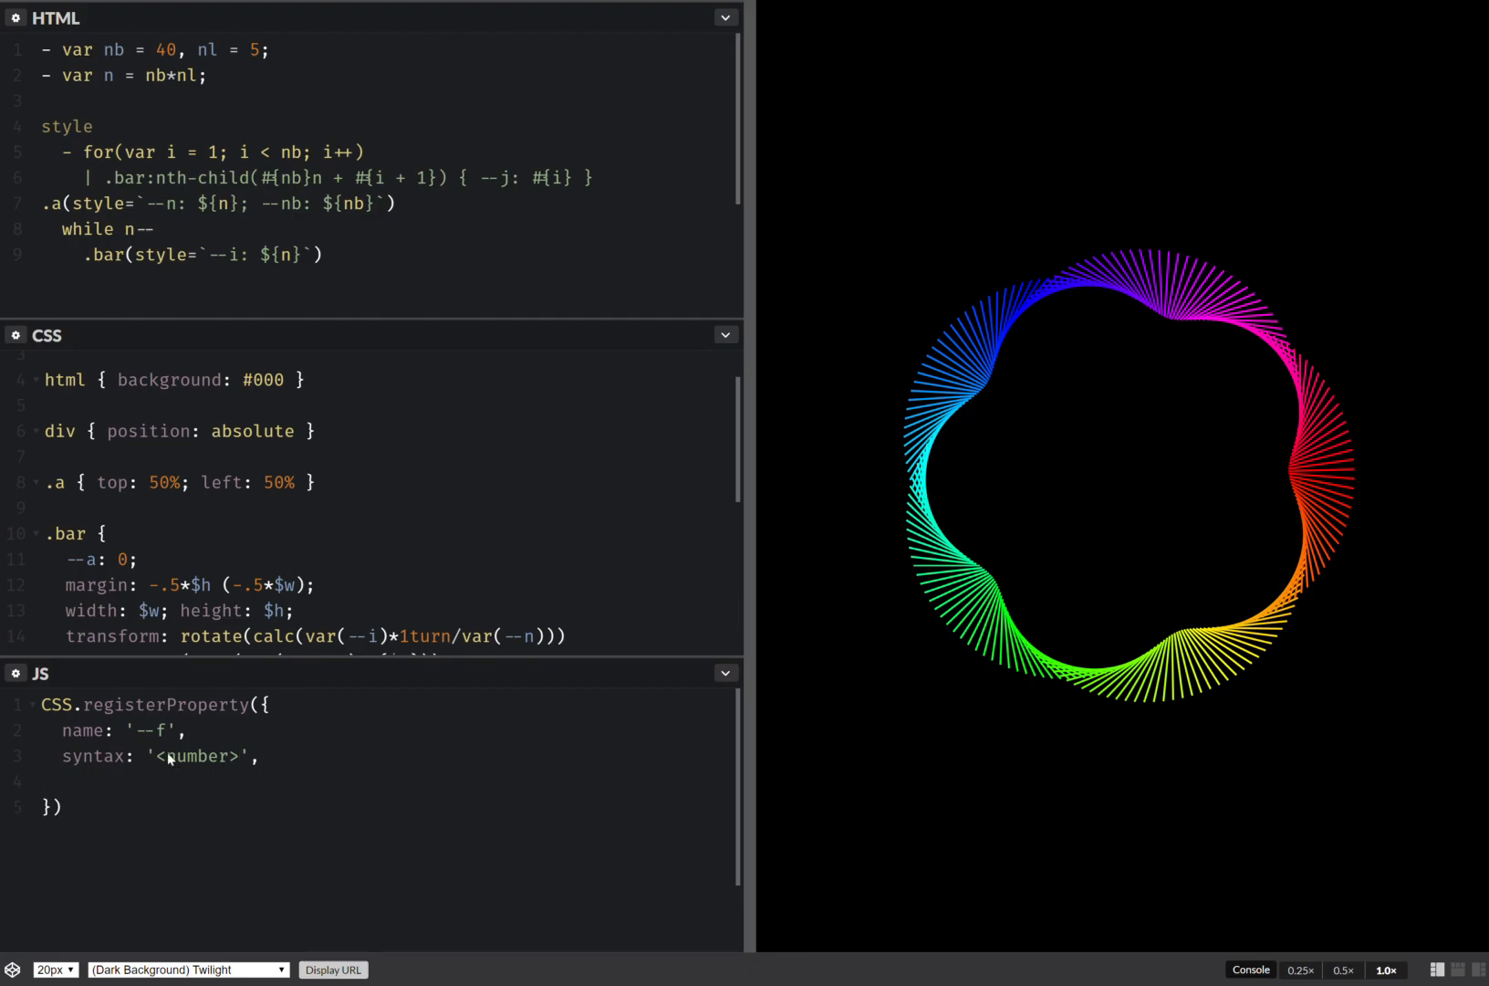
pyautogui.write('initialValue')
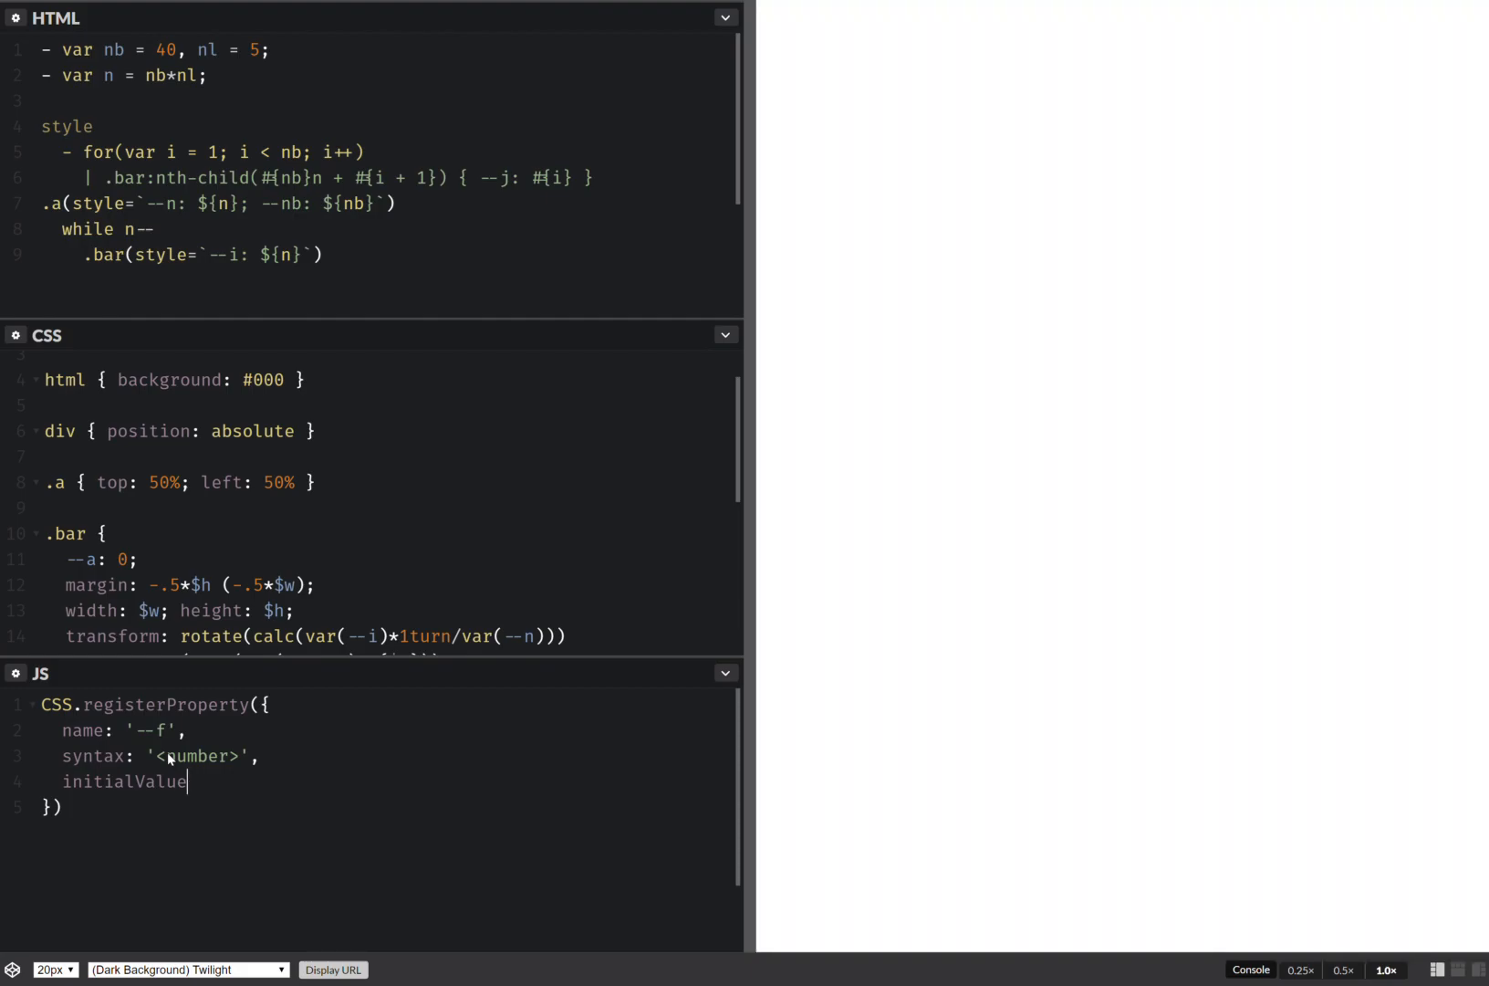
pyautogui.write(': .7')
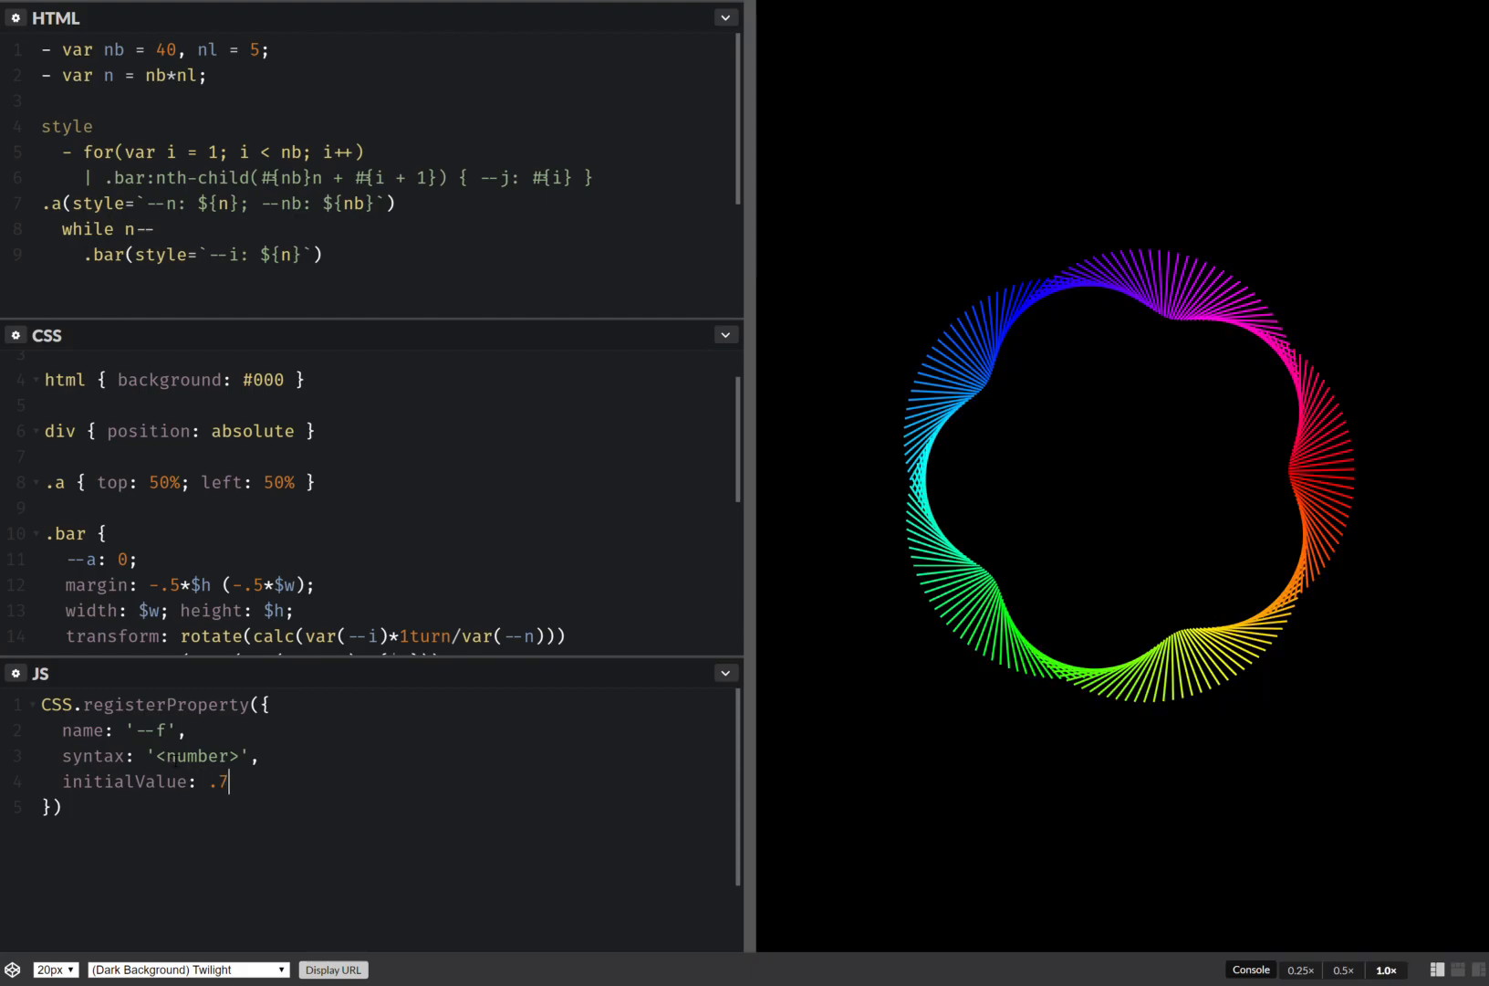
pyautogui.write('5')
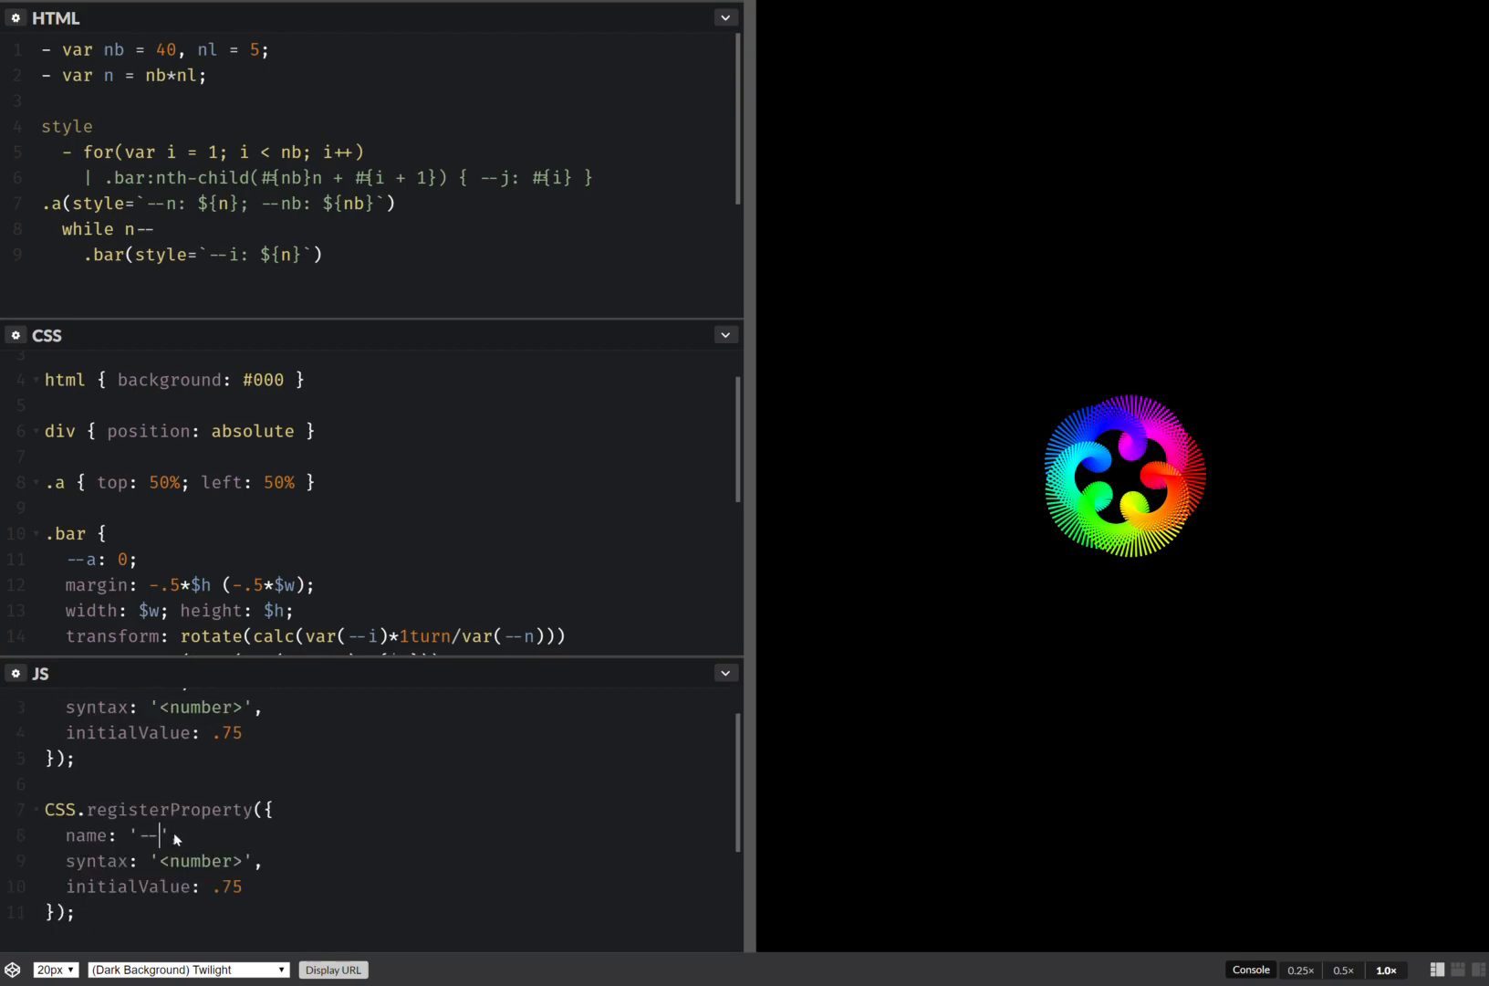
# Step: Register a matching --a property with initialValue 0, then expand the CSS editor
pyautogui.write('a')
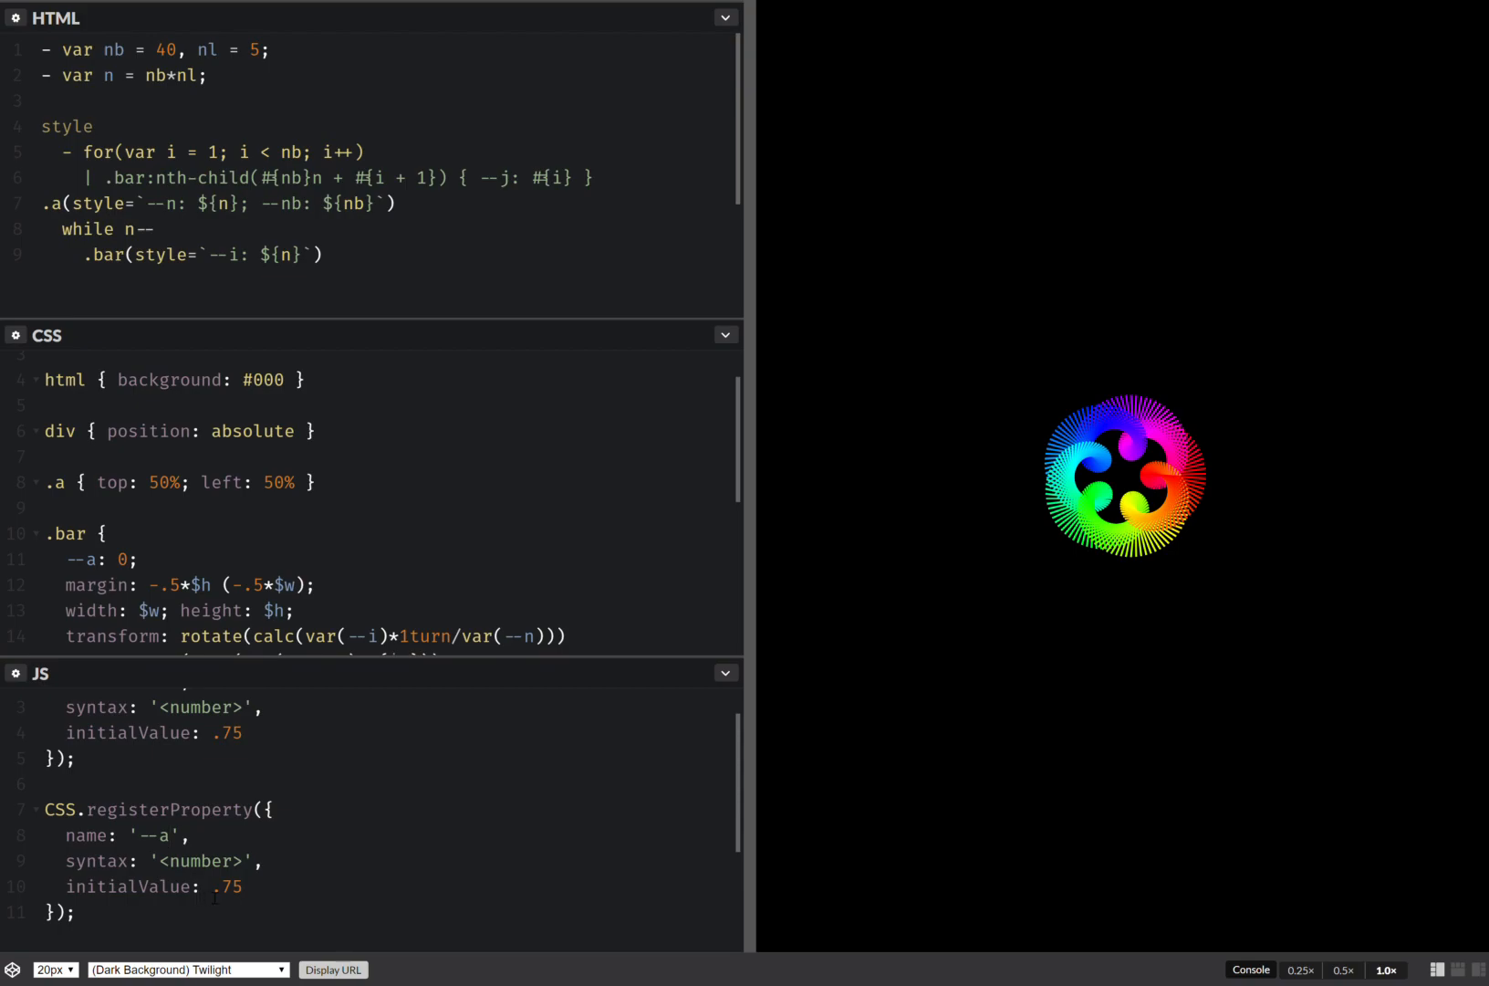
pyautogui.doubleClick(226, 887)
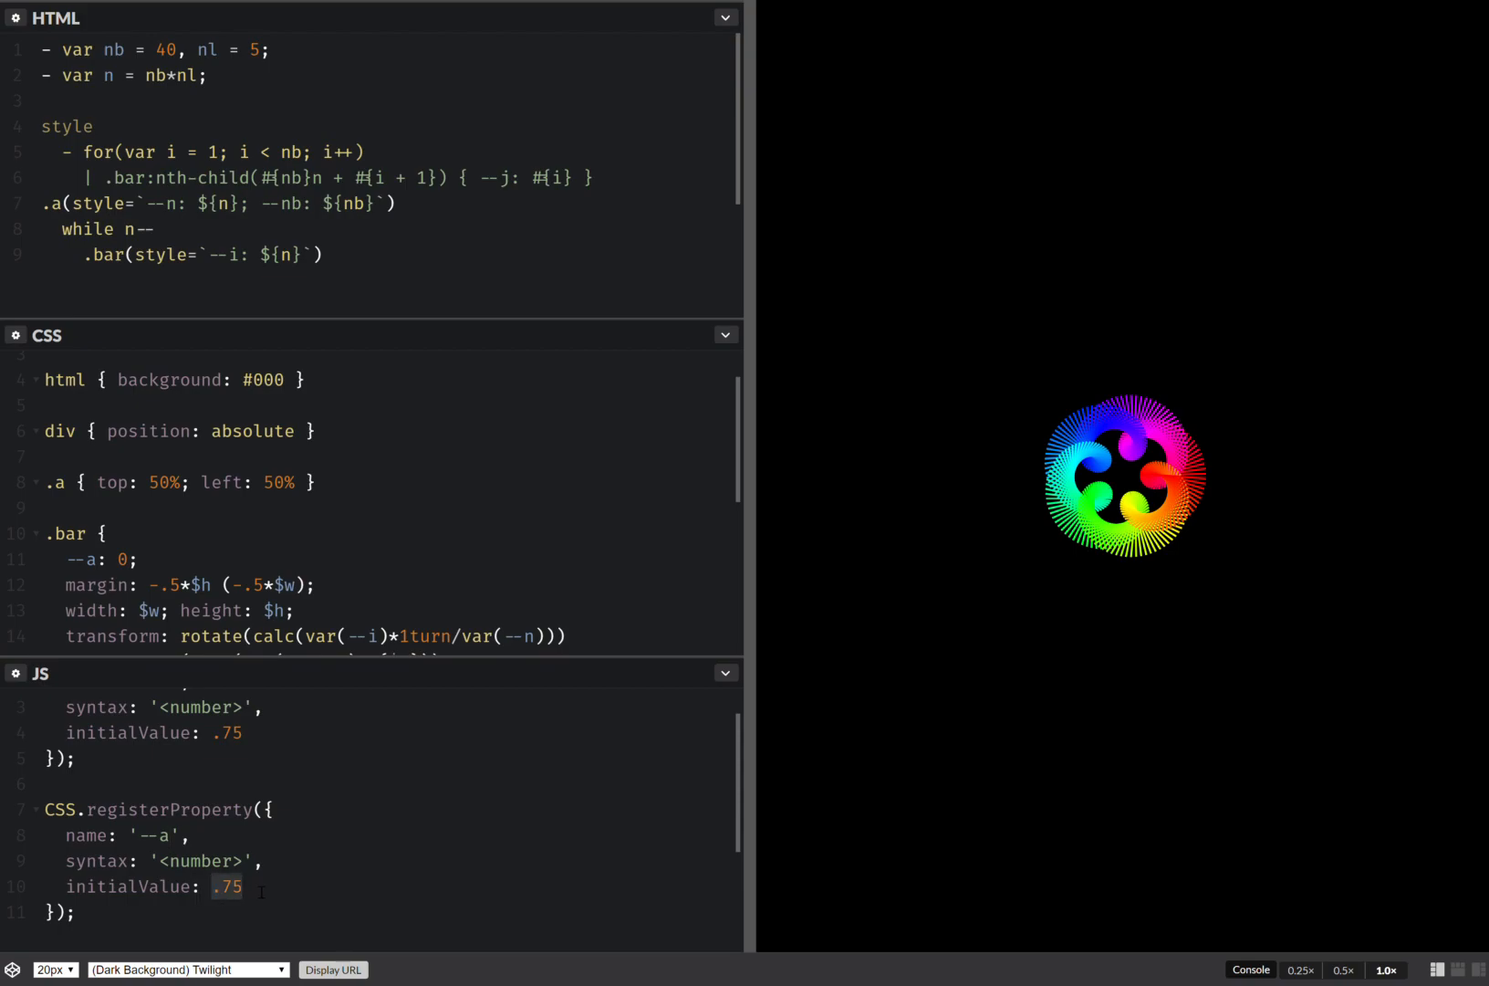
pyautogui.write('0')
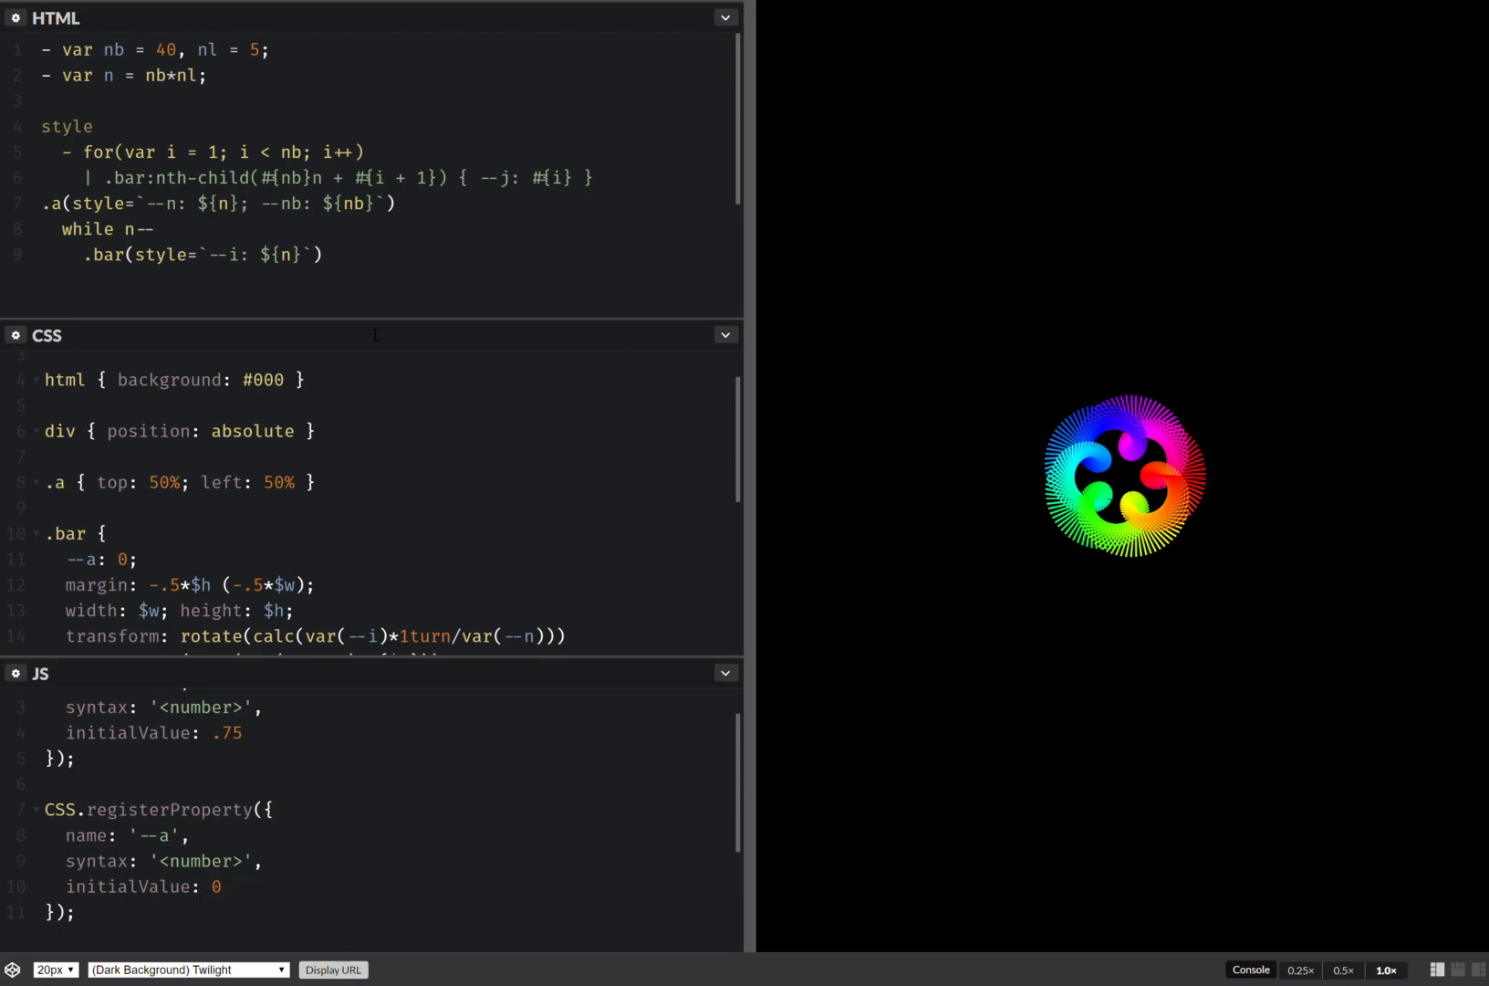
pyautogui.click(724, 17)
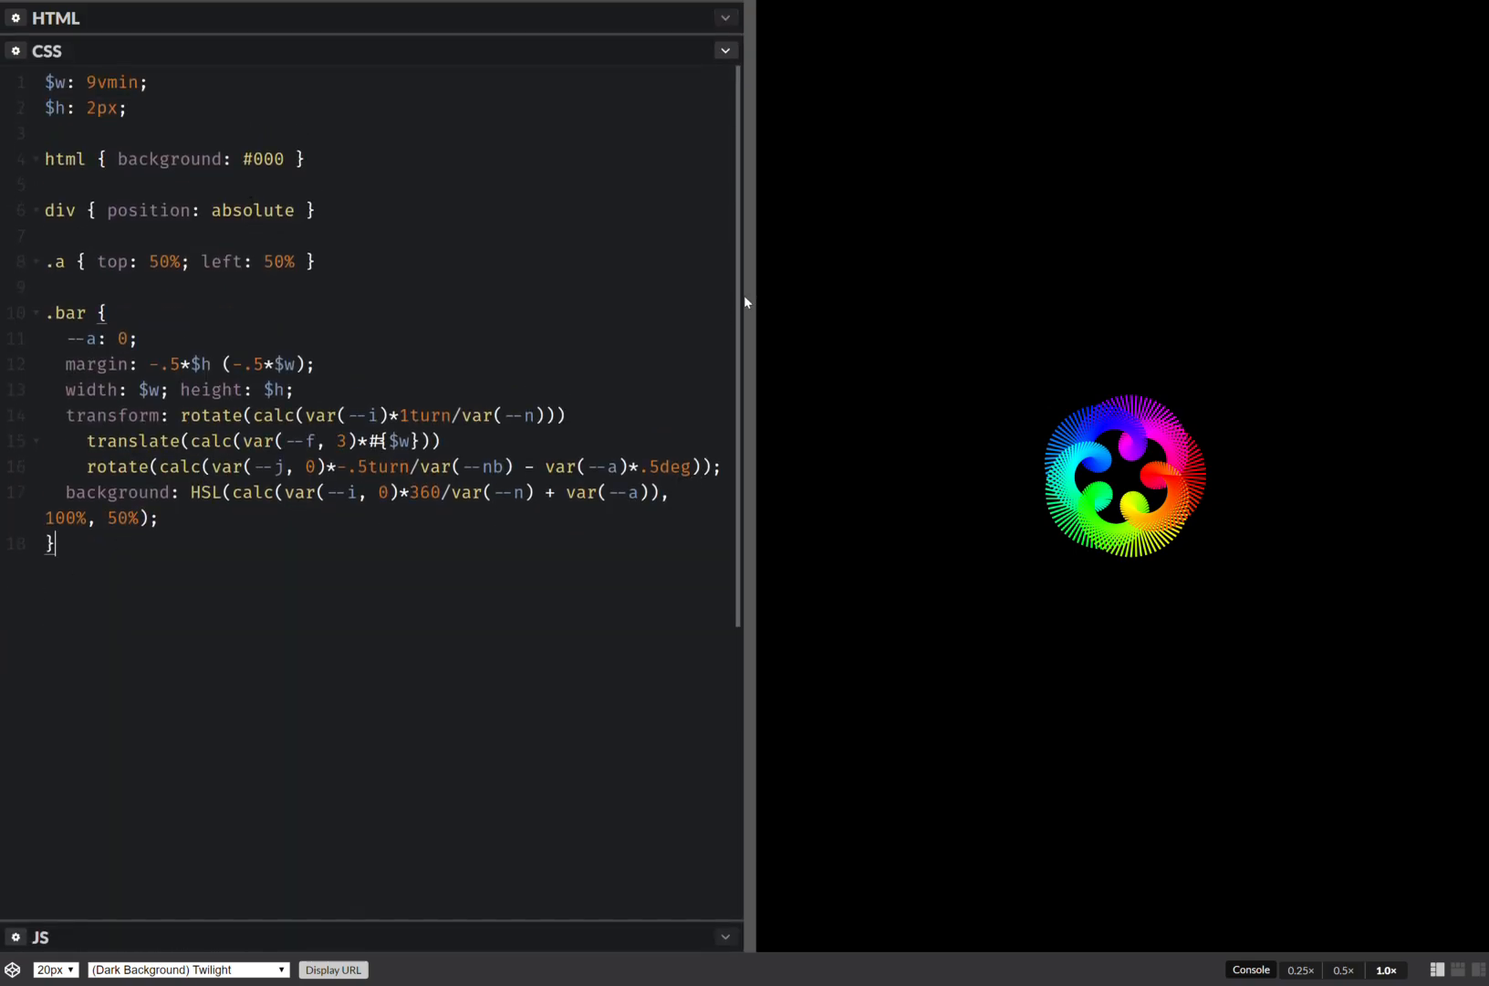
pyautogui.moveTo(746, 302); pyautogui.dragTo(892, 302)
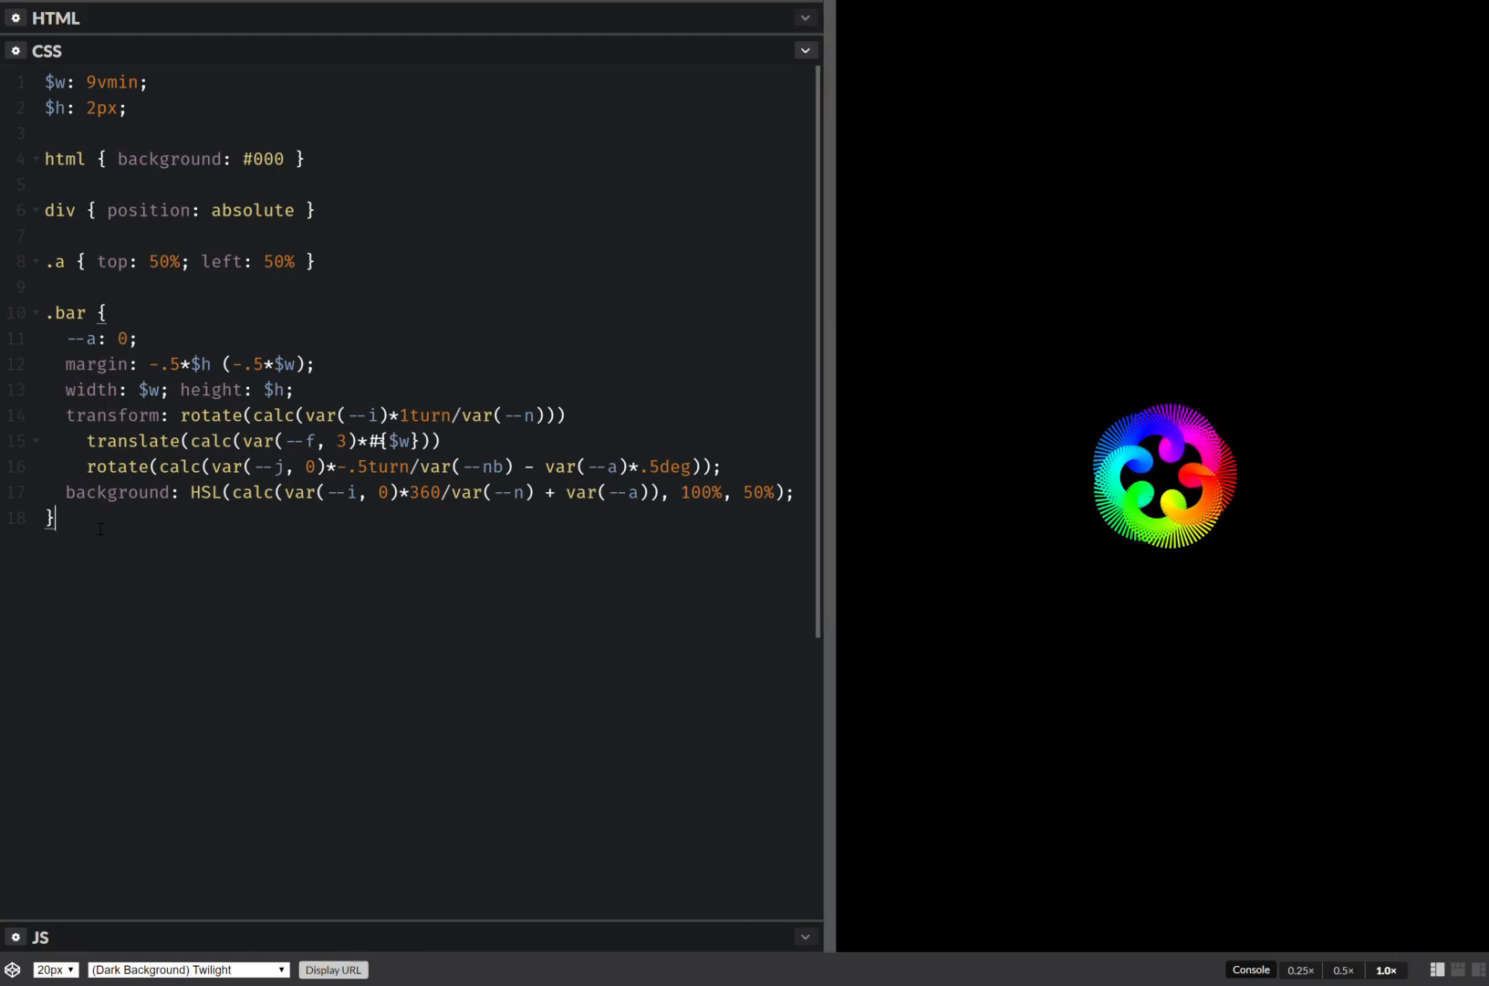
pyautogui.write('@k')
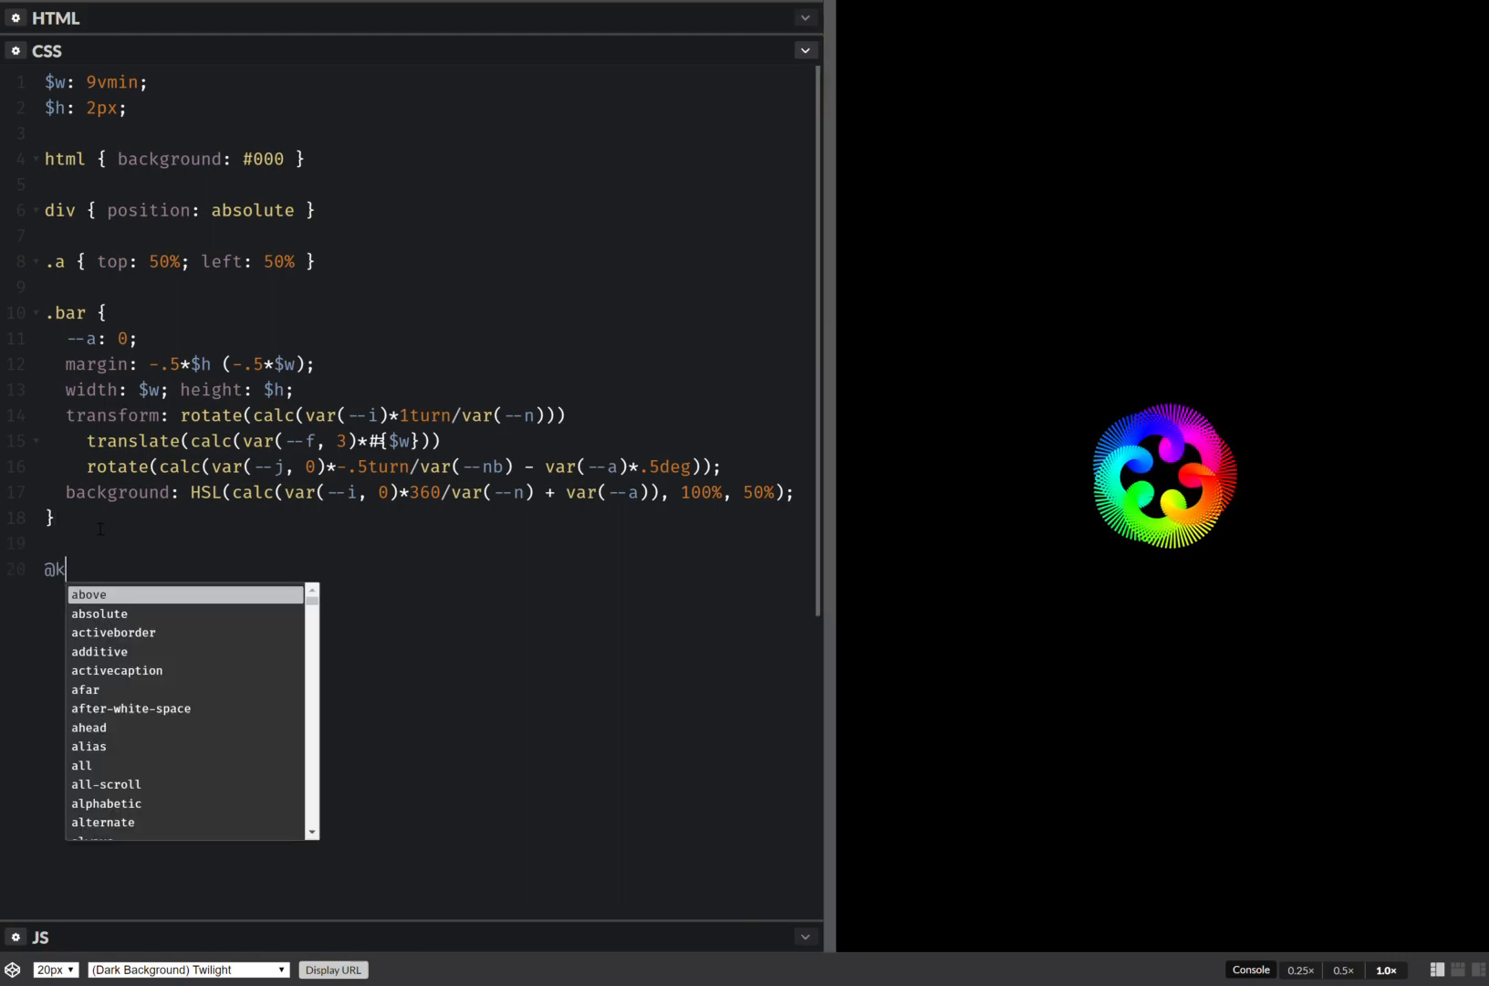
pyautogui.write('eyframes a { to {  }')
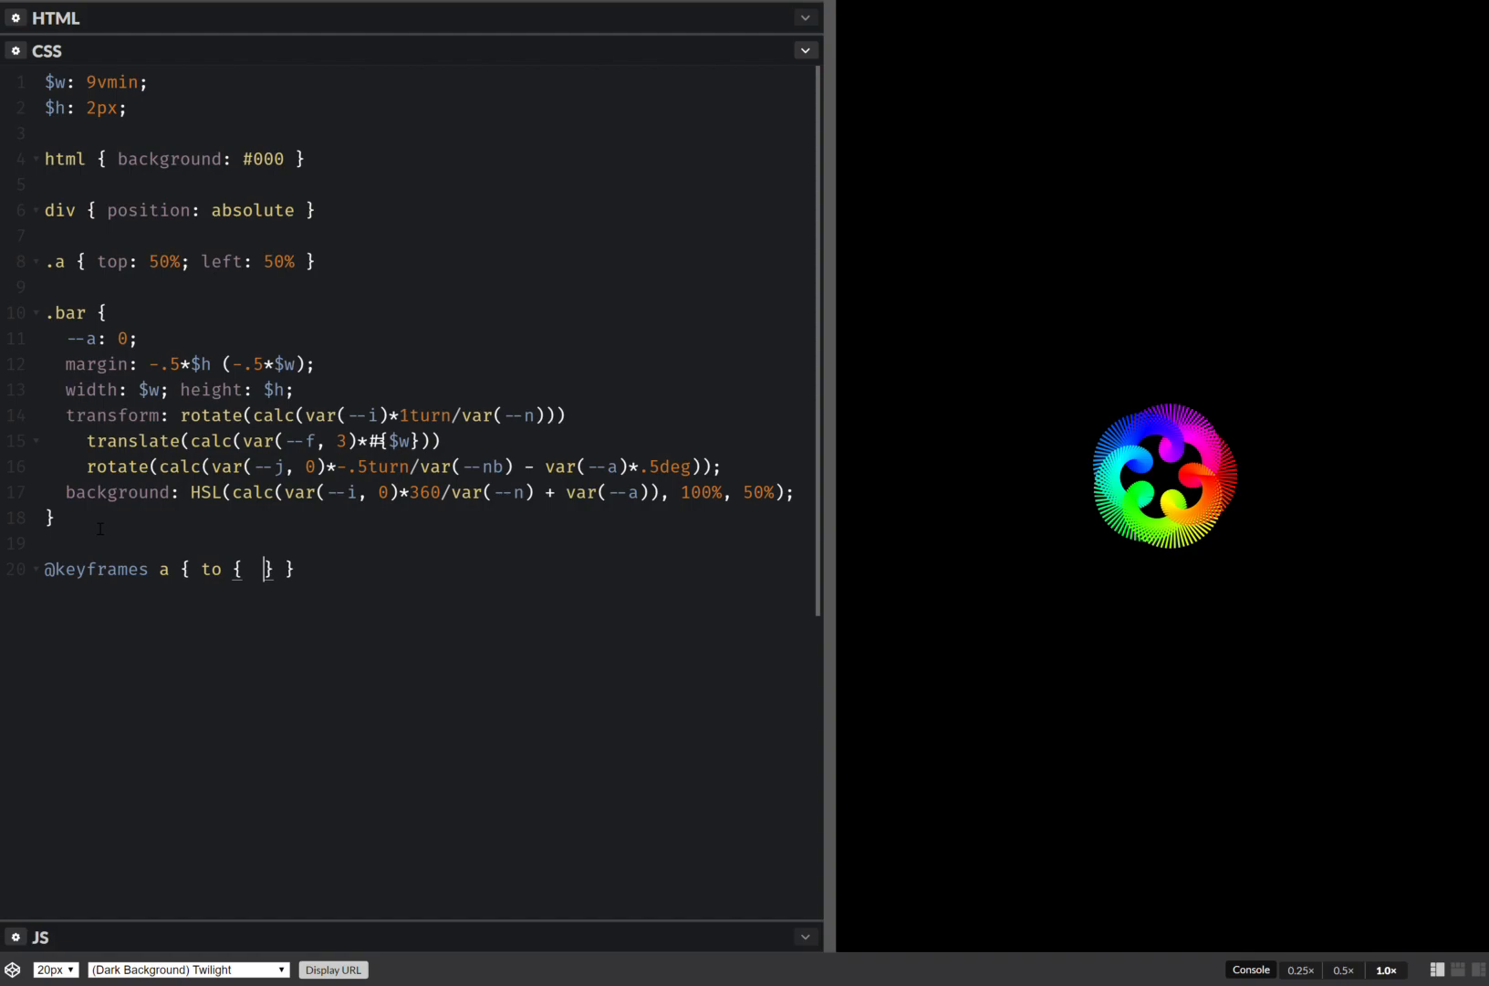
pyautogui.write('--a:')
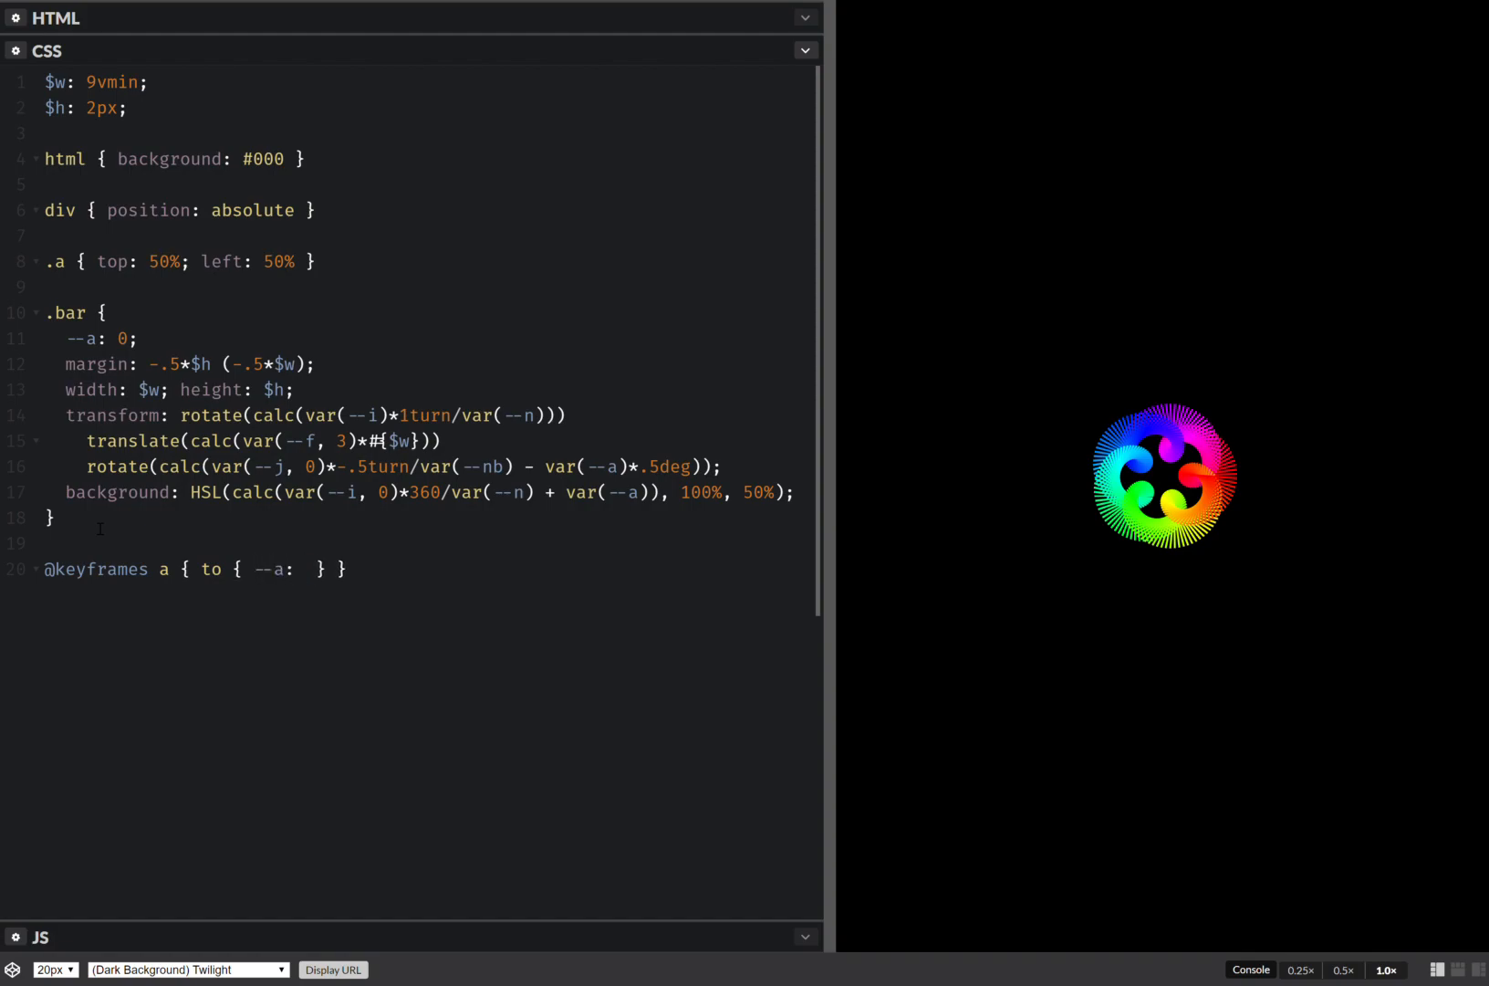
pyautogui.write('360')
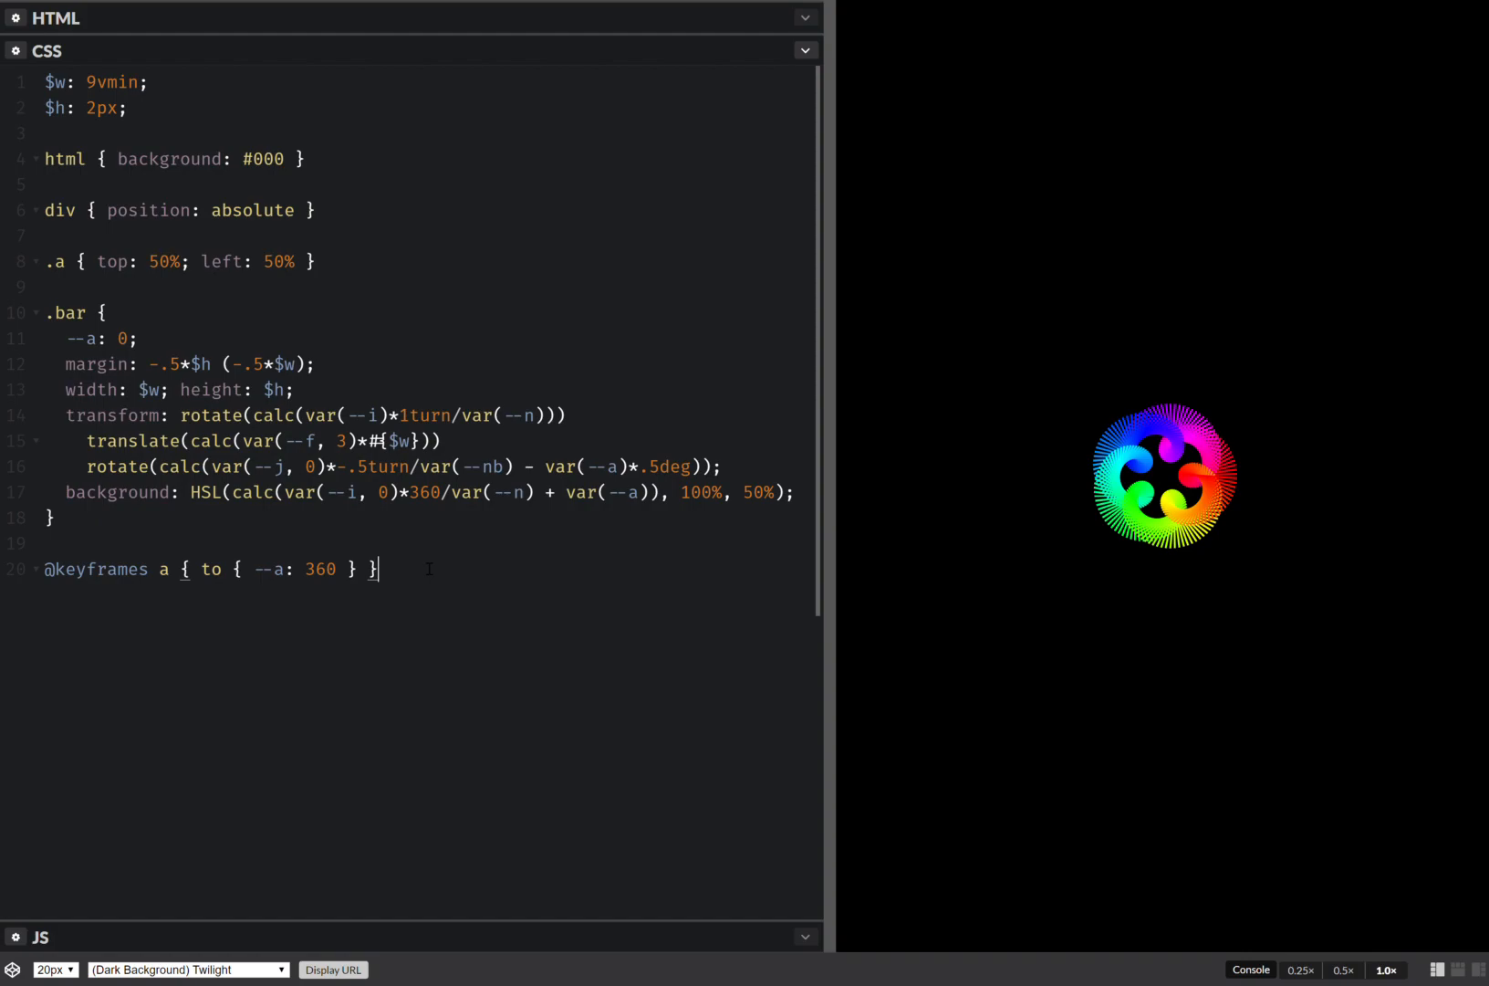
pyautogui.write('@keyframes a { to { --a: 360 } }')
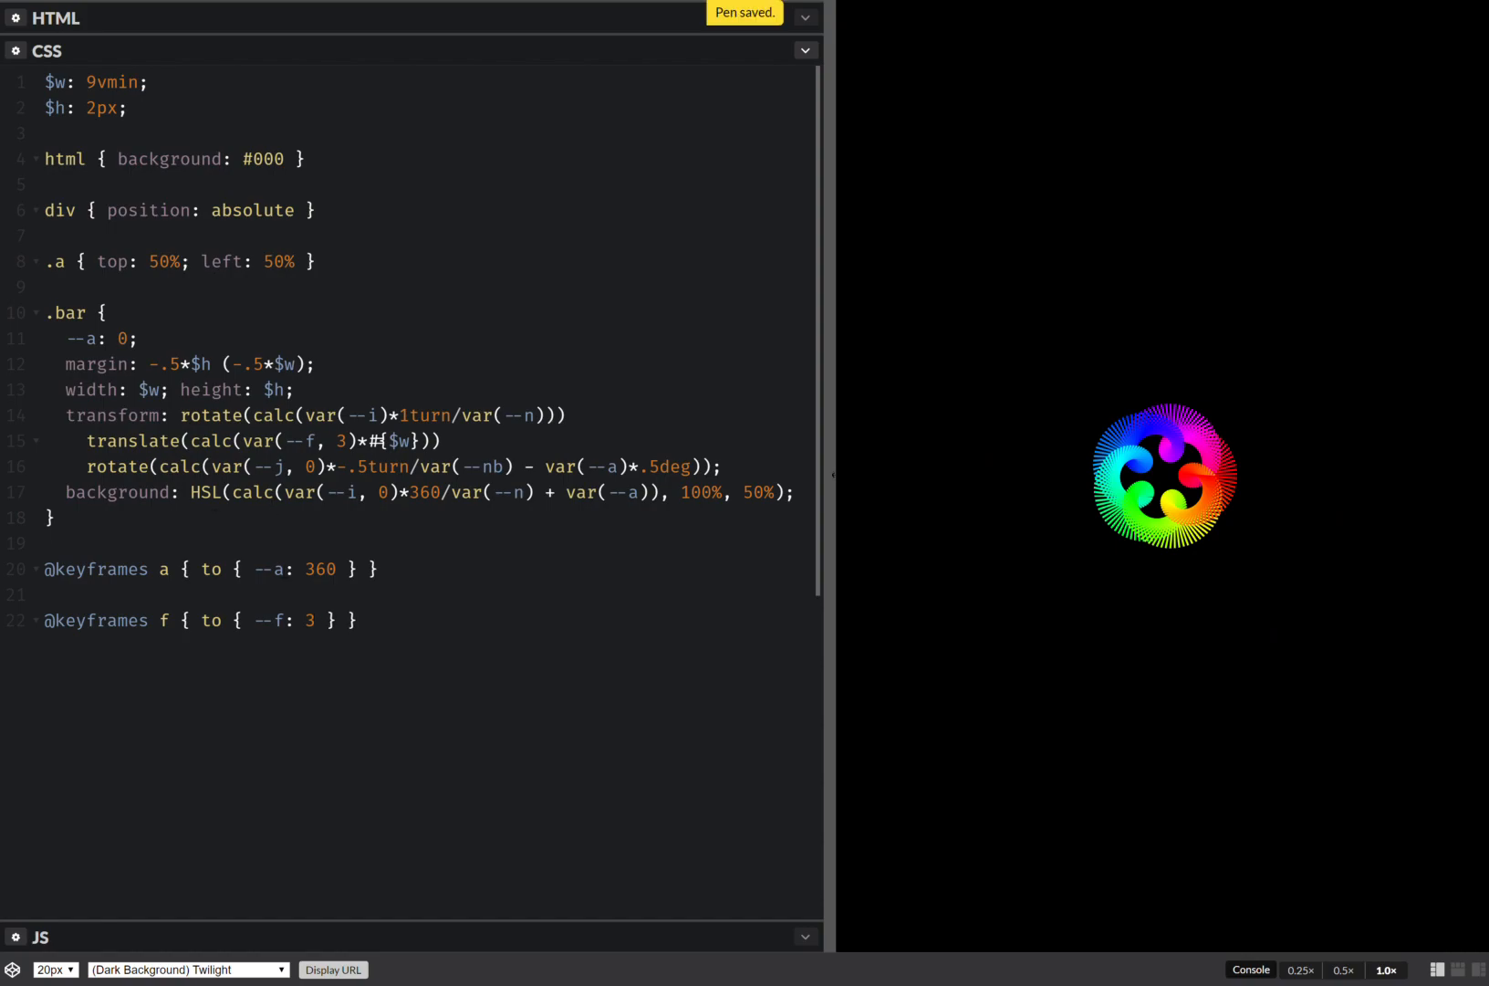
# Step: Animate the bars with 'a 2.3s linear infinite, f 1.7s ease-in-out infinite alternate' and save
pyautogui.write('animation:')
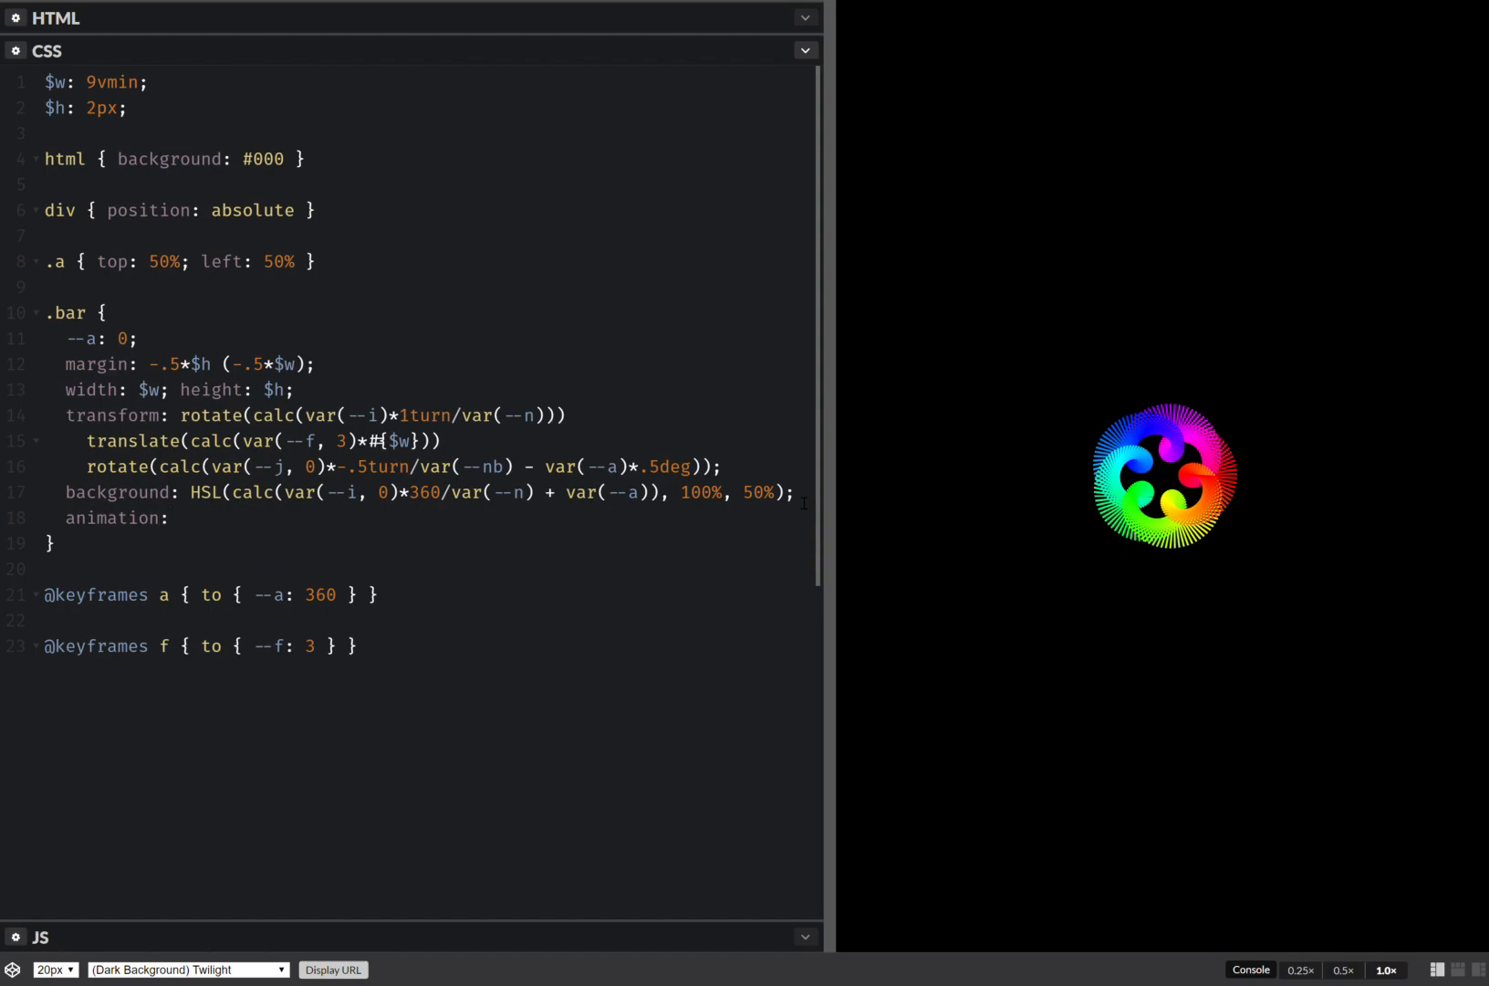
pyautogui.write('a')
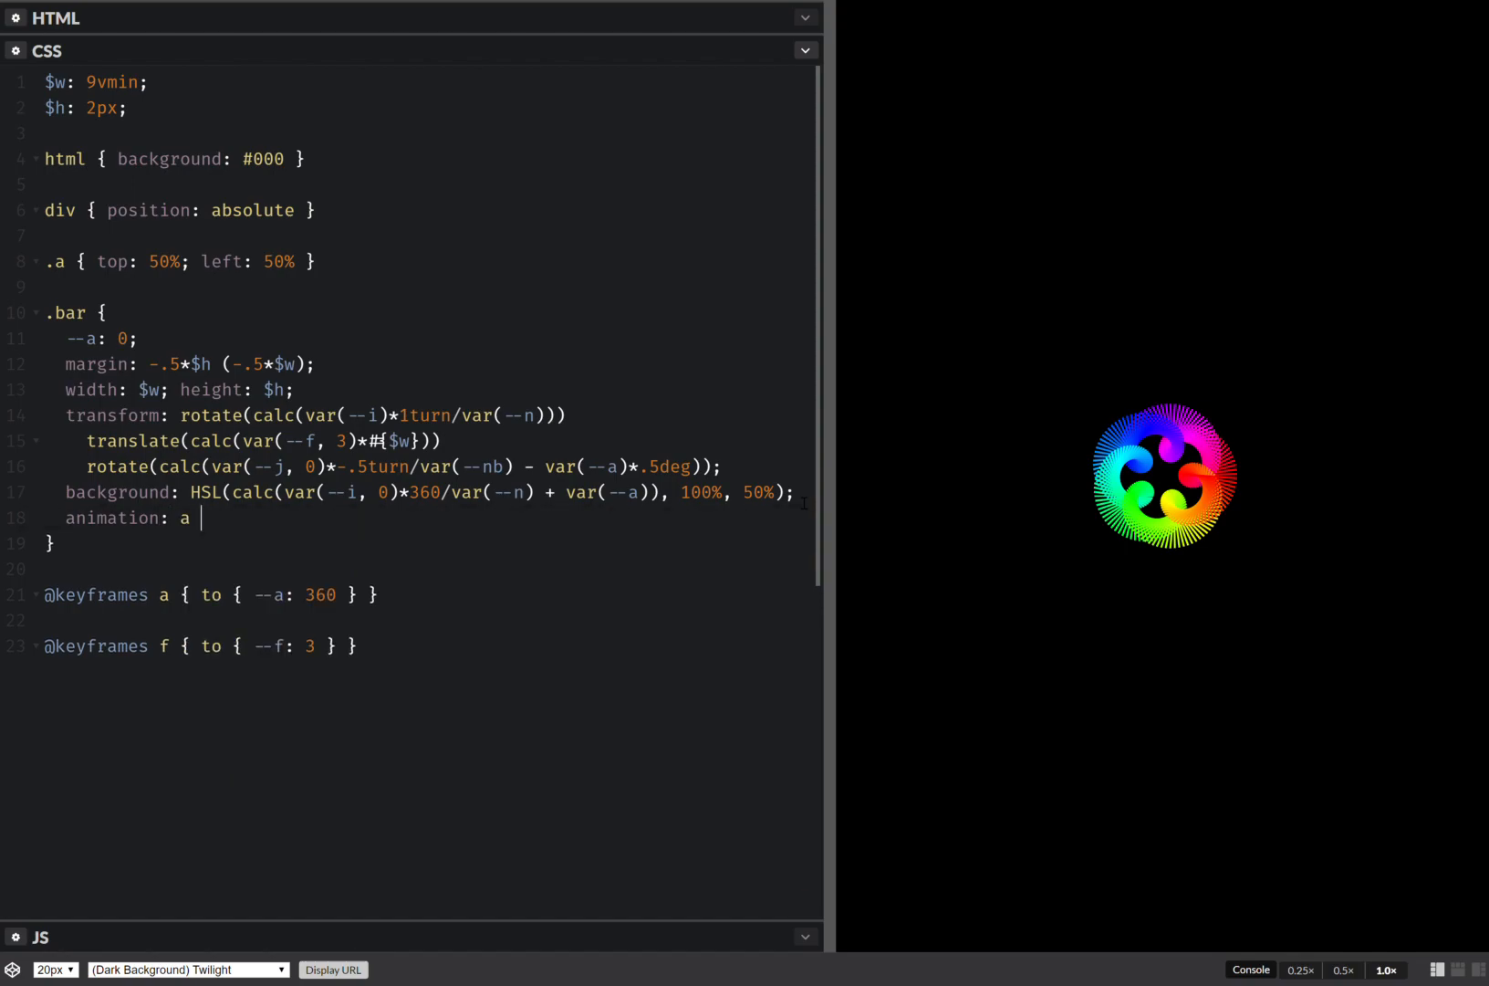
pyautogui.write('2.3')
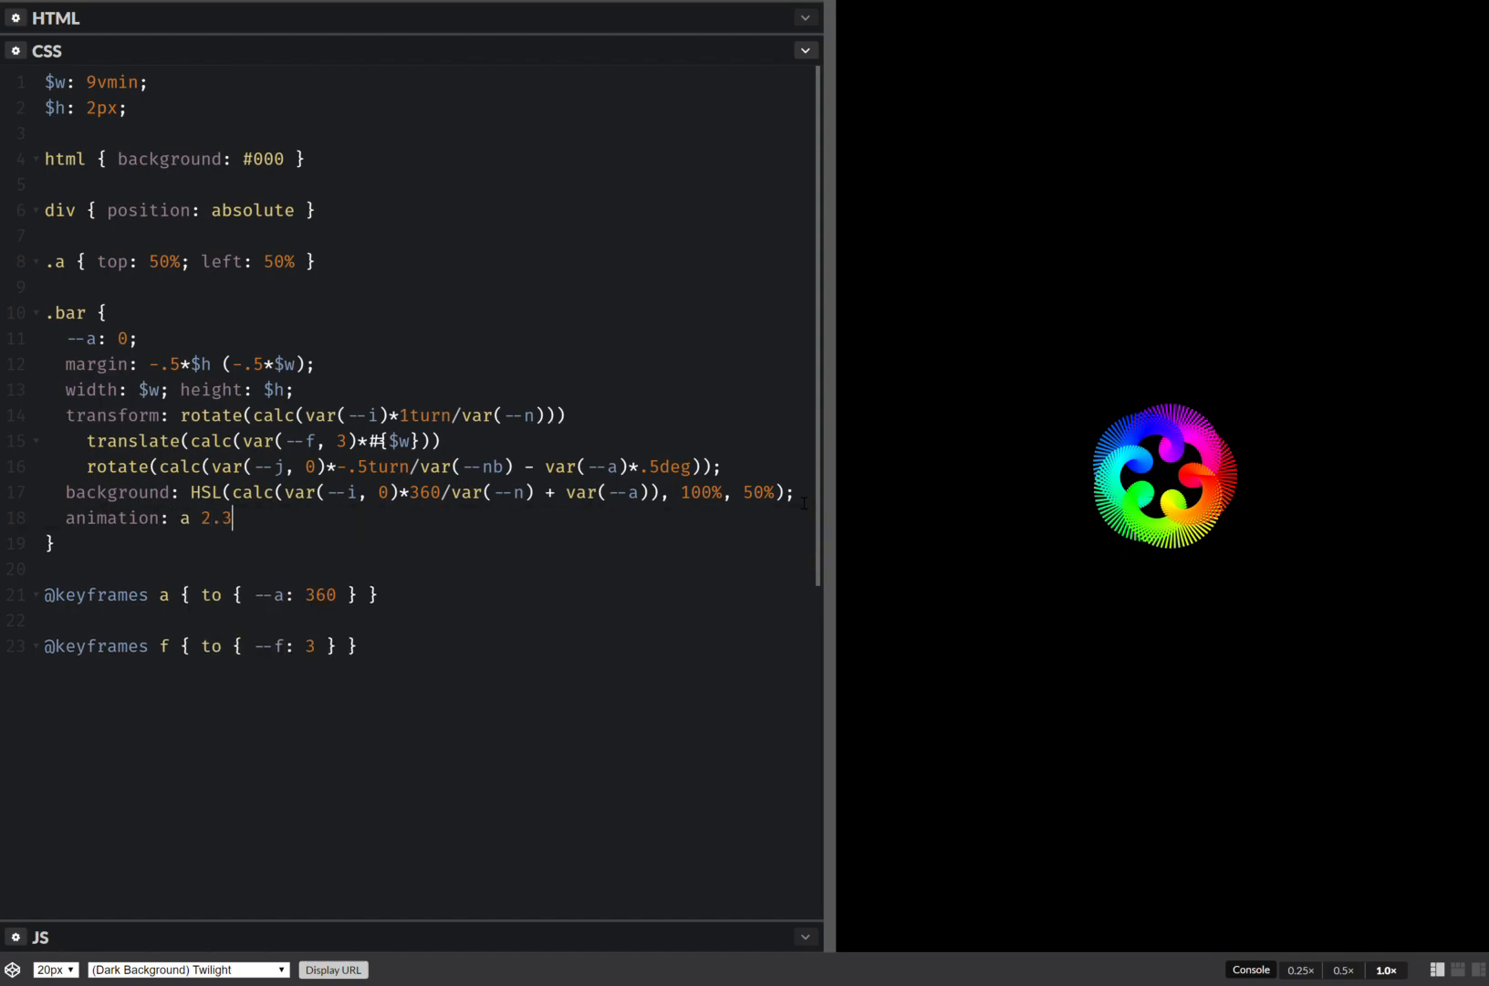
pyautogui.write('s l')
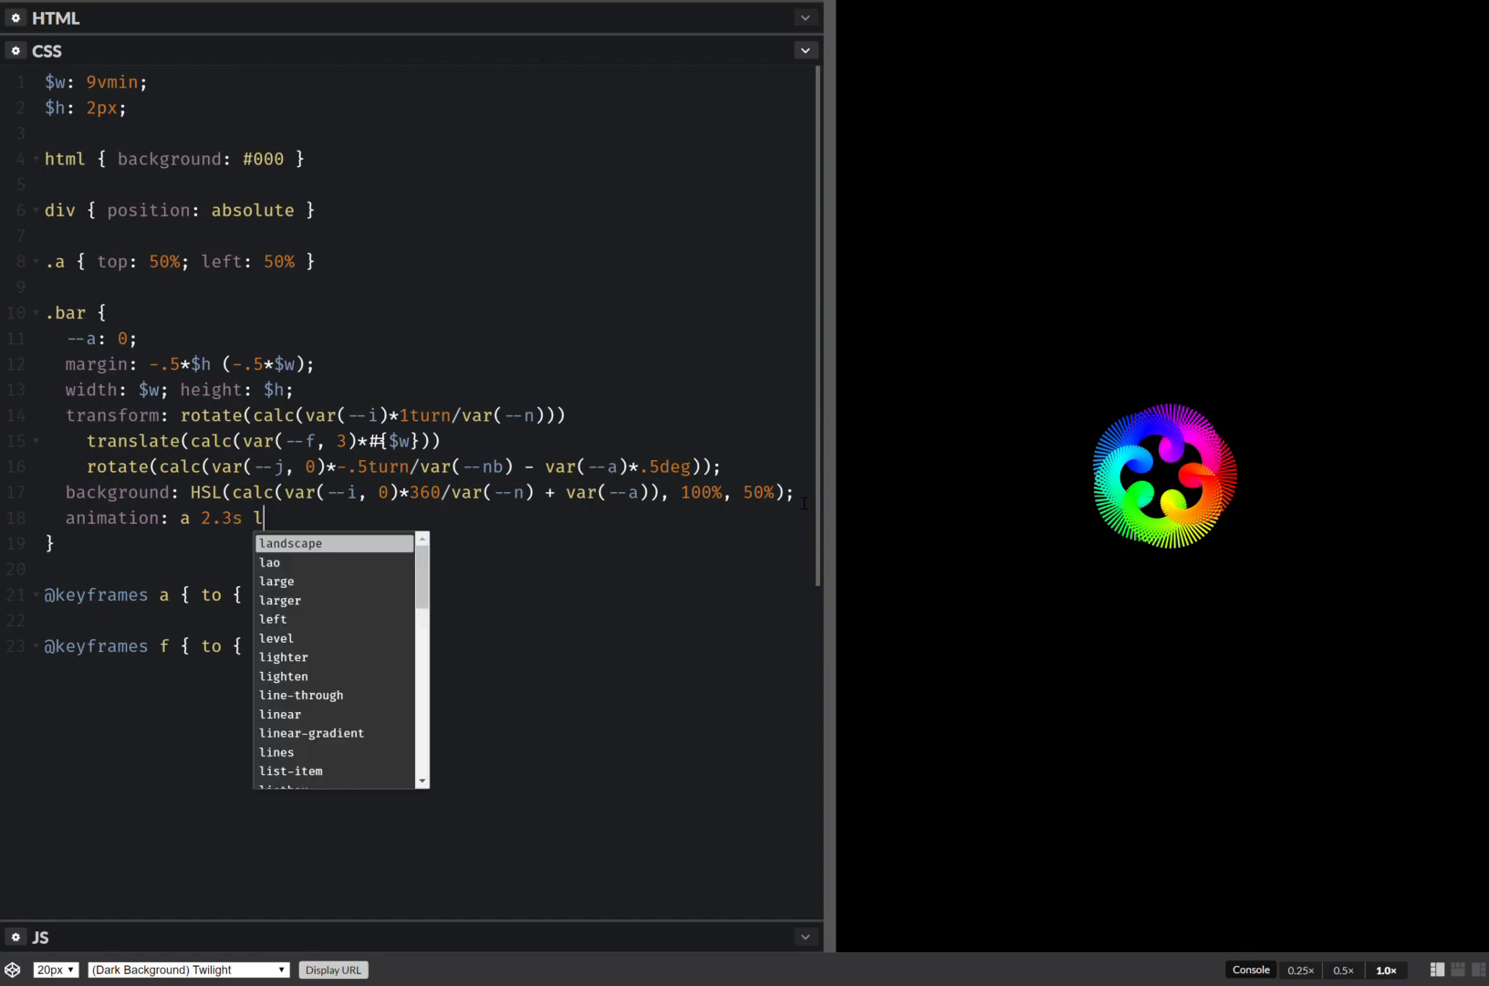
pyautogui.write('inear infinite,')
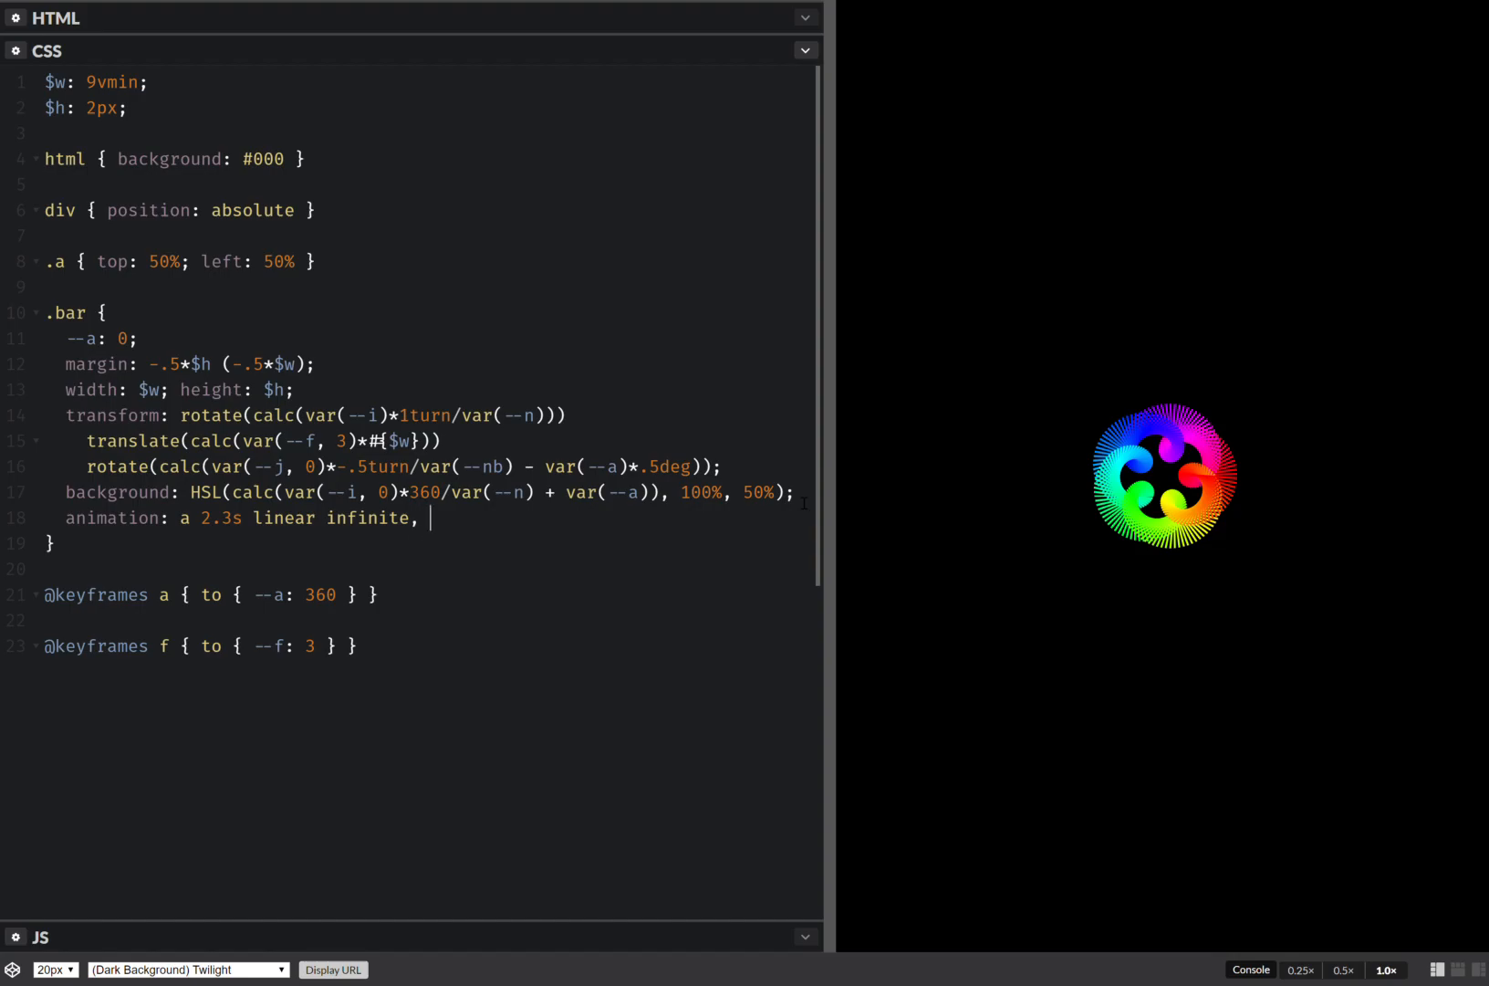
pyautogui.write('f')
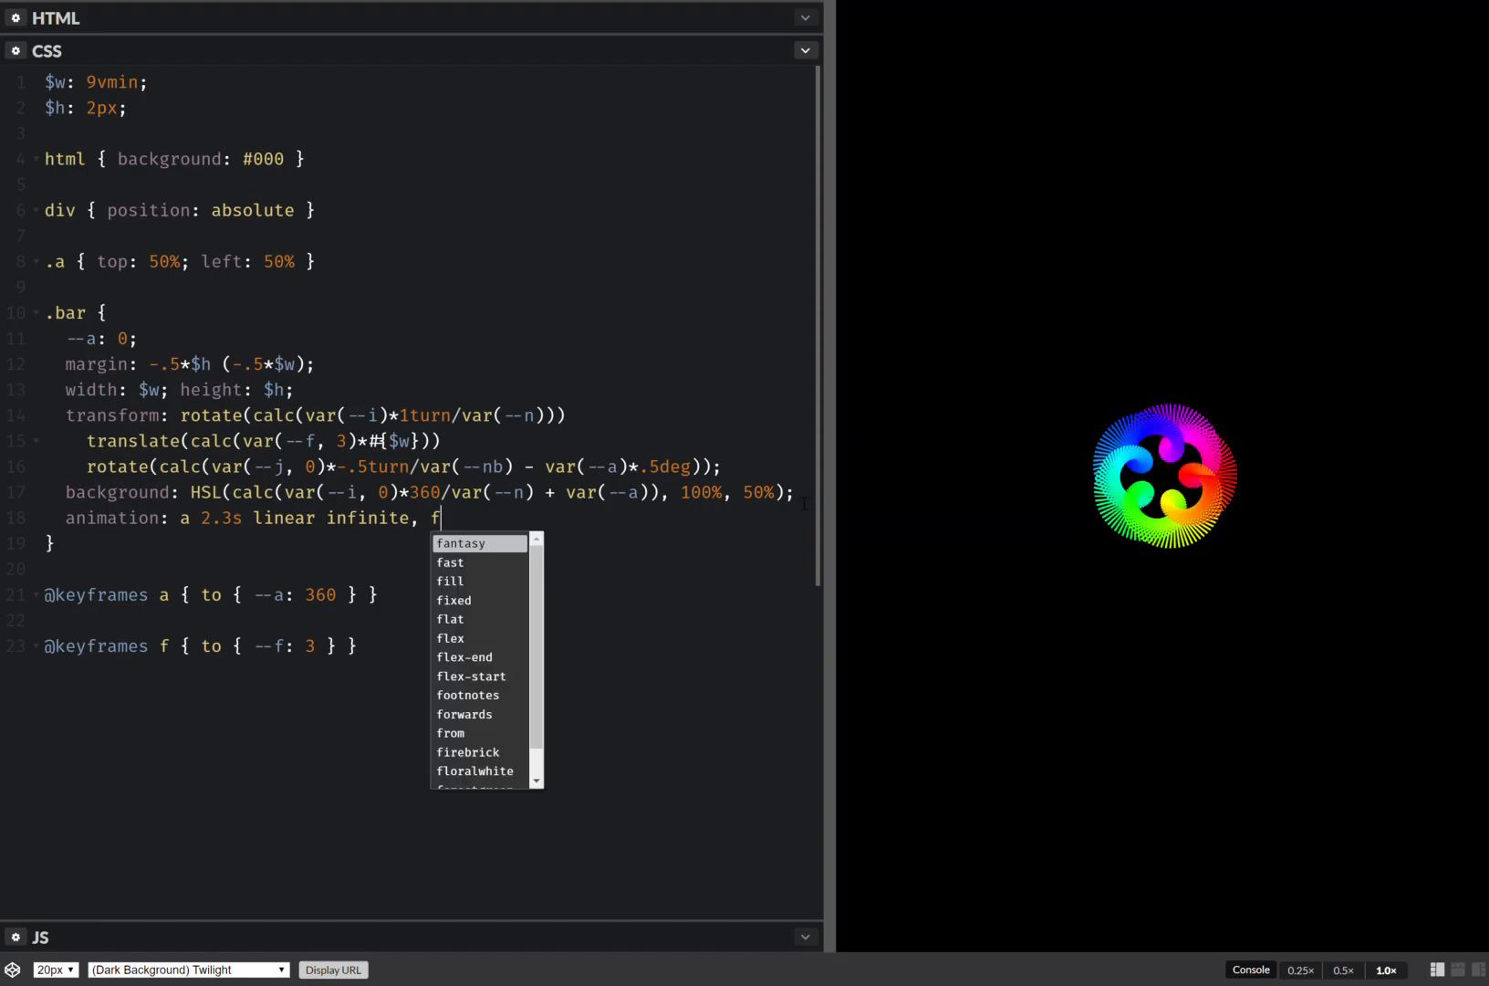
pyautogui.write('1.')
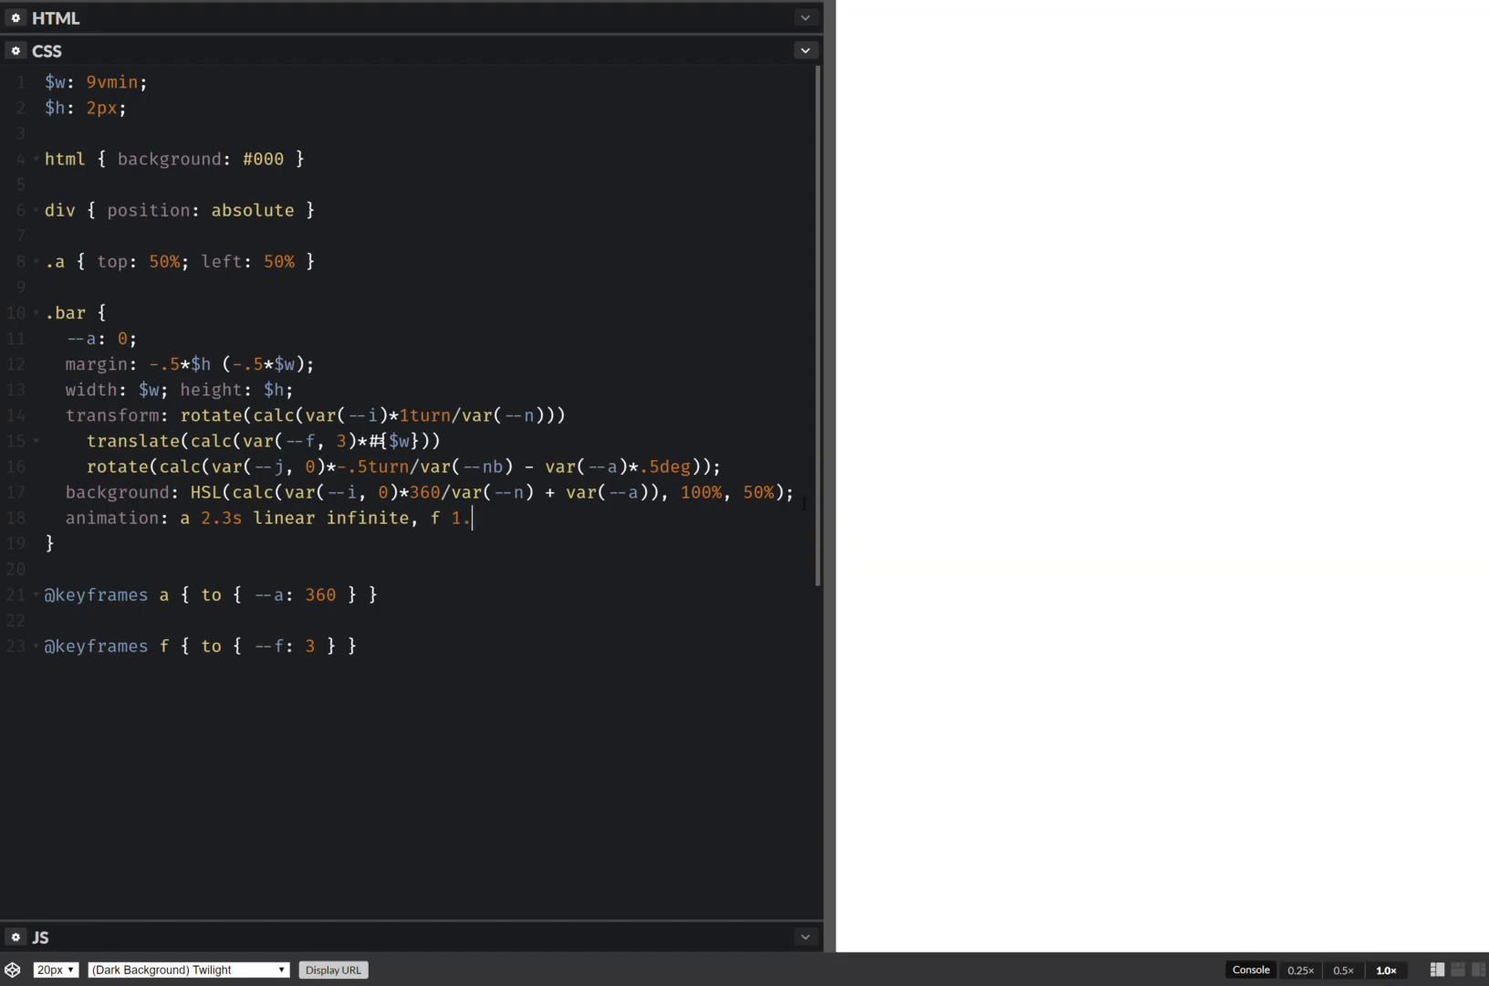
pyautogui.write('7s ease-in-out')
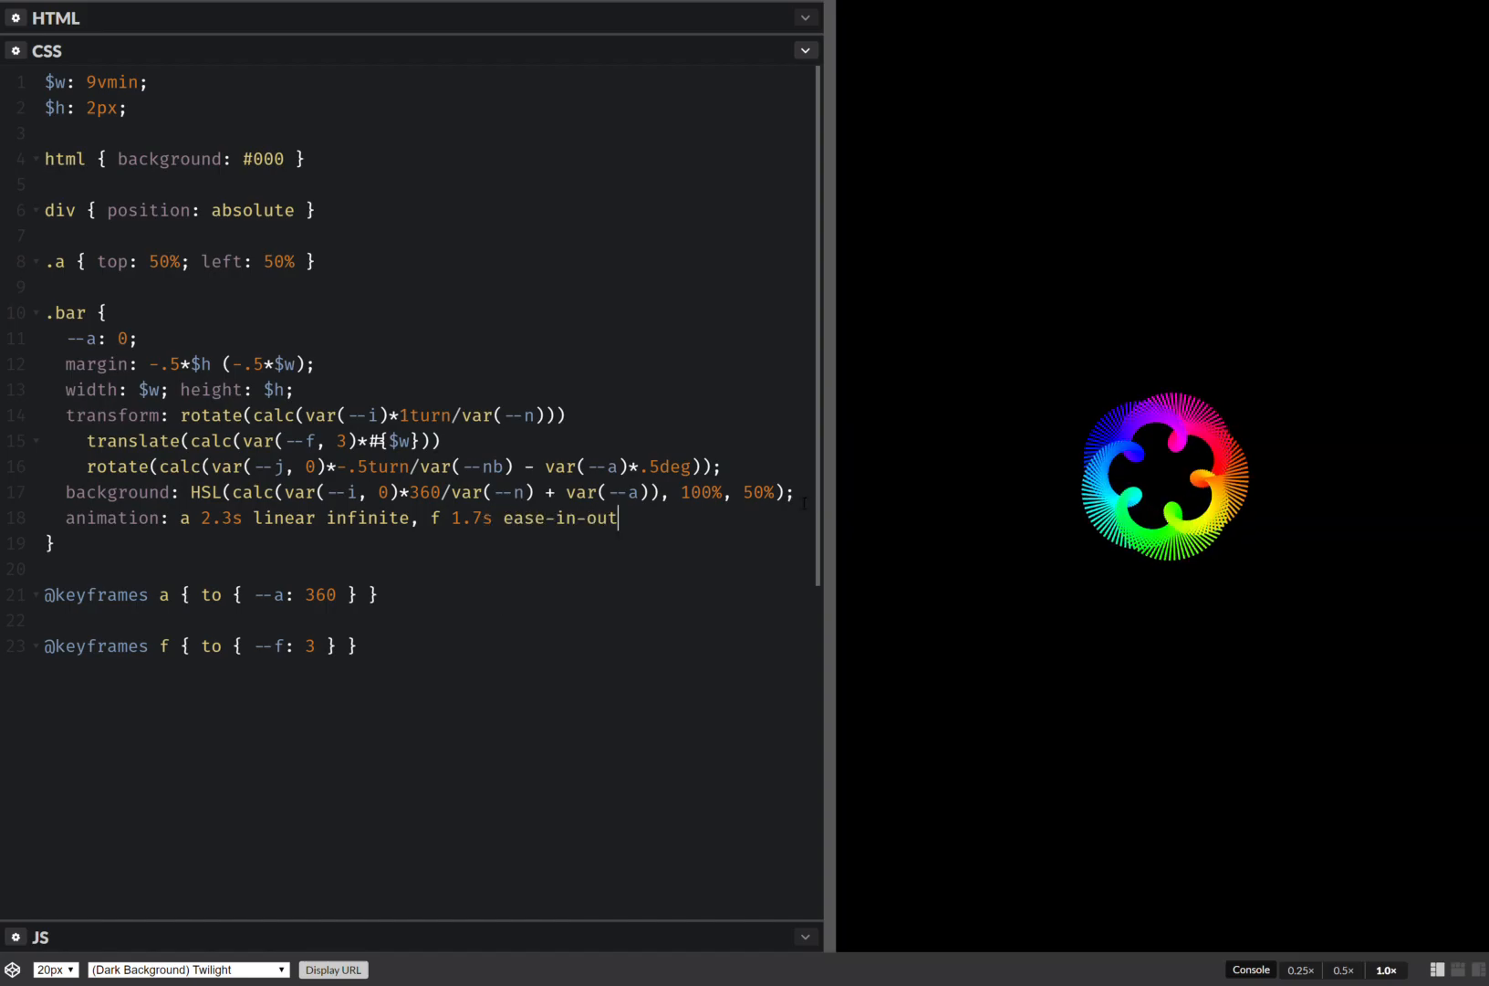
pyautogui.write('infinite alternate')
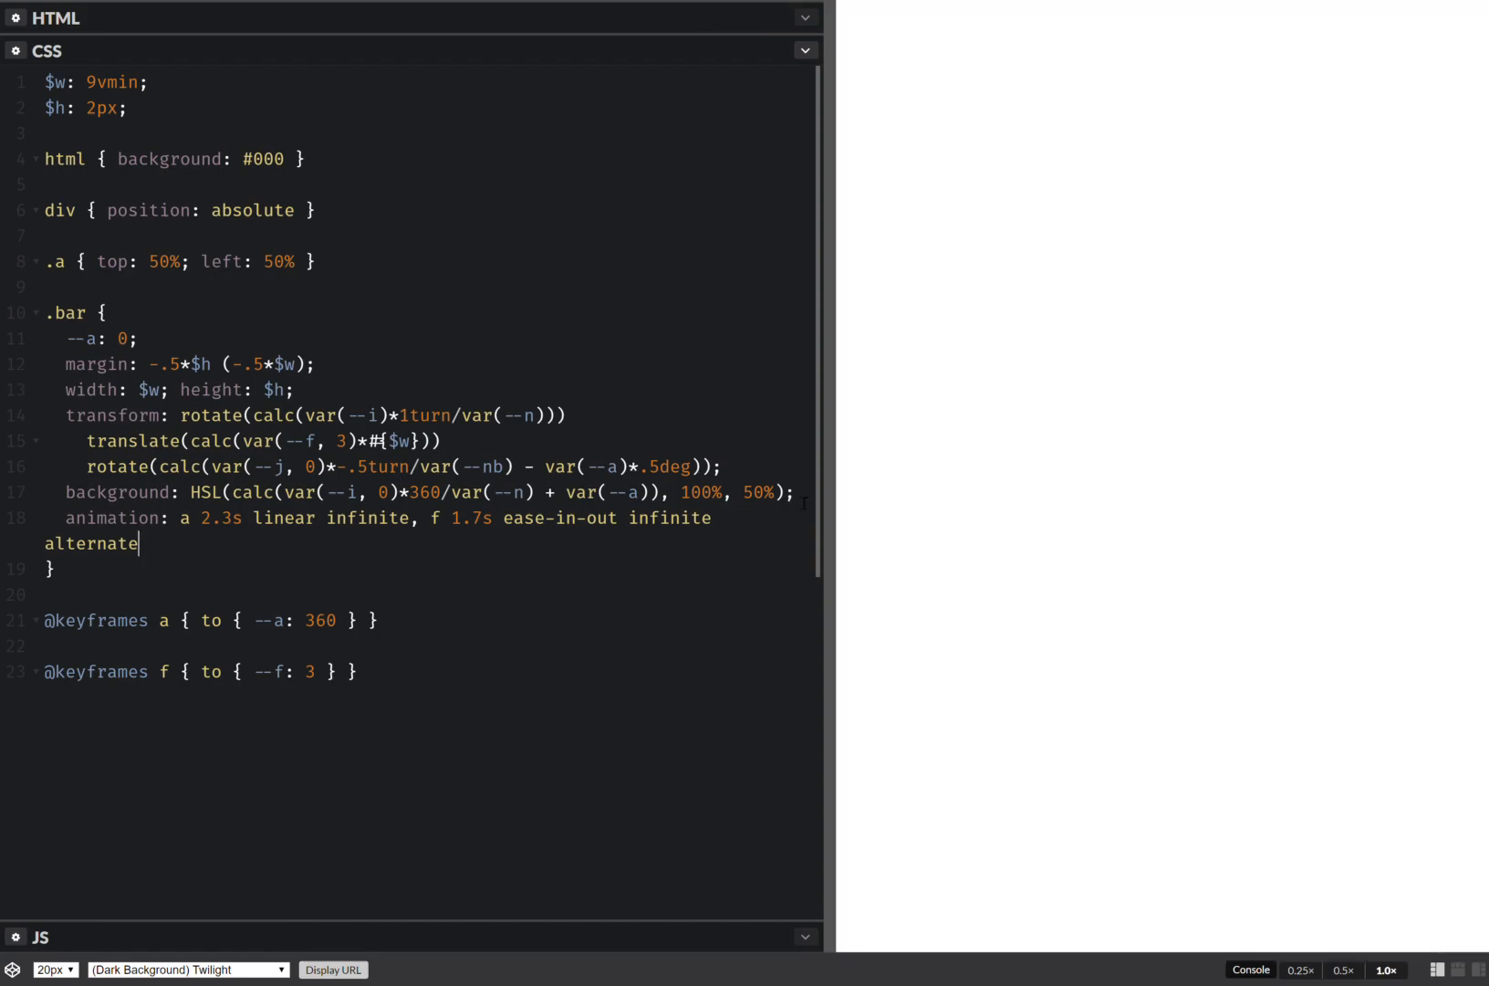
pyautogui.press('ctrl+s')
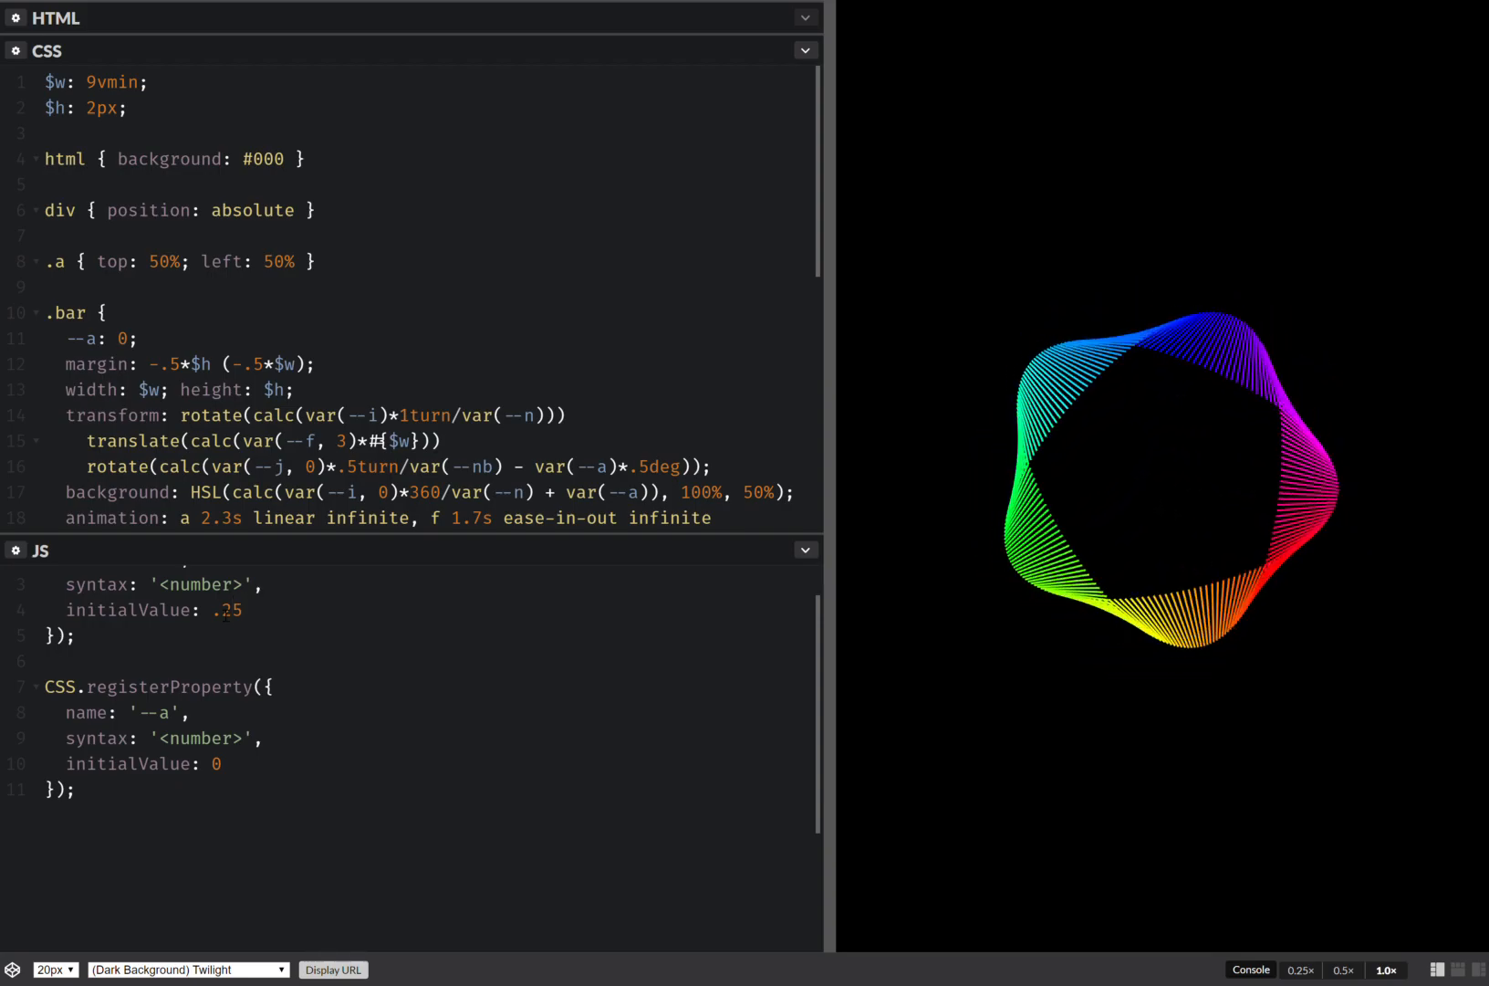
# Step: Set --f's initial value to -.25 and add a screen mix-blend-mode line to .bar
pyautogui.press('ctrl+s')
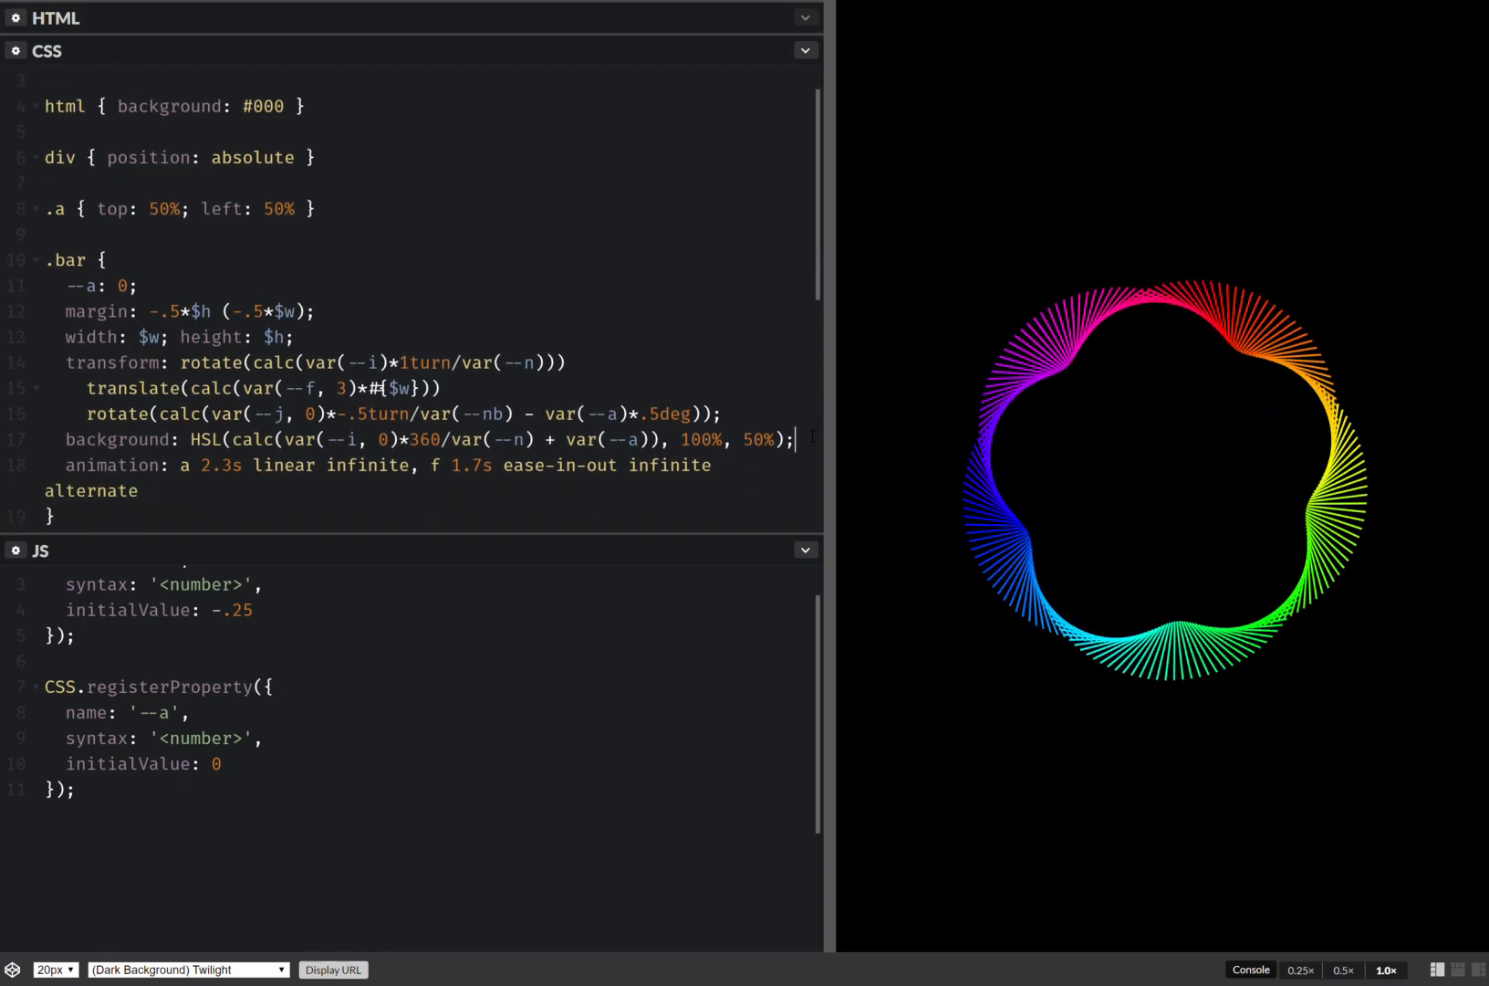
pyautogui.write('mix-')
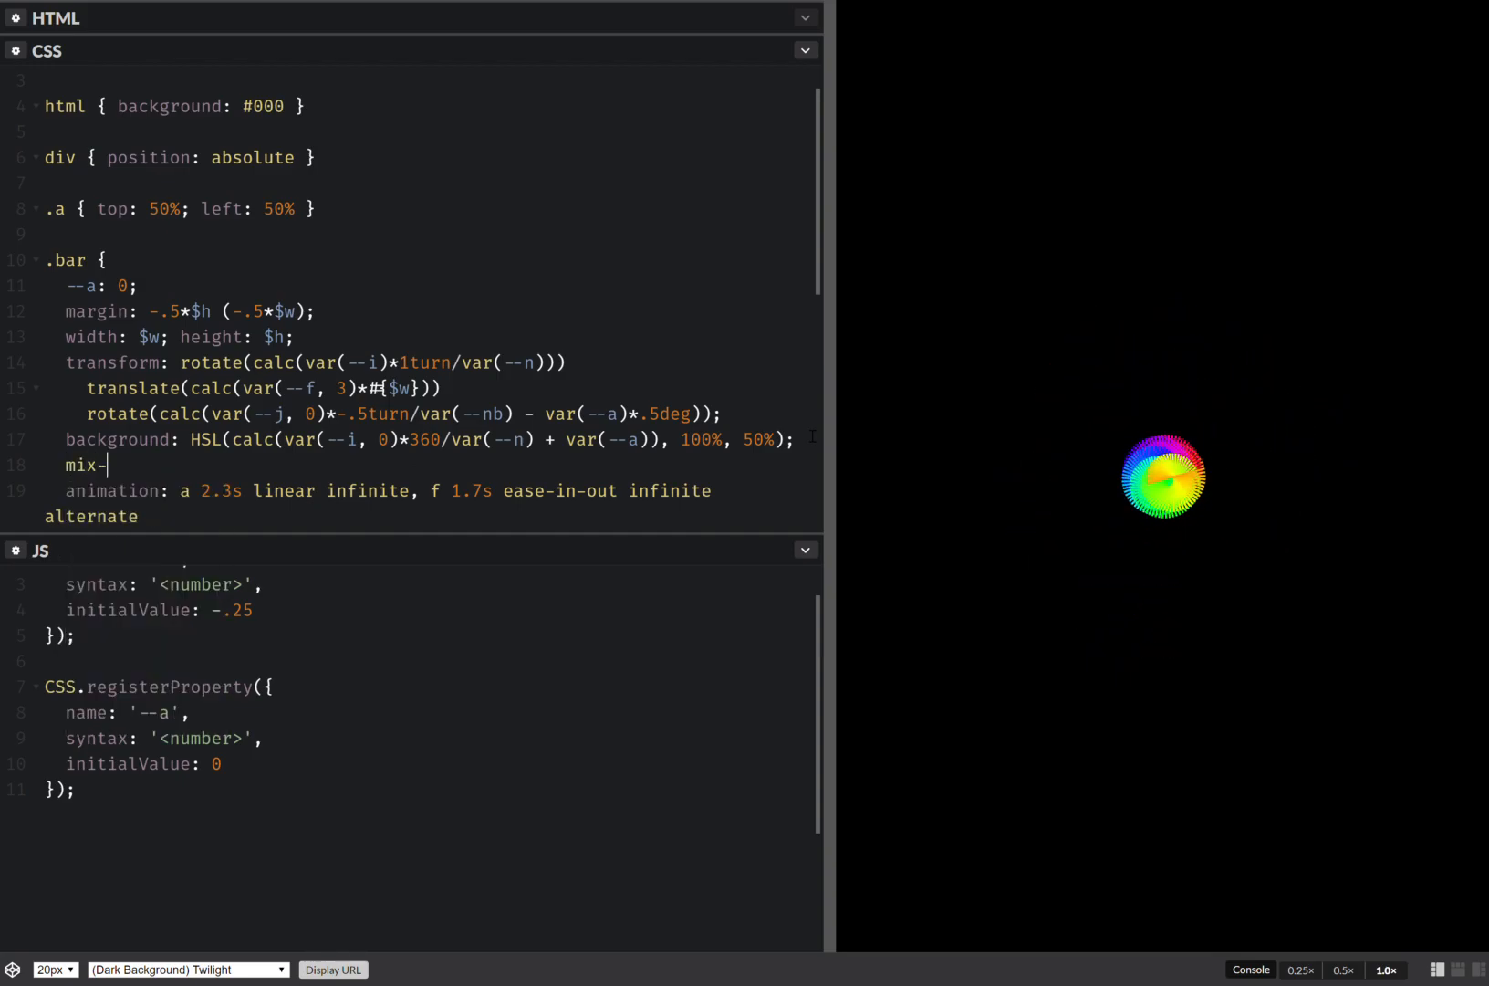
pyautogui.write('a-bl')
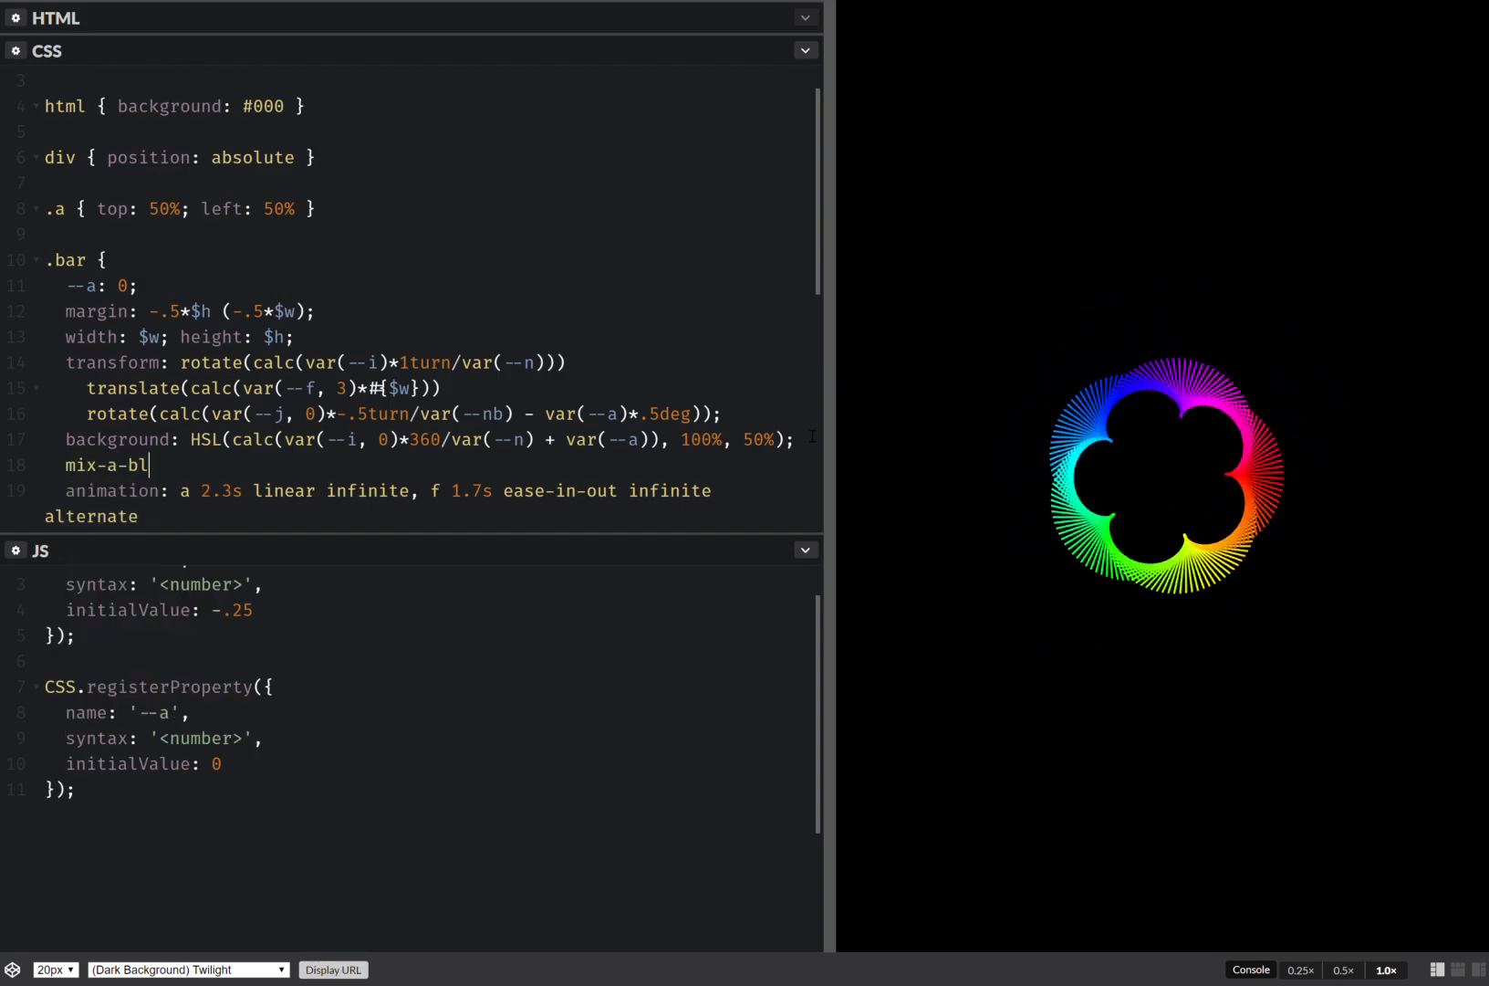
pyautogui.write('end-mode')
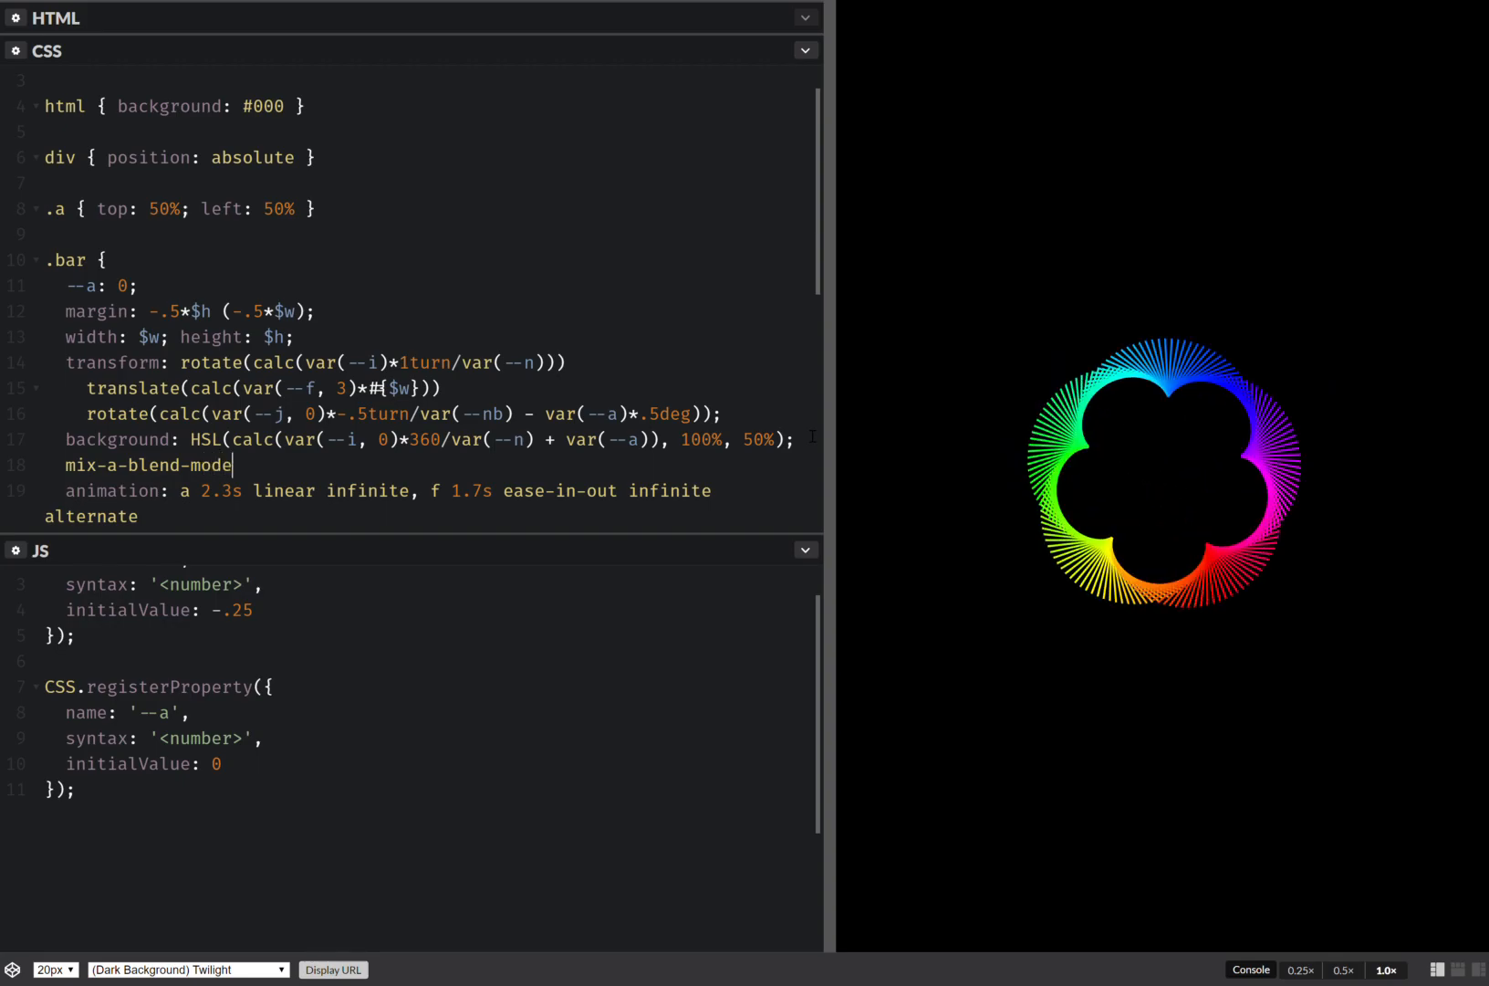
pyautogui.write(': screen')
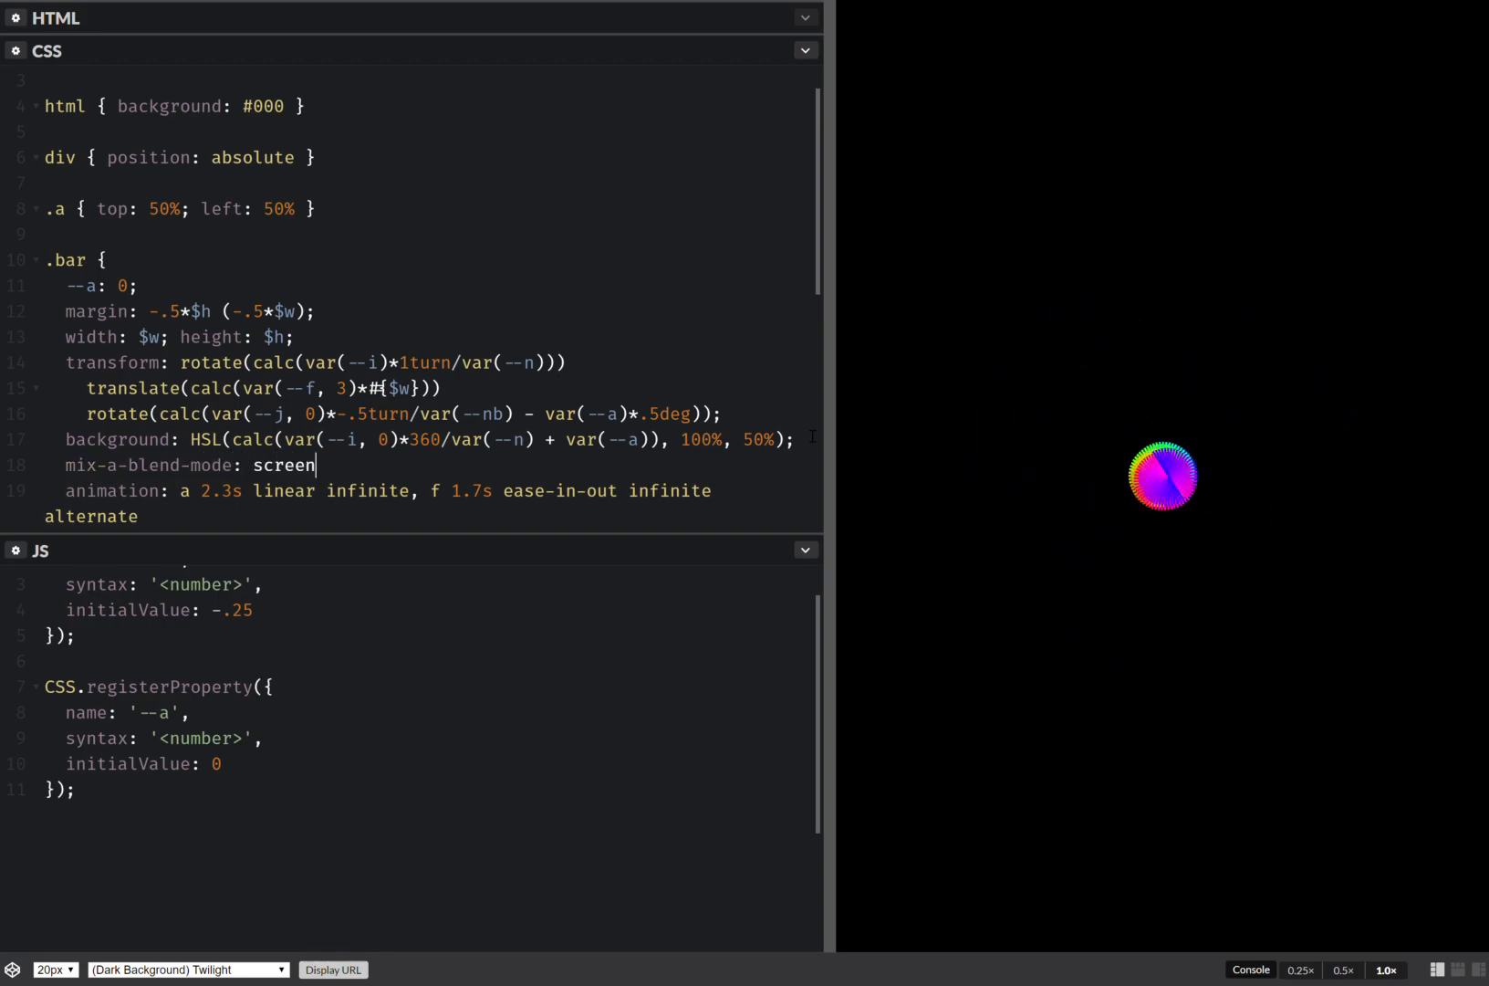
pyautogui.write(';')
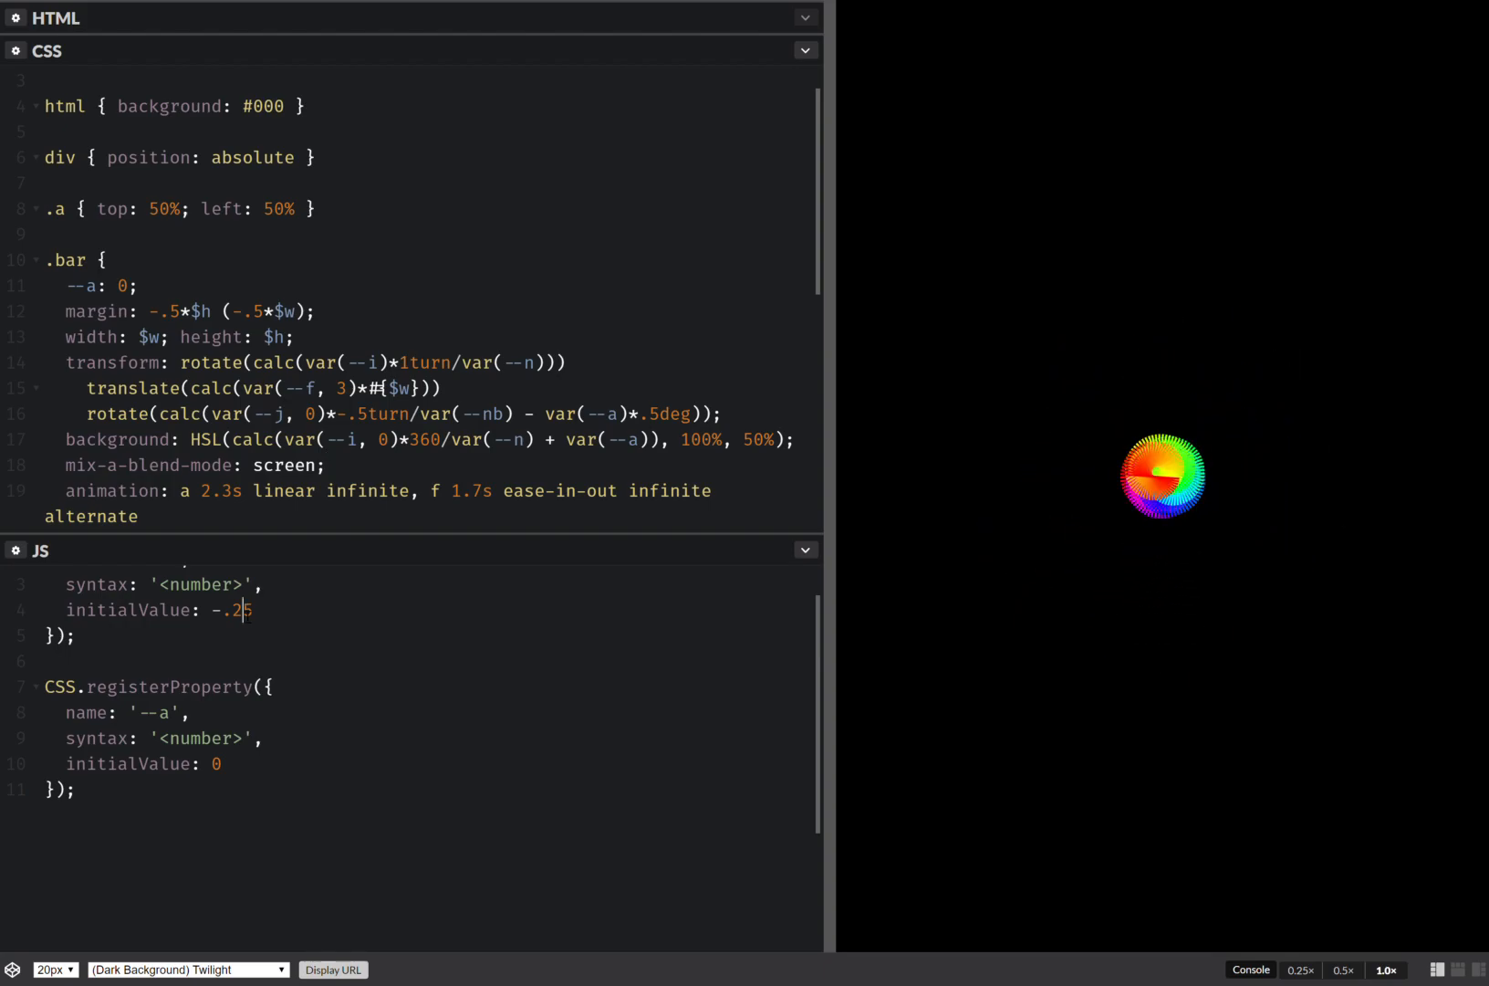
# Step: Set --f's initial value to -2.75, register --r at -1, and scale the twist by var(--r)
pyautogui.write('-.75')
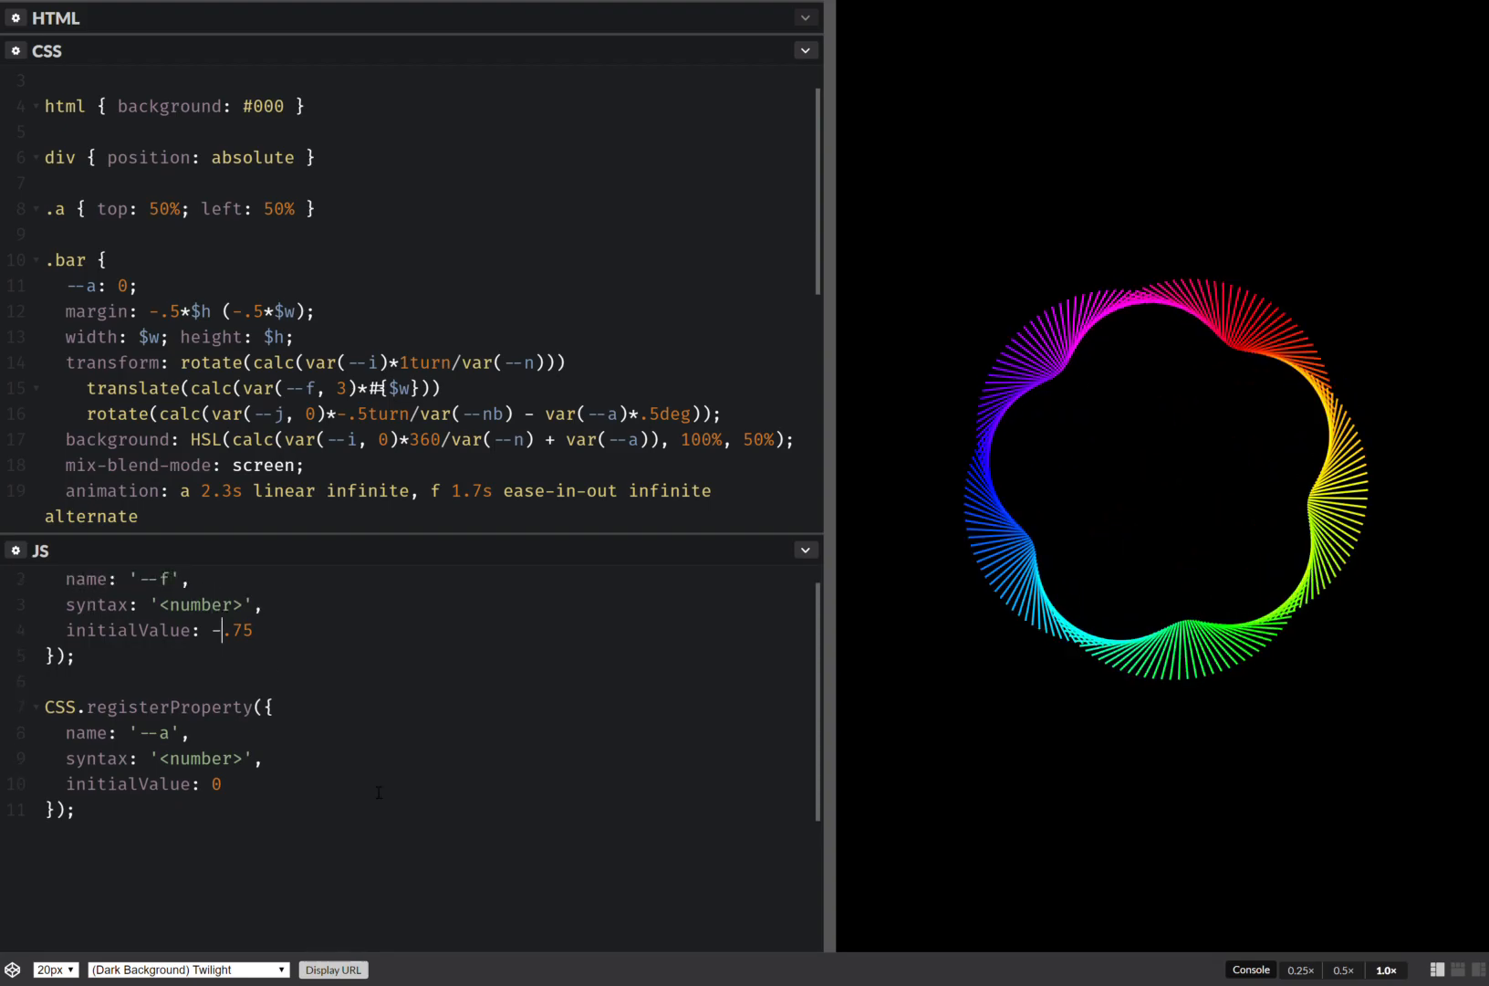
pyautogui.write('2')
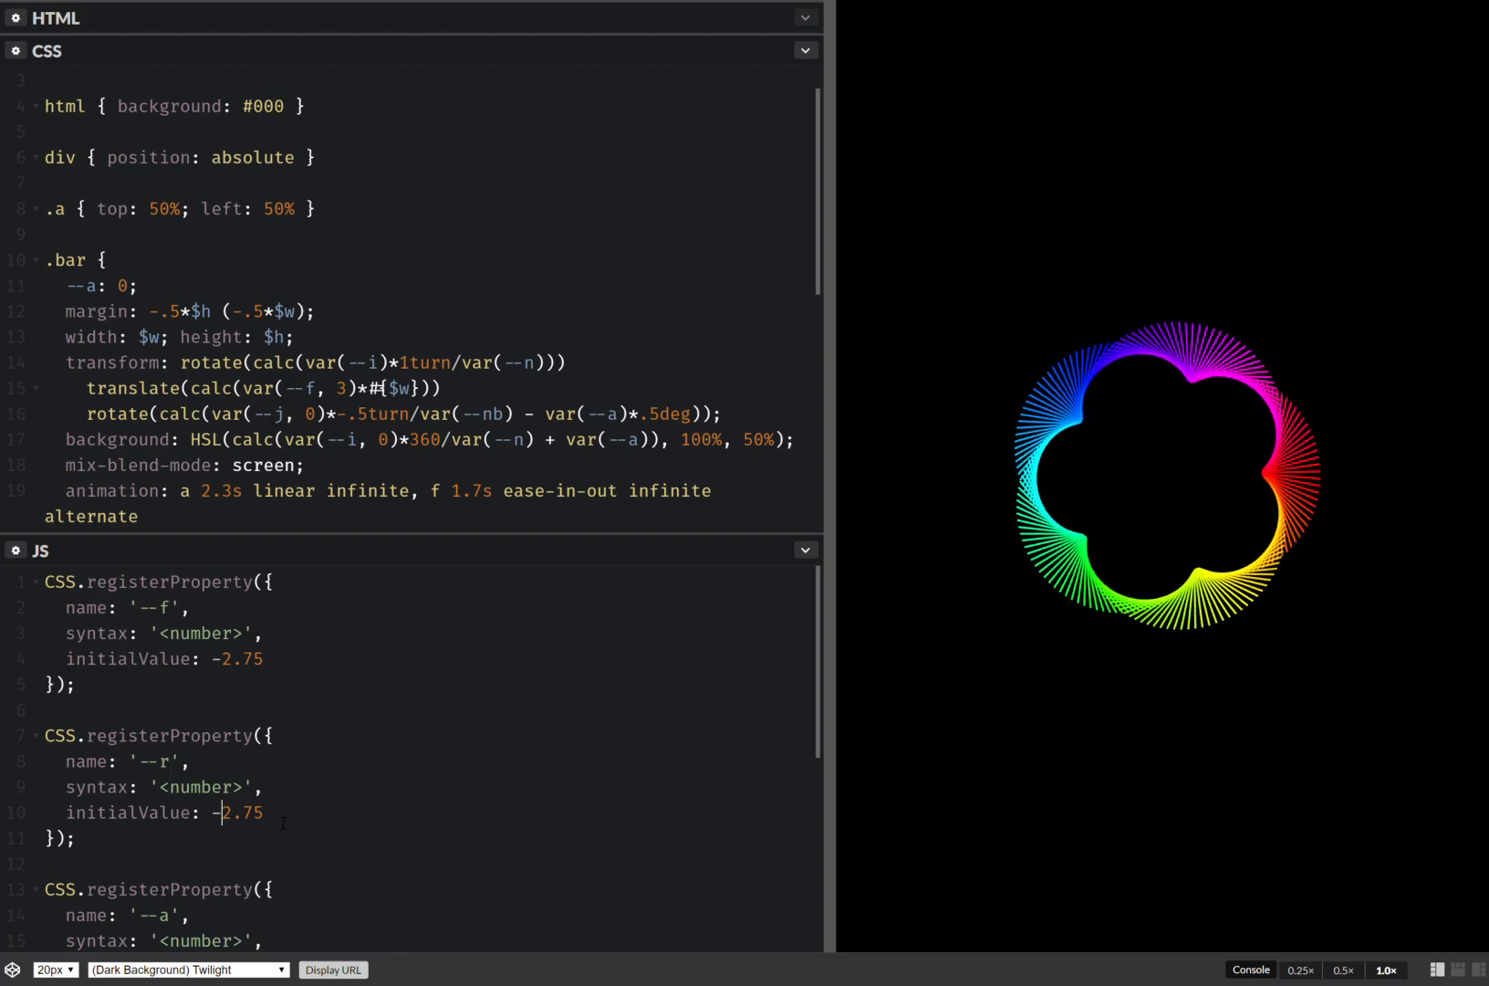
pyautogui.write('1')
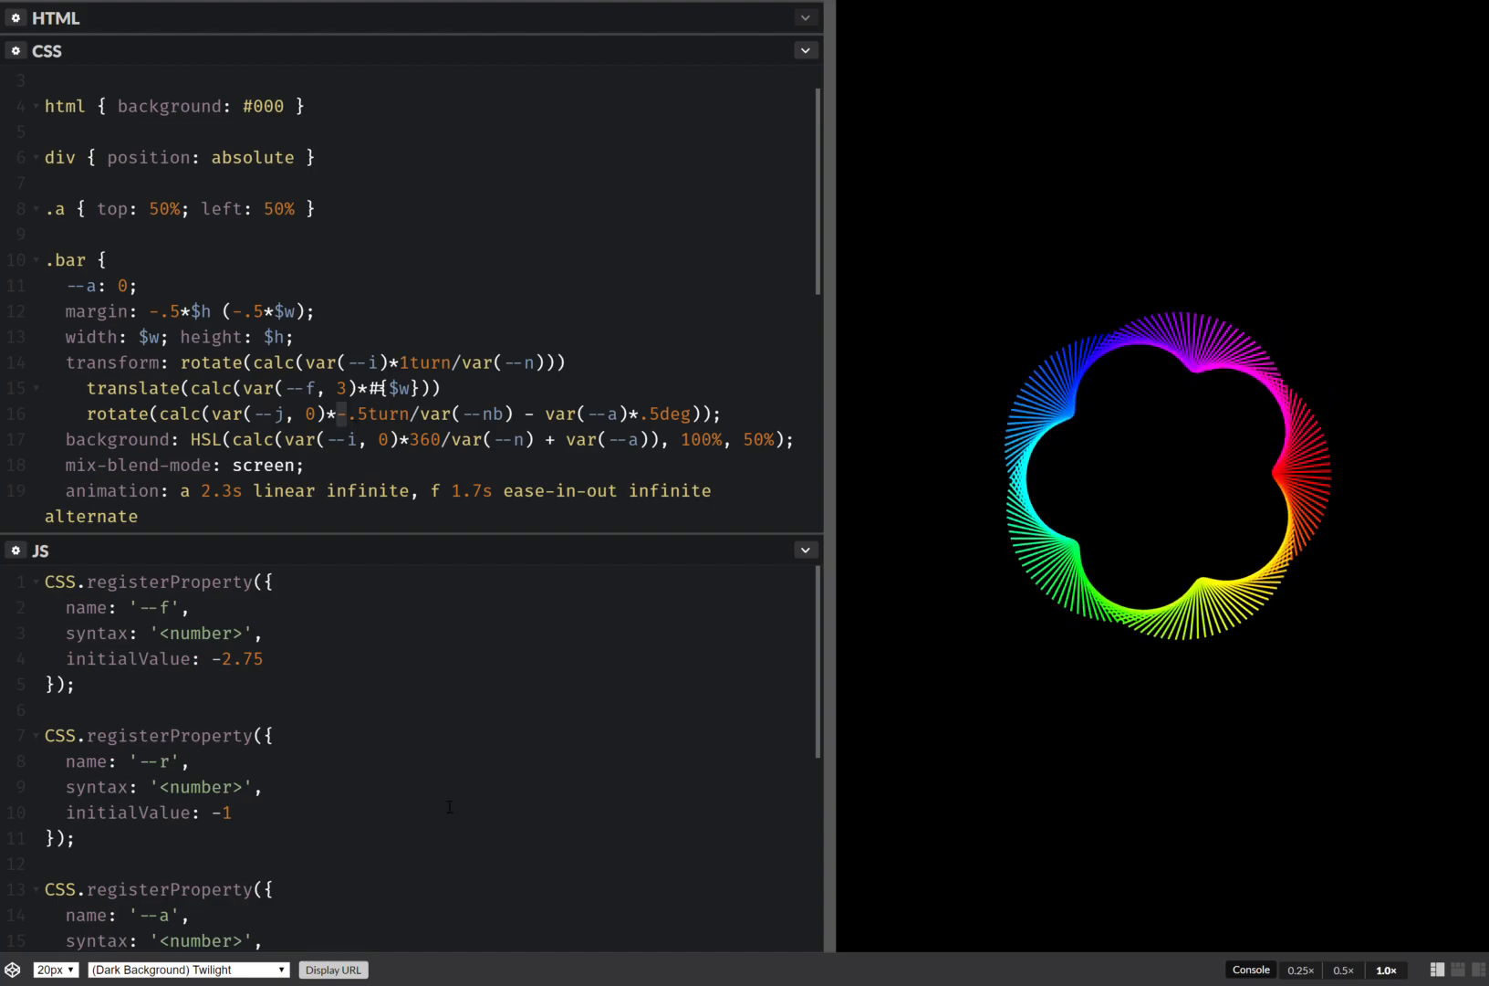
pyautogui.write('var()')
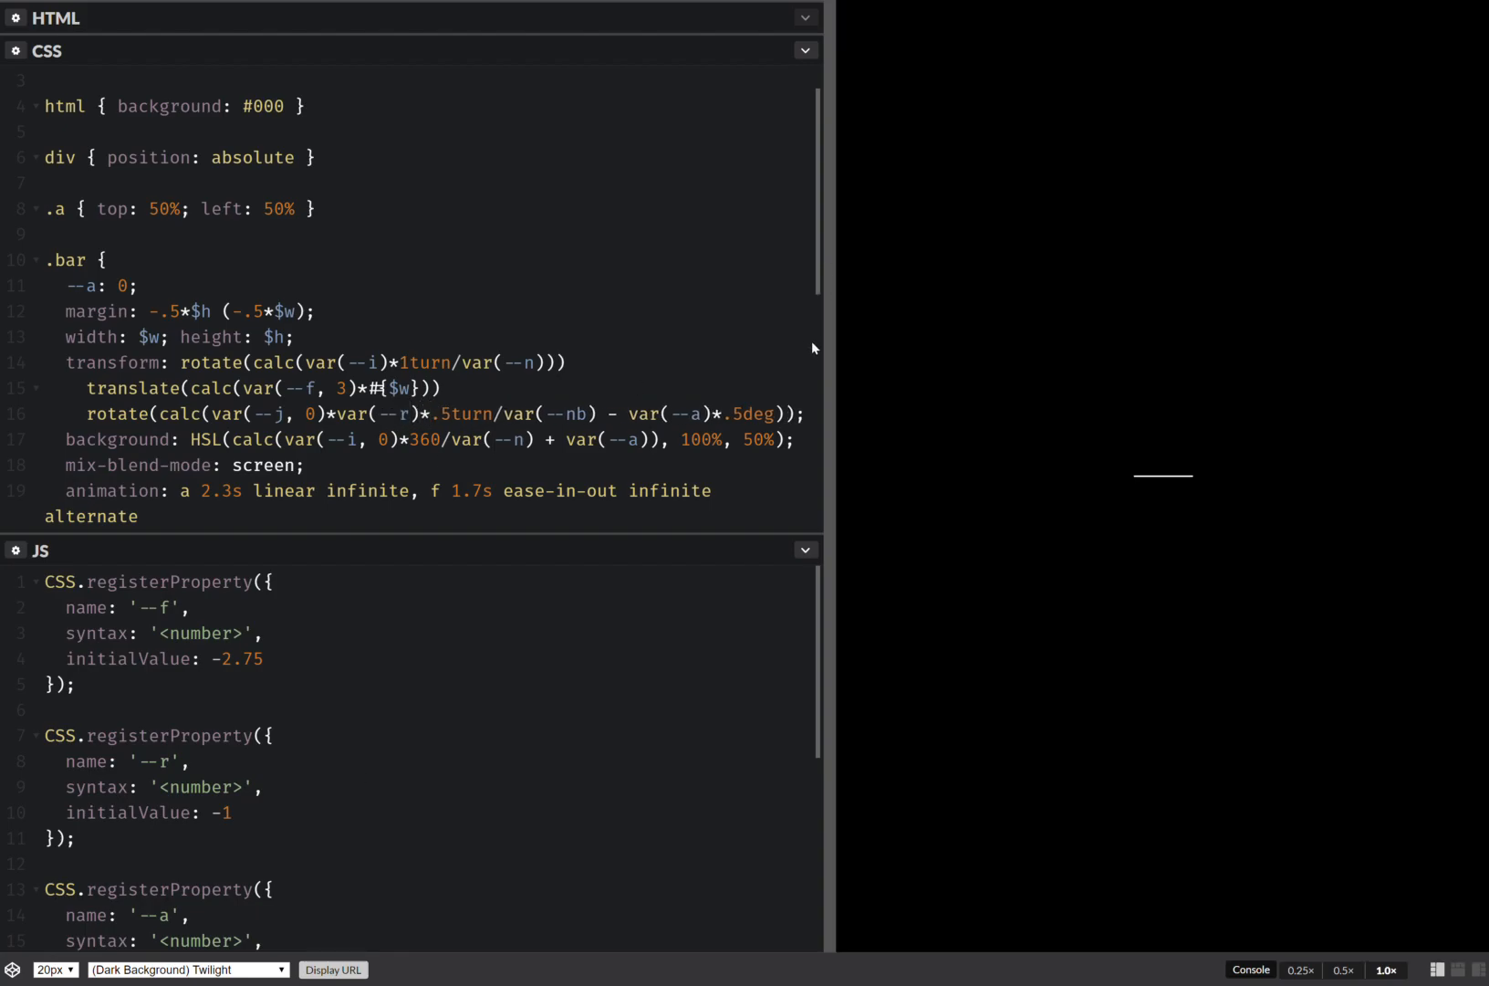
pyautogui.scroll(-3)
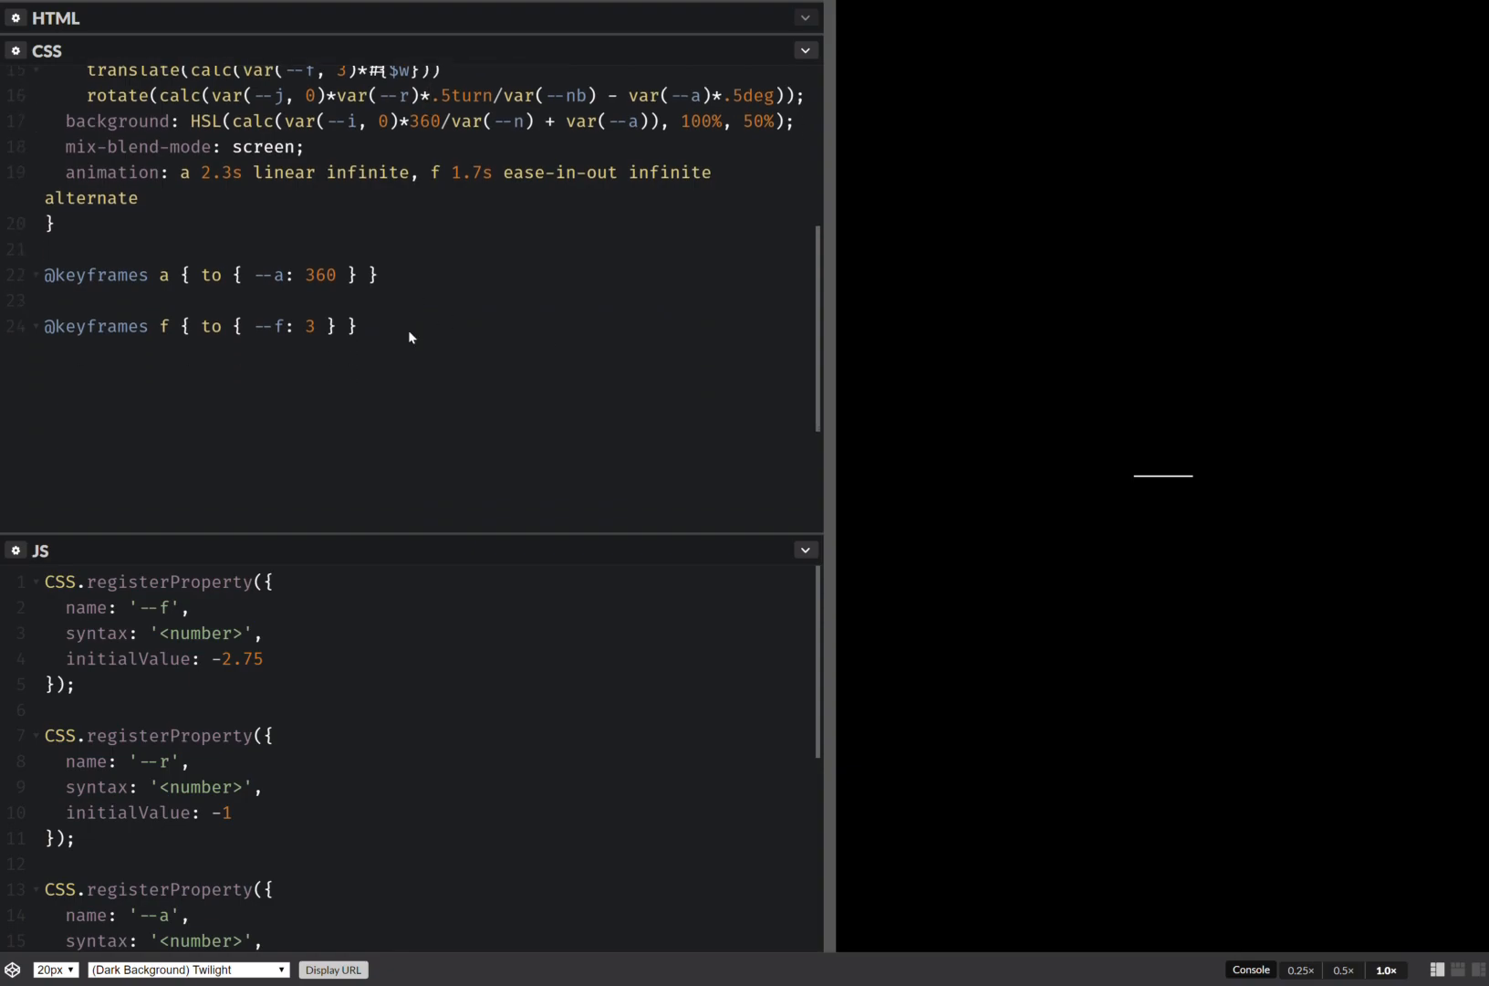
pyautogui.tripleClick(200, 326)
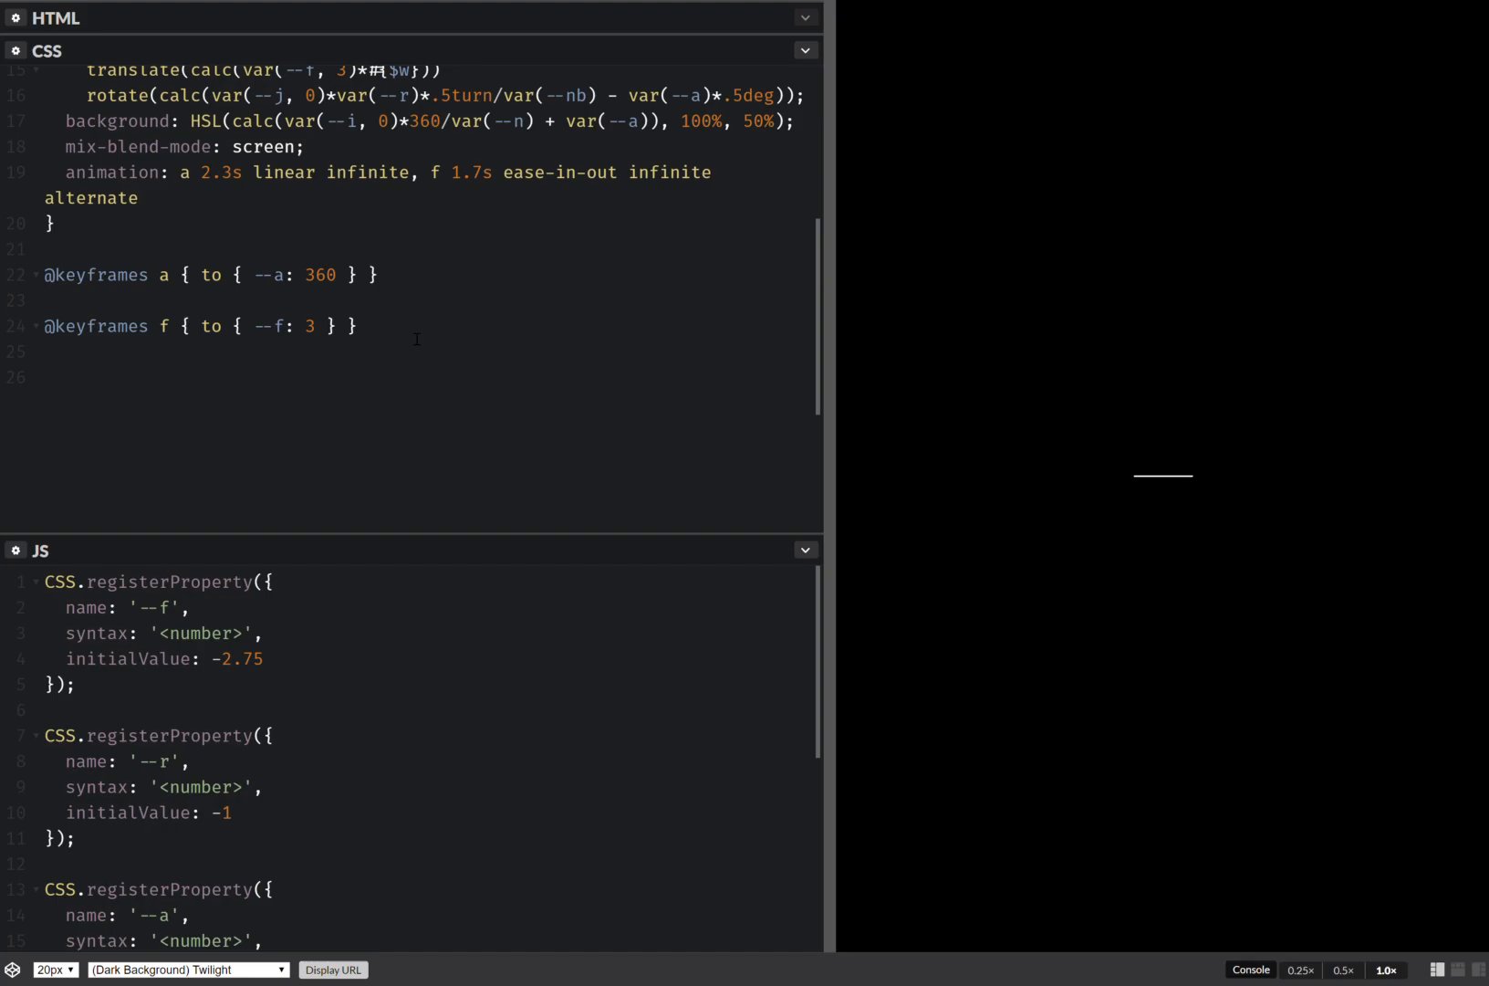
pyautogui.write('@keyframes f { to { --f: 3 } }')
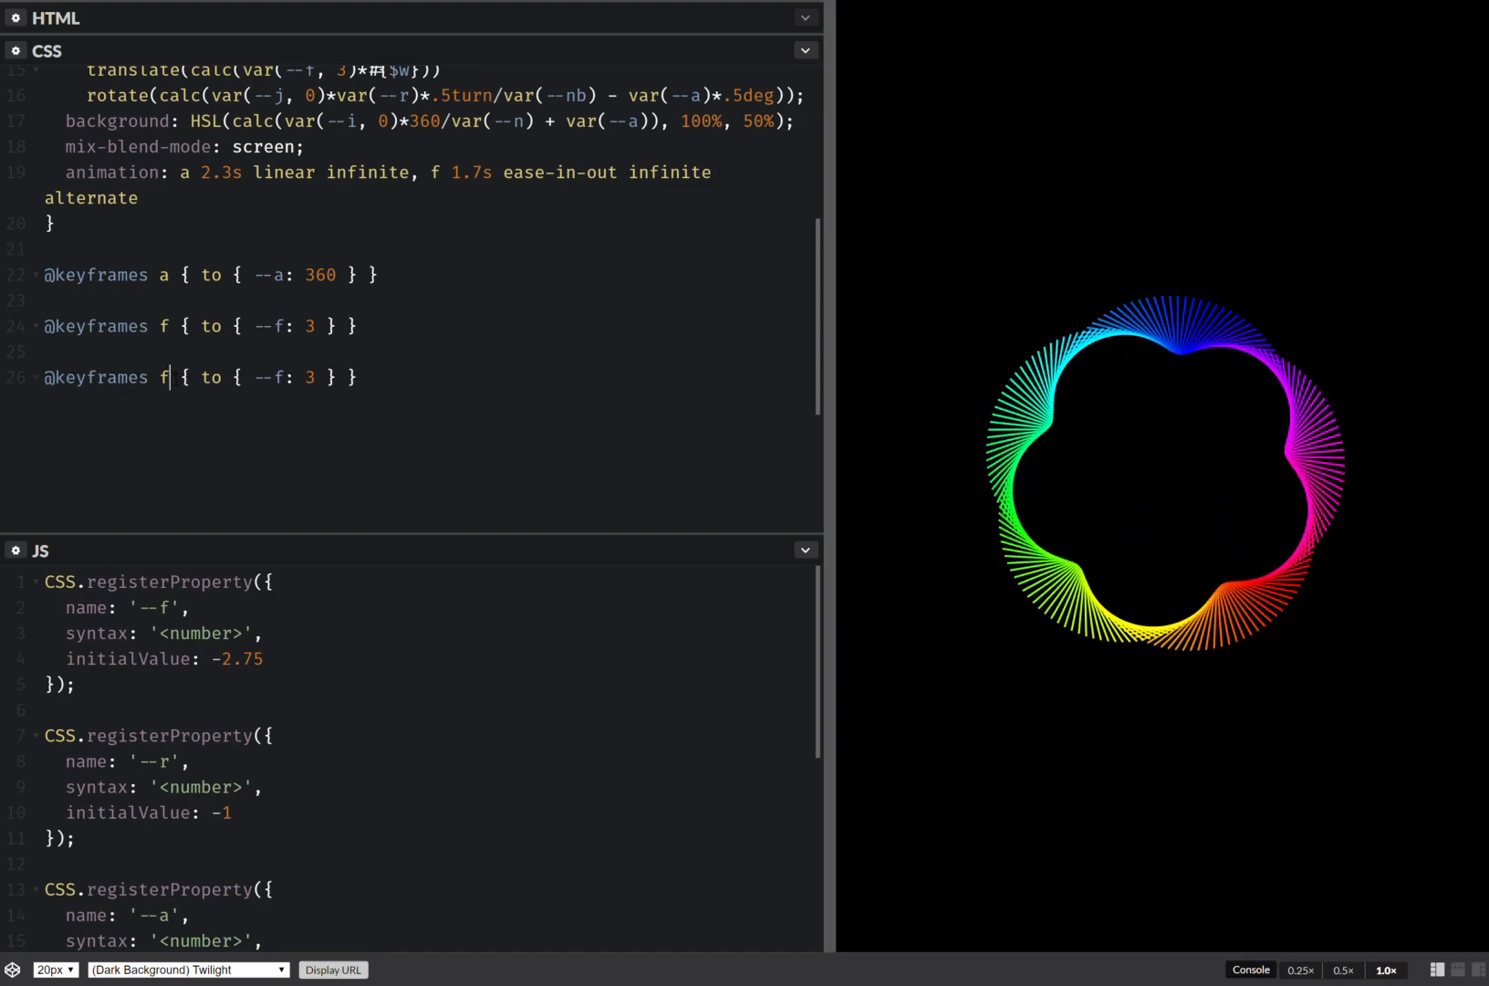
pyautogui.write('r')
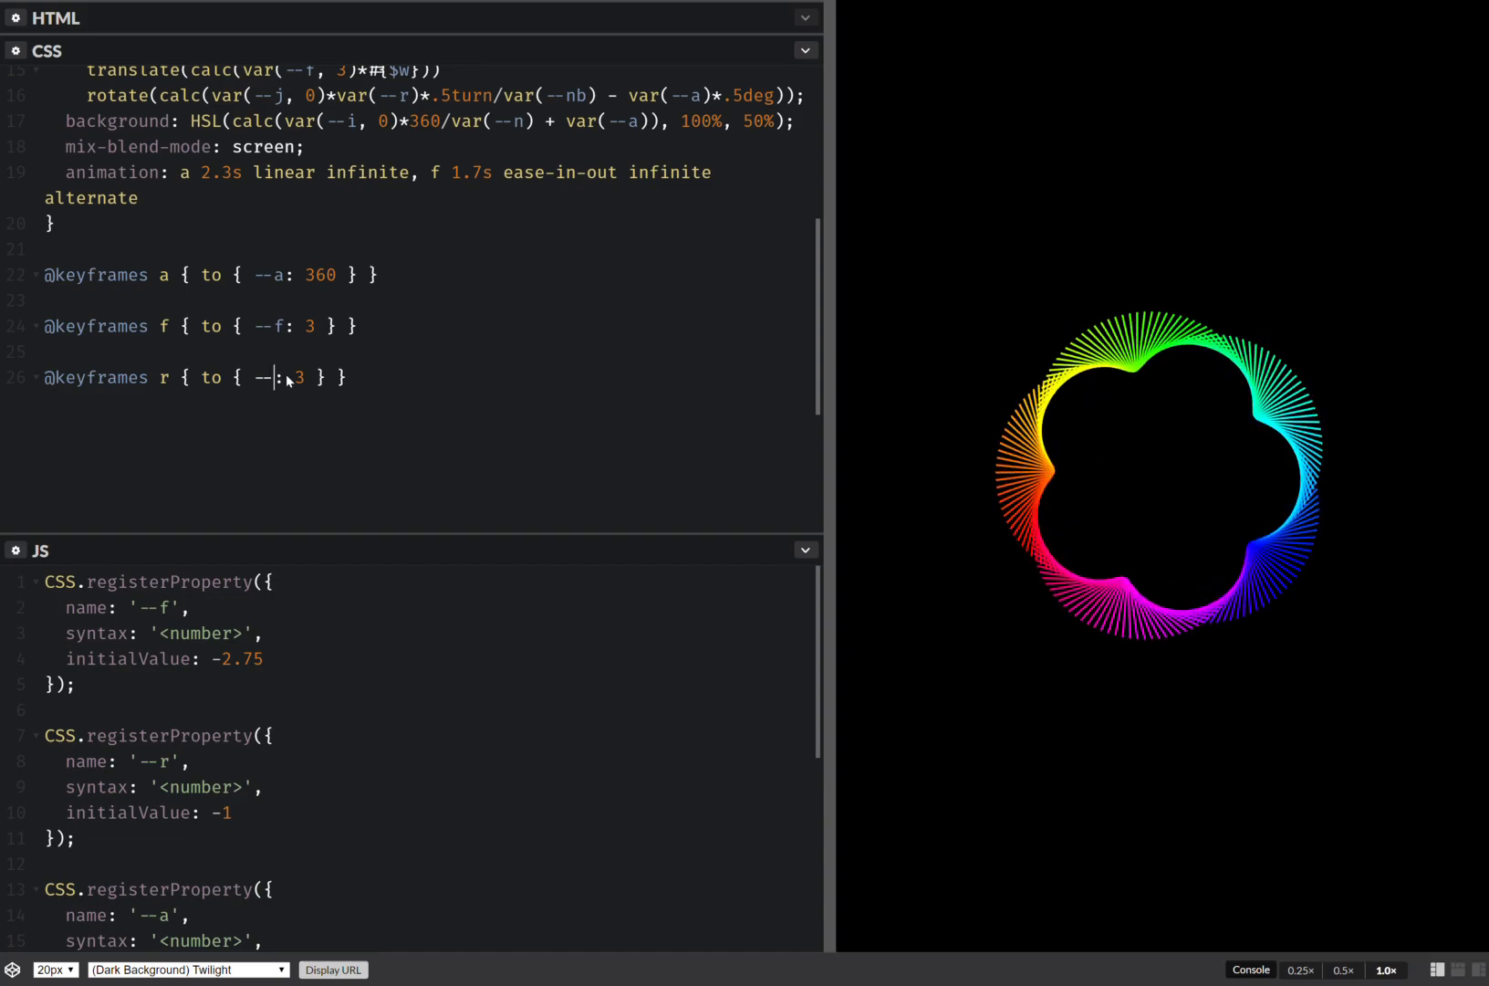
pyautogui.write('r:')
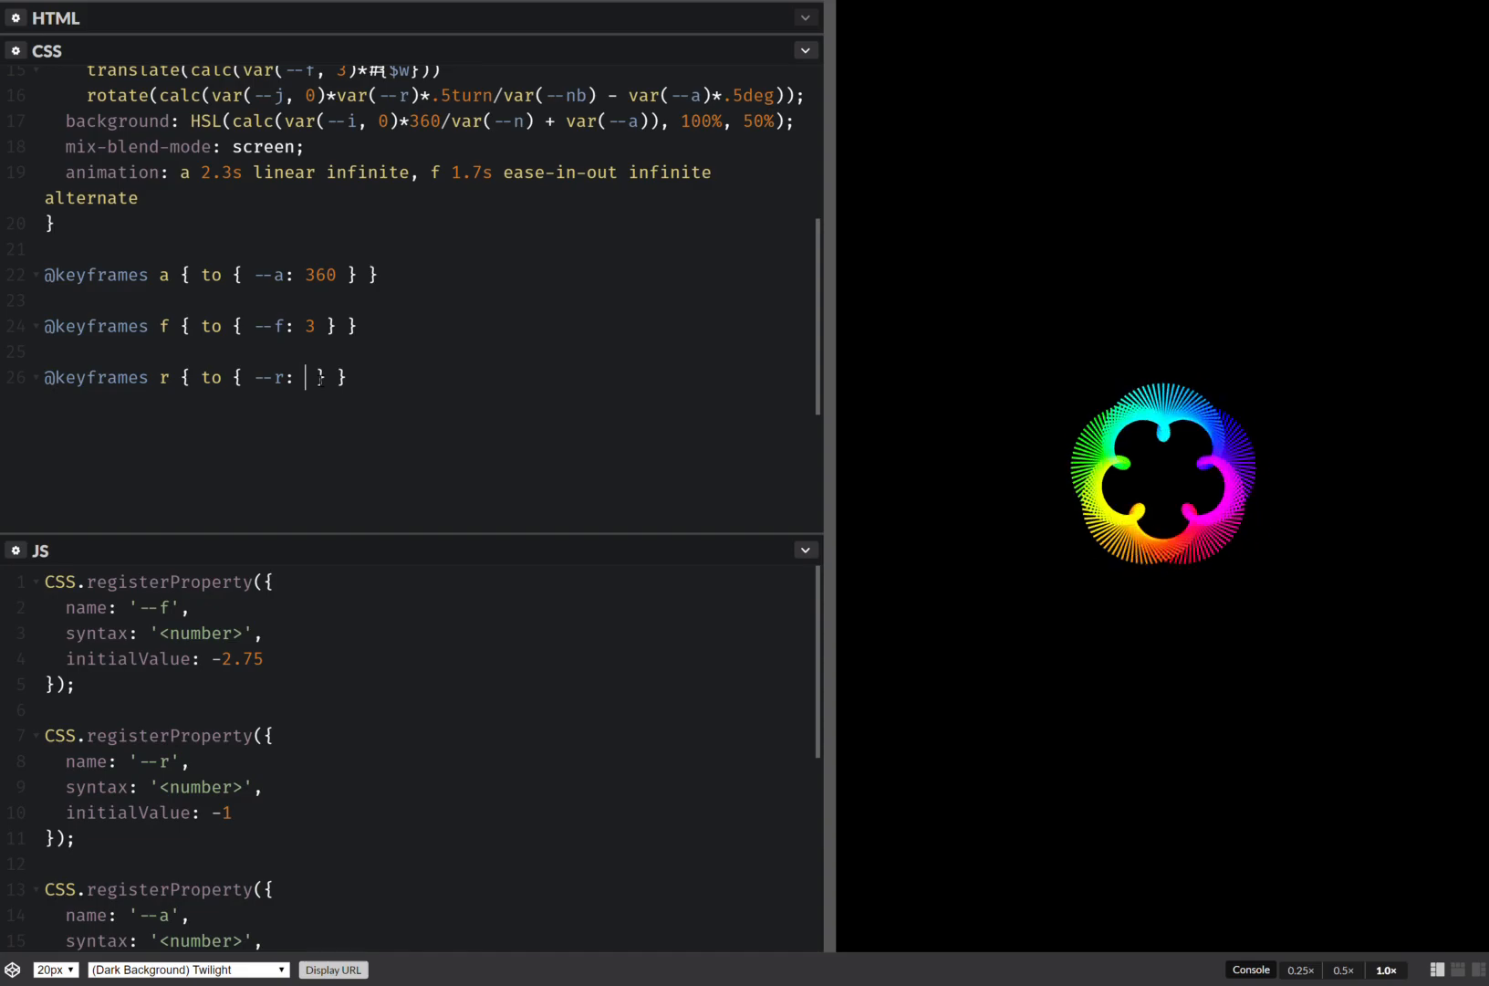
pyautogui.write('1')
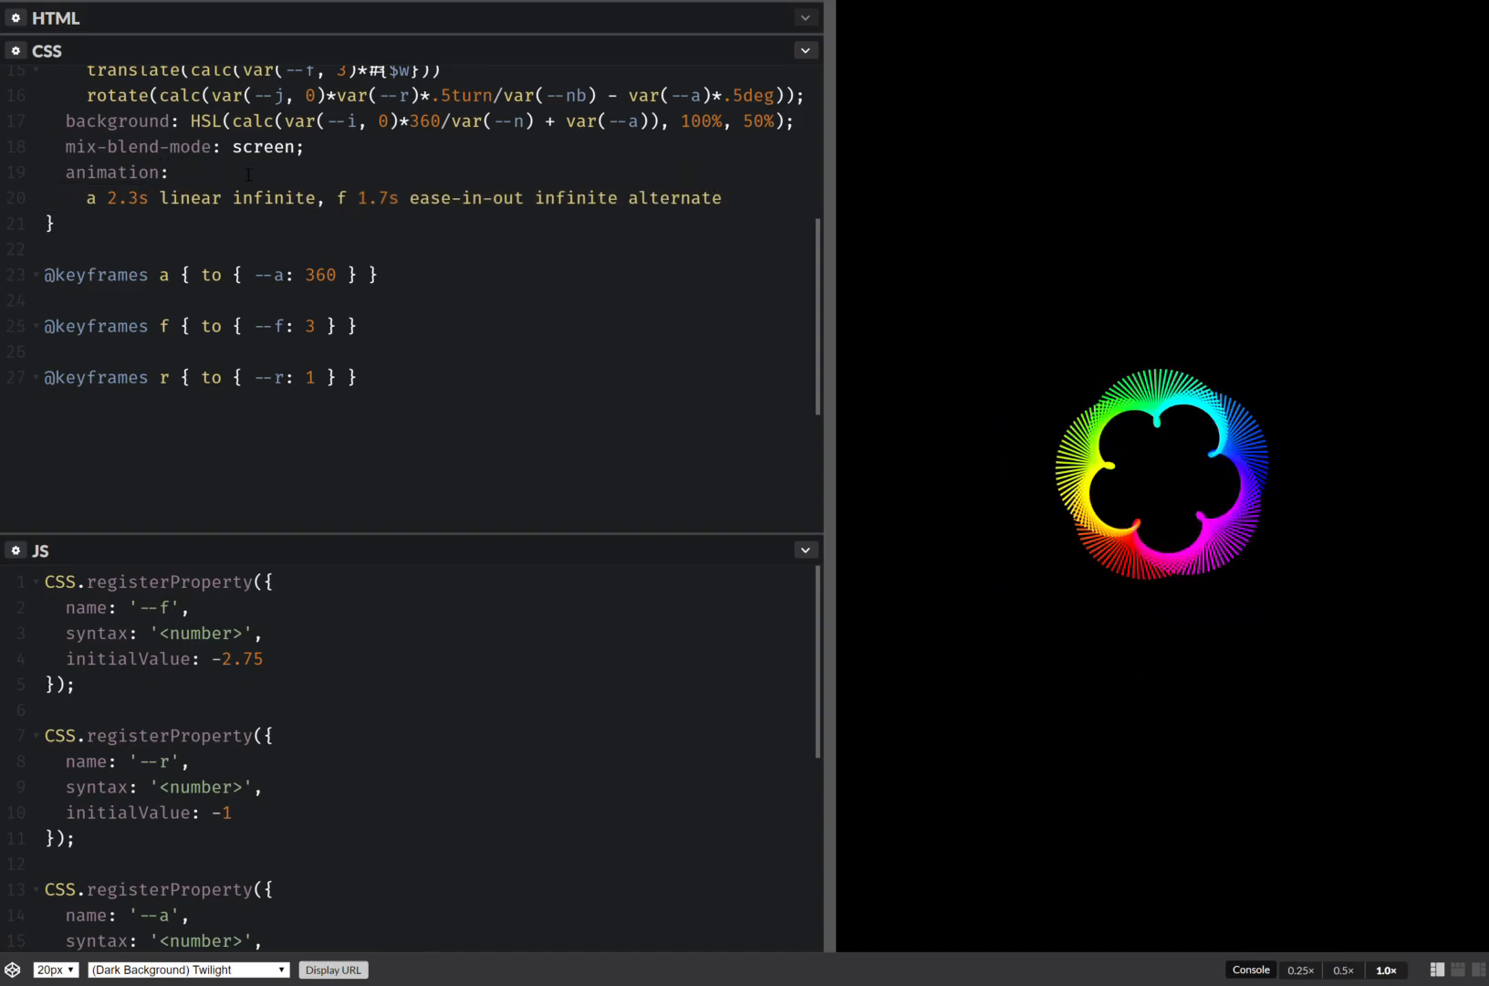
# Step: Add 'r 1.7s ease-in-out infinite alternate' to the bars' animation list
pyautogui.write(', f 1.7s ease-in-out infinite alternate')
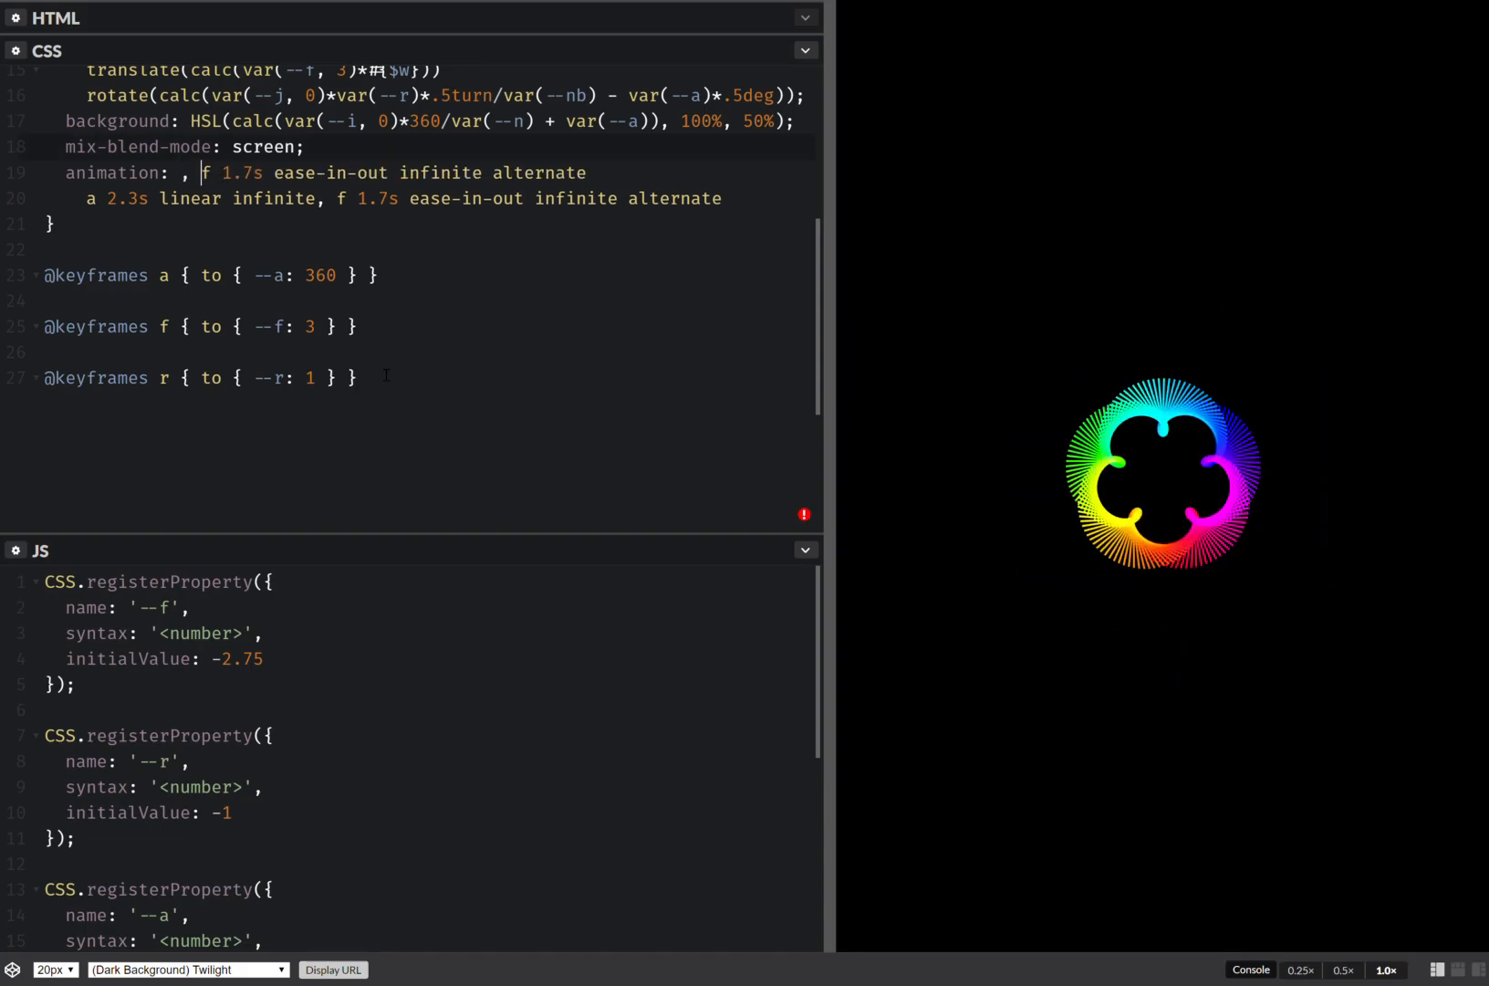
pyautogui.press('Backspace')
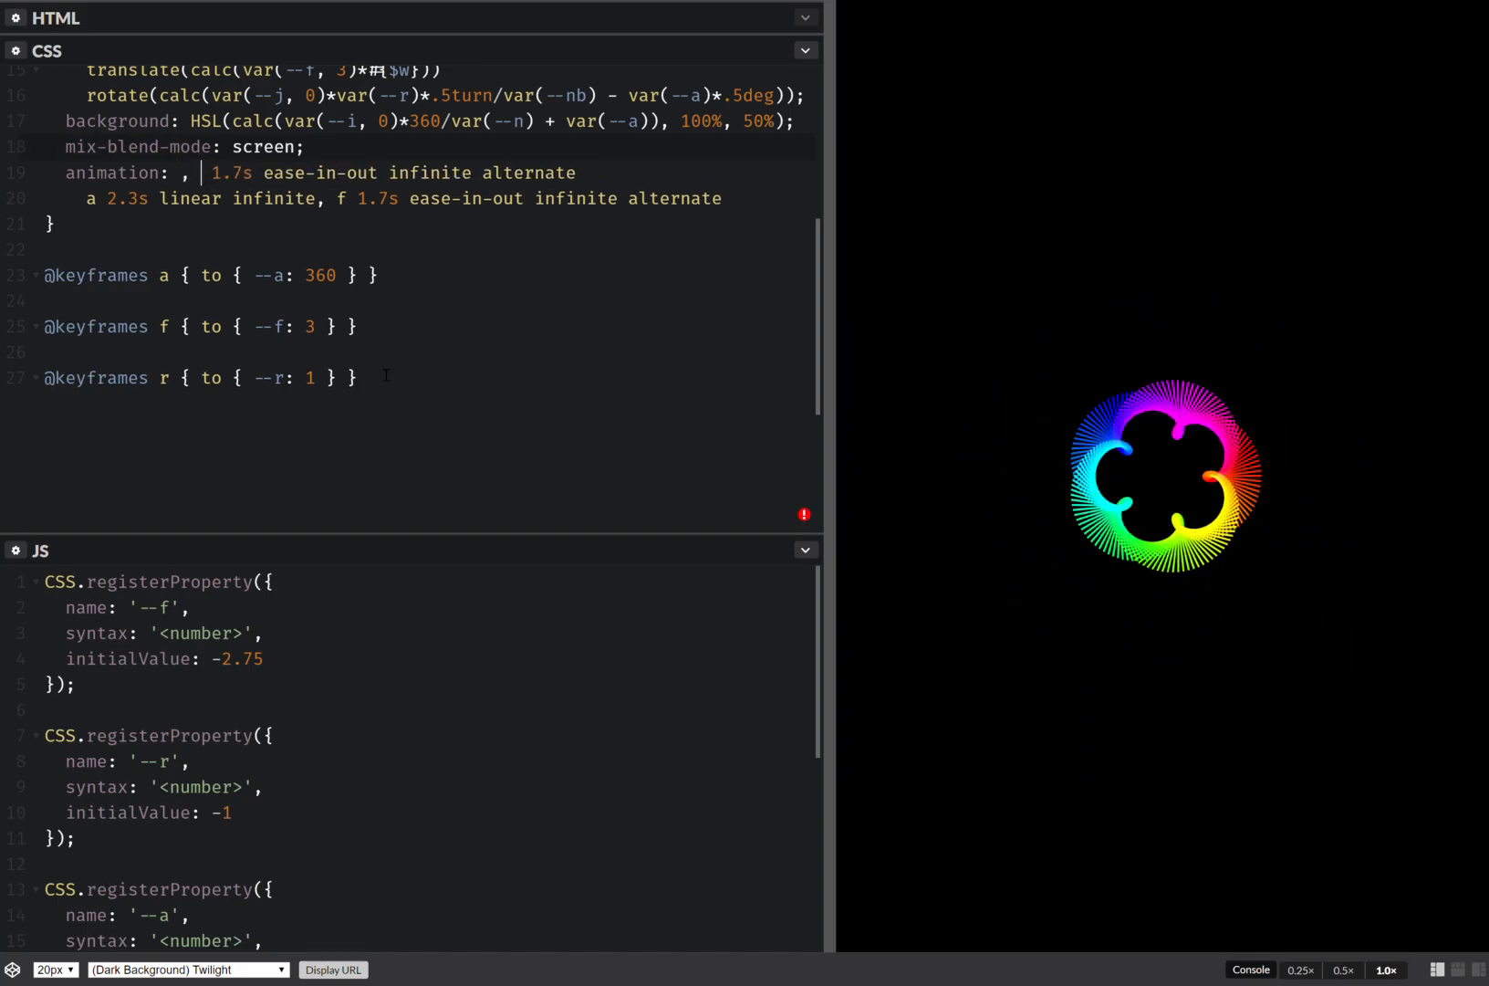
pyautogui.write('r')
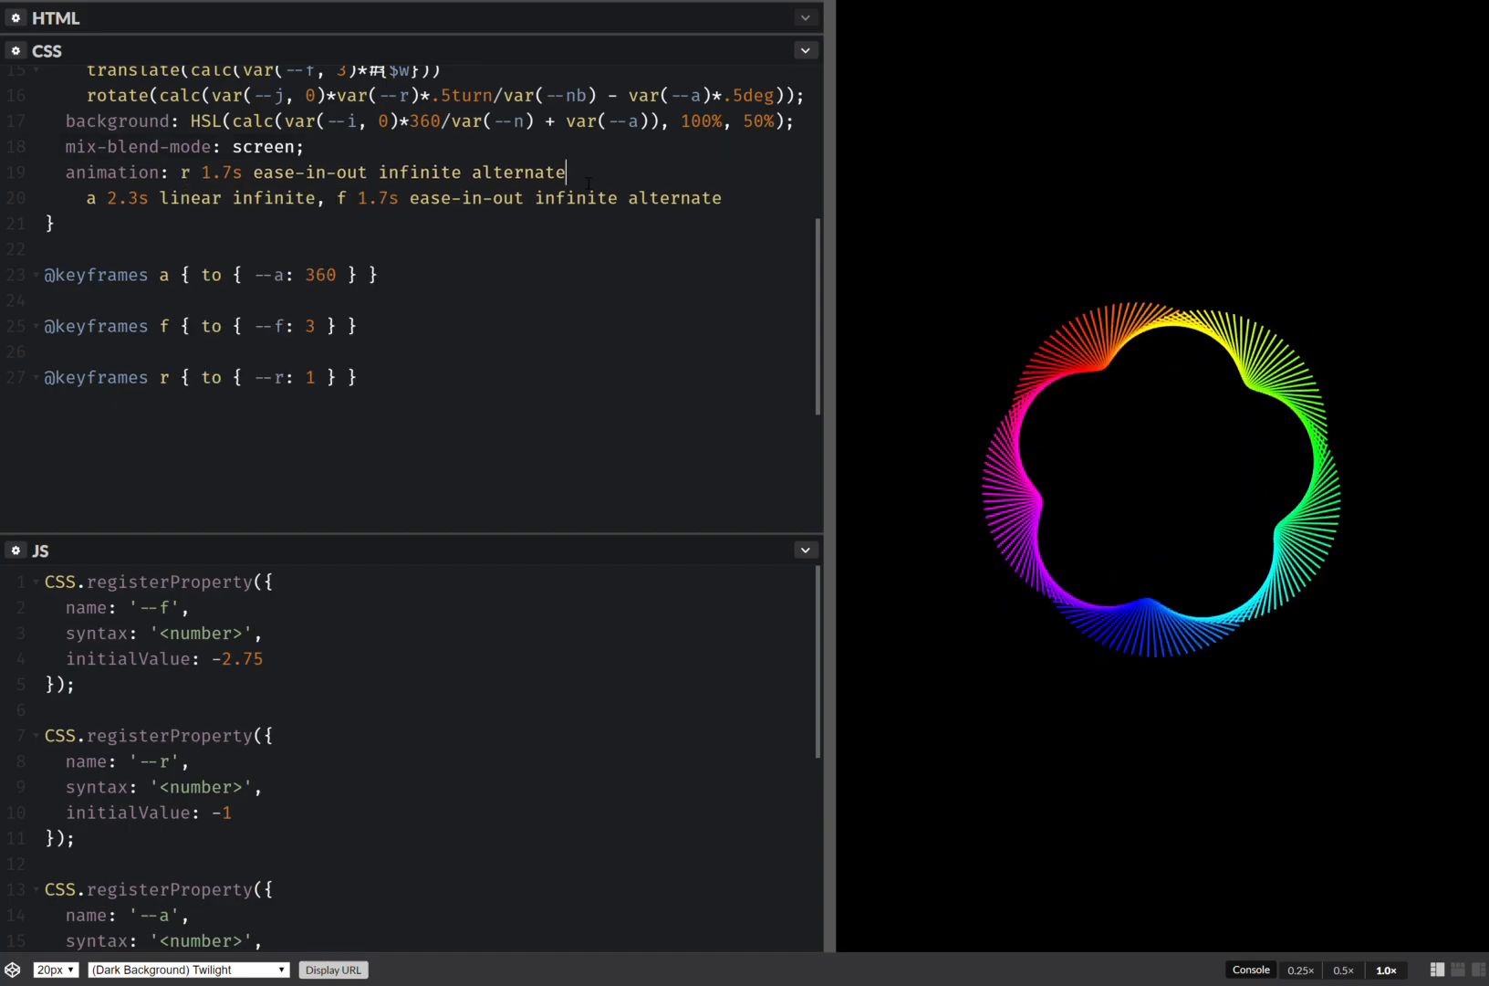
pyautogui.write(',')
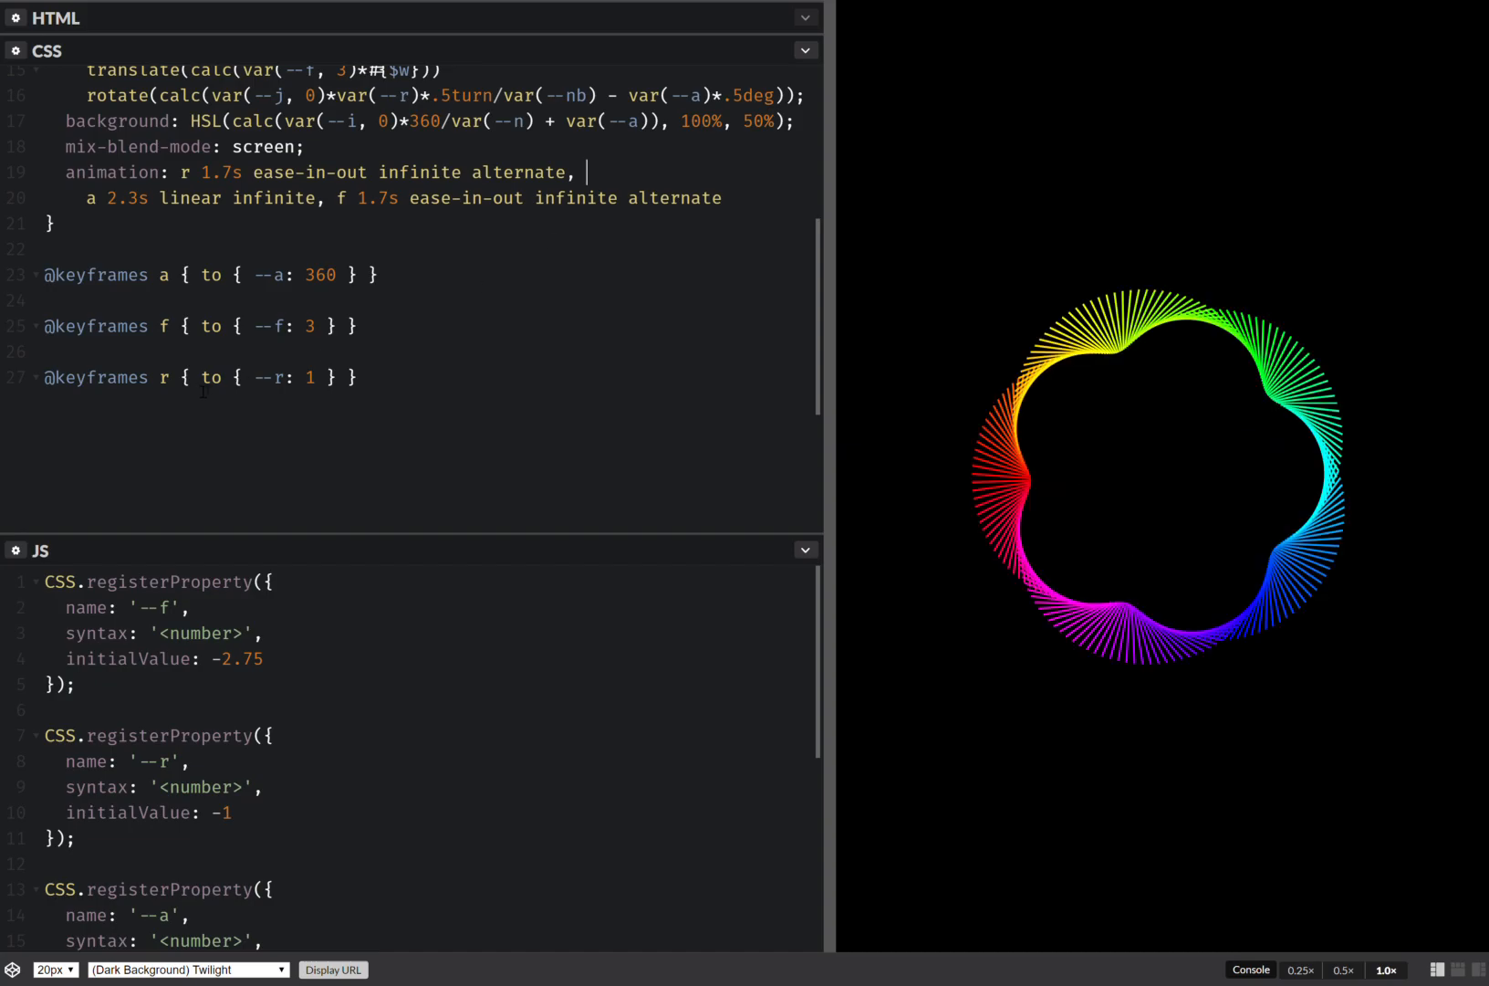